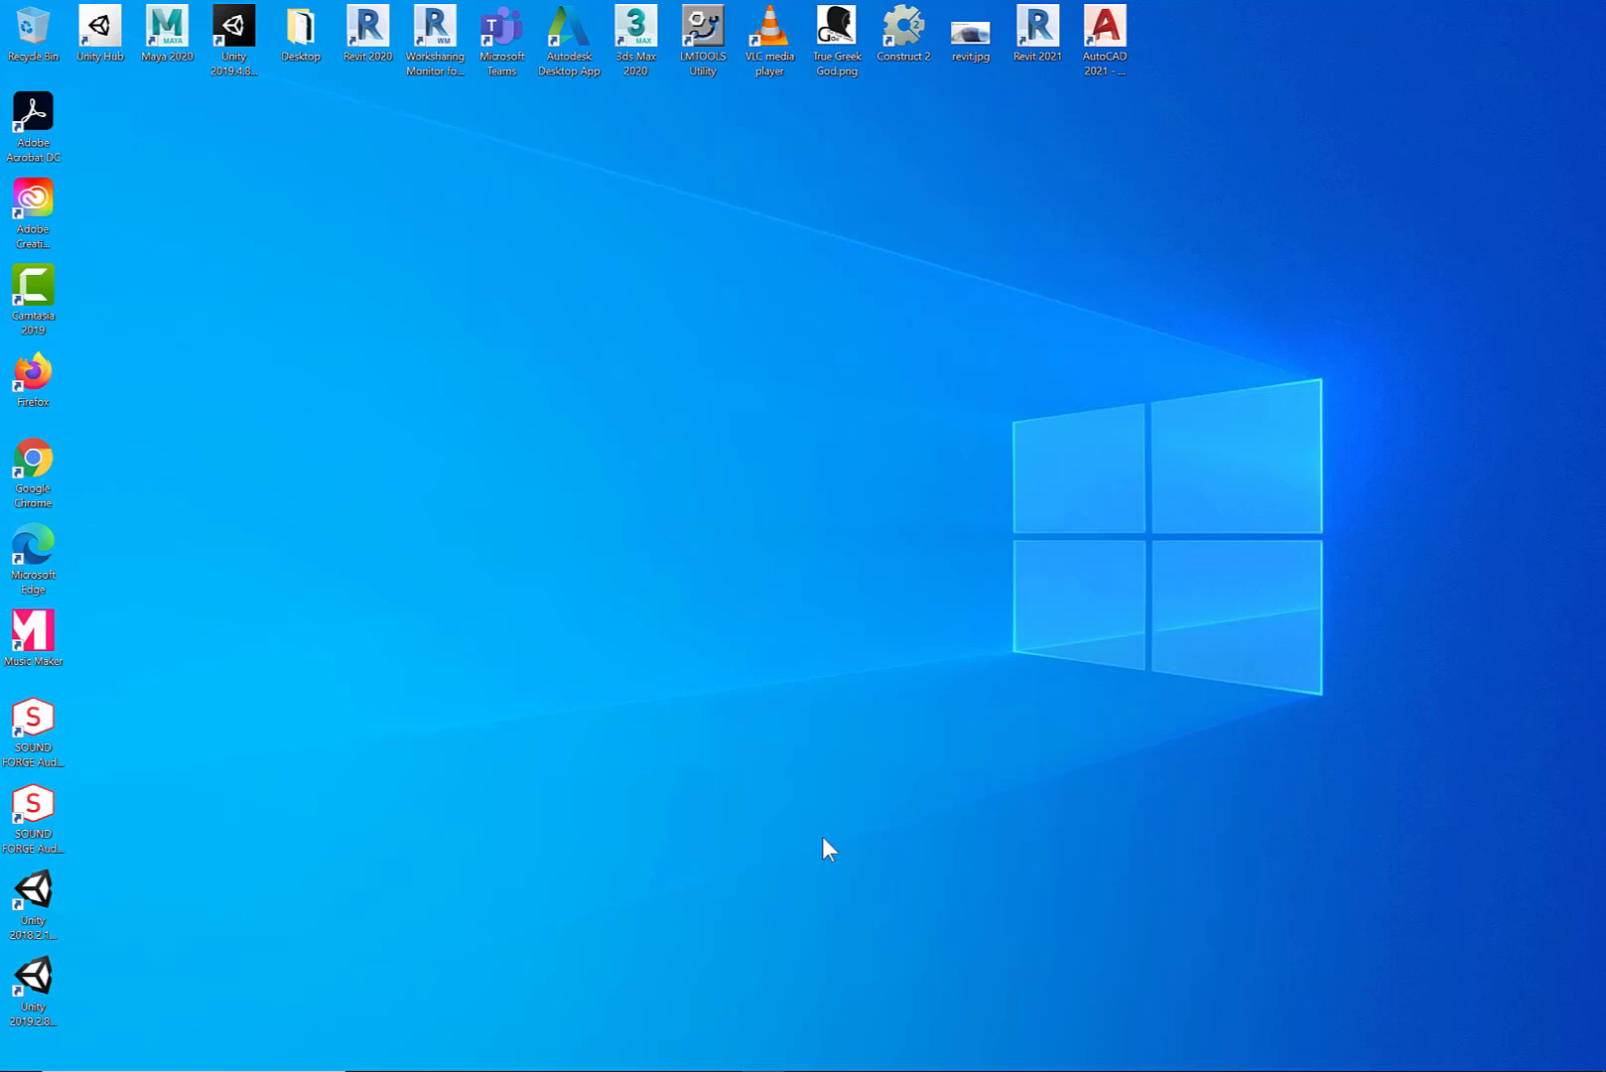
{"action": "mouse_move", "coordinate": [780, 967]}
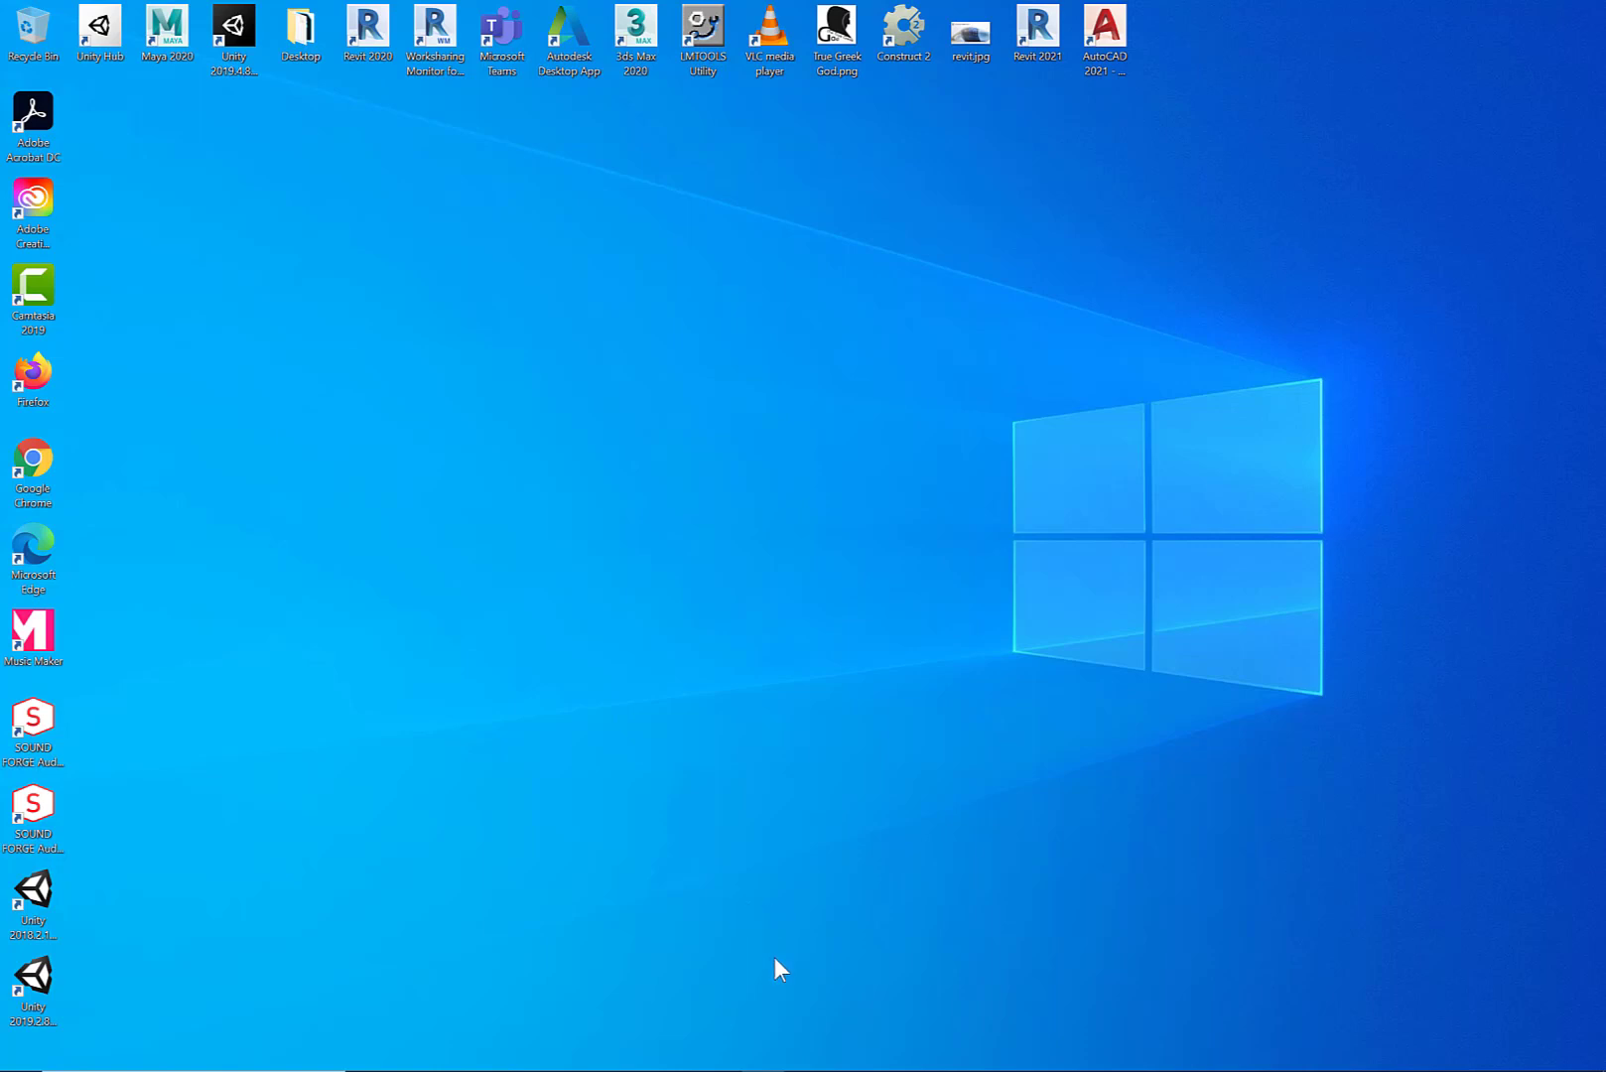
{"action": "mouse_move", "coordinate": [596, 723]}
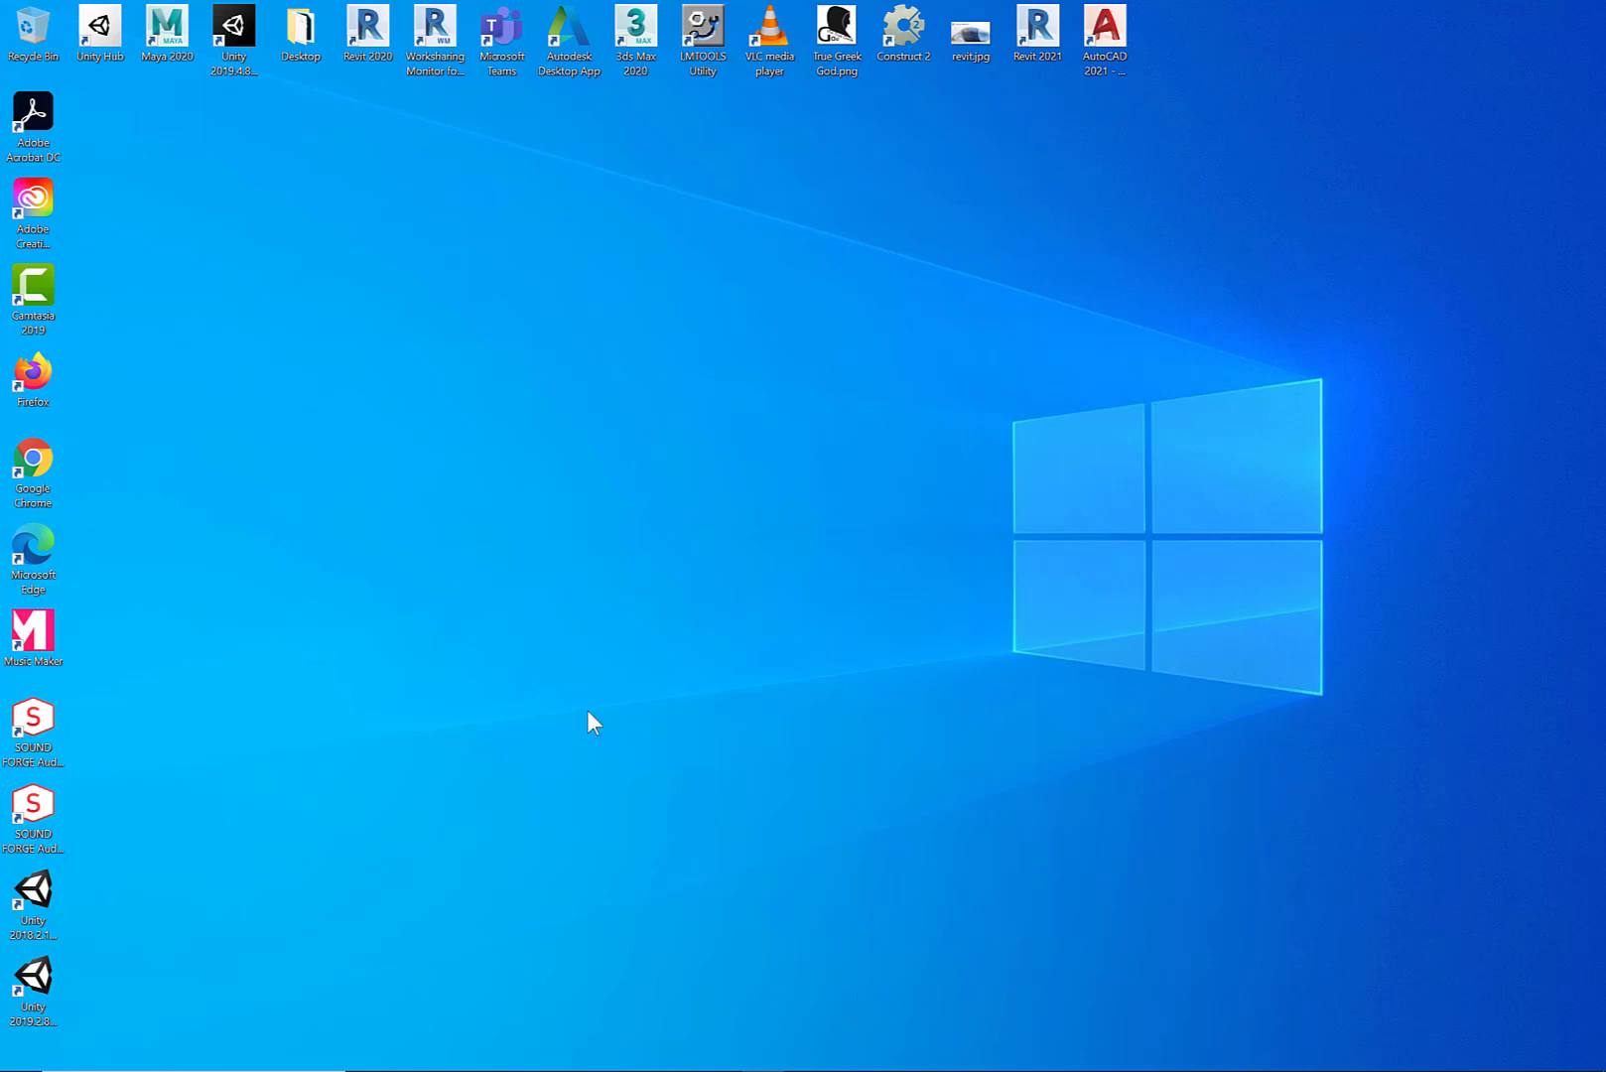
{"action": "mouse_move", "coordinate": [1336, 1064]}
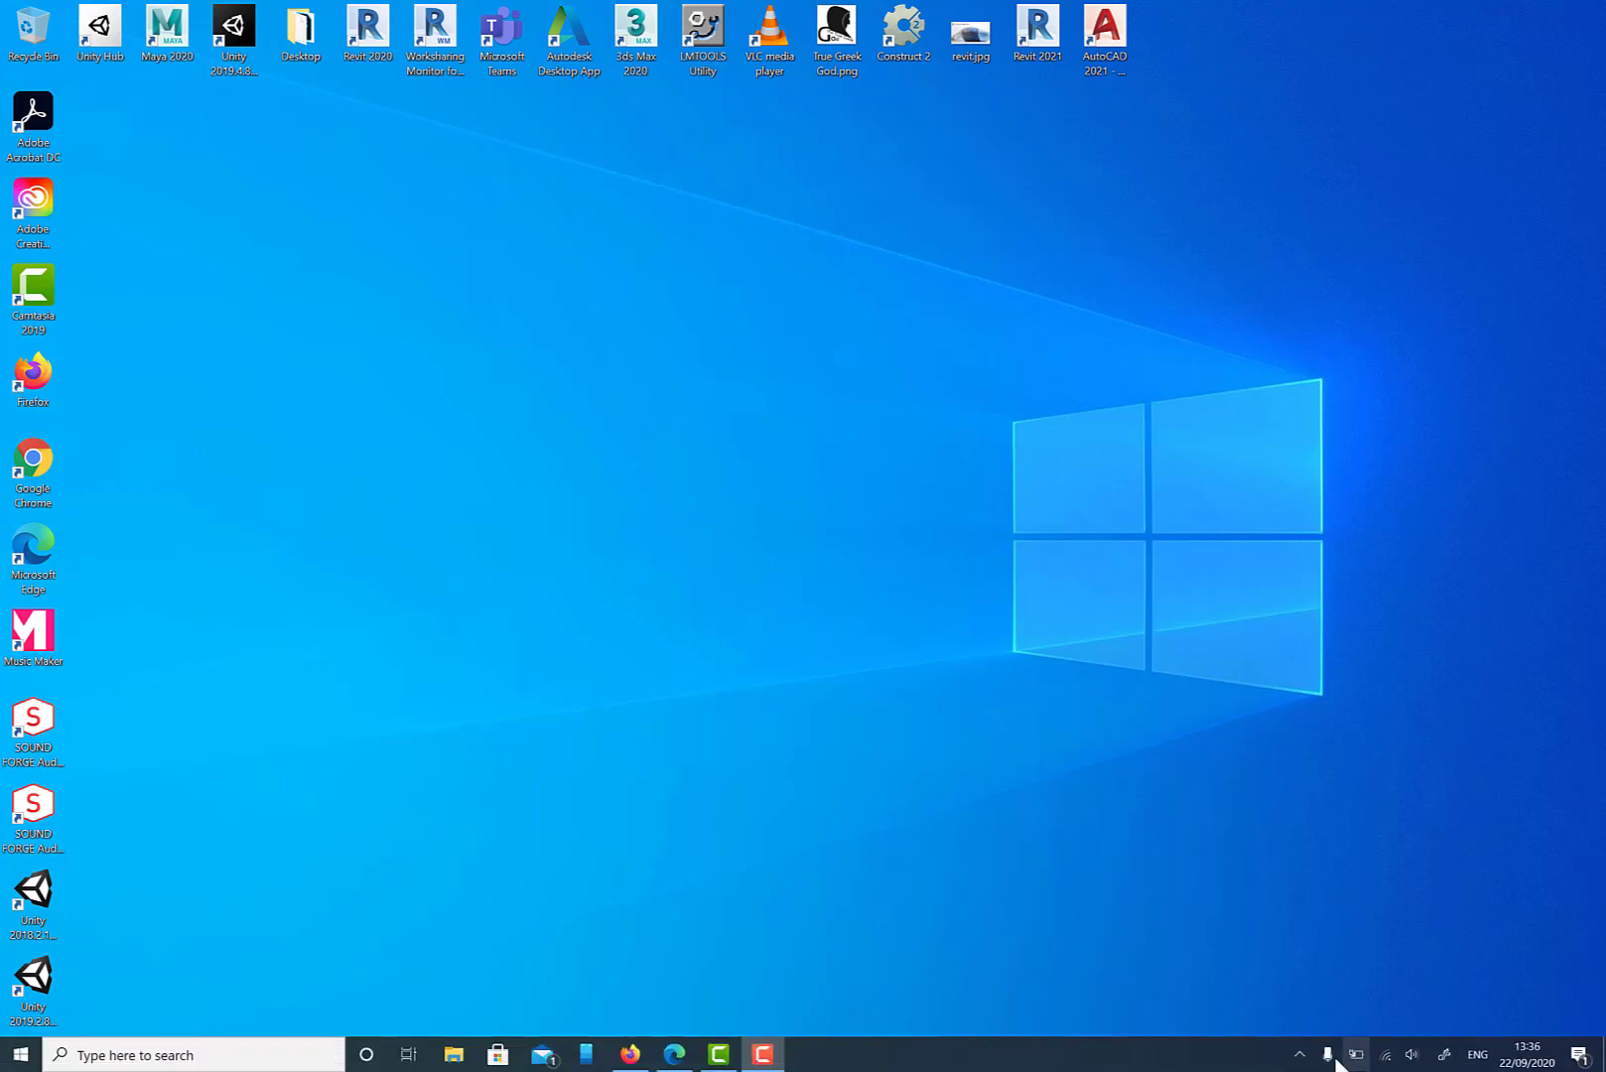
{"action": "mouse_move", "coordinate": [670, 991]}
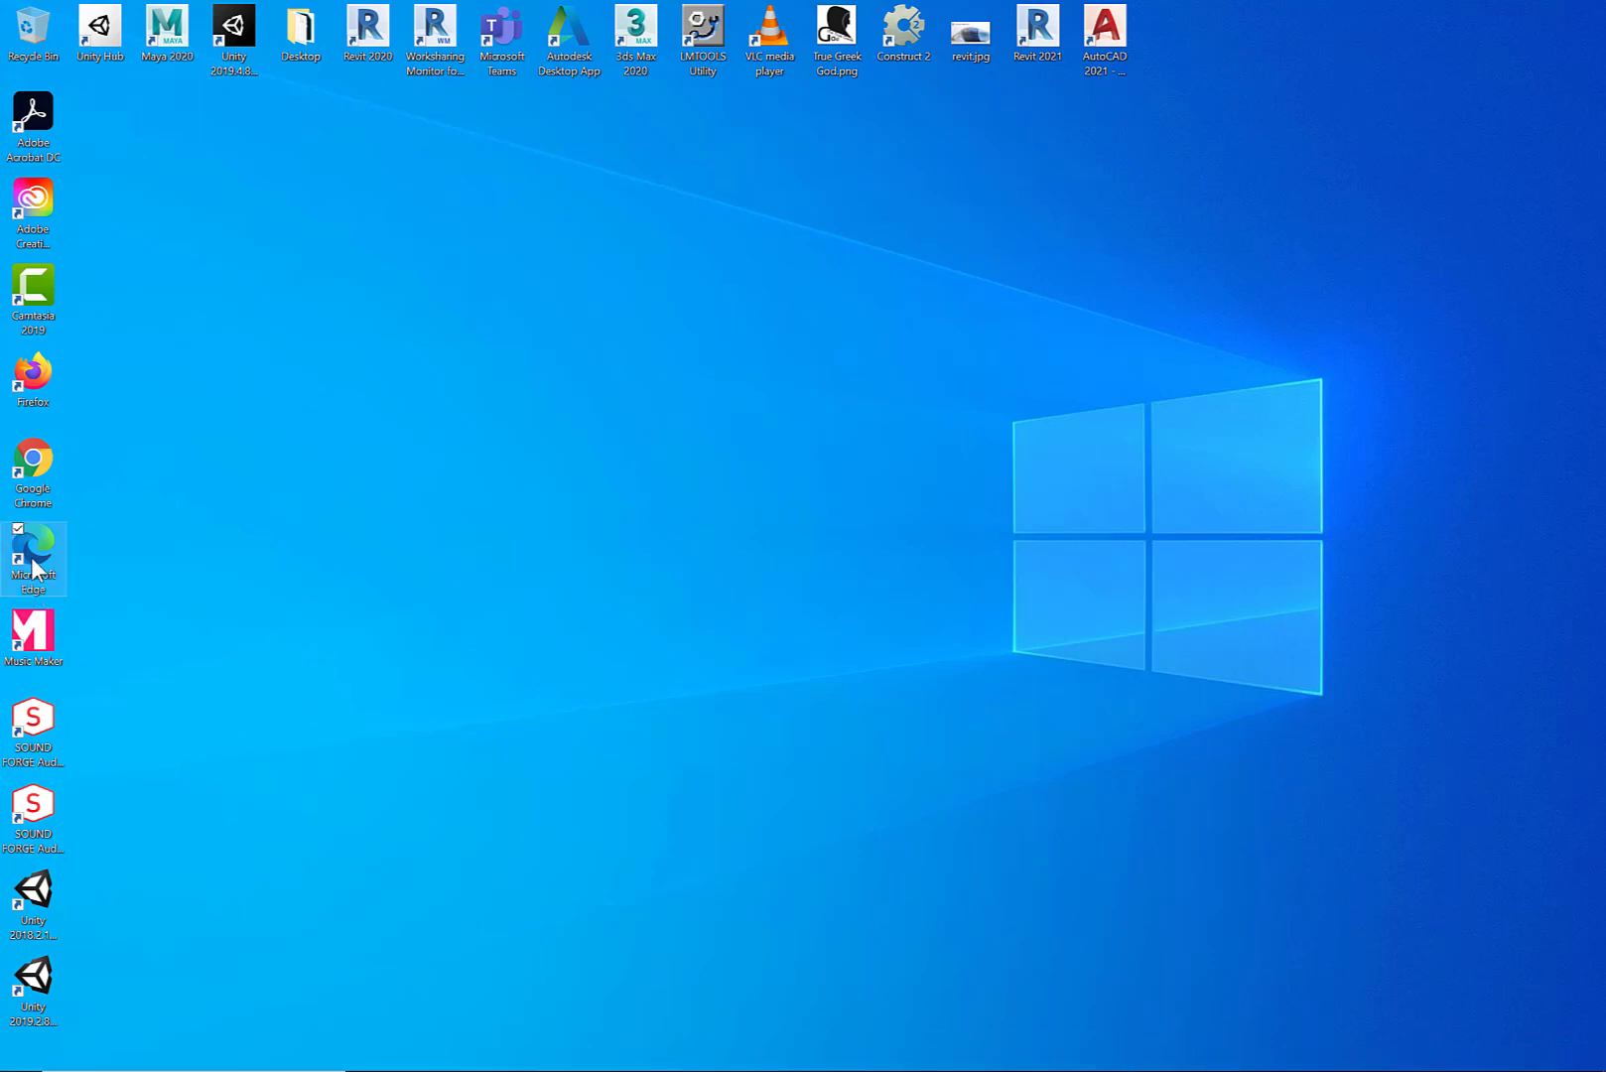
Step: Launch Edge, search 'unity' and bring up the Unity download page full screen
{"action": "double_click", "coordinate": [34, 558]}
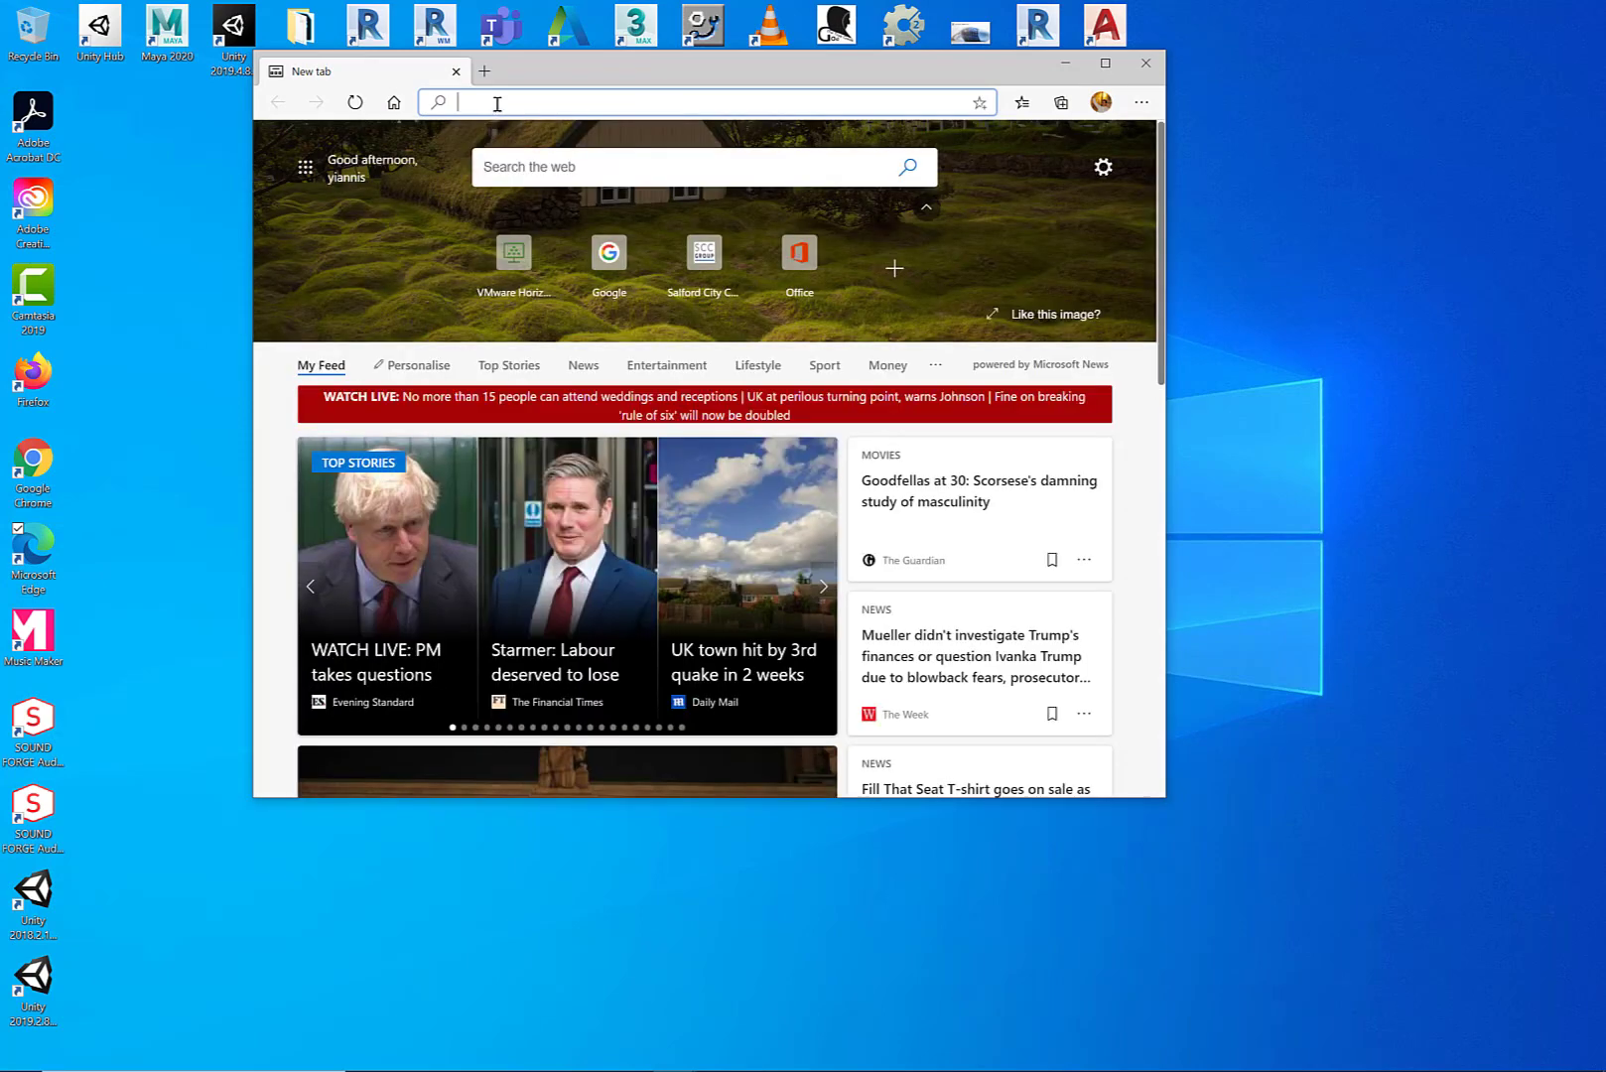
{"action": "type", "text": "unity+hub&cvid=280750ce5def40549e295ed..."}
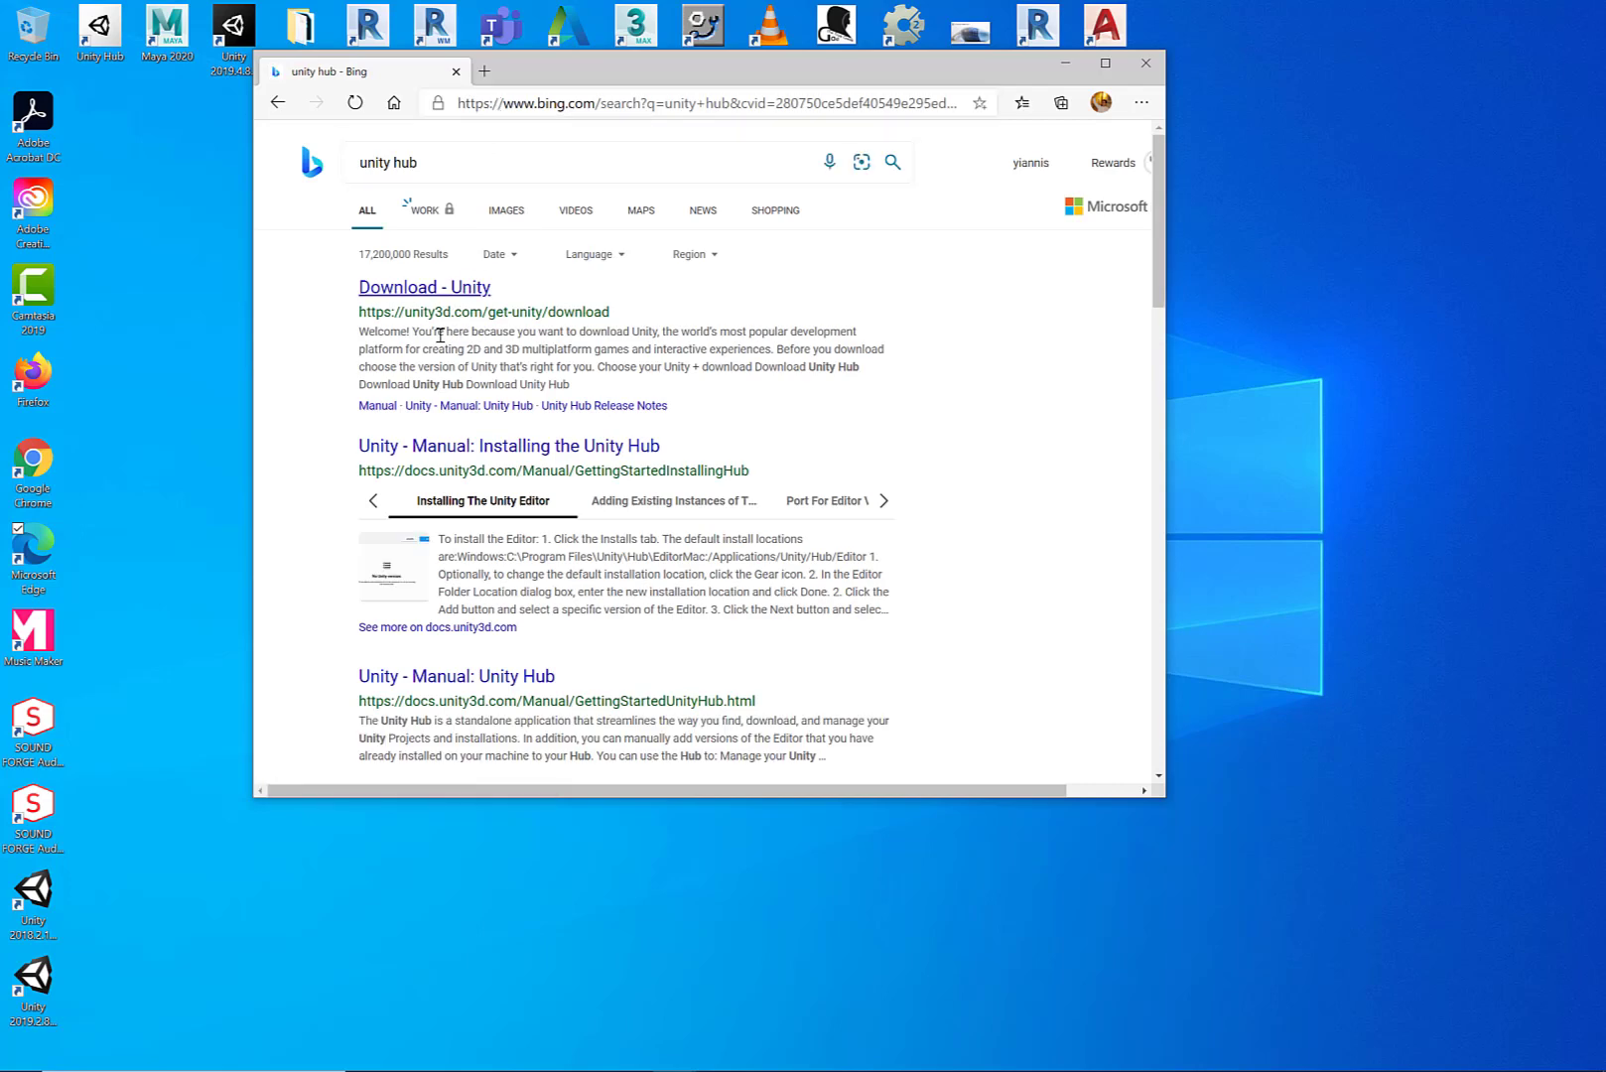
{"action": "left_click", "coordinate": [423, 286]}
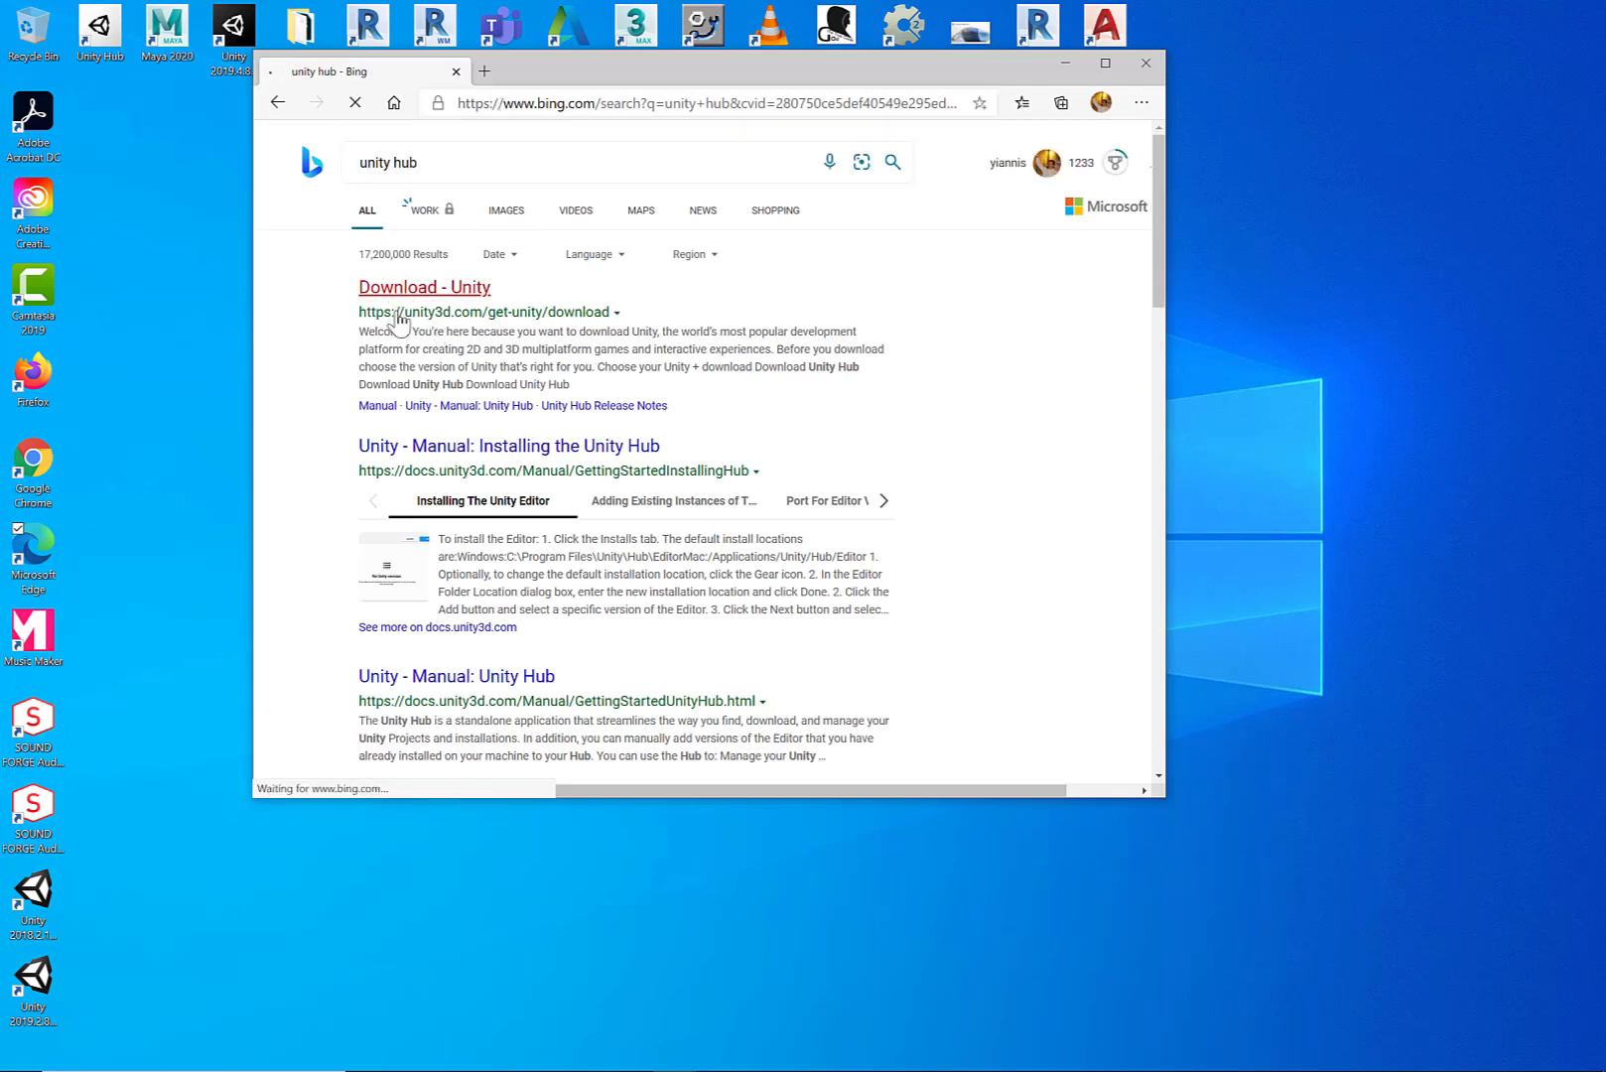
{"action": "left_click", "coordinate": [425, 286]}
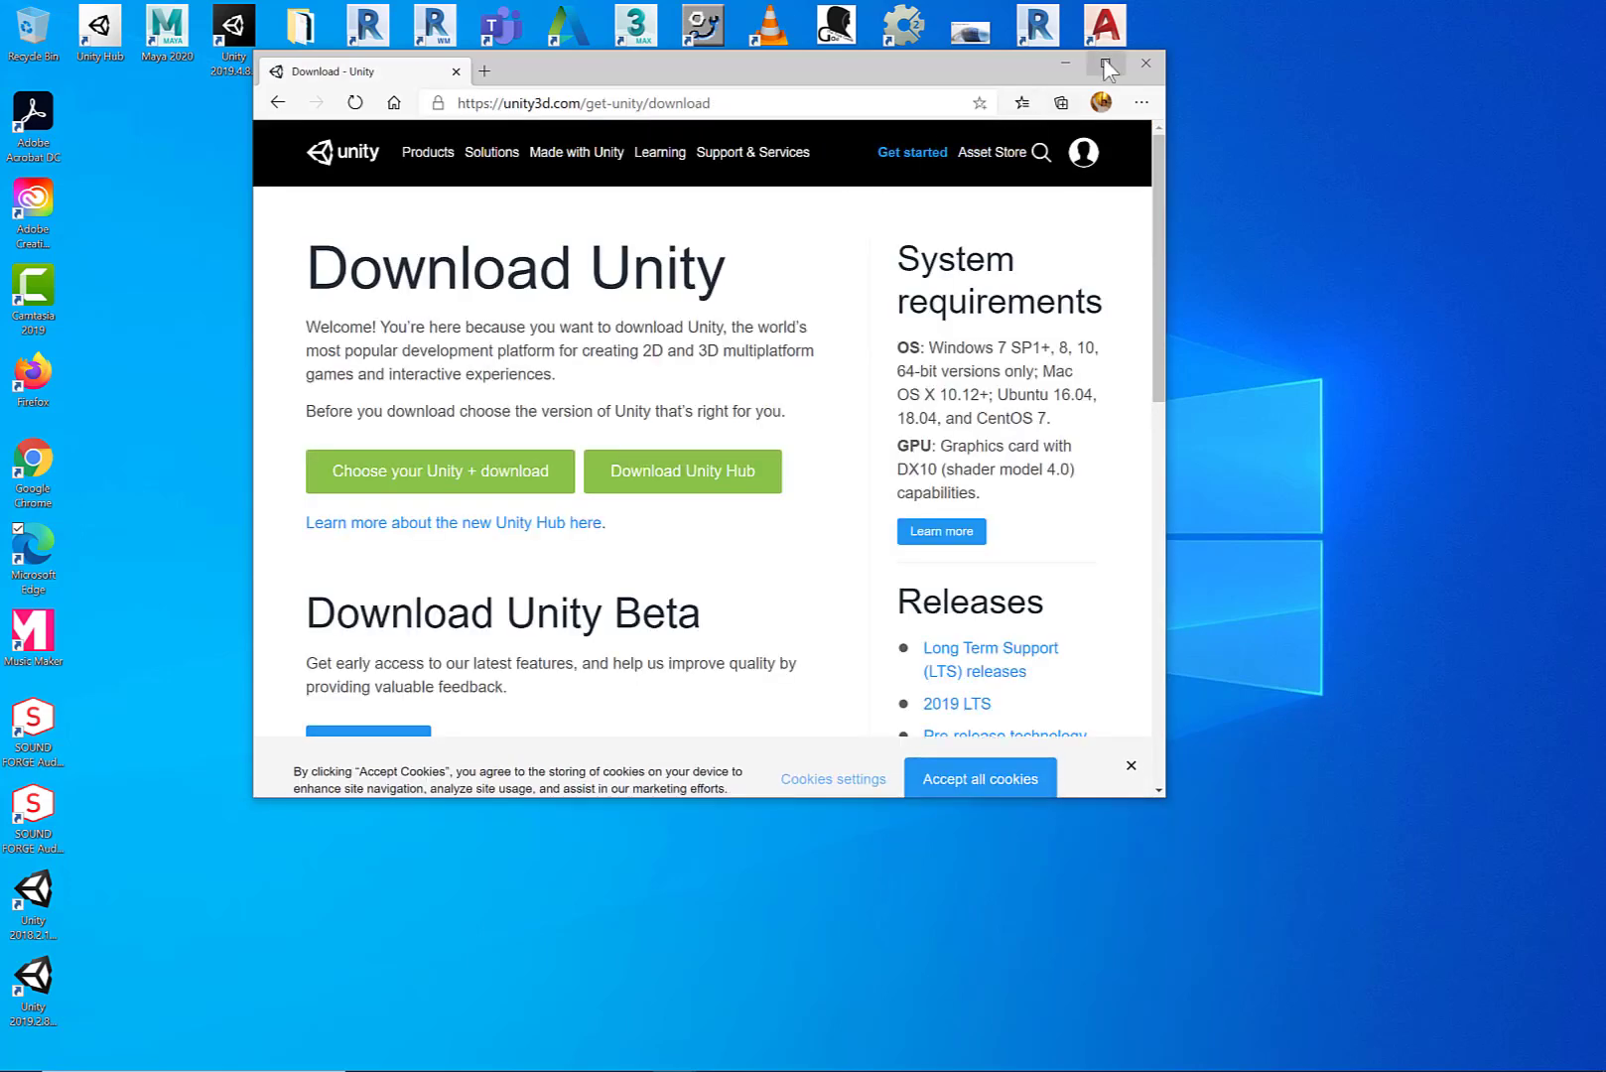
{"action": "left_click", "coordinate": [1106, 63]}
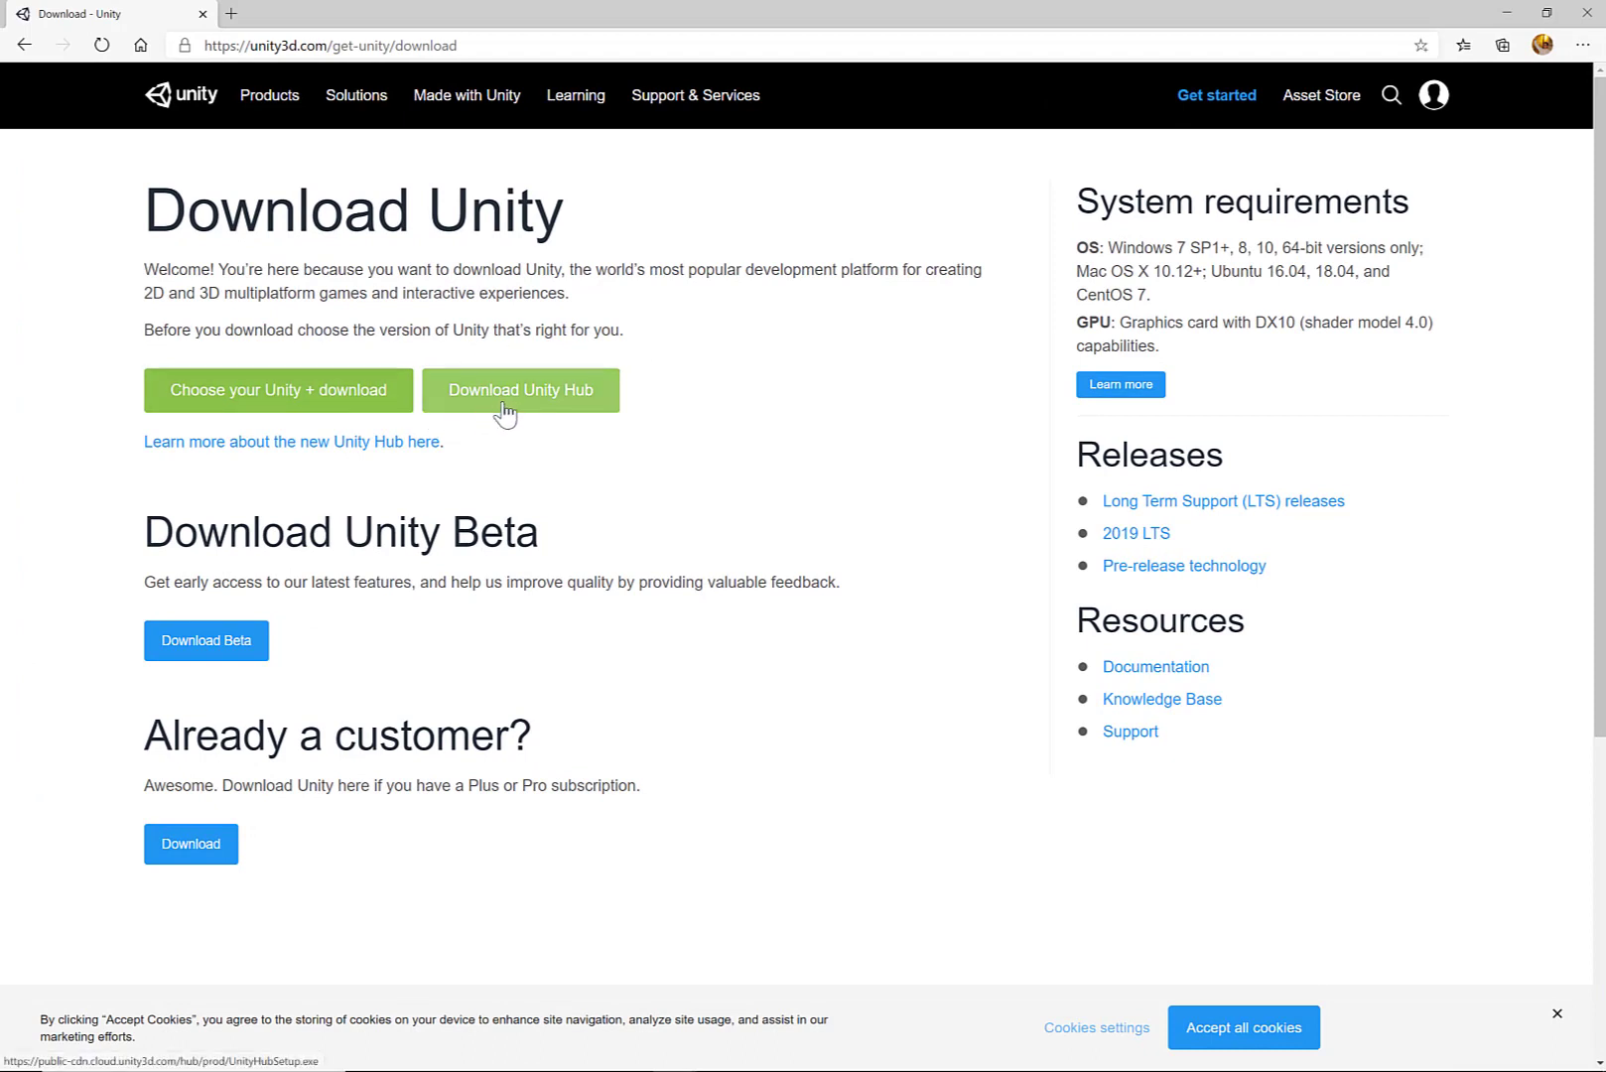
{"action": "mouse_move", "coordinate": [489, 70]}
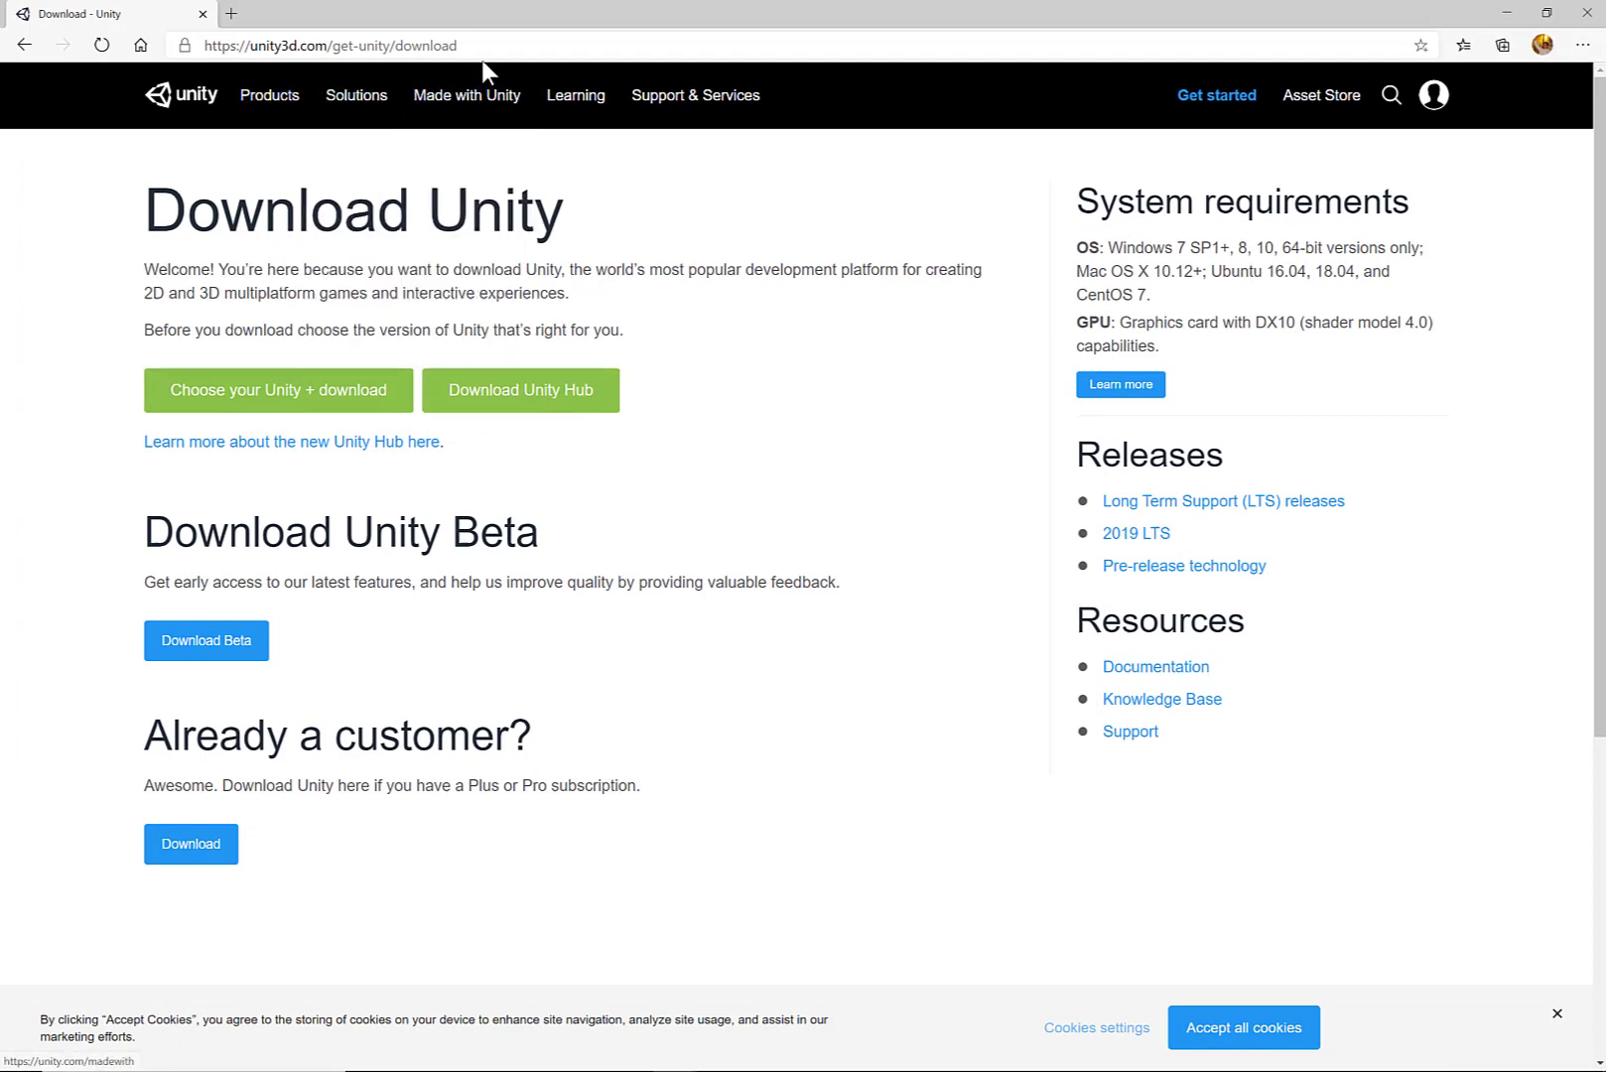
{"action": "left_click", "coordinate": [328, 46]}
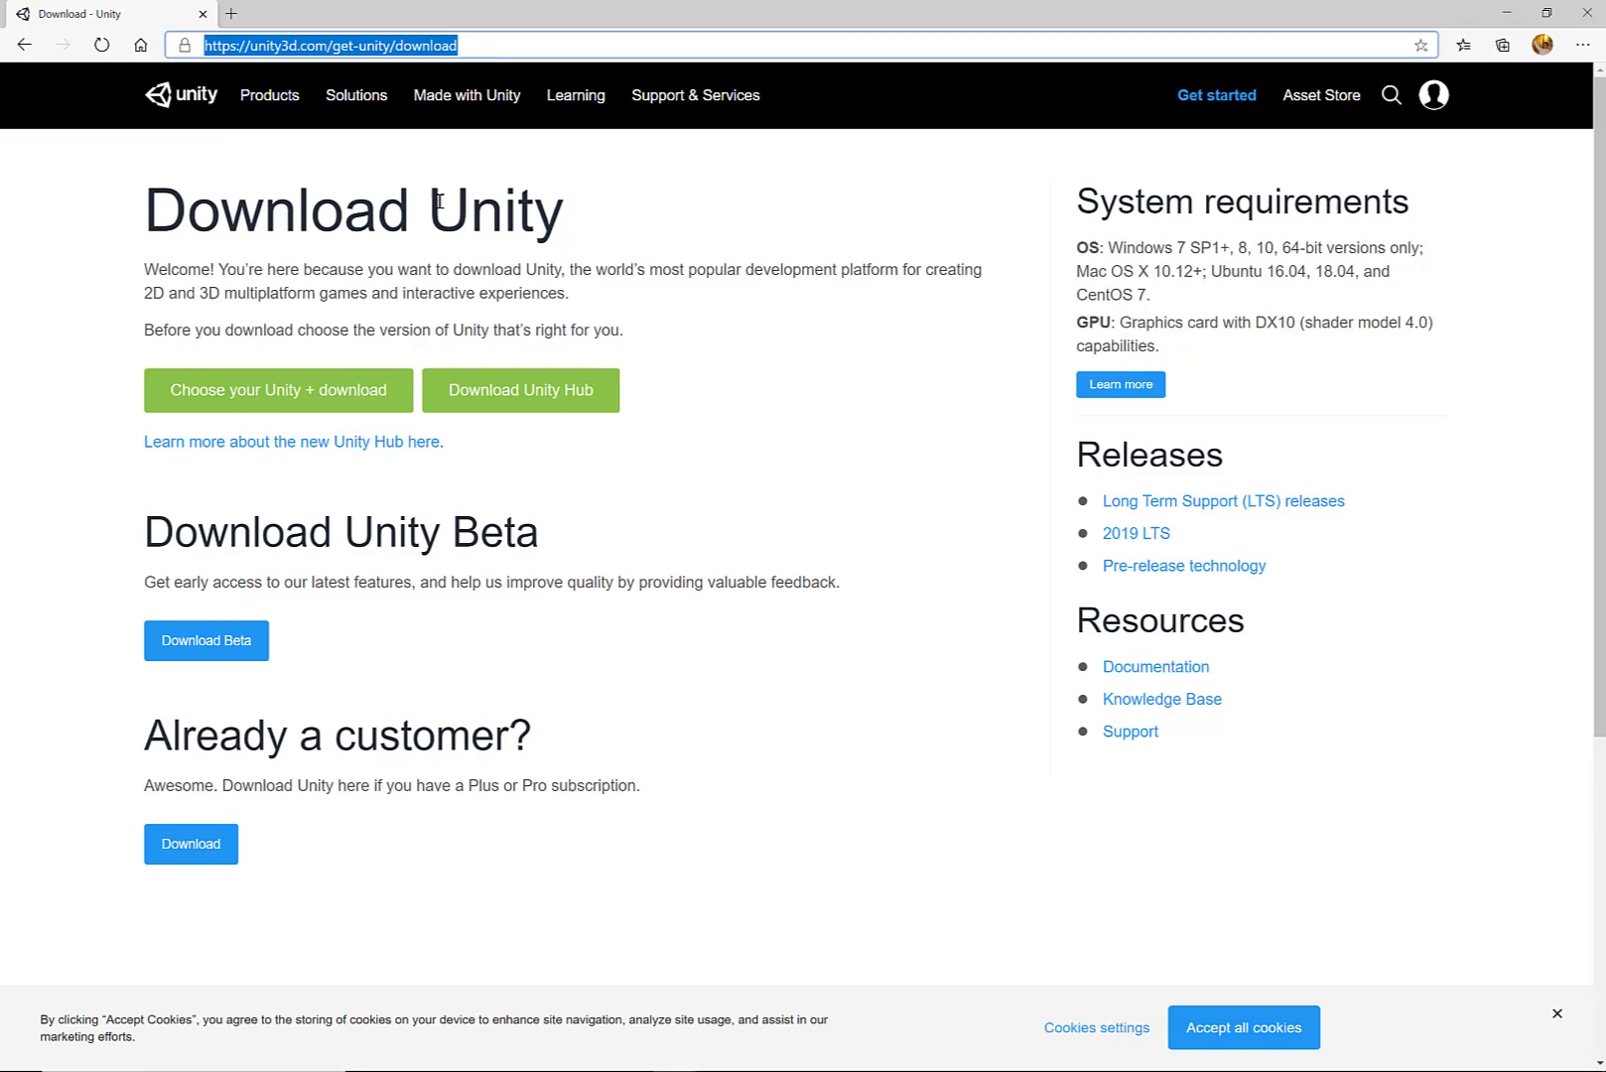
{"action": "mouse_move", "coordinate": [270, 93]}
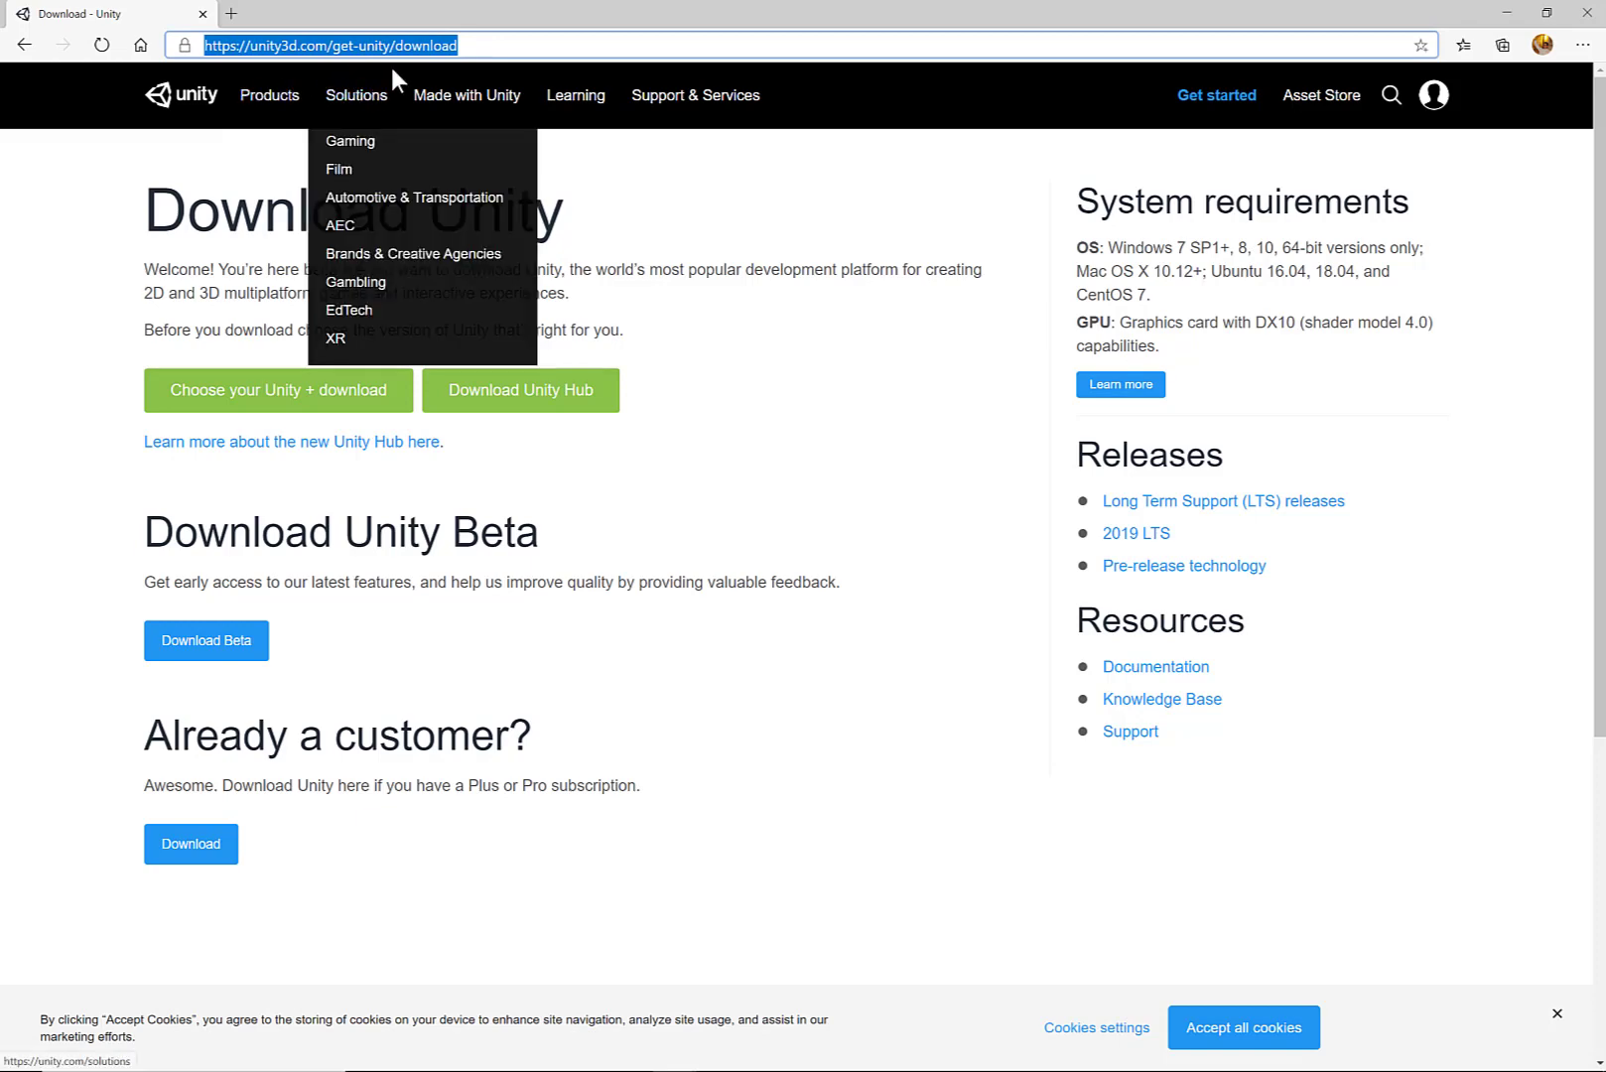
{"action": "mouse_move", "coordinate": [397, 79]}
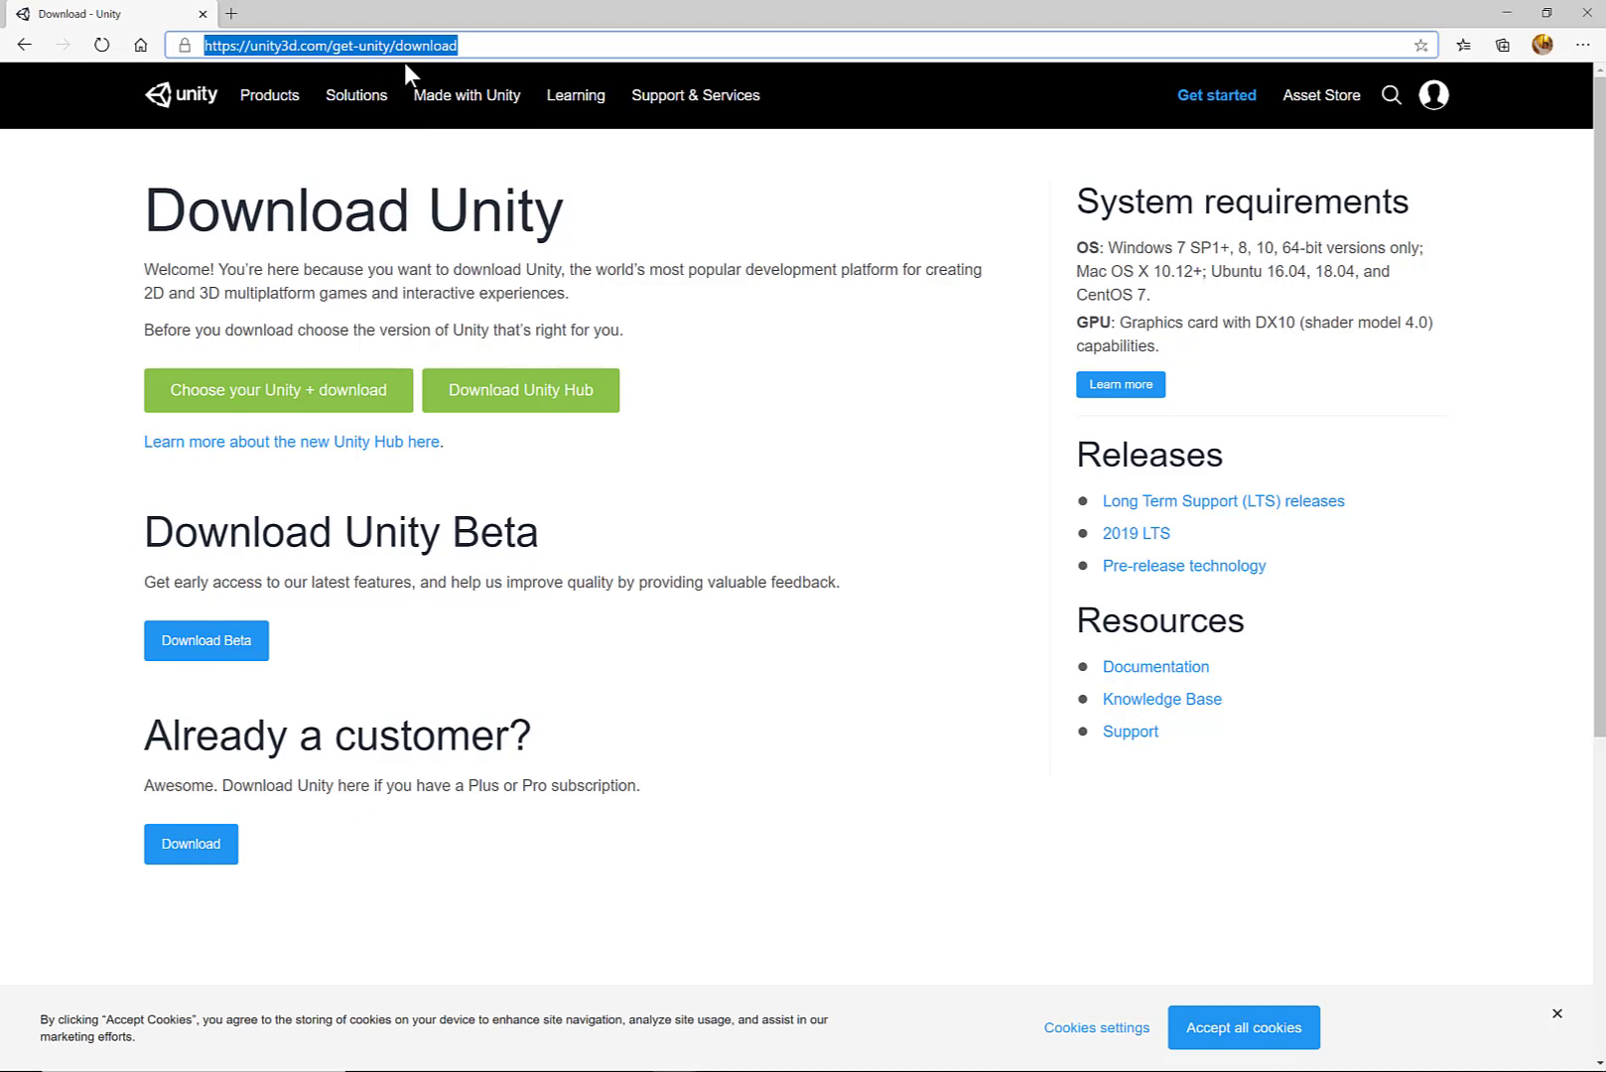
{"action": "mouse_move", "coordinate": [520, 391]}
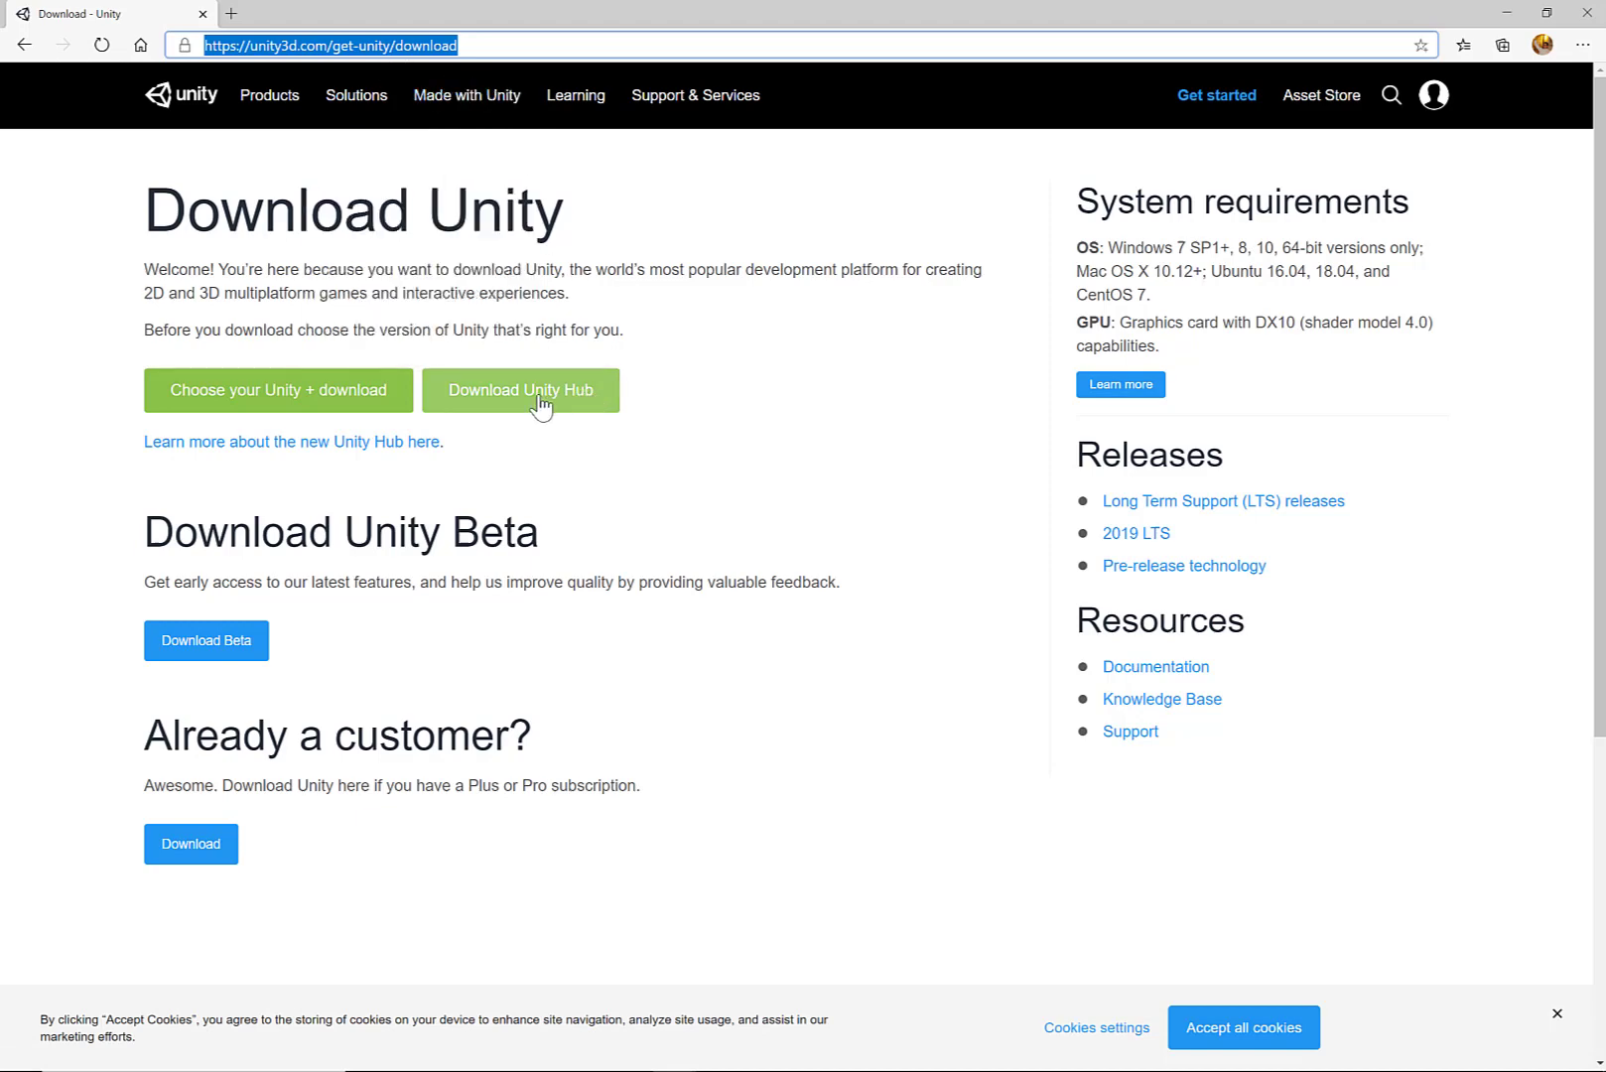
Step: Start downloading the Unity Hub installer from the download page
{"action": "left_click", "coordinate": [520, 391]}
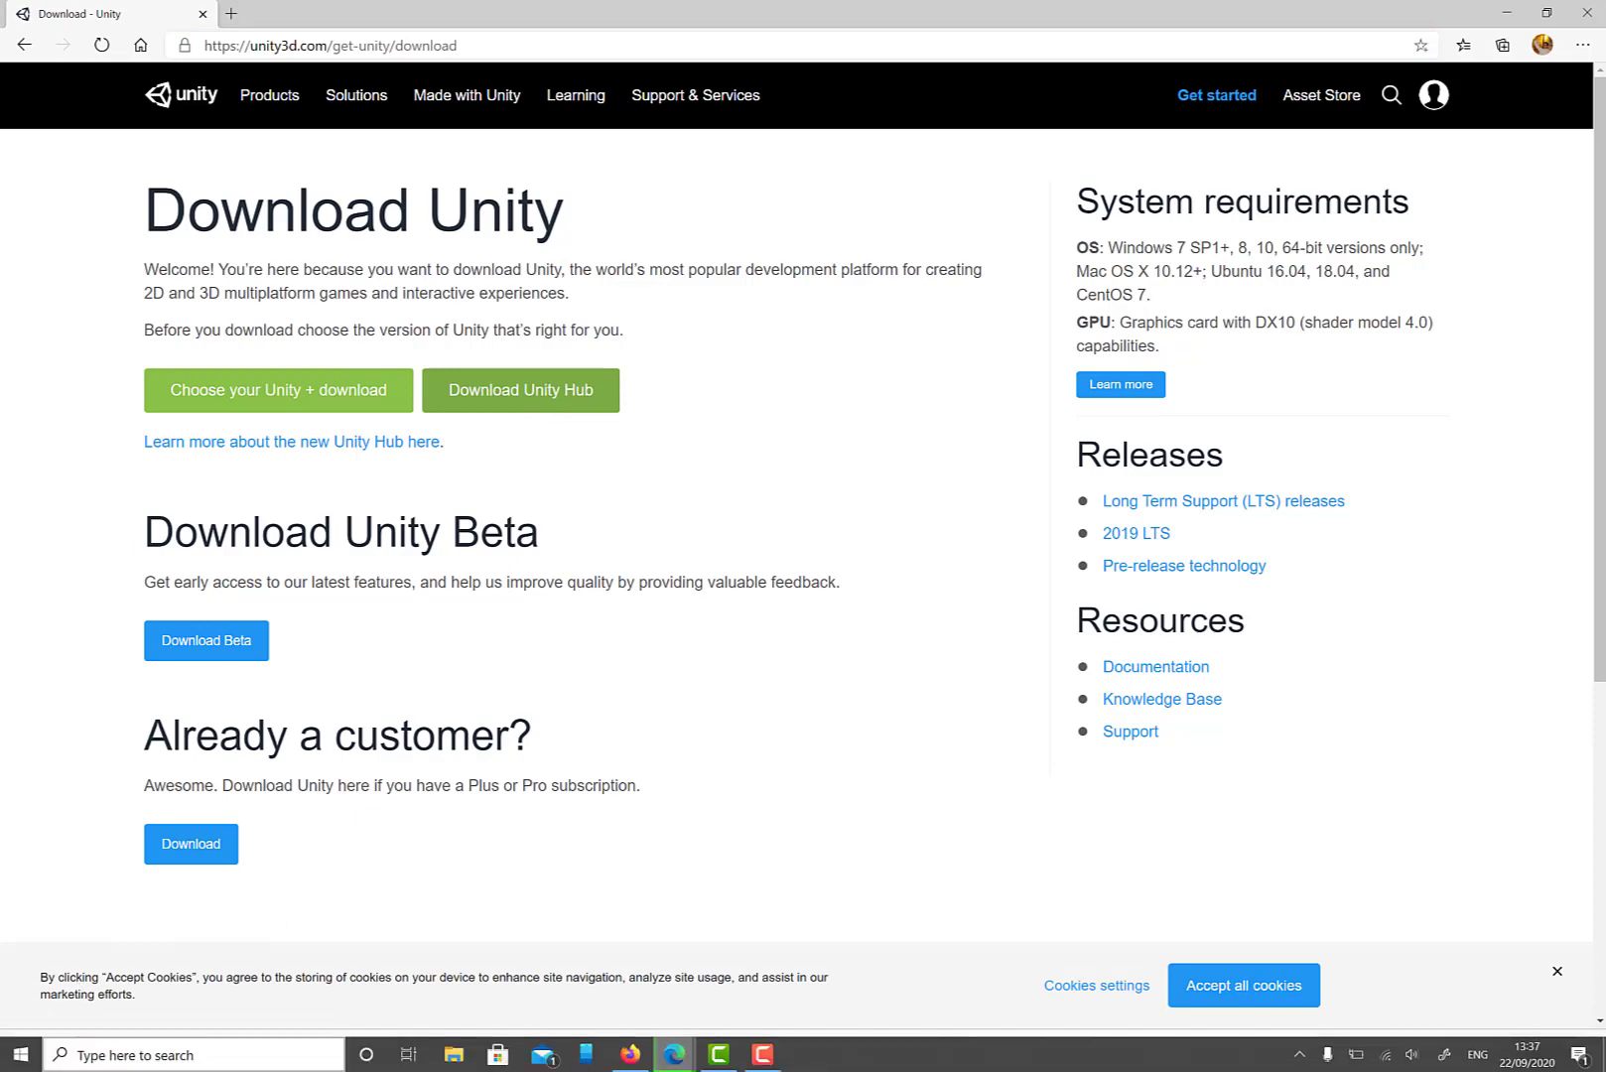
{"action": "left_click", "coordinate": [521, 391]}
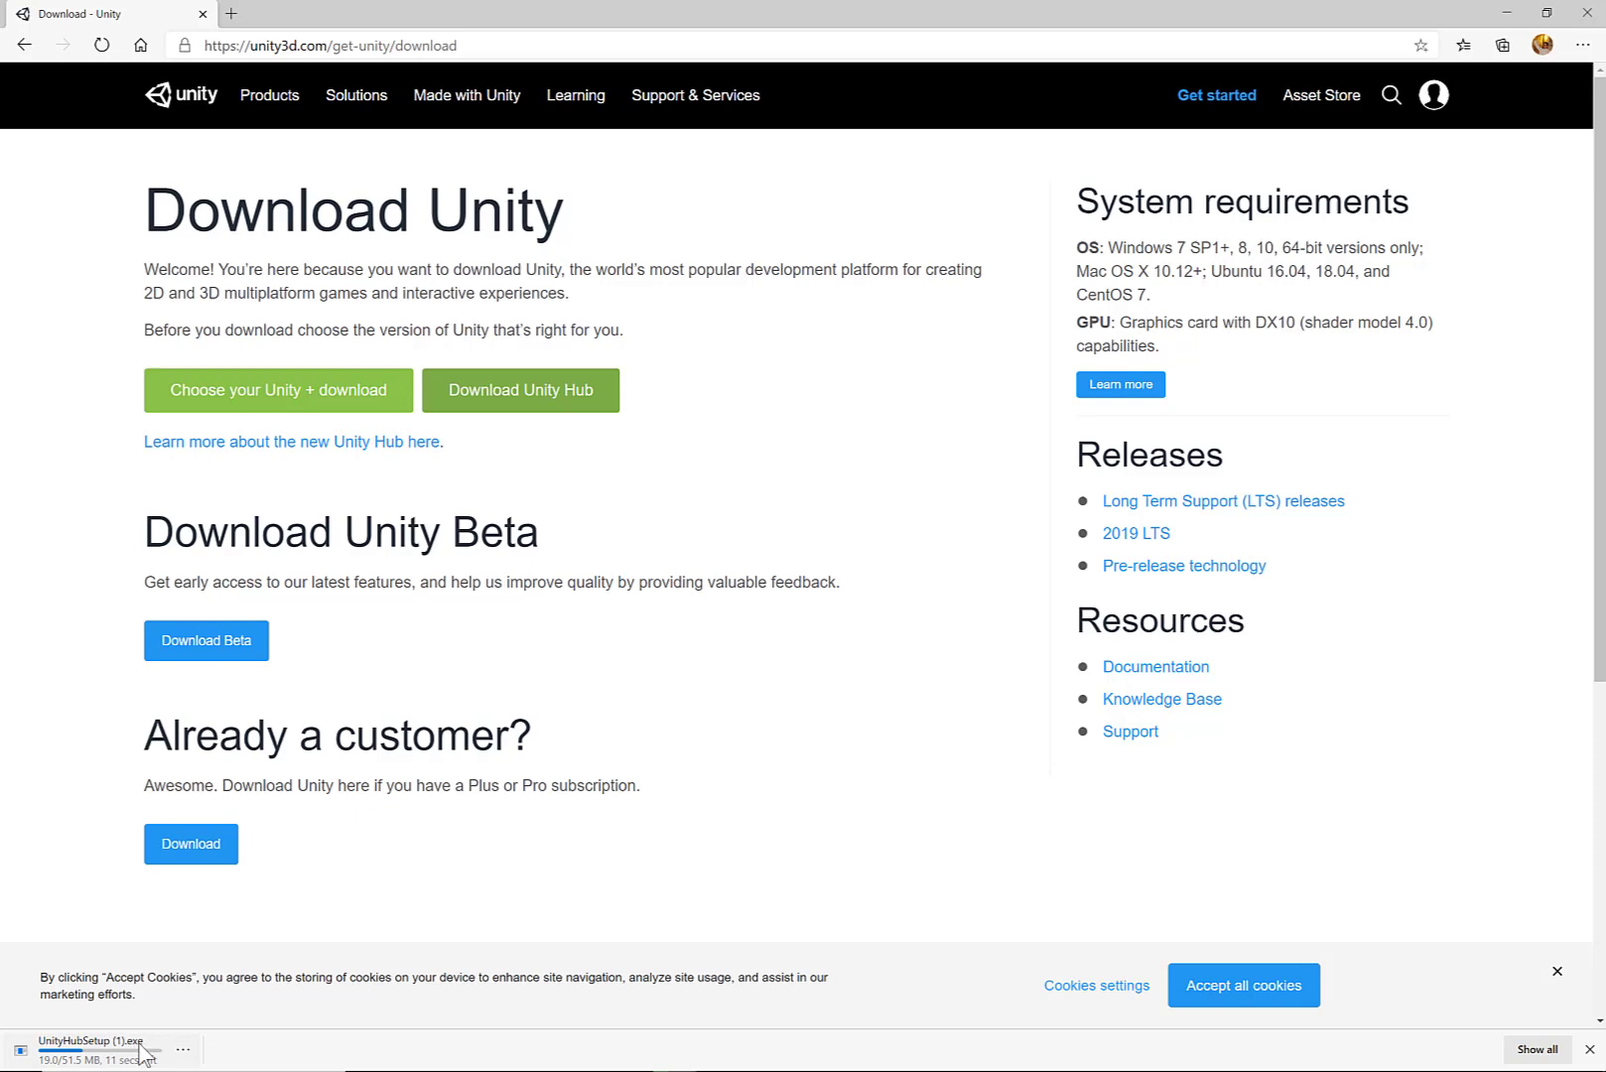
{"action": "mouse_move", "coordinate": [1402, 82]}
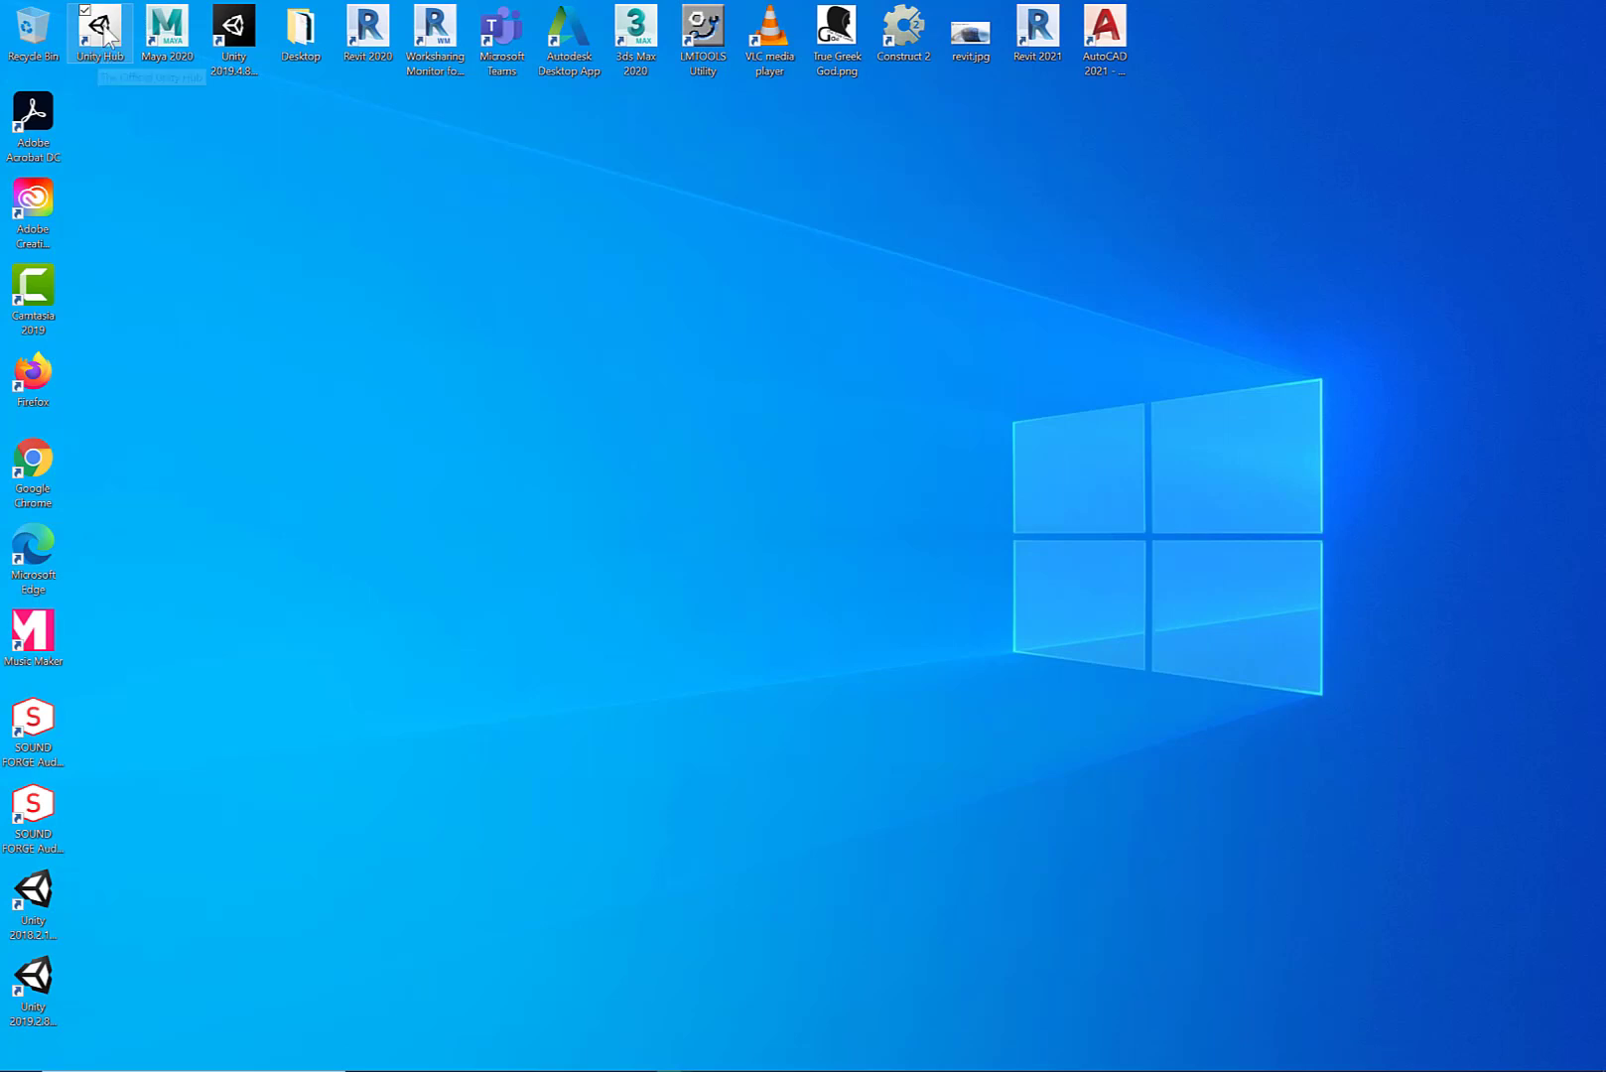
{"action": "mouse_move", "coordinate": [99, 33]}
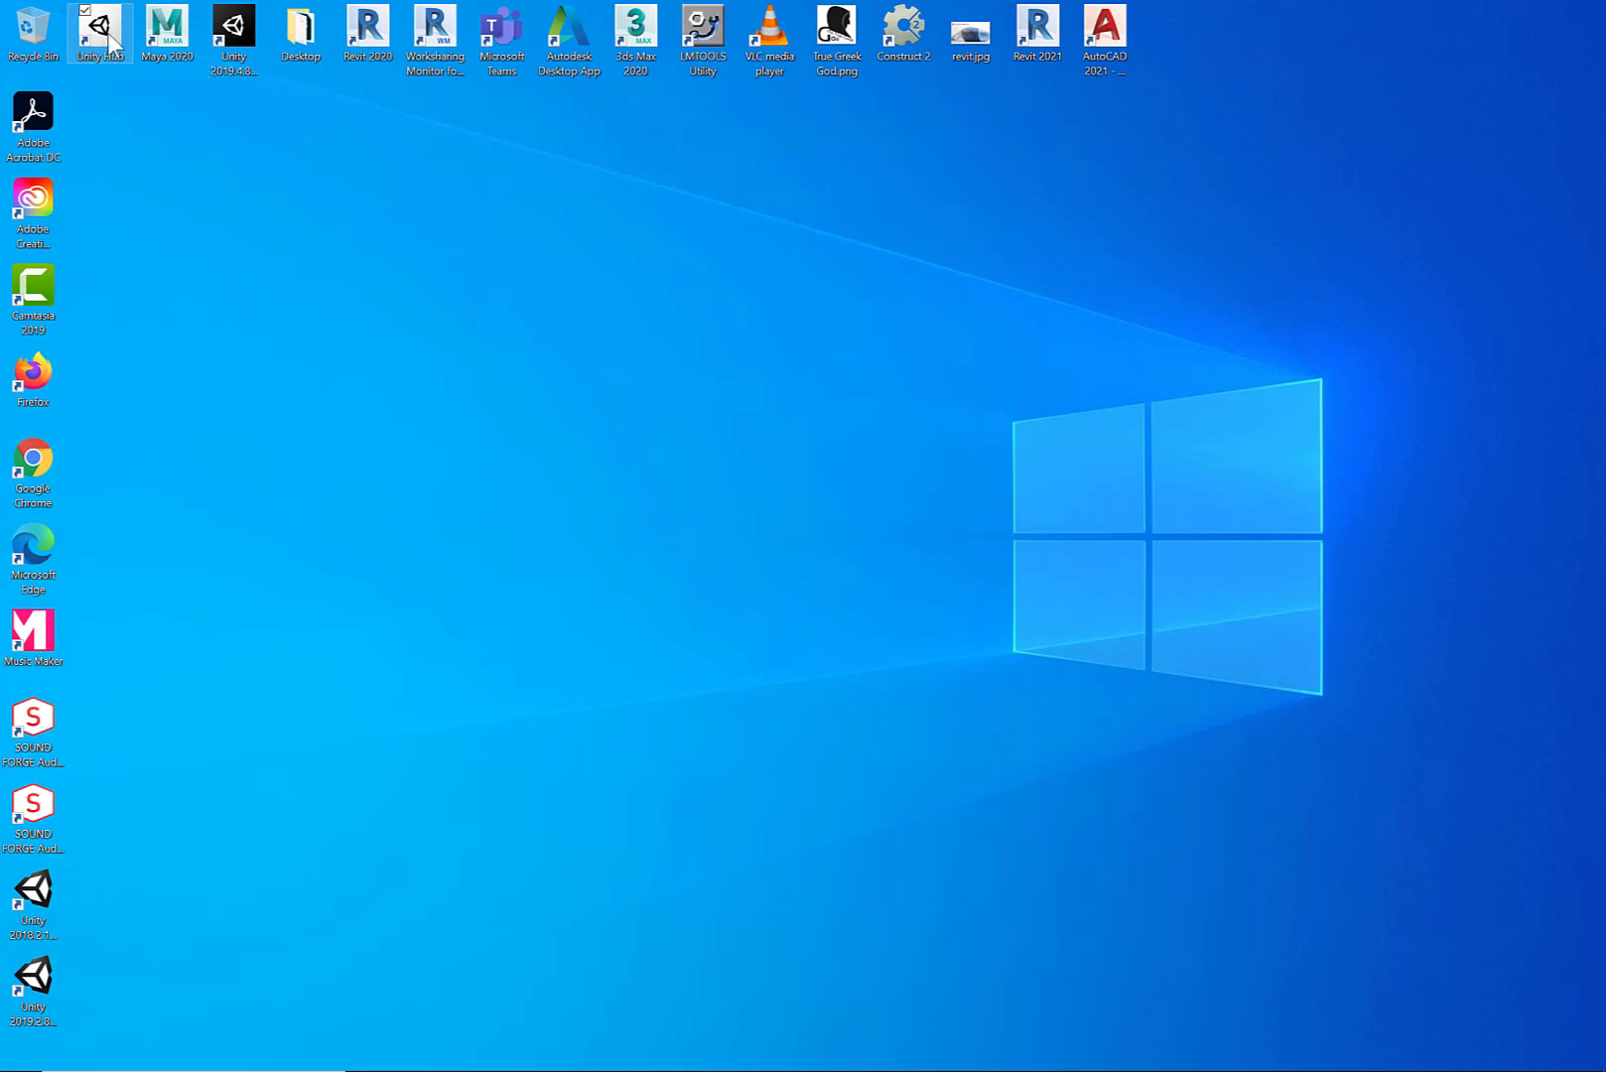
Step: Launch Unity Hub from its desktop shortcut
{"action": "double_click", "coordinate": [99, 29]}
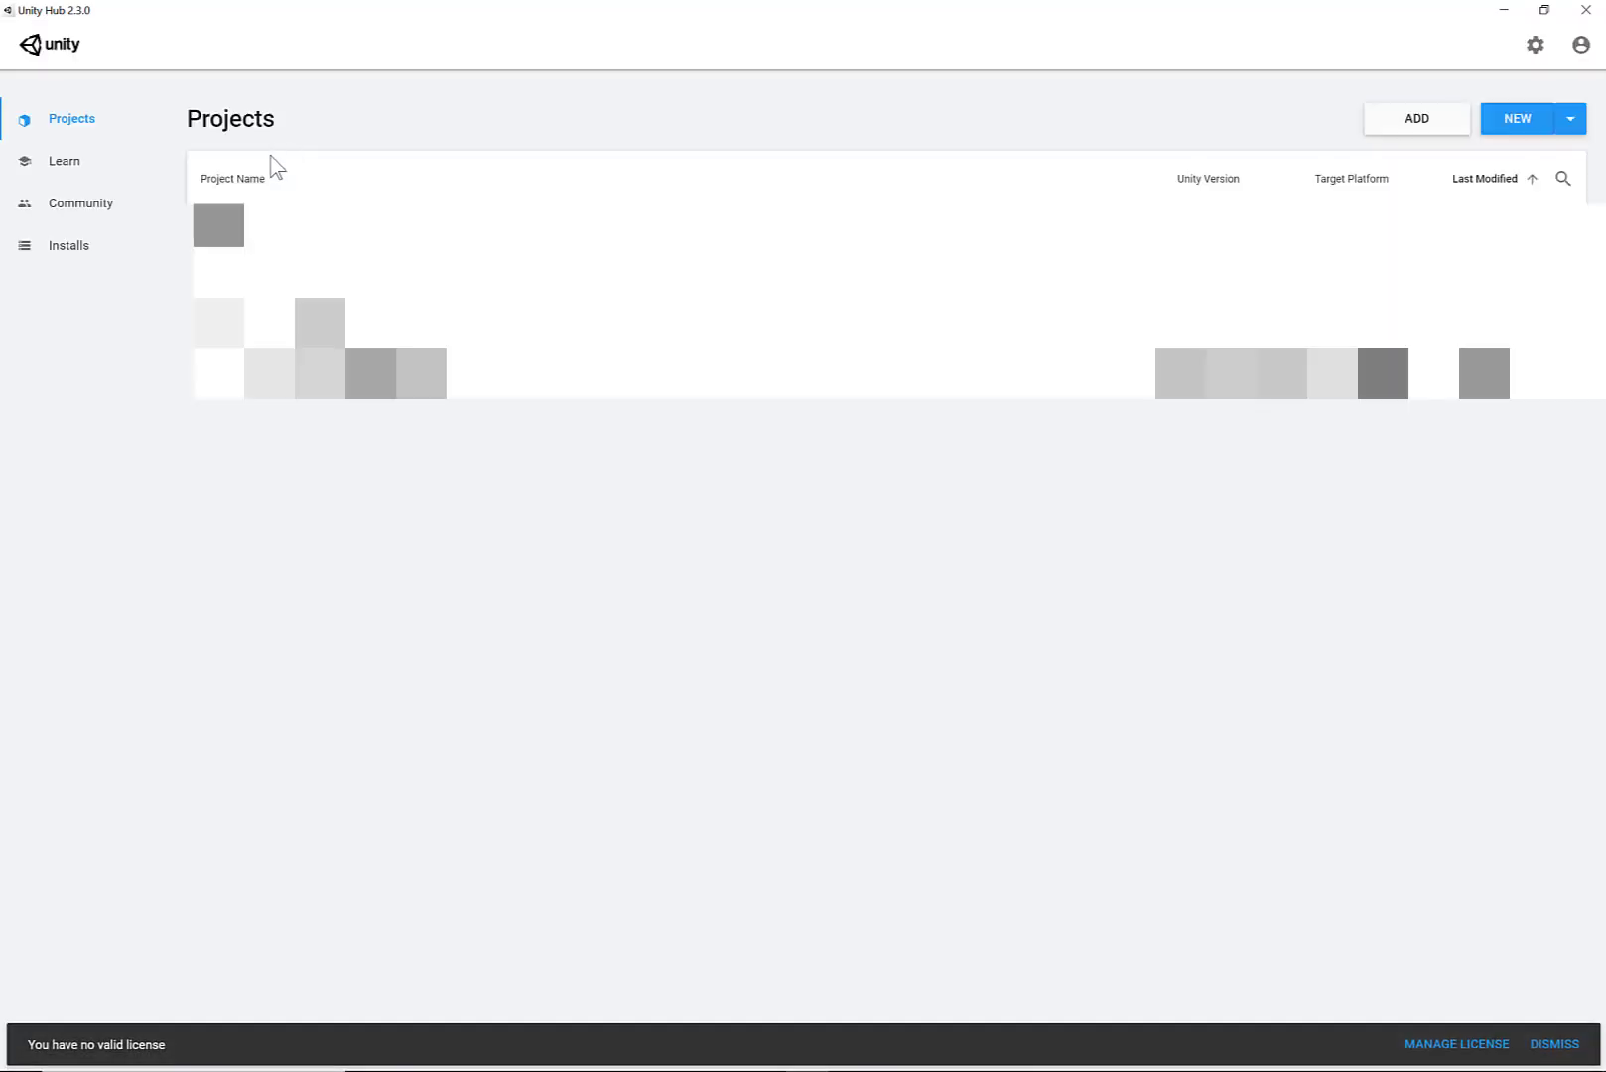
{"action": "mouse_move", "coordinate": [202, 64]}
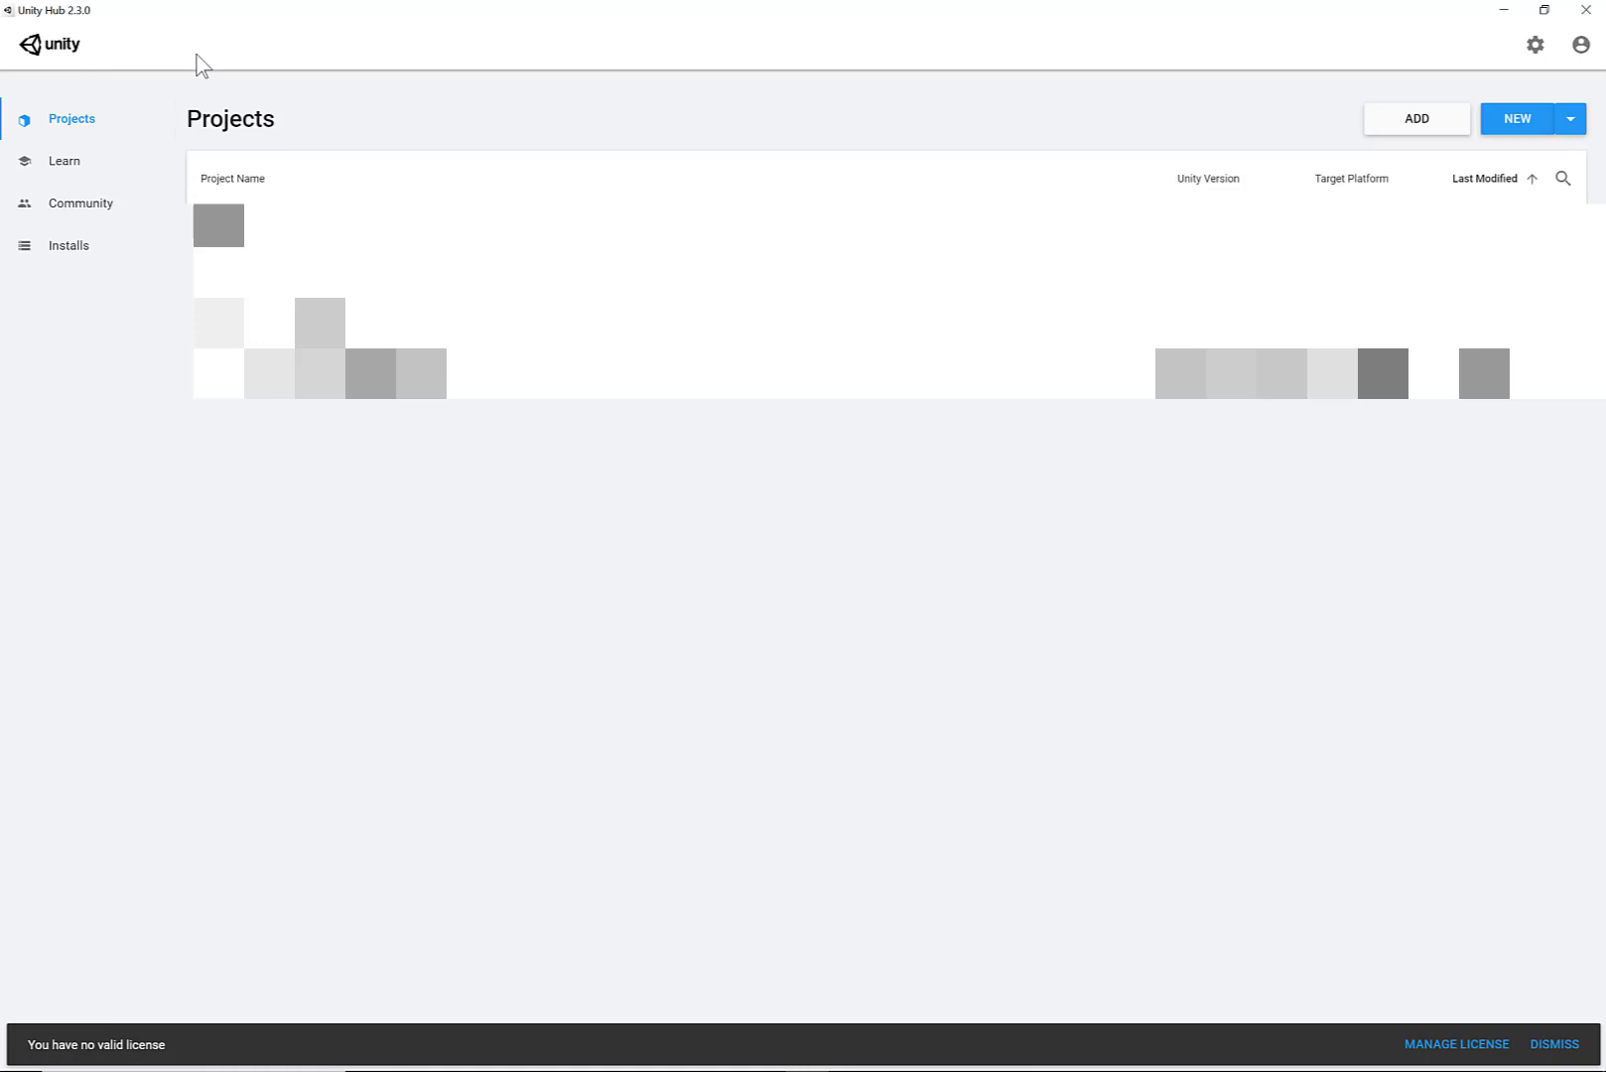
{"action": "mouse_move", "coordinate": [67, 246]}
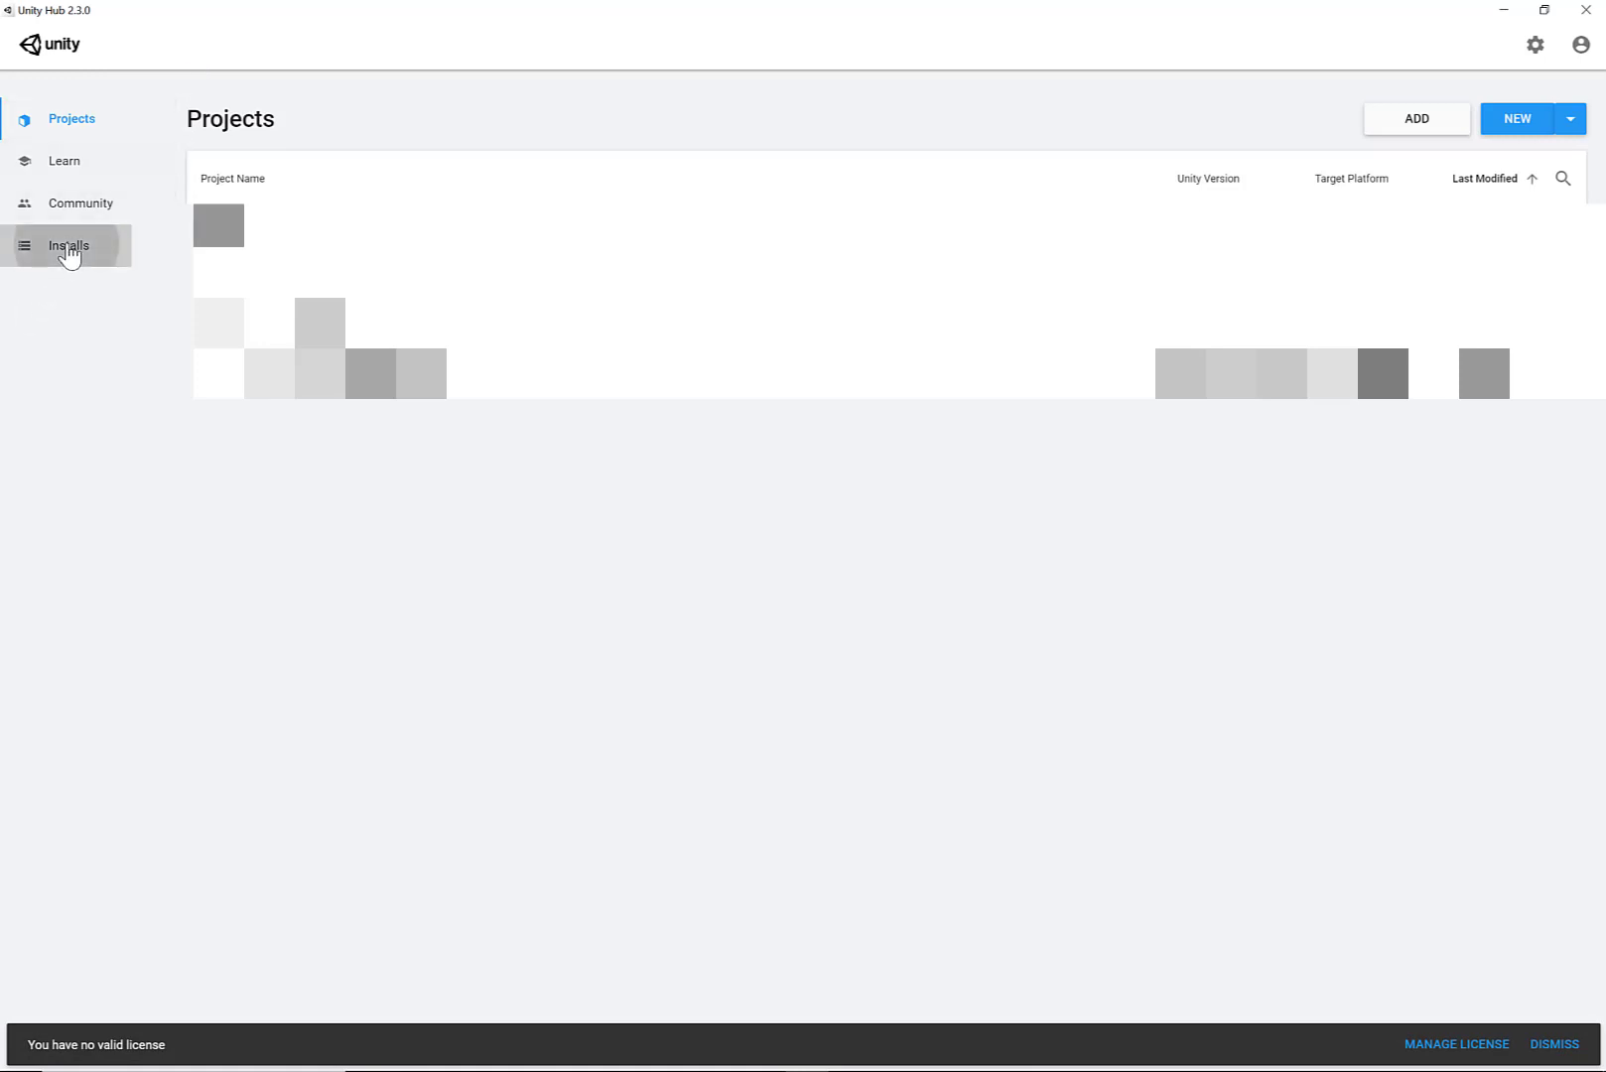
Step: Go to Installs (showing 2019.4.8f1) and begin adding another Unity version
{"action": "left_click", "coordinate": [68, 246]}
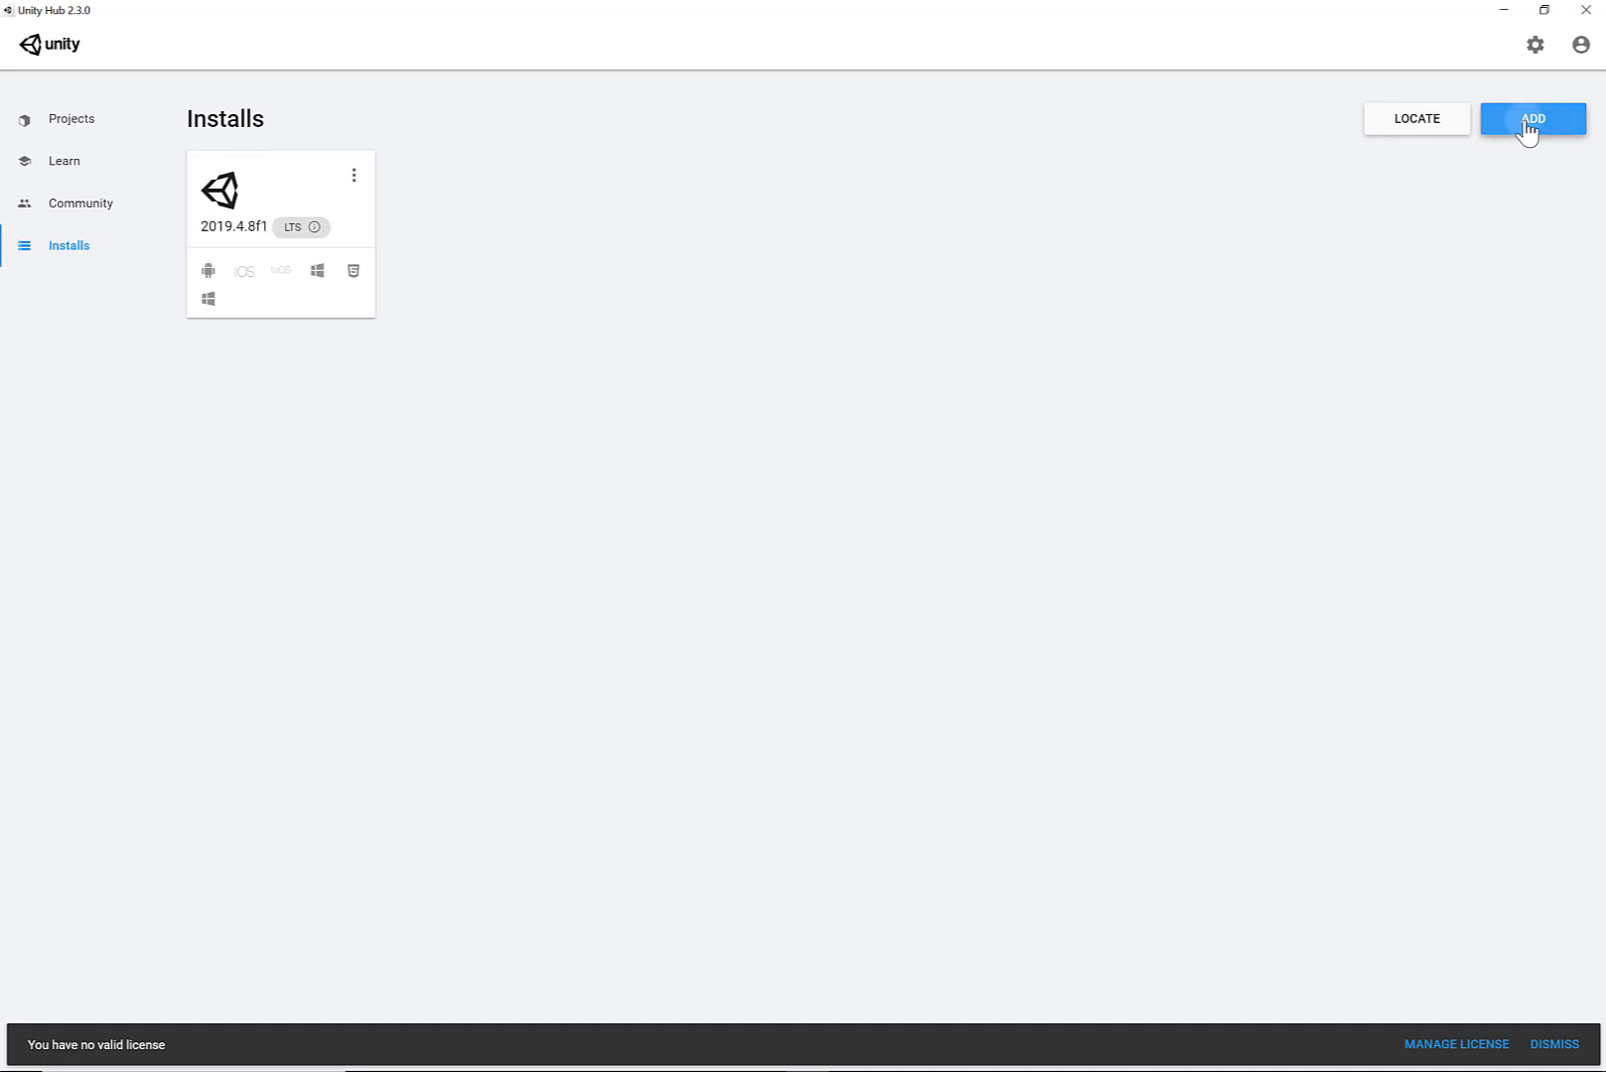
{"action": "left_click", "coordinate": [1533, 119]}
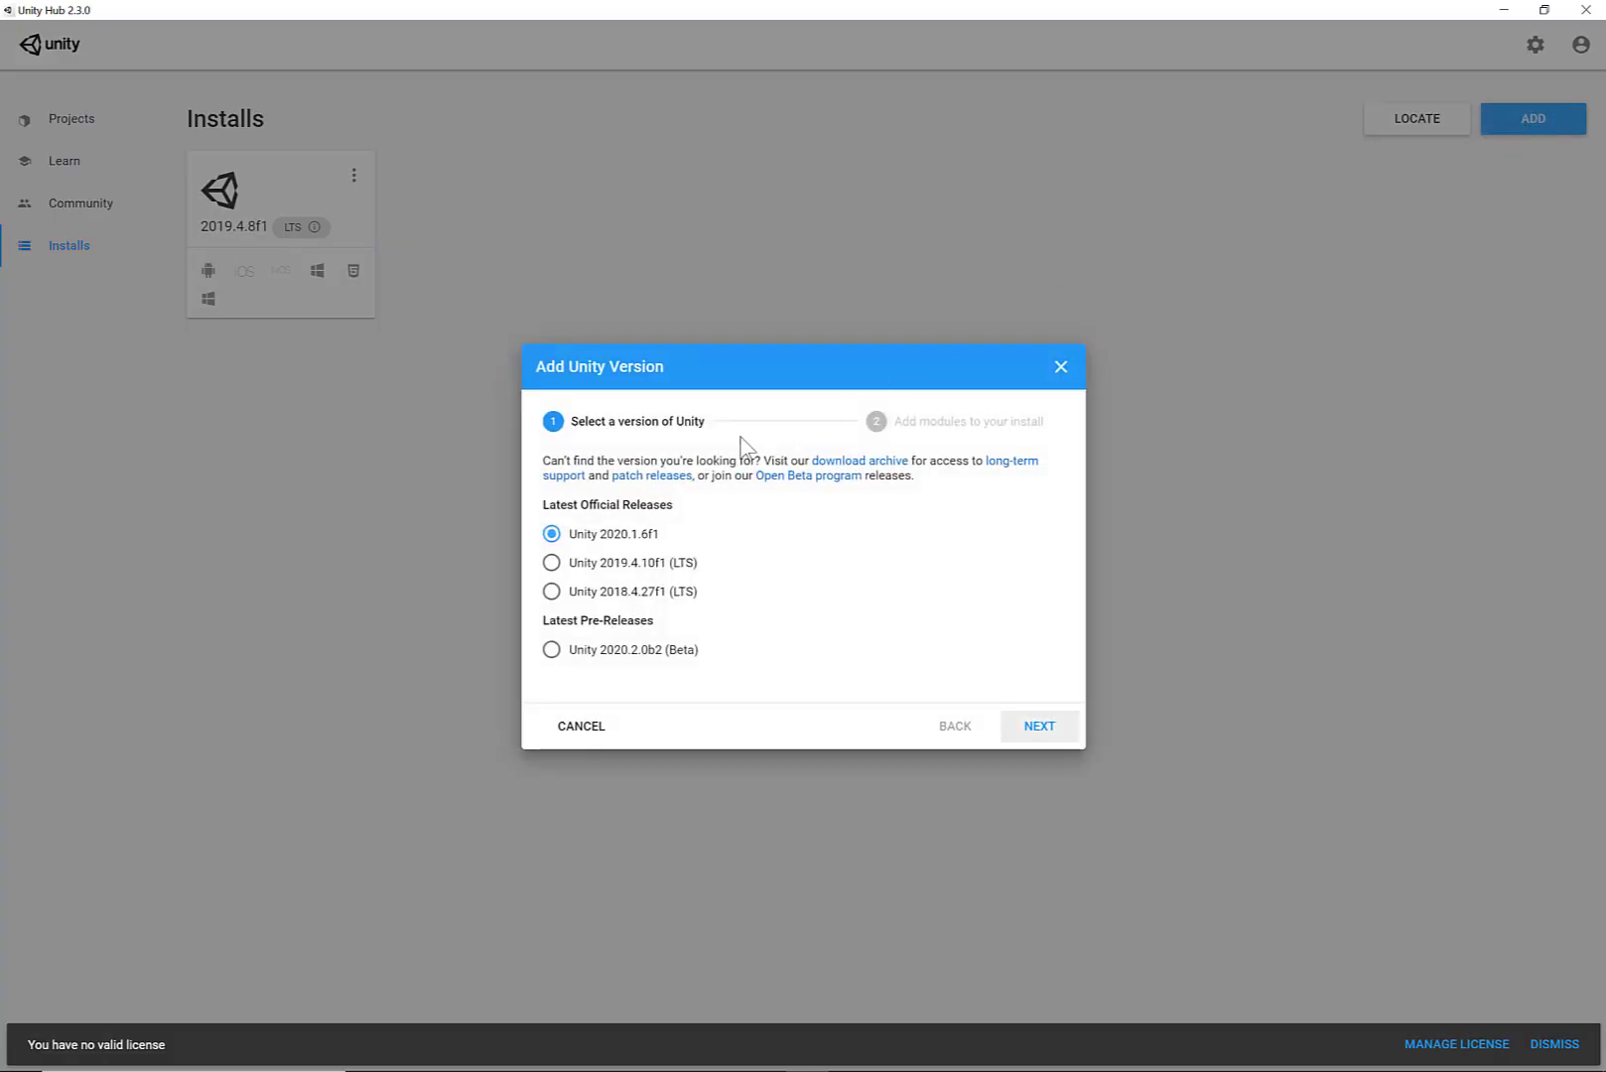
{"action": "mouse_move", "coordinate": [697, 632]}
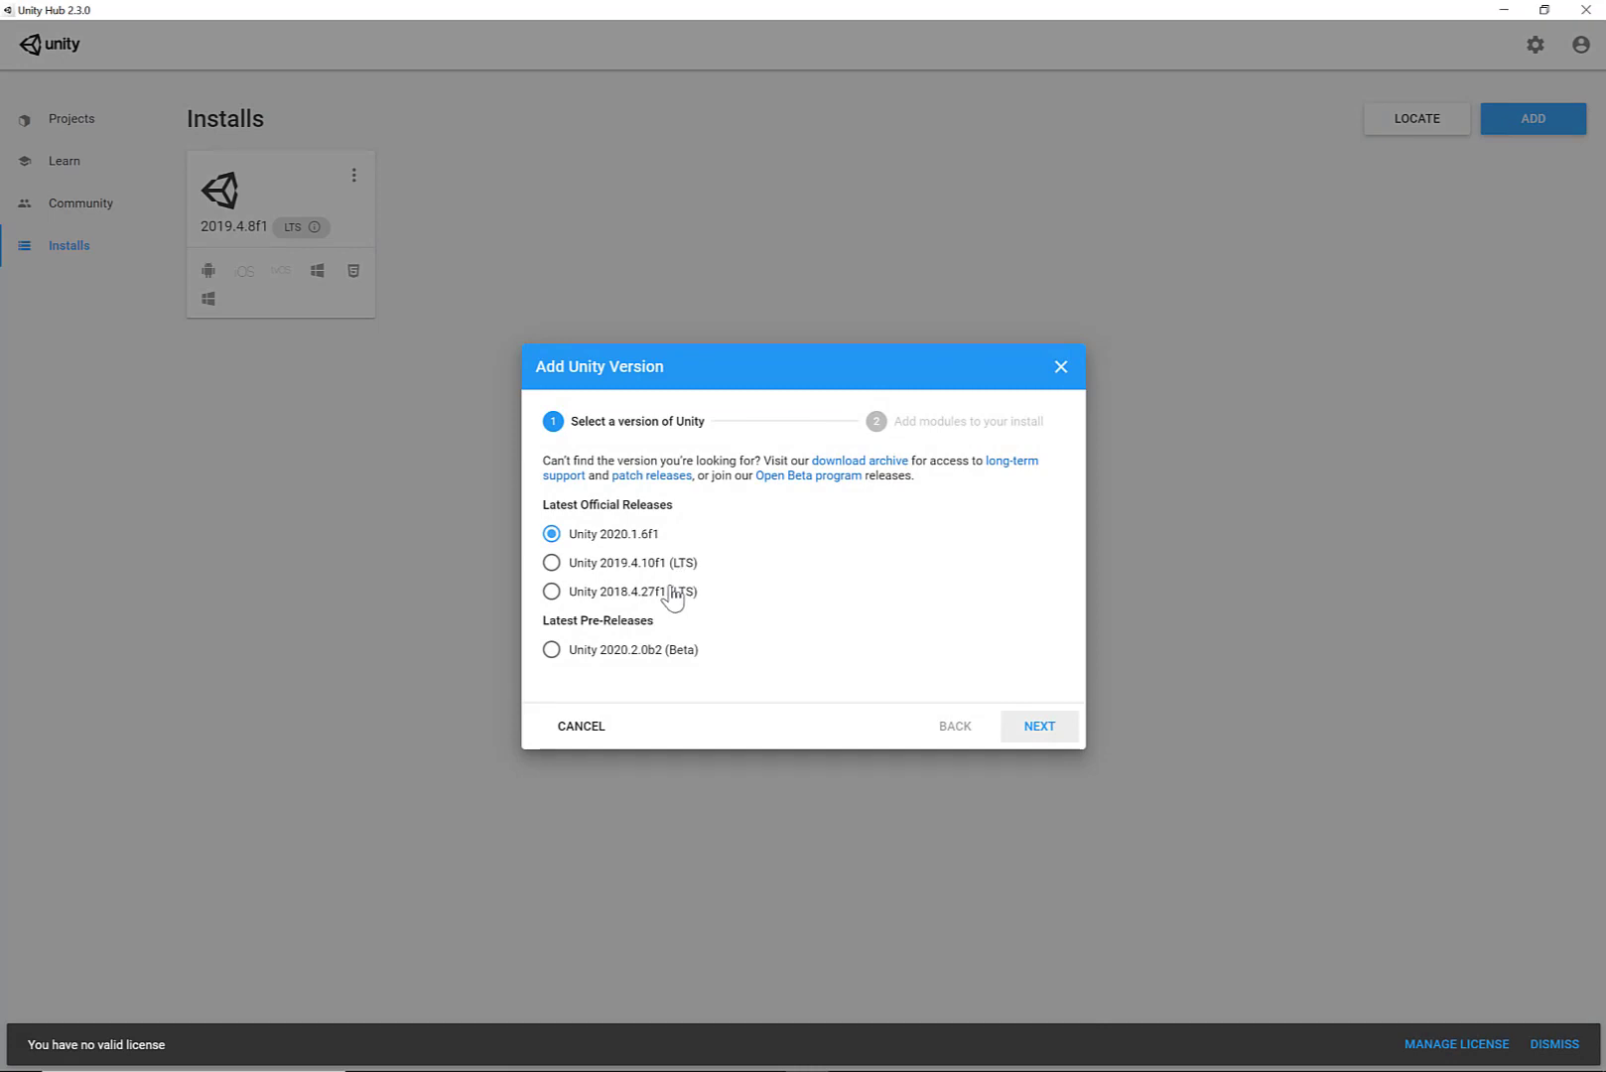
{"action": "mouse_move", "coordinate": [592, 607]}
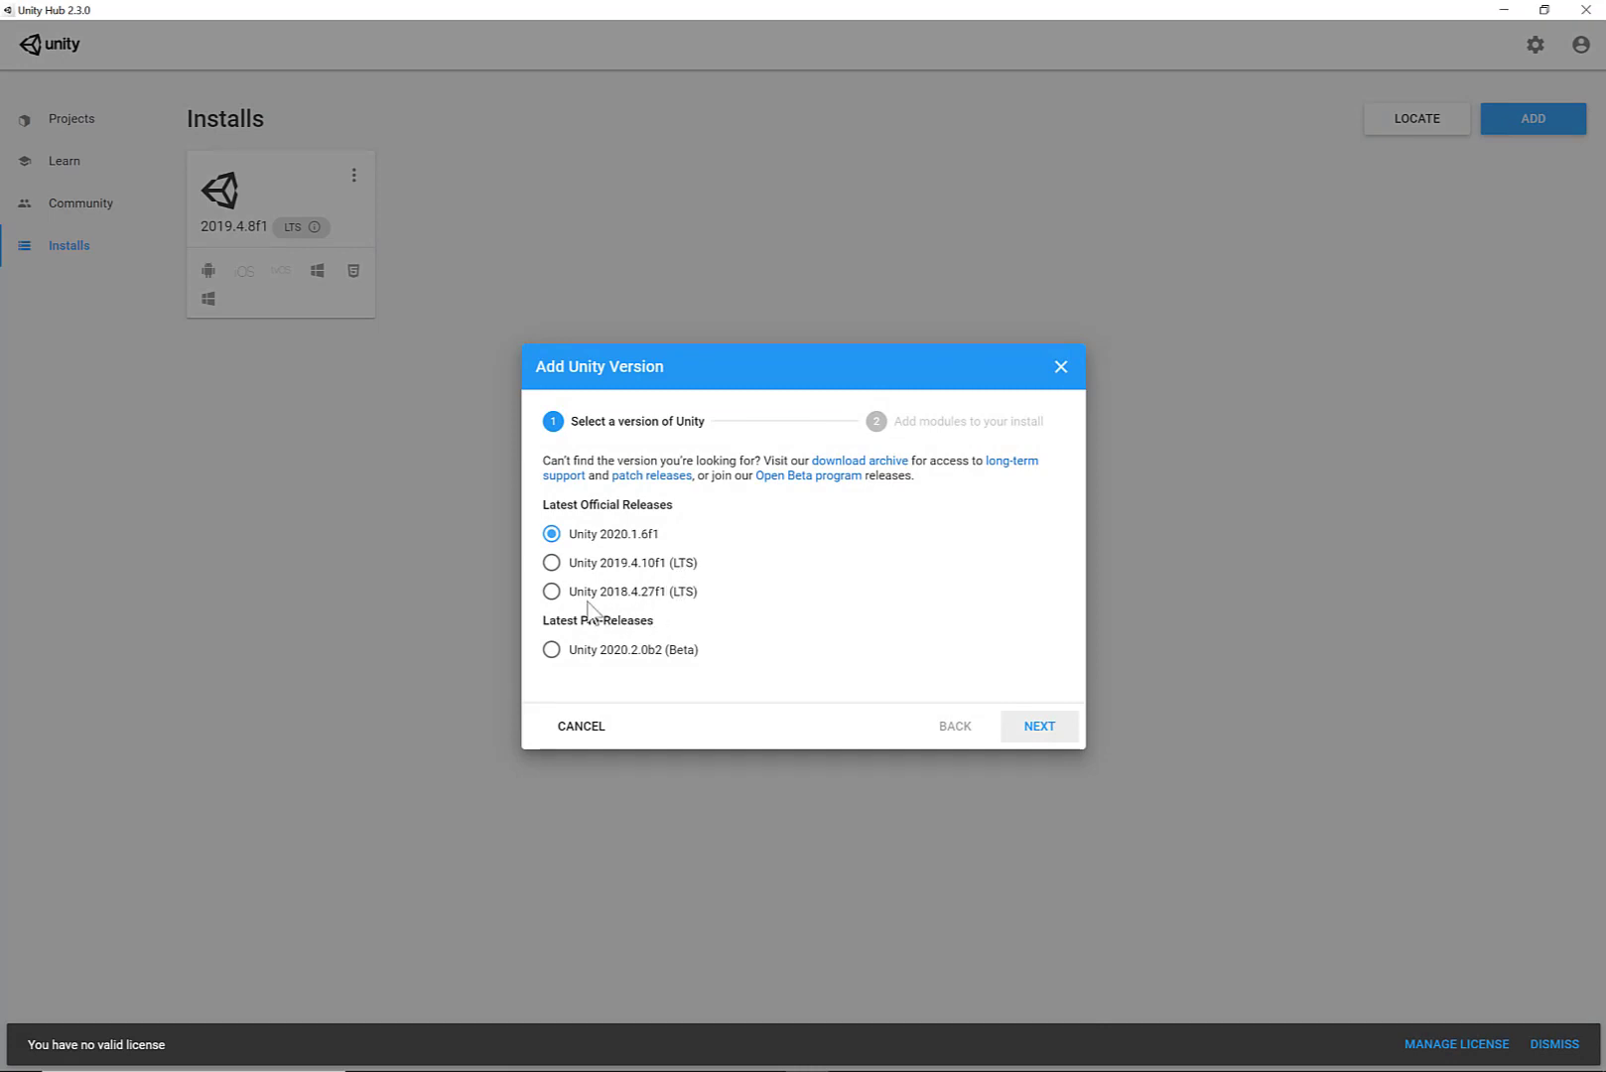
{"action": "mouse_move", "coordinate": [239, 246]}
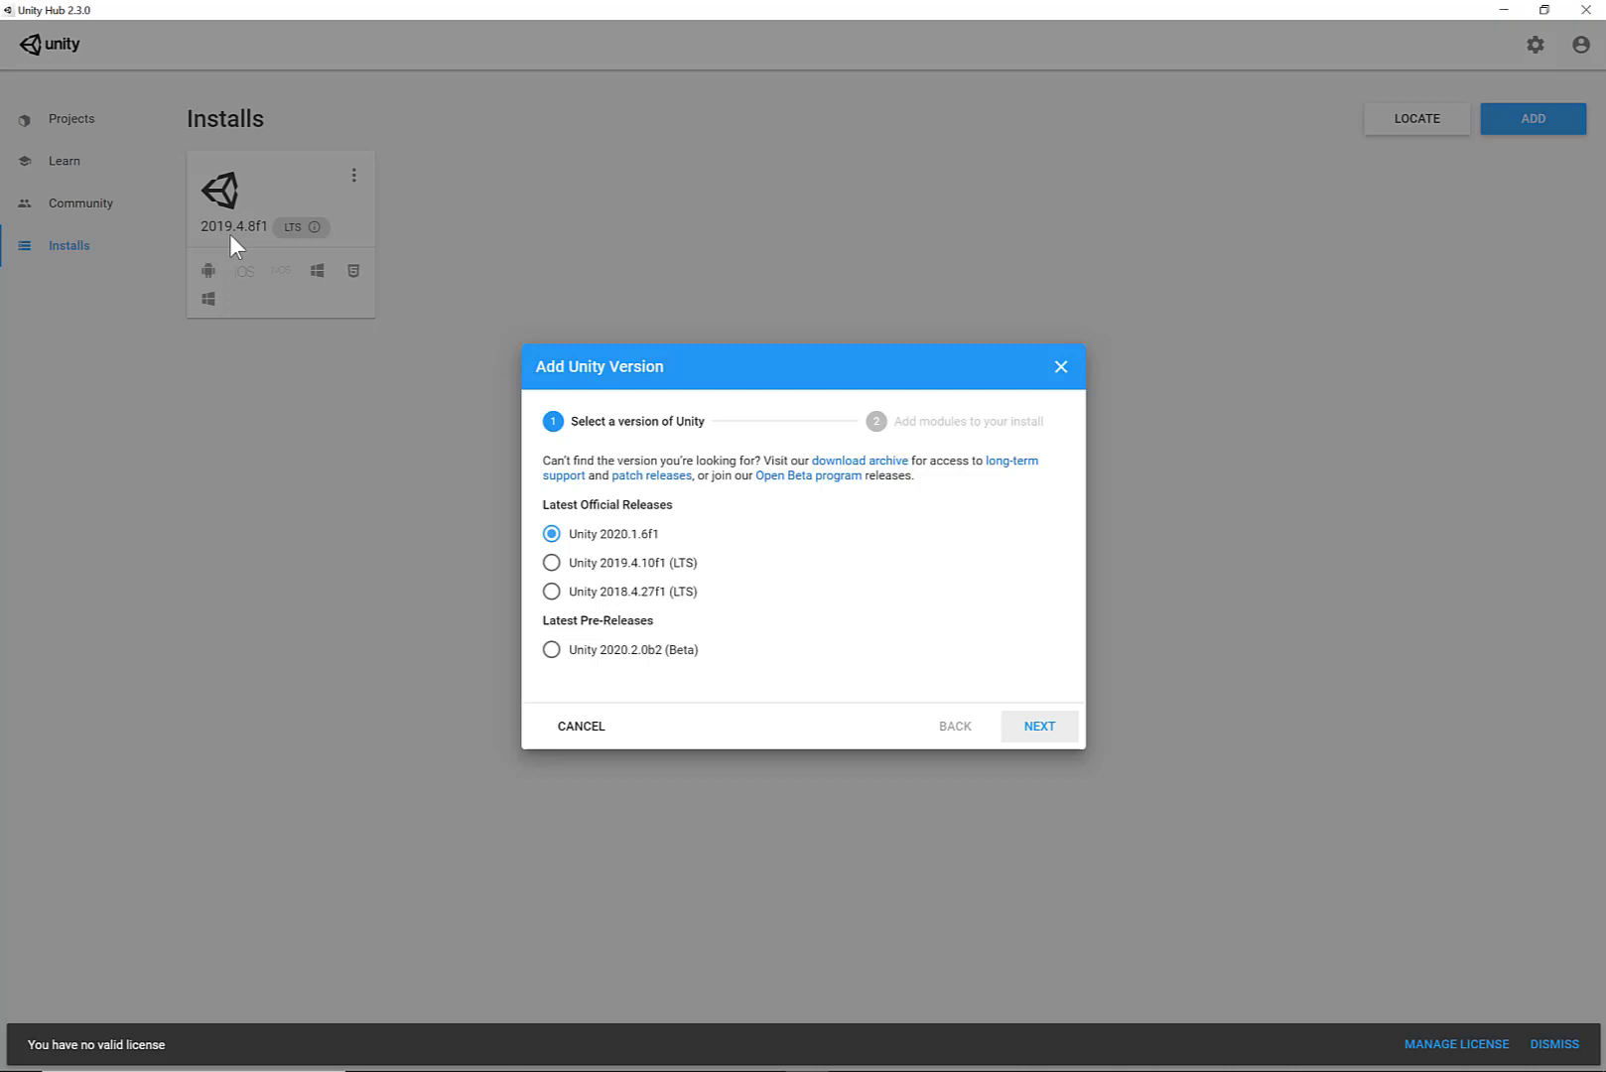
{"action": "mouse_move", "coordinate": [599, 554]}
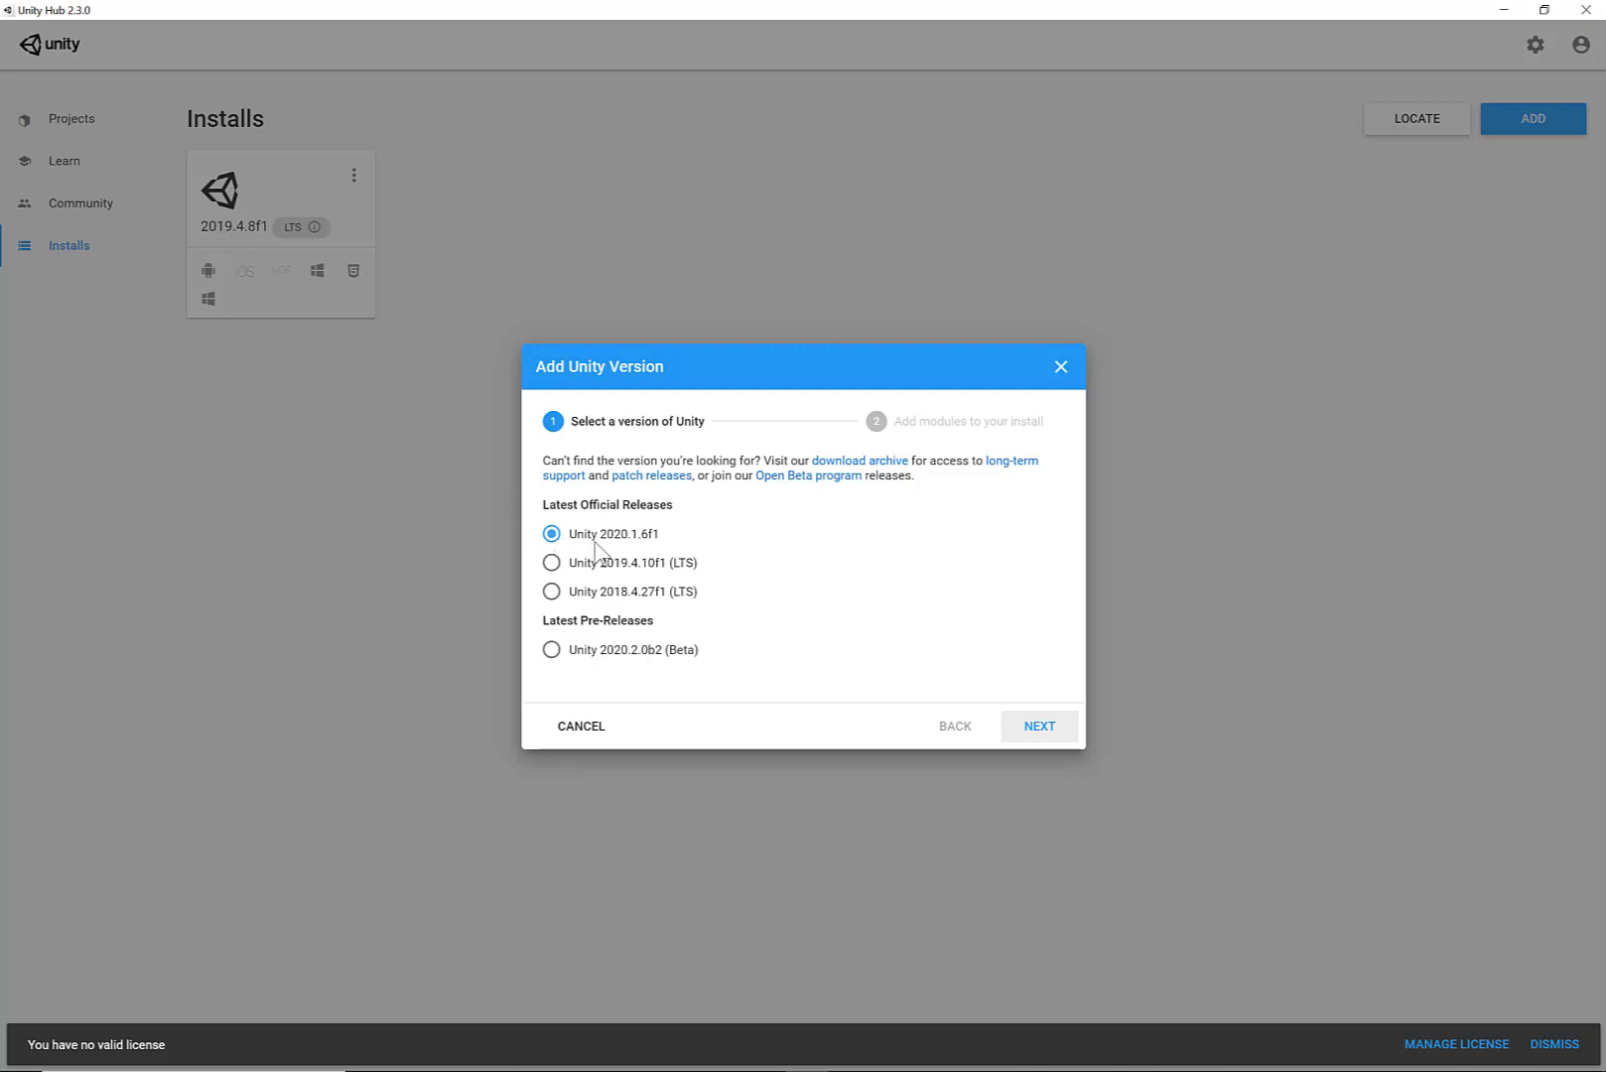
{"action": "mouse_move", "coordinate": [667, 568]}
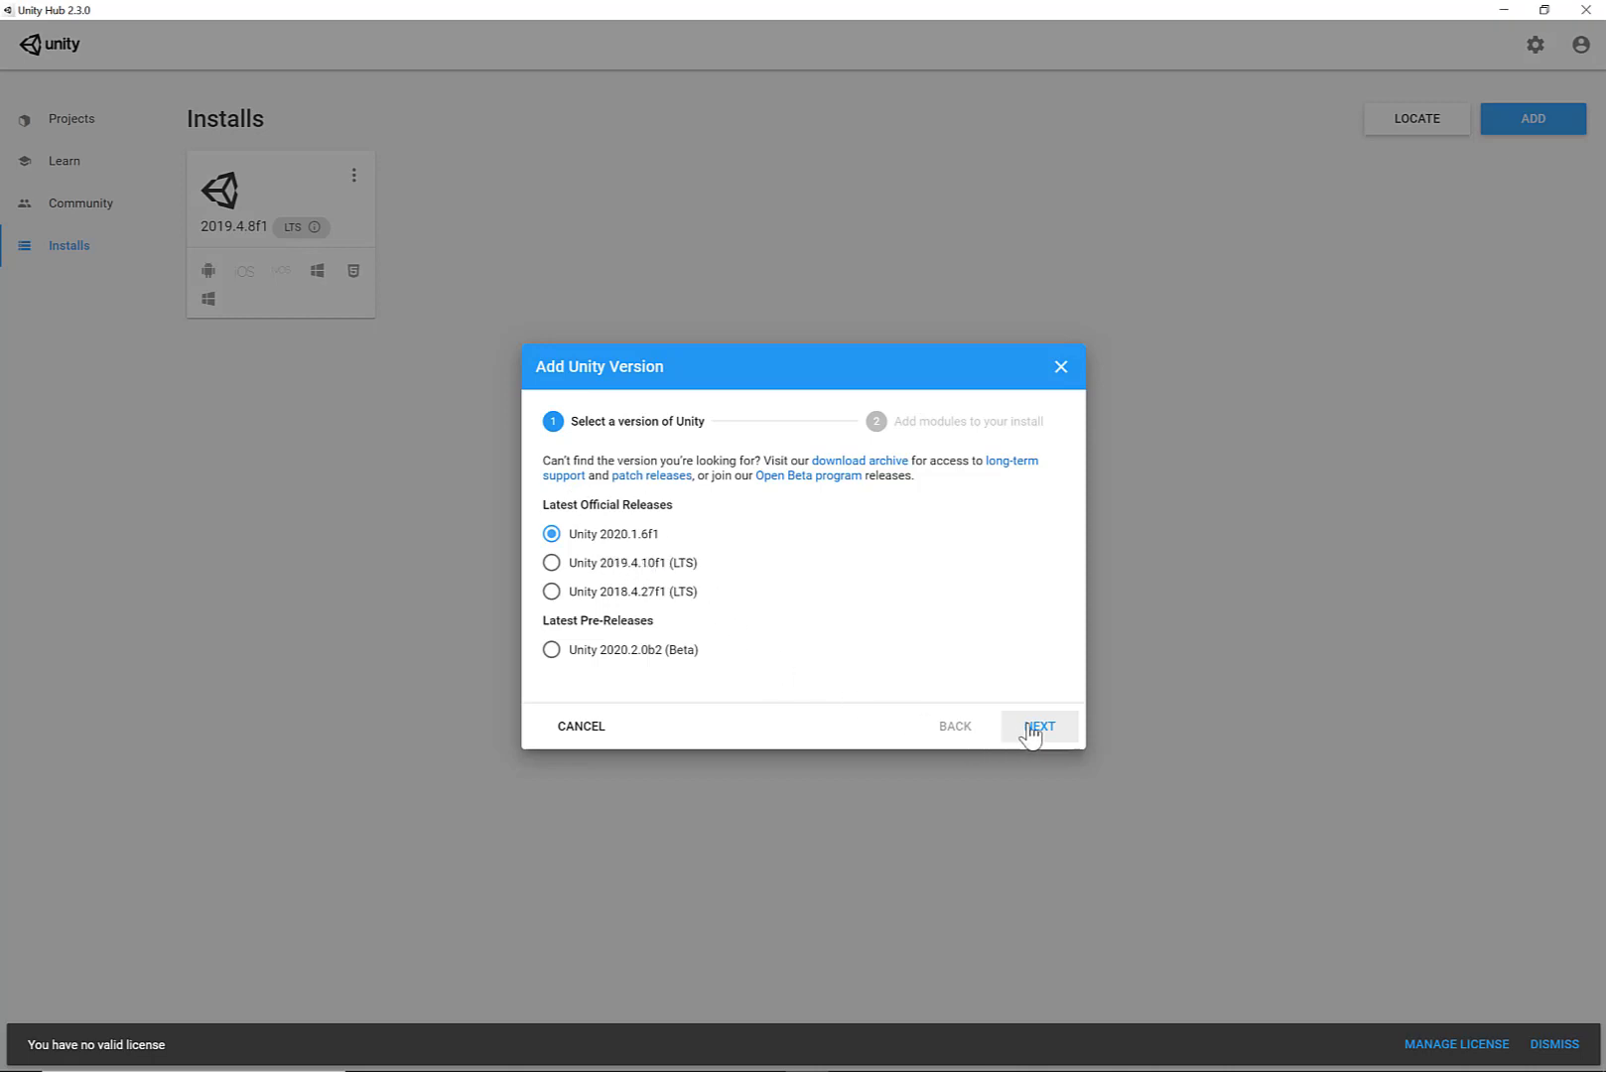
Step: Choose build support modules for the new version, leaving tvOS Build Support unticked
{"action": "left_click", "coordinate": [1038, 726]}
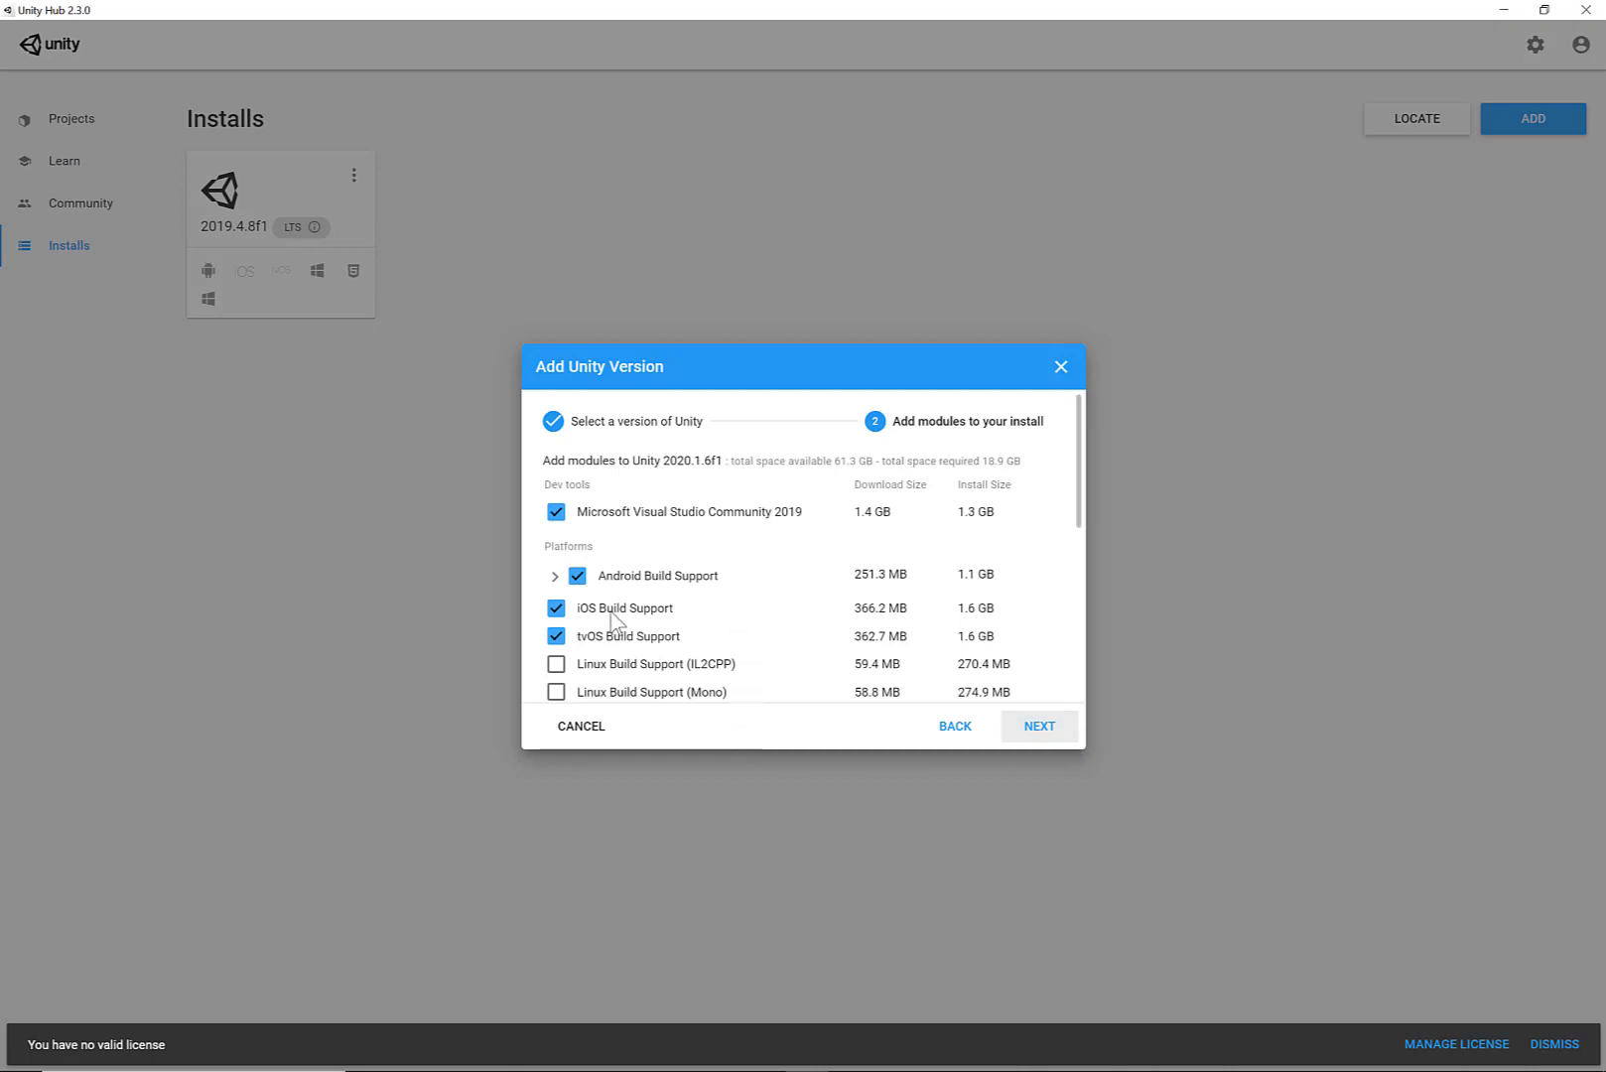
{"action": "scroll", "scroll_direction": "down", "scroll_amount": 3}
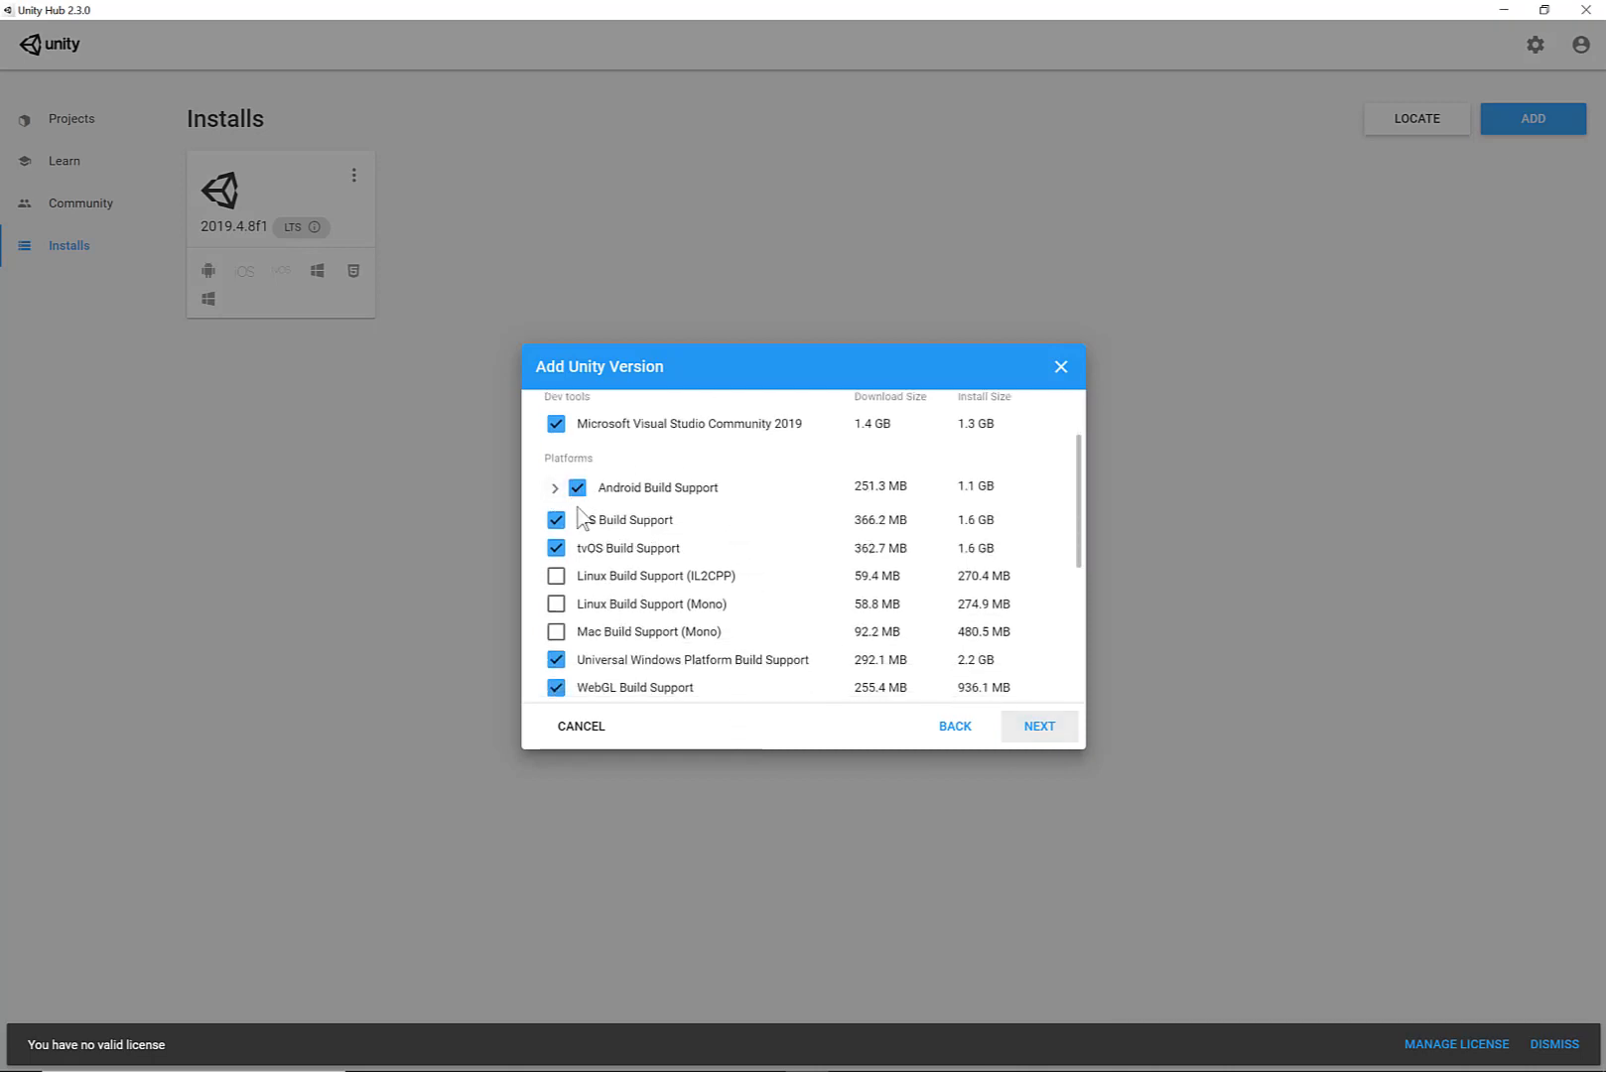
{"action": "mouse_move", "coordinate": [671, 513]}
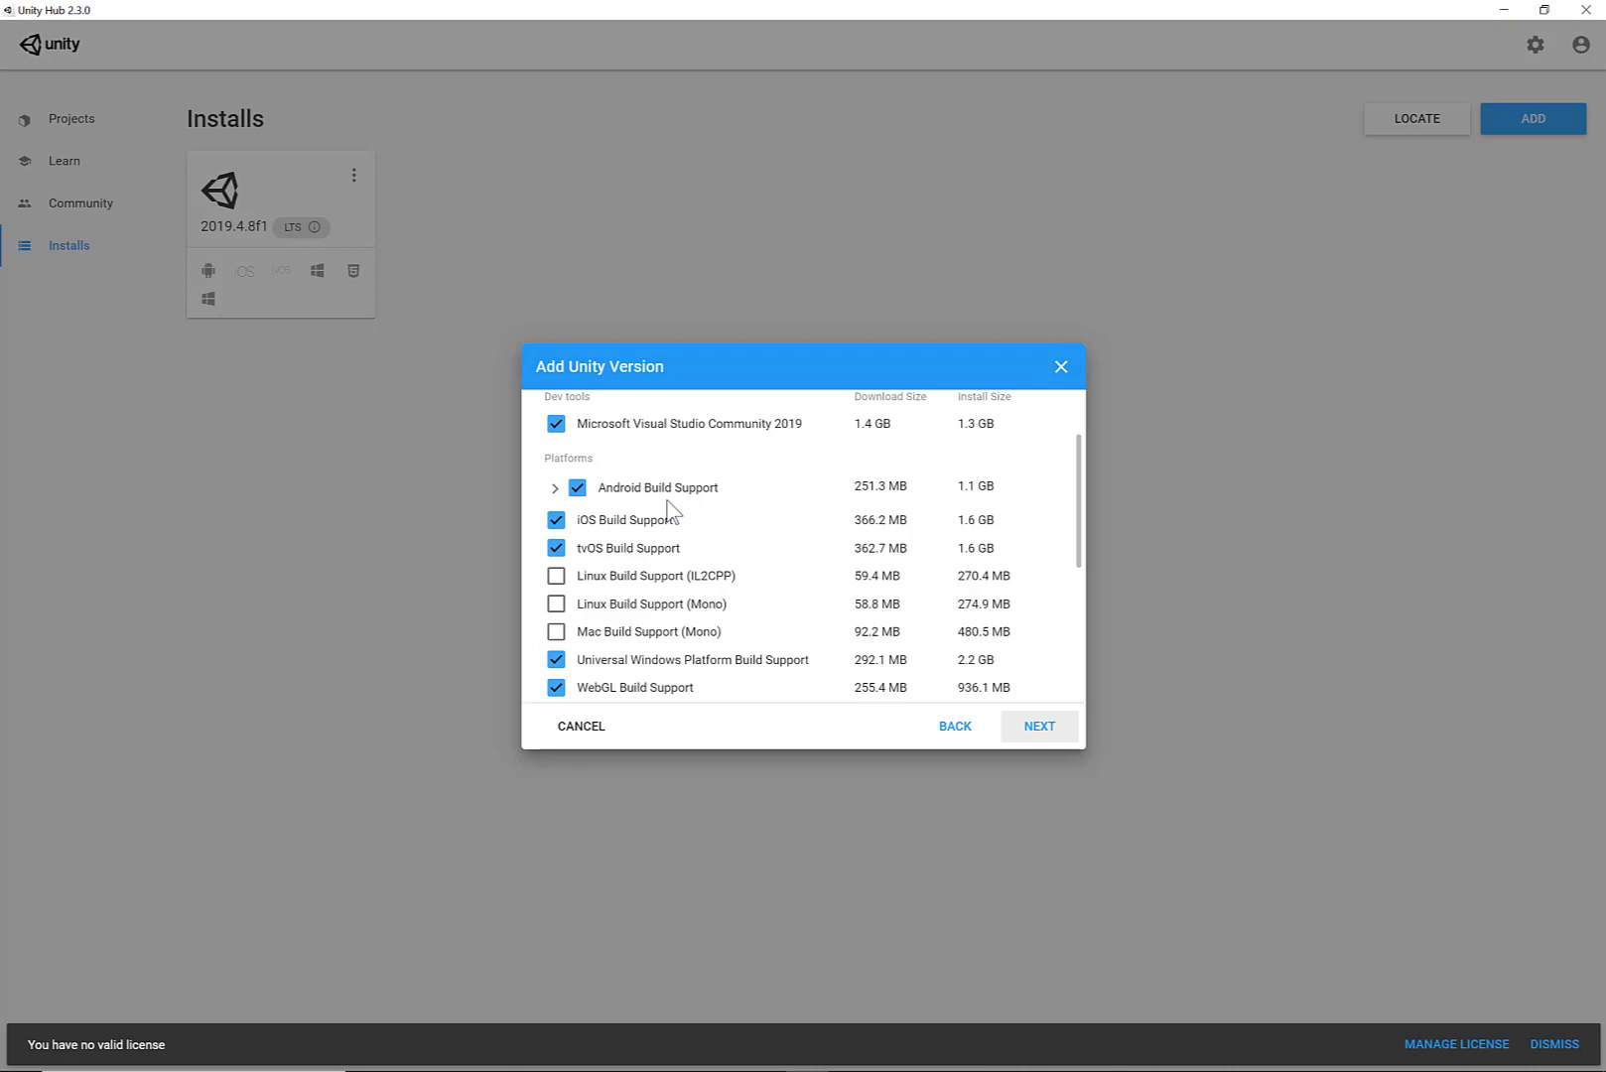
{"action": "mouse_move", "coordinate": [584, 573]}
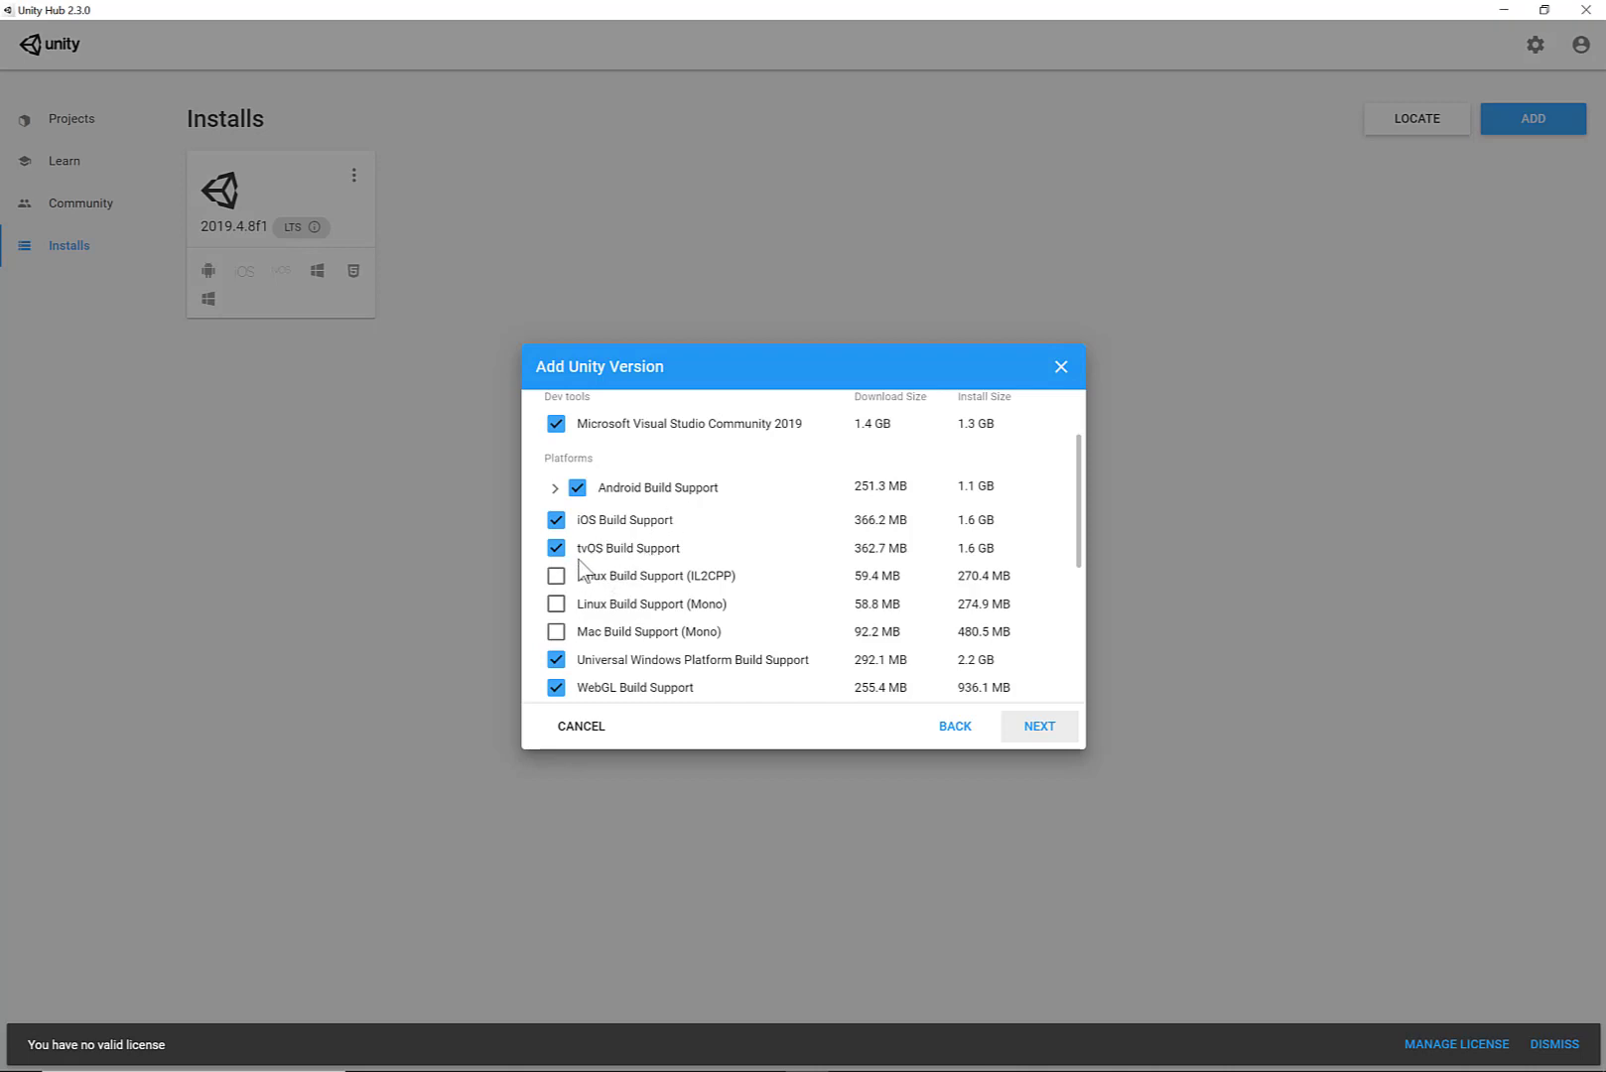
{"action": "left_click", "coordinate": [555, 546]}
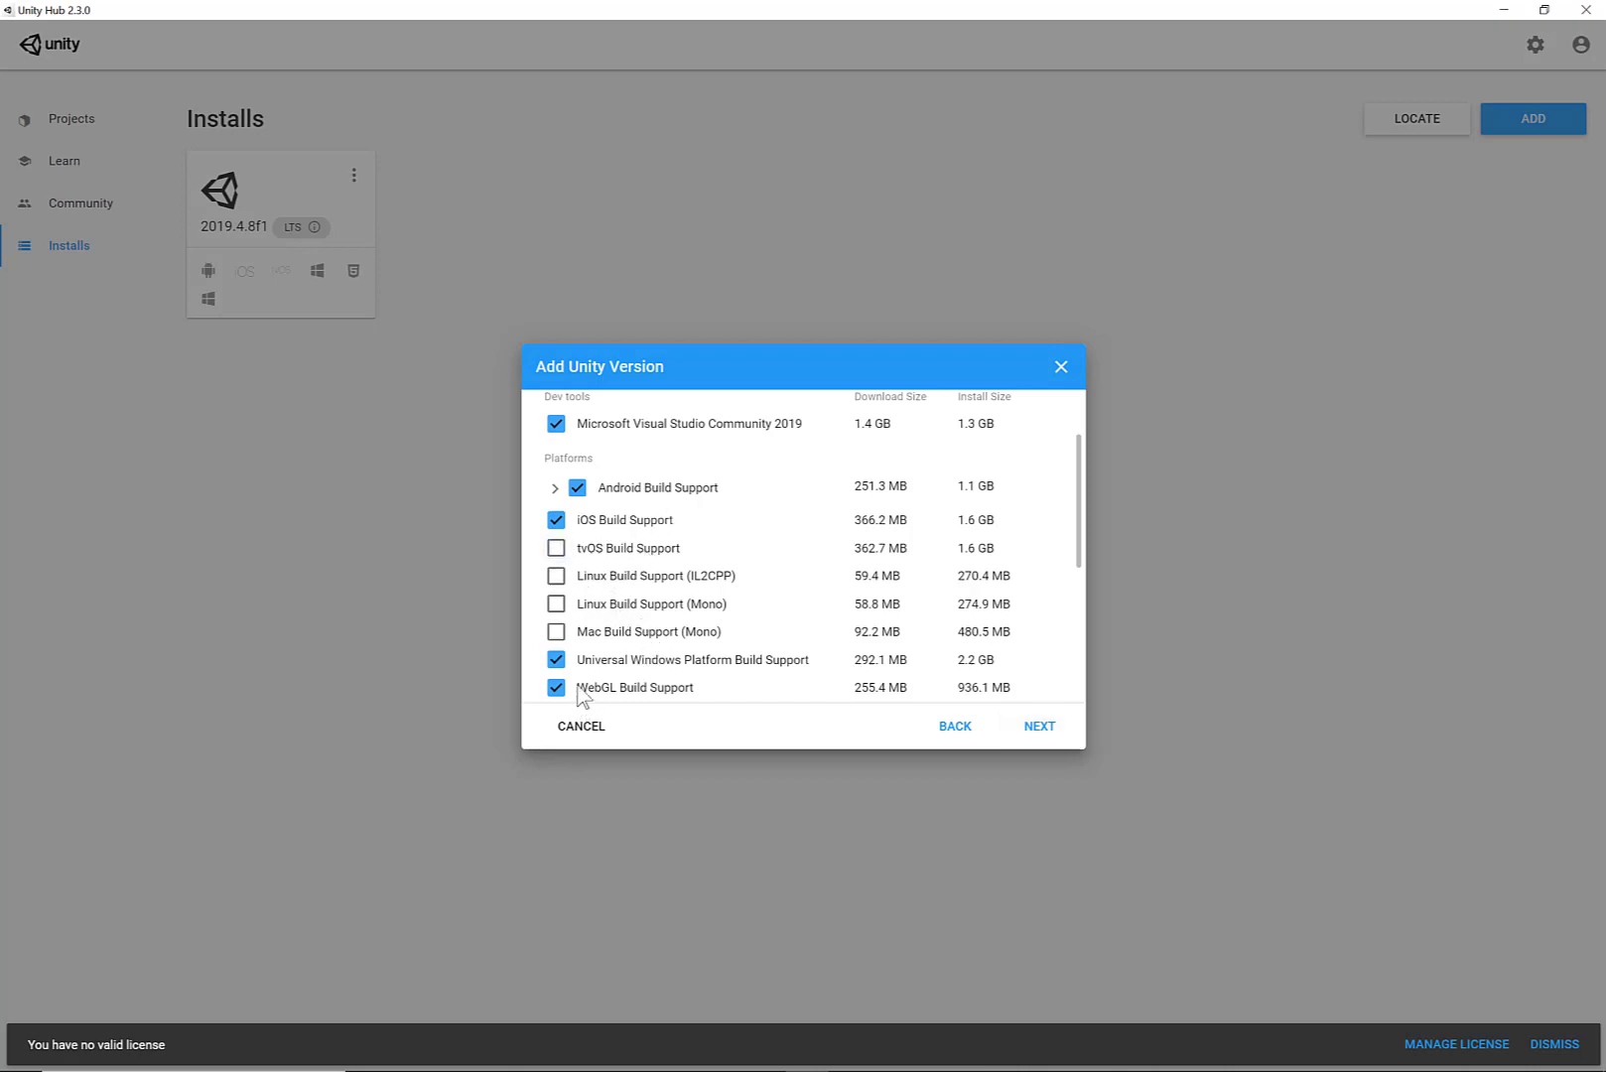
{"action": "scroll", "scroll_direction": "down", "scroll_amount": 3}
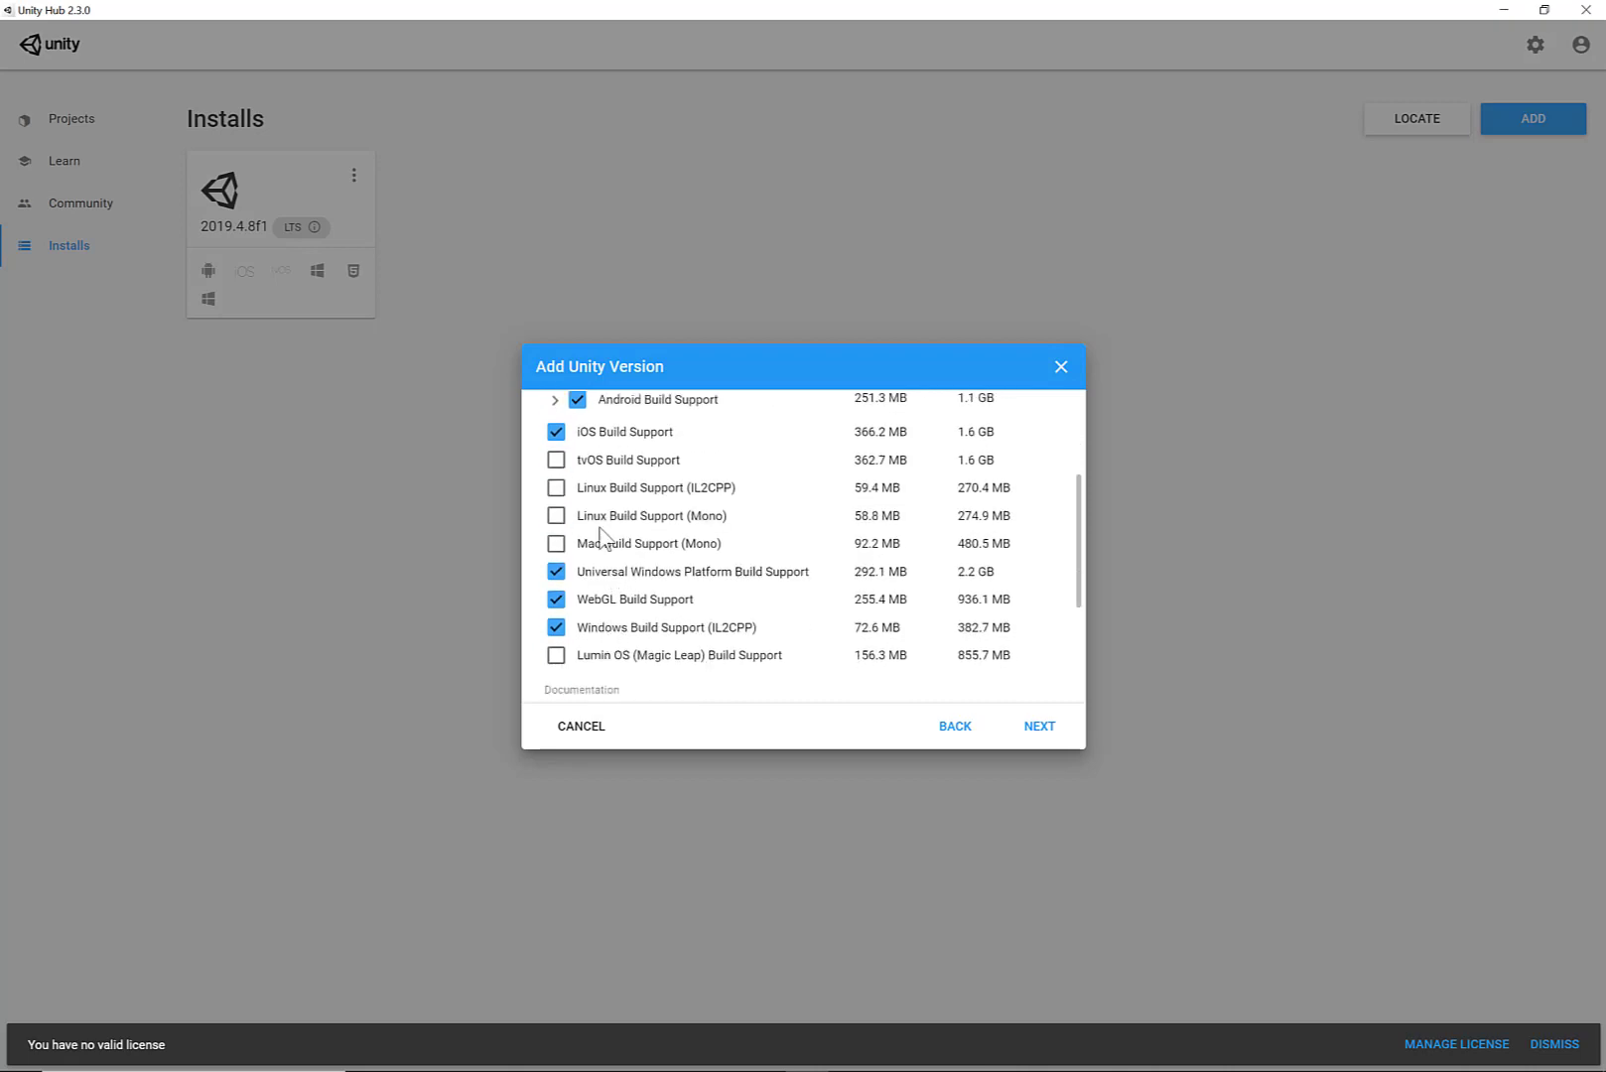
{"action": "mouse_move", "coordinate": [615, 585]}
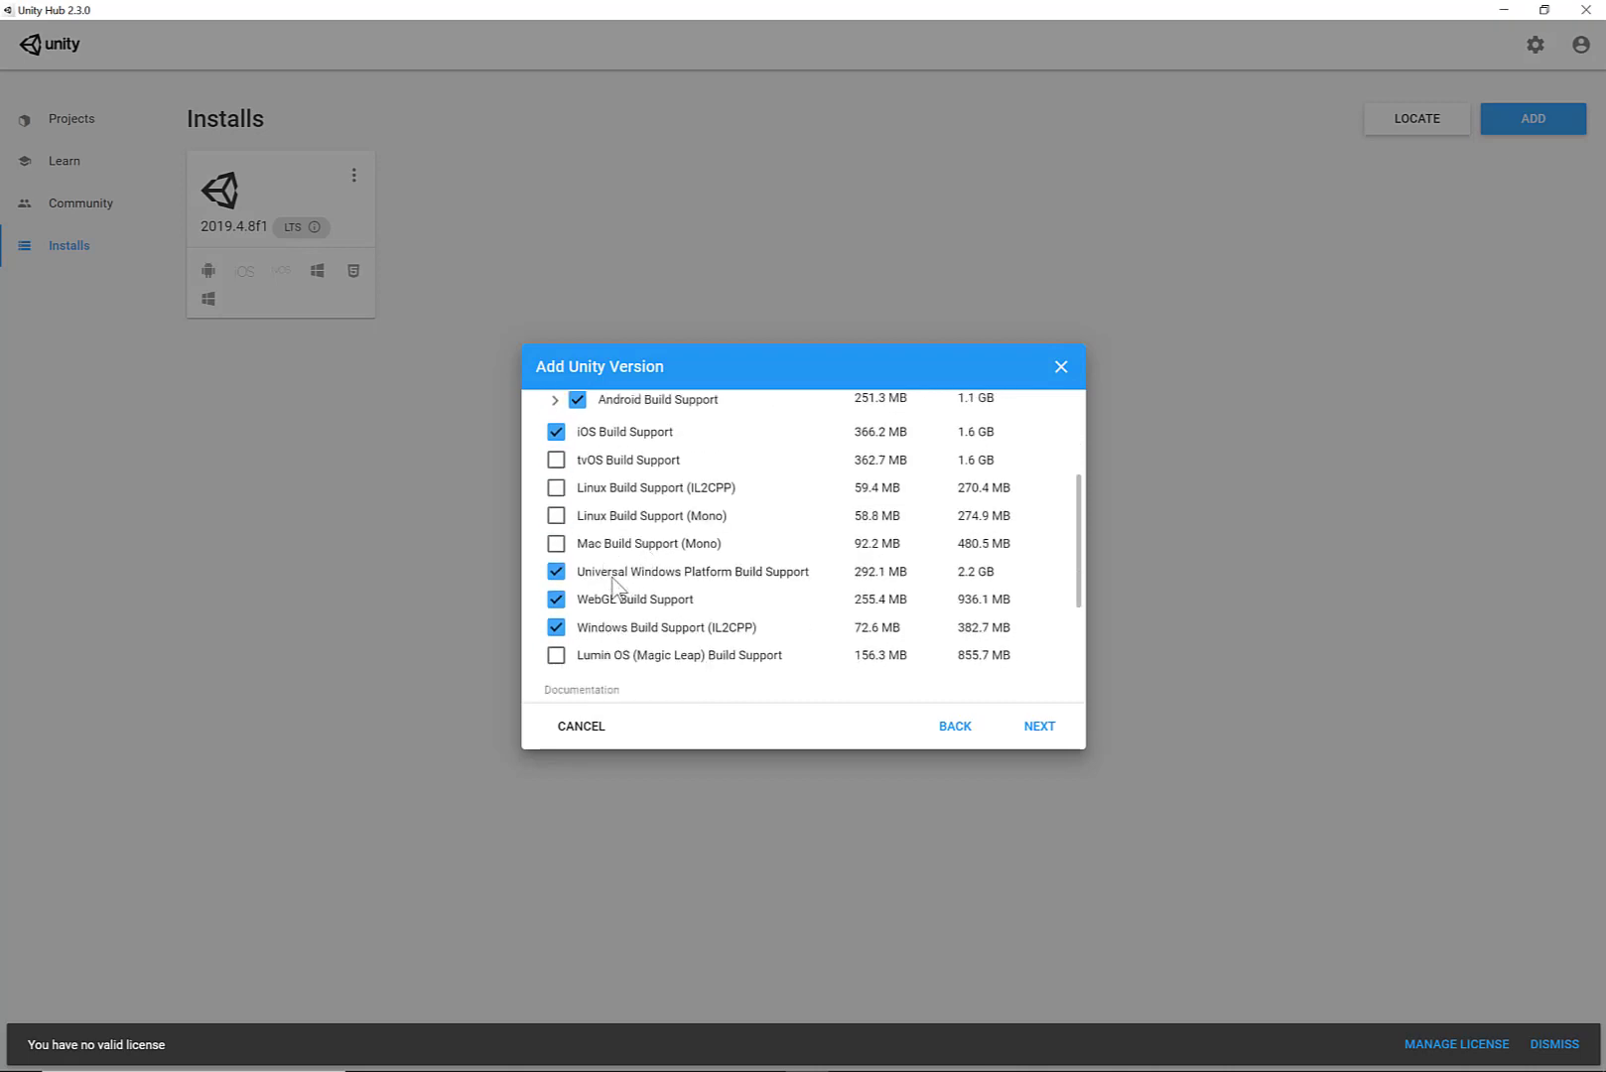
{"action": "mouse_move", "coordinate": [657, 566]}
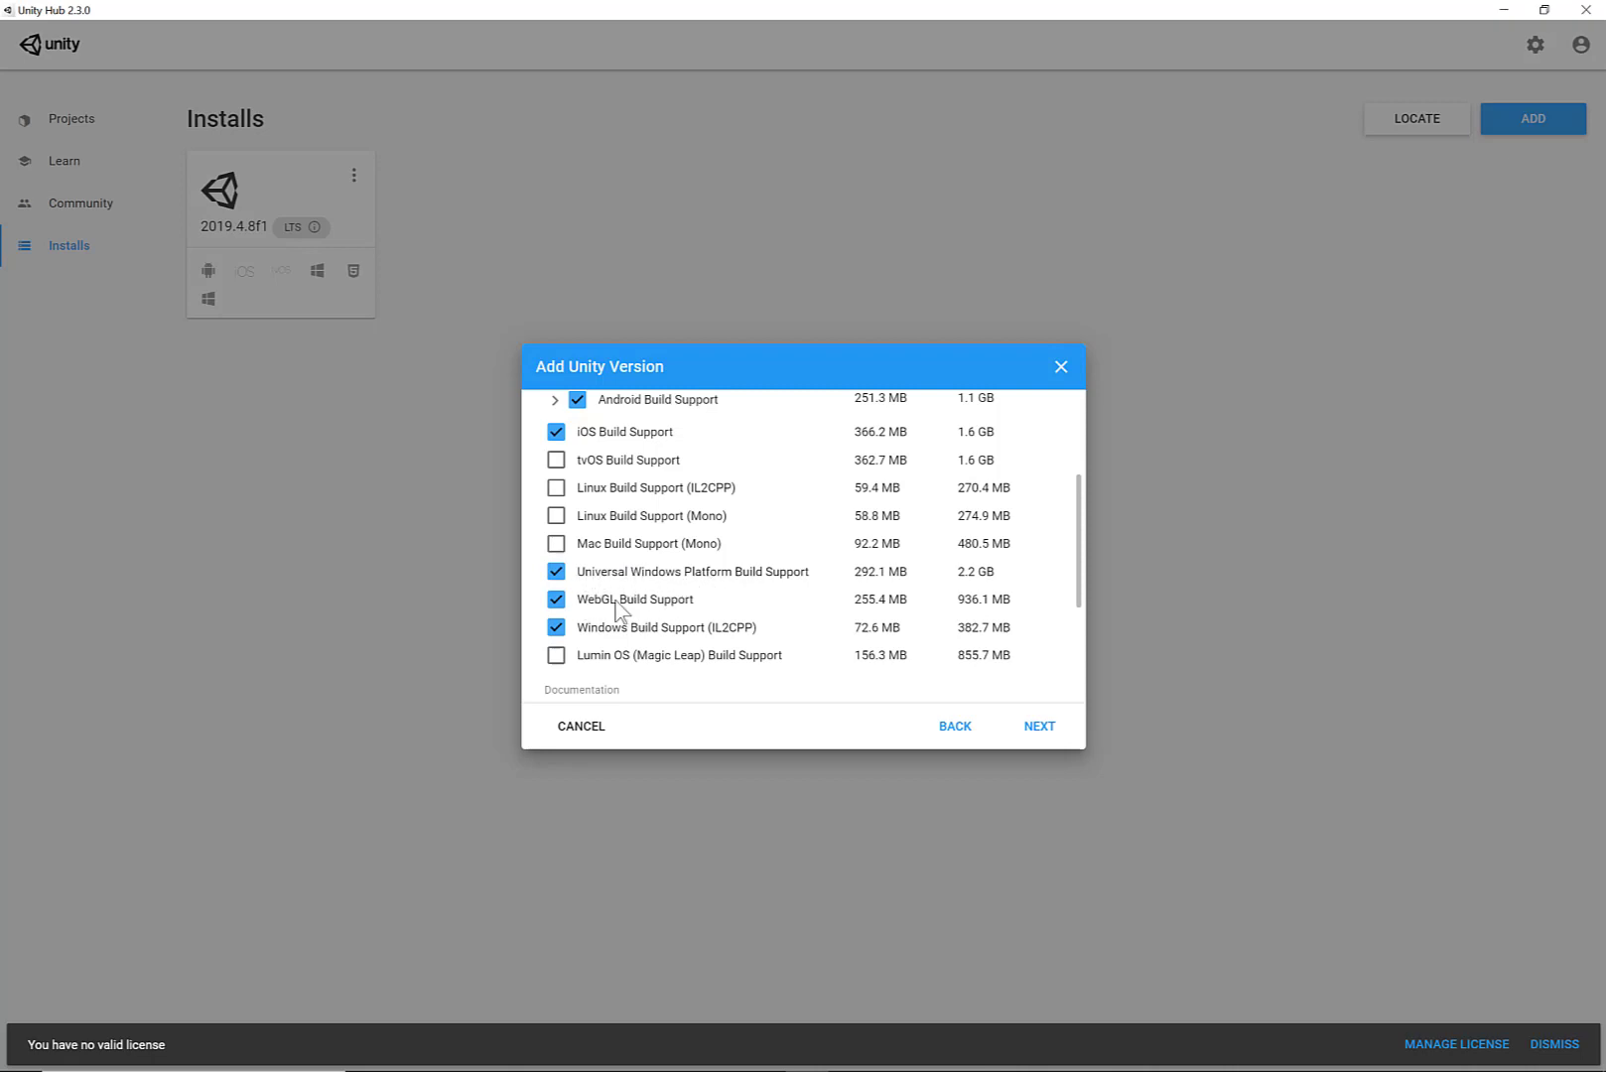
{"action": "mouse_move", "coordinate": [619, 613]}
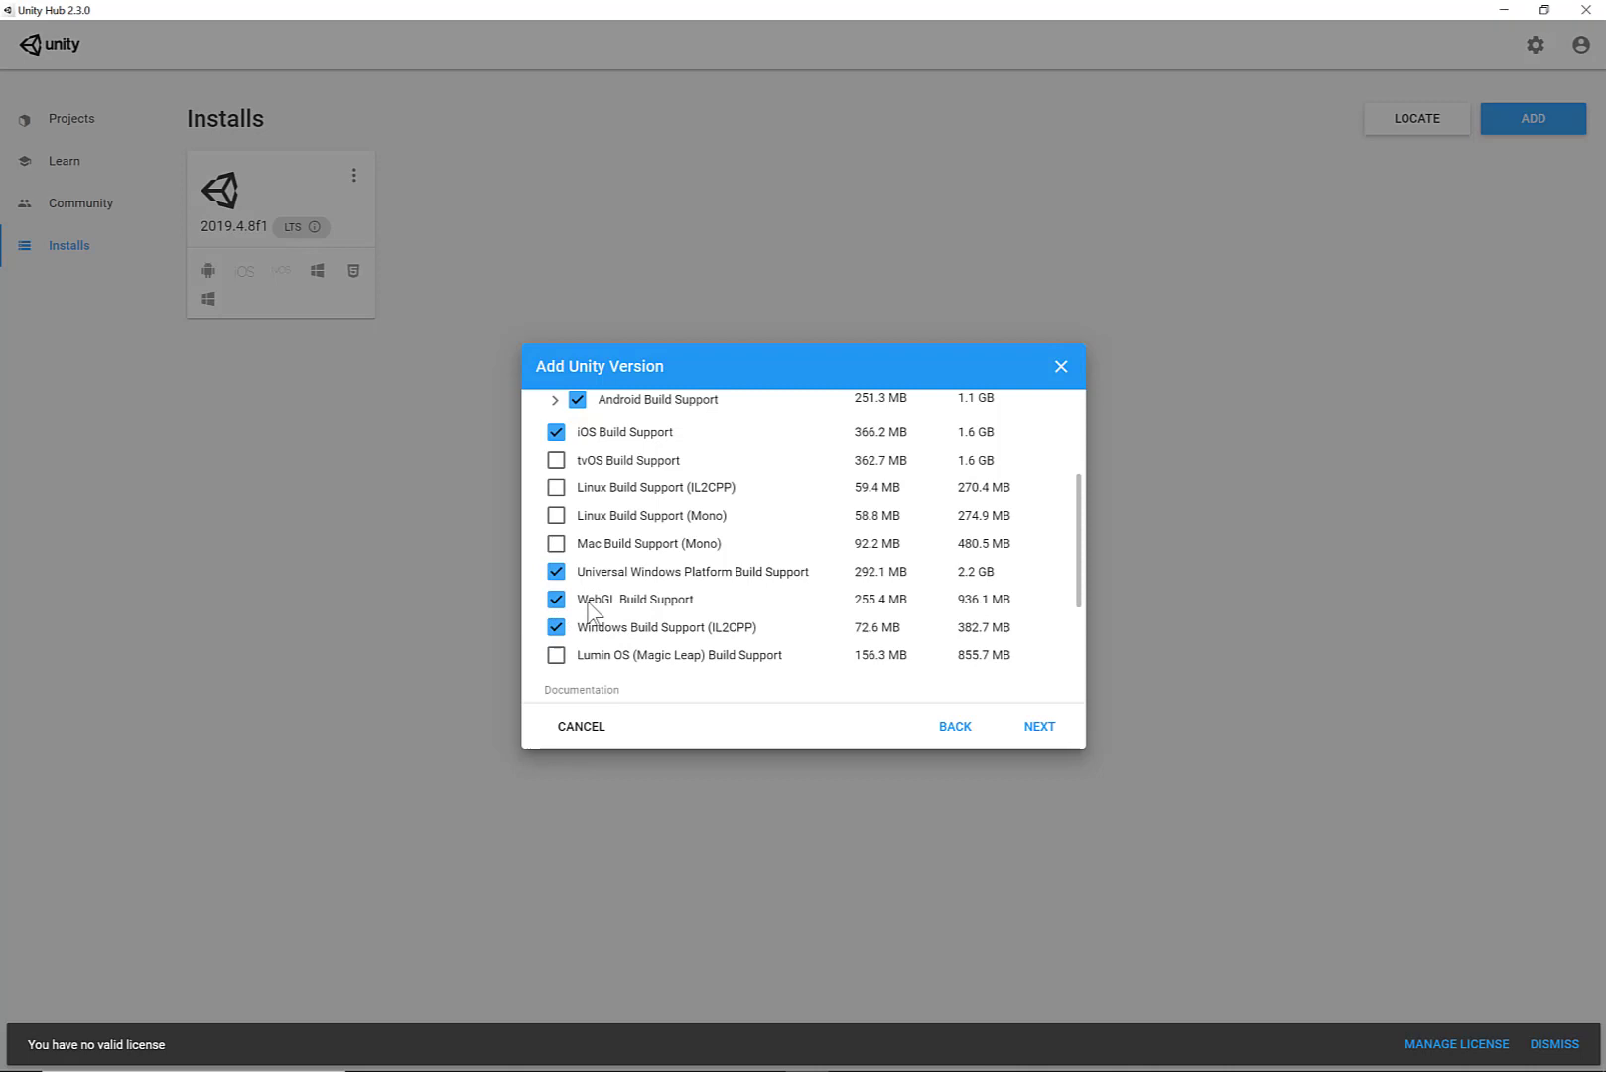
{"action": "mouse_move", "coordinate": [605, 619]}
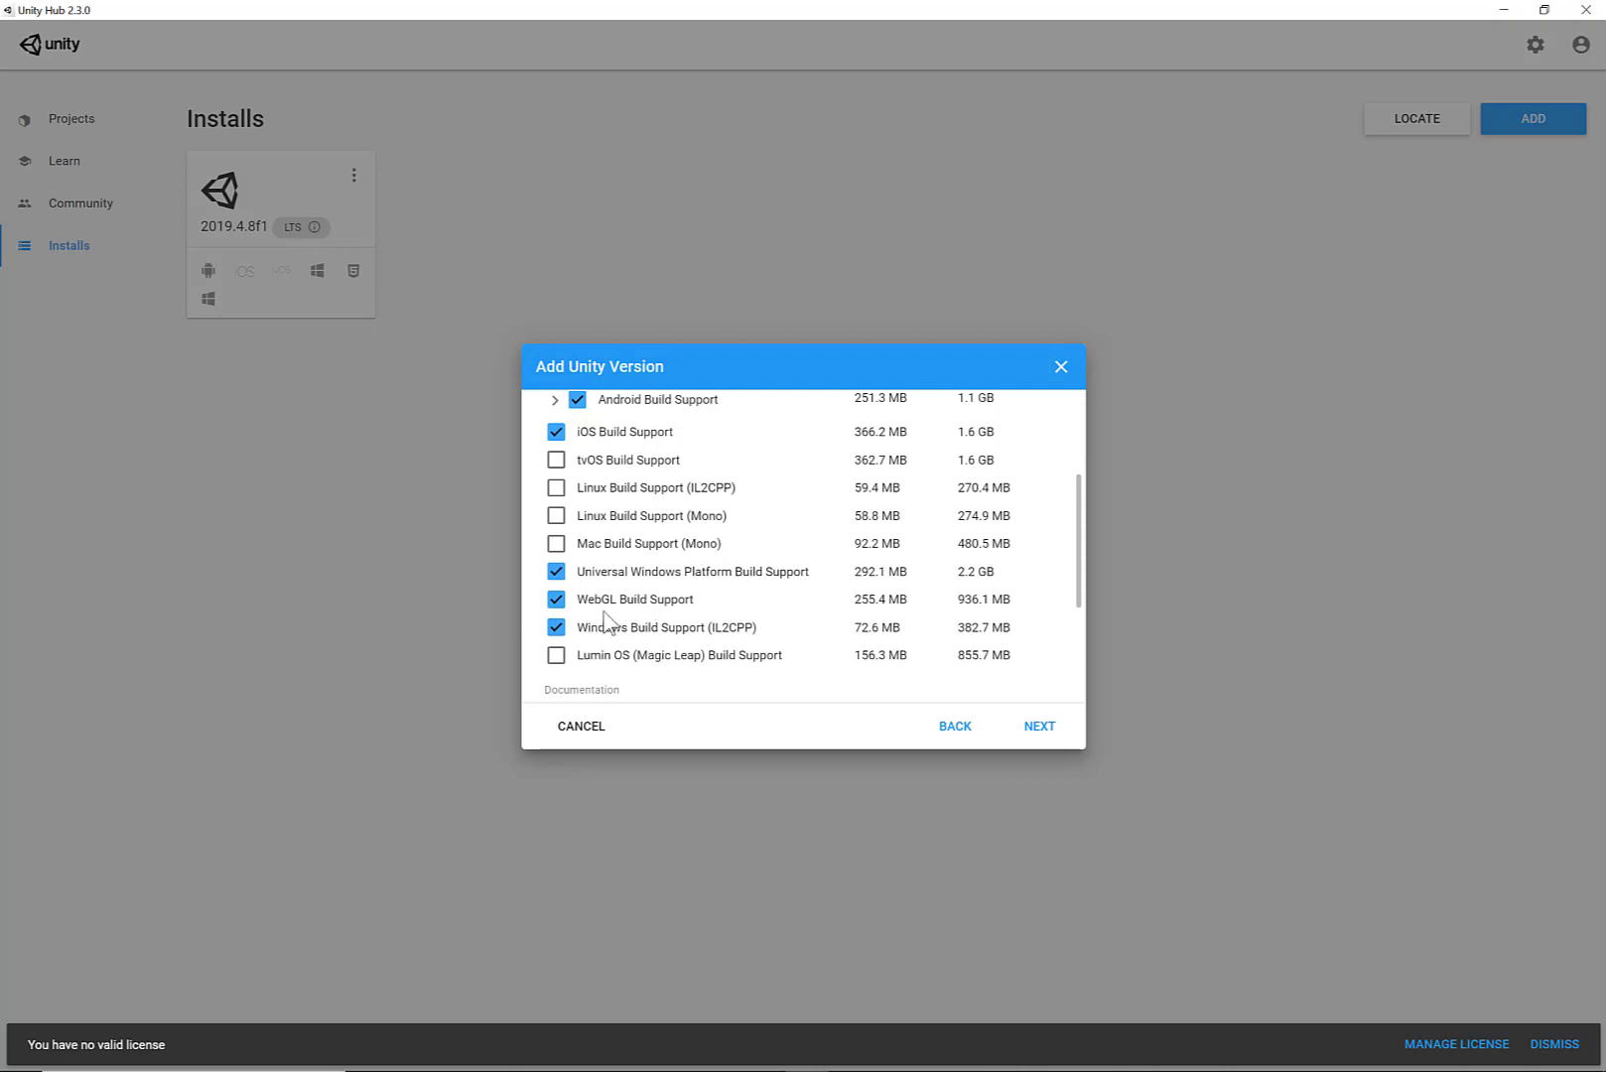
{"action": "mouse_move", "coordinate": [619, 651]}
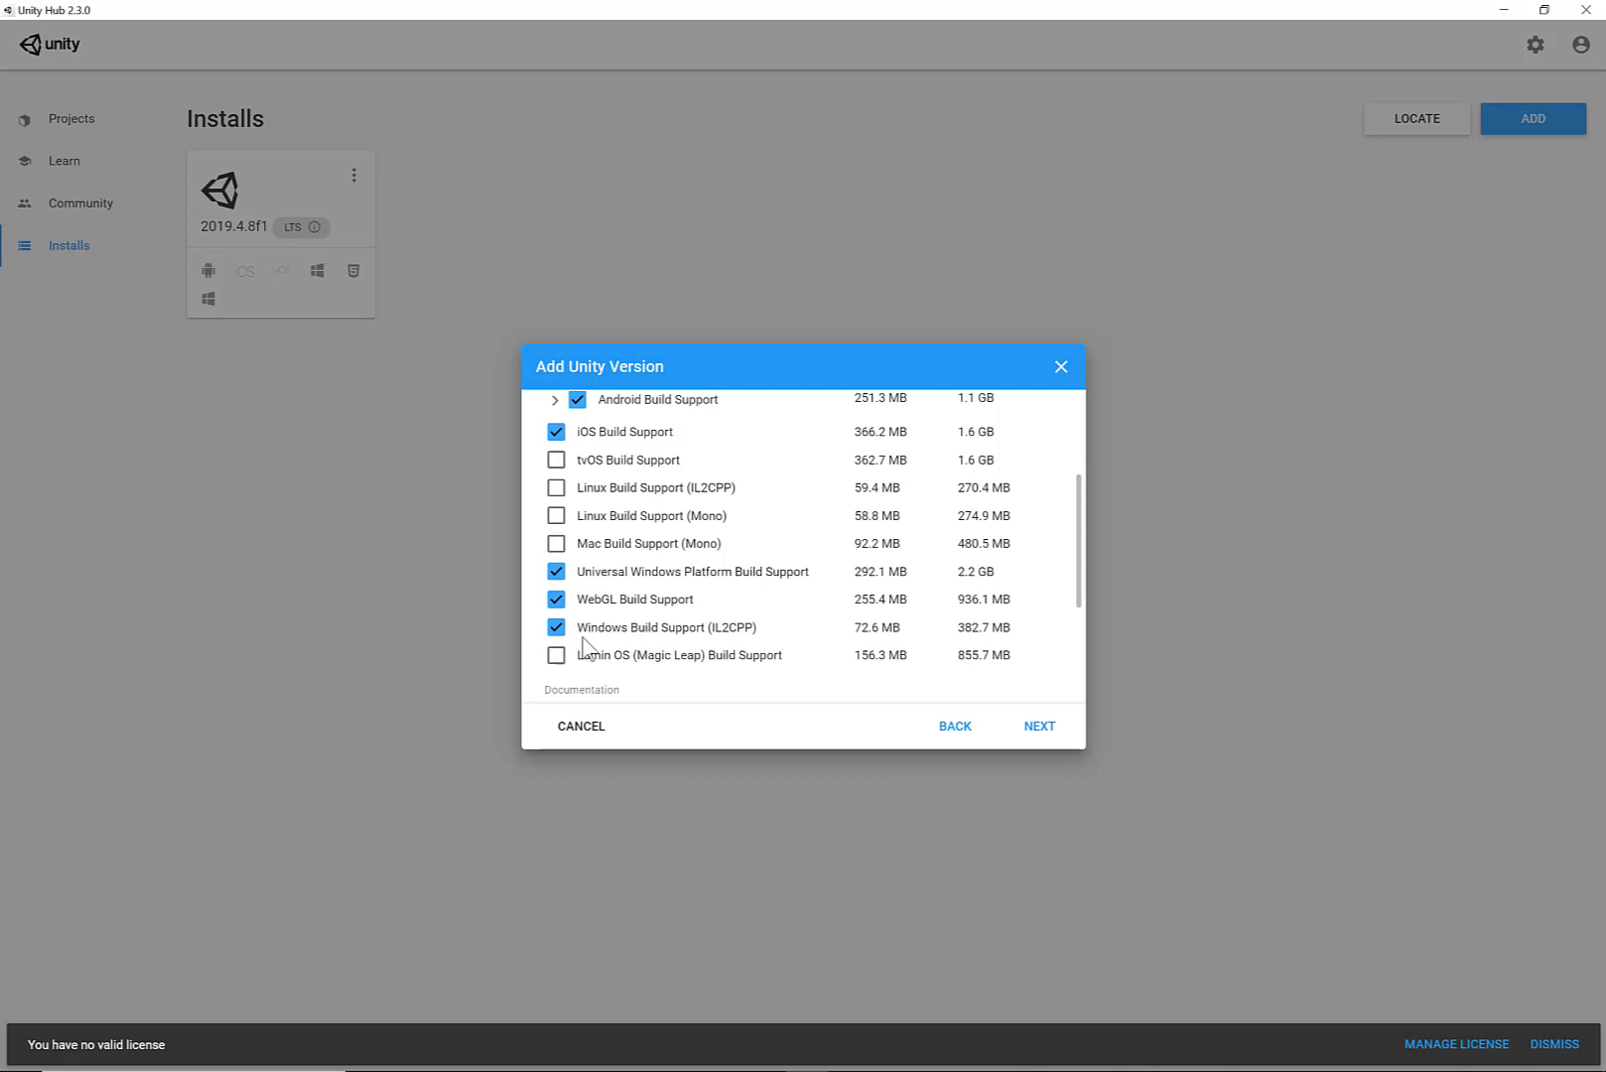
{"action": "mouse_move", "coordinate": [687, 697]}
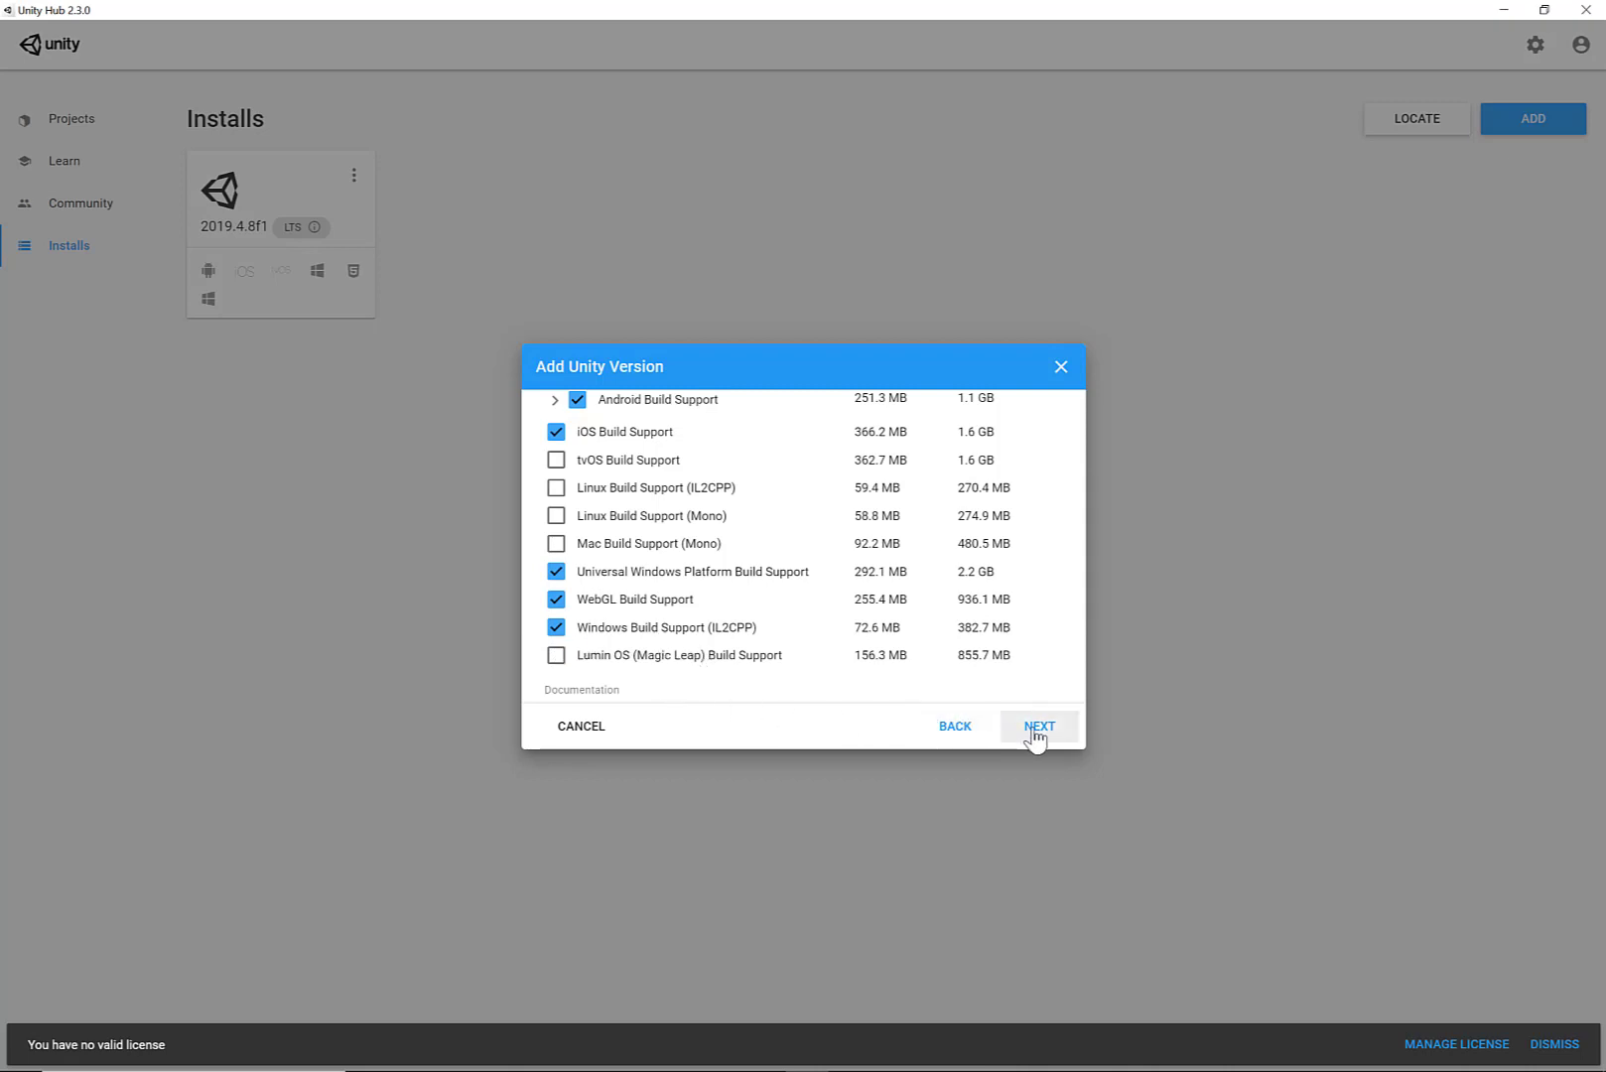
Step: Accept the Visual Studio license terms and start the installation
{"action": "left_click", "coordinate": [1039, 727]}
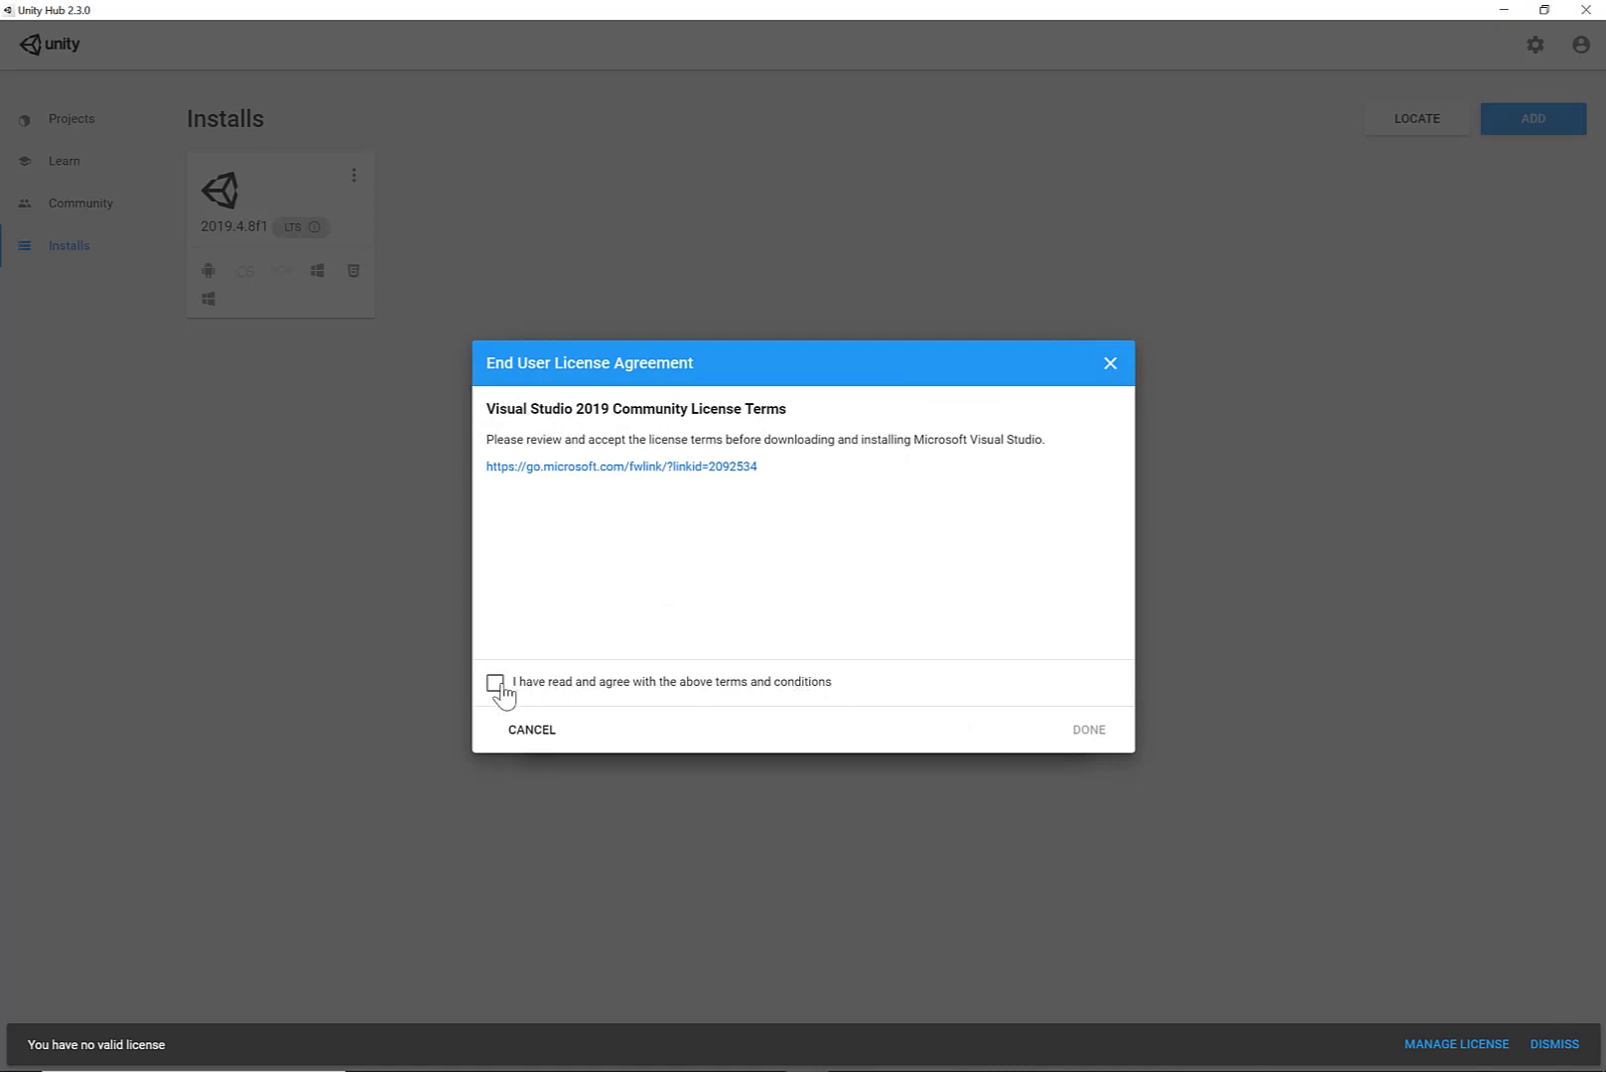
{"action": "left_click", "coordinate": [495, 681]}
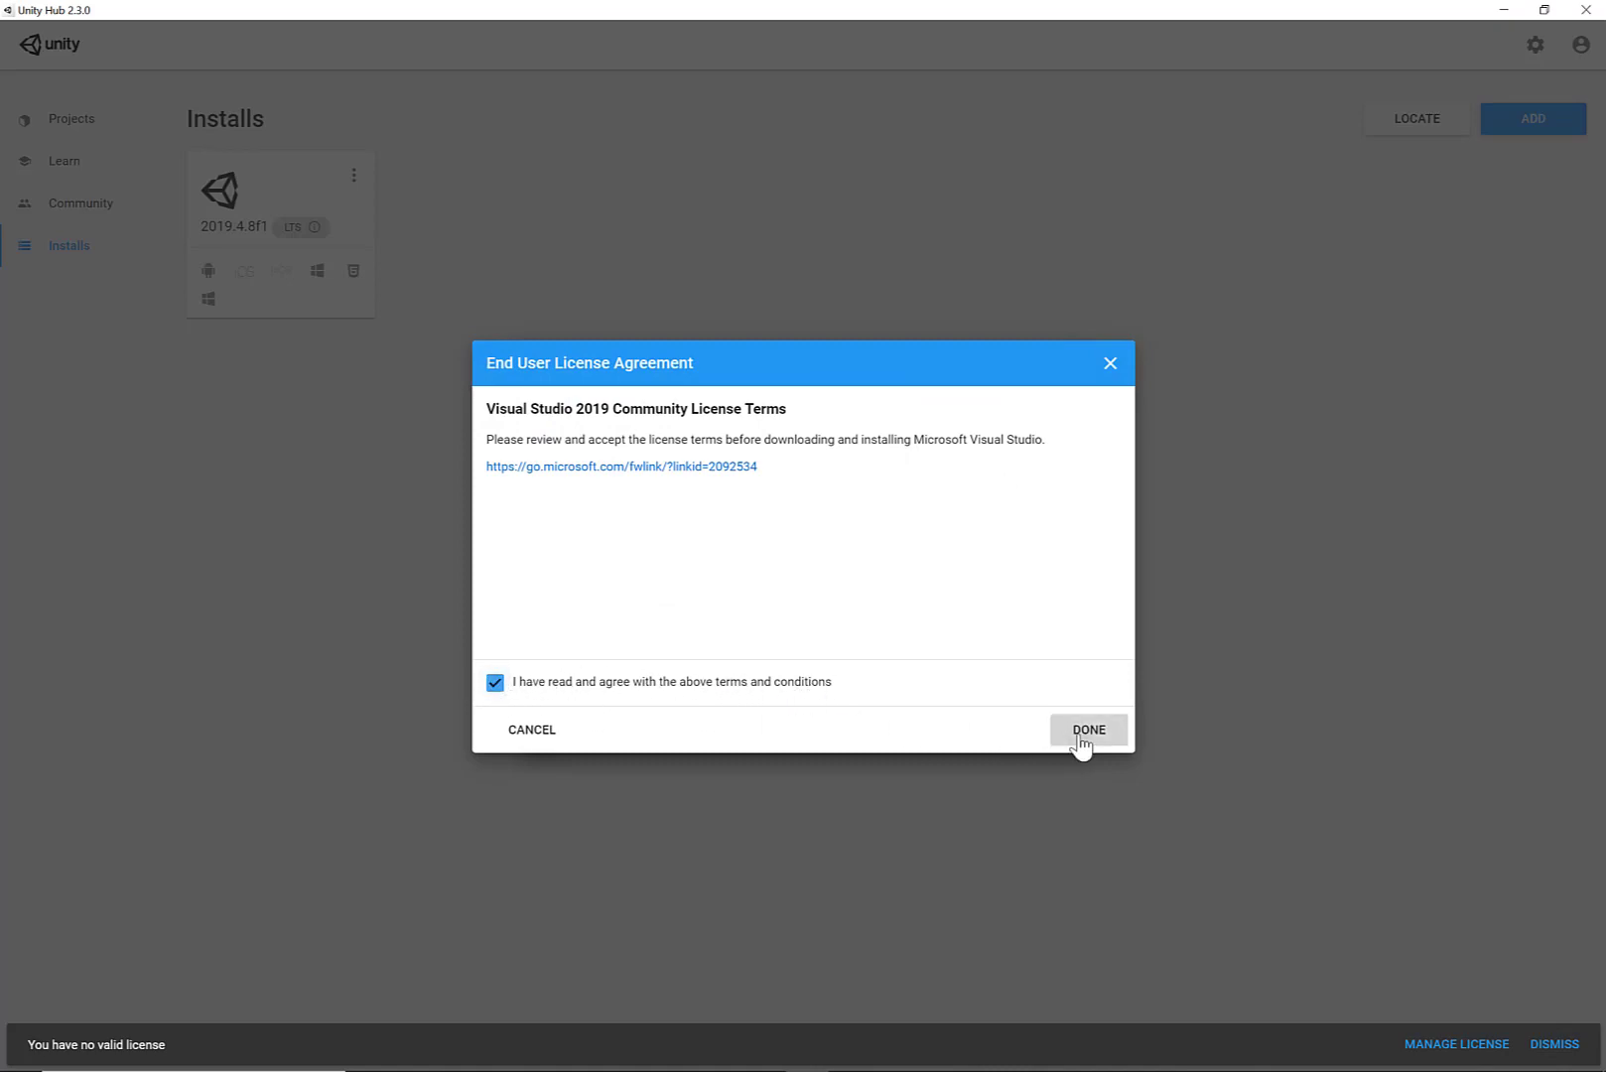
{"action": "left_click", "coordinate": [1088, 728]}
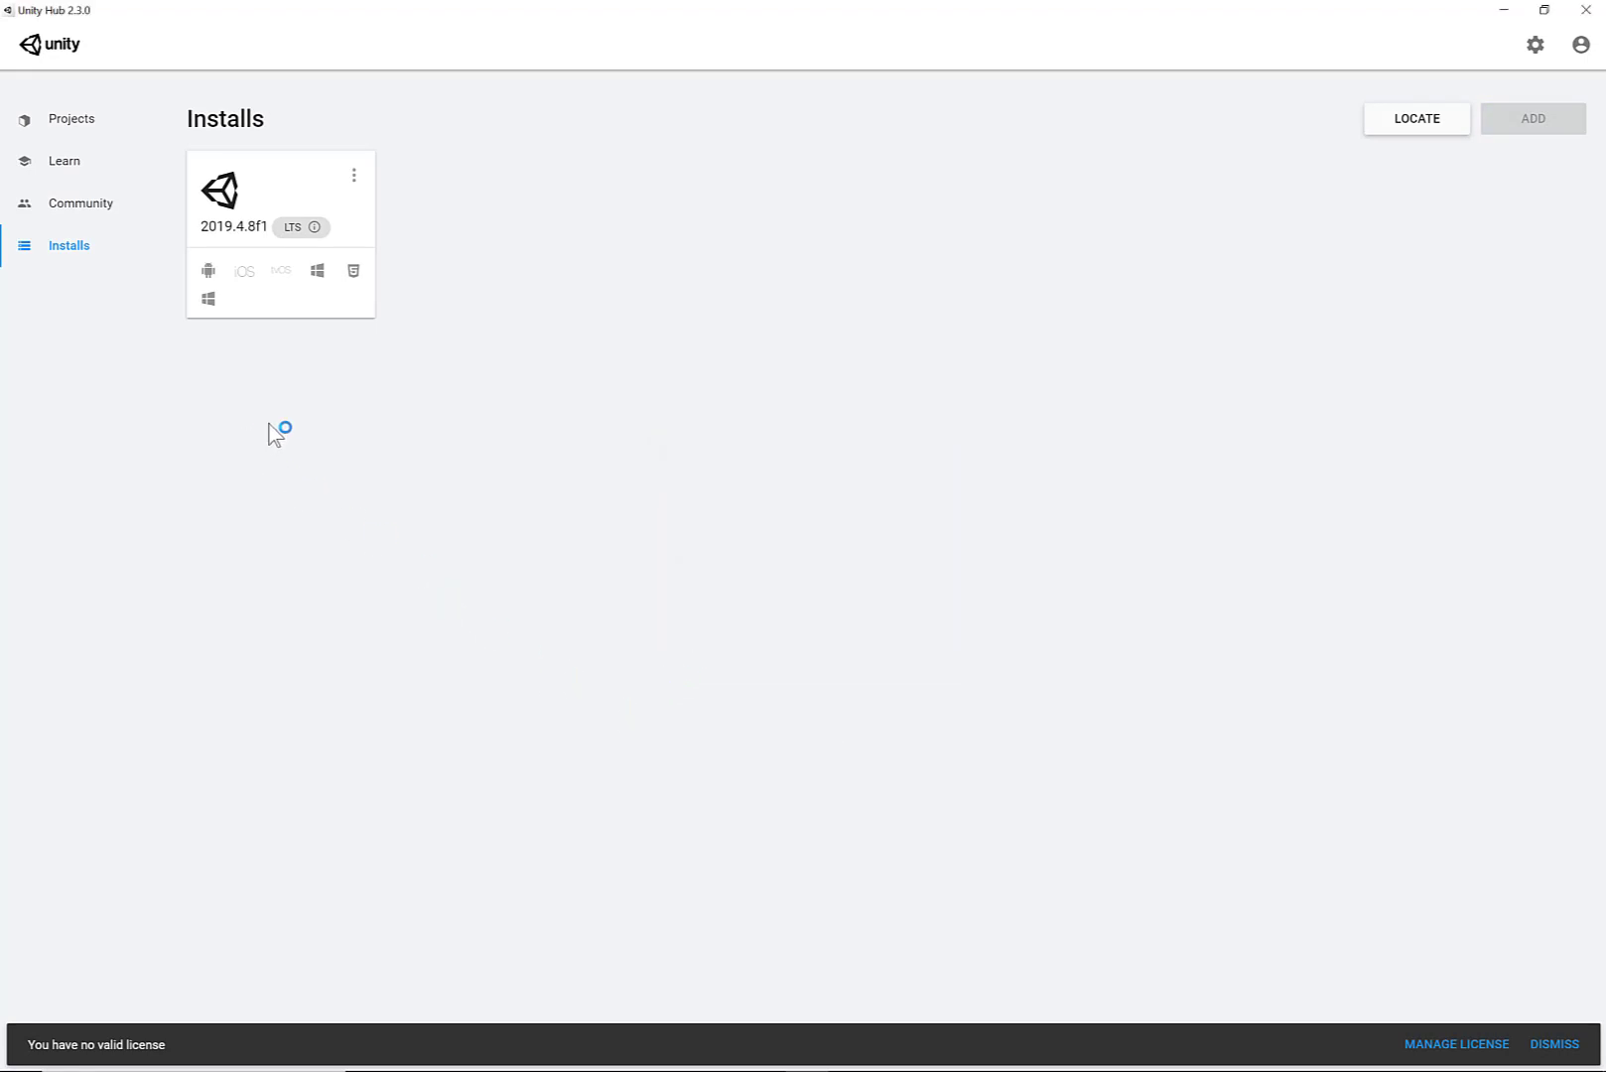
Step: Bring up License management preferences from the notification bar while 2020.1.6f1 installs
{"action": "left_click", "coordinate": [1533, 117]}
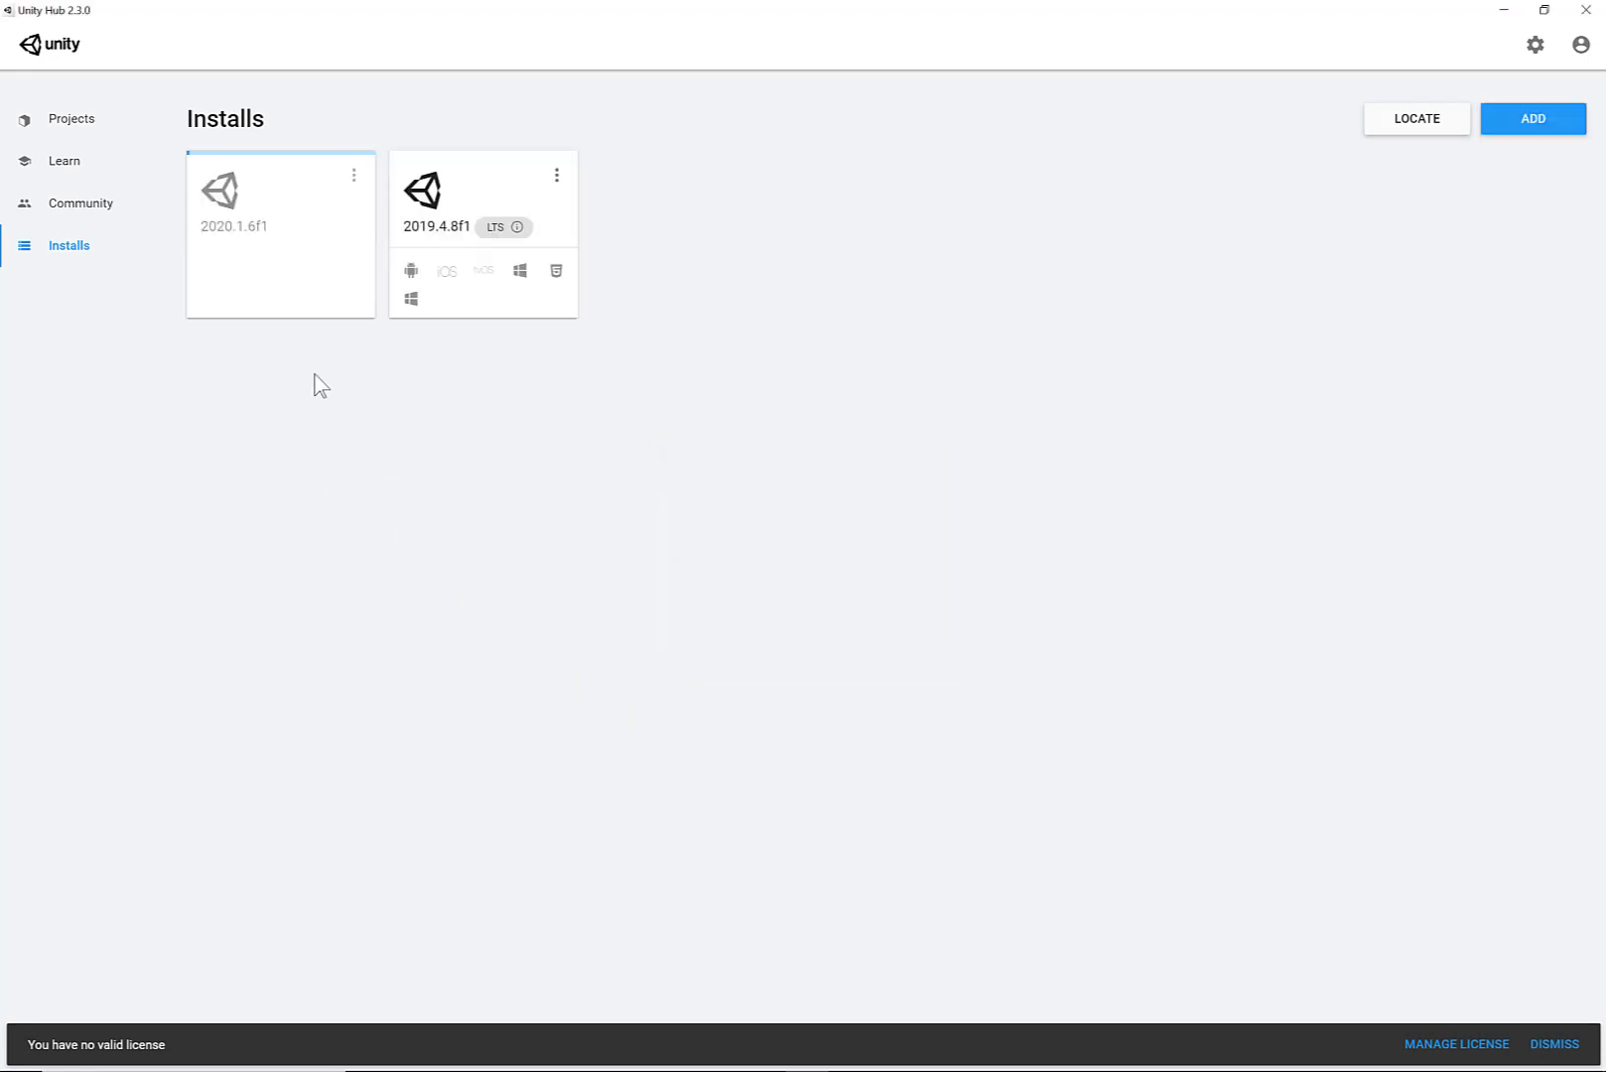
{"action": "mouse_move", "coordinate": [89, 1046]}
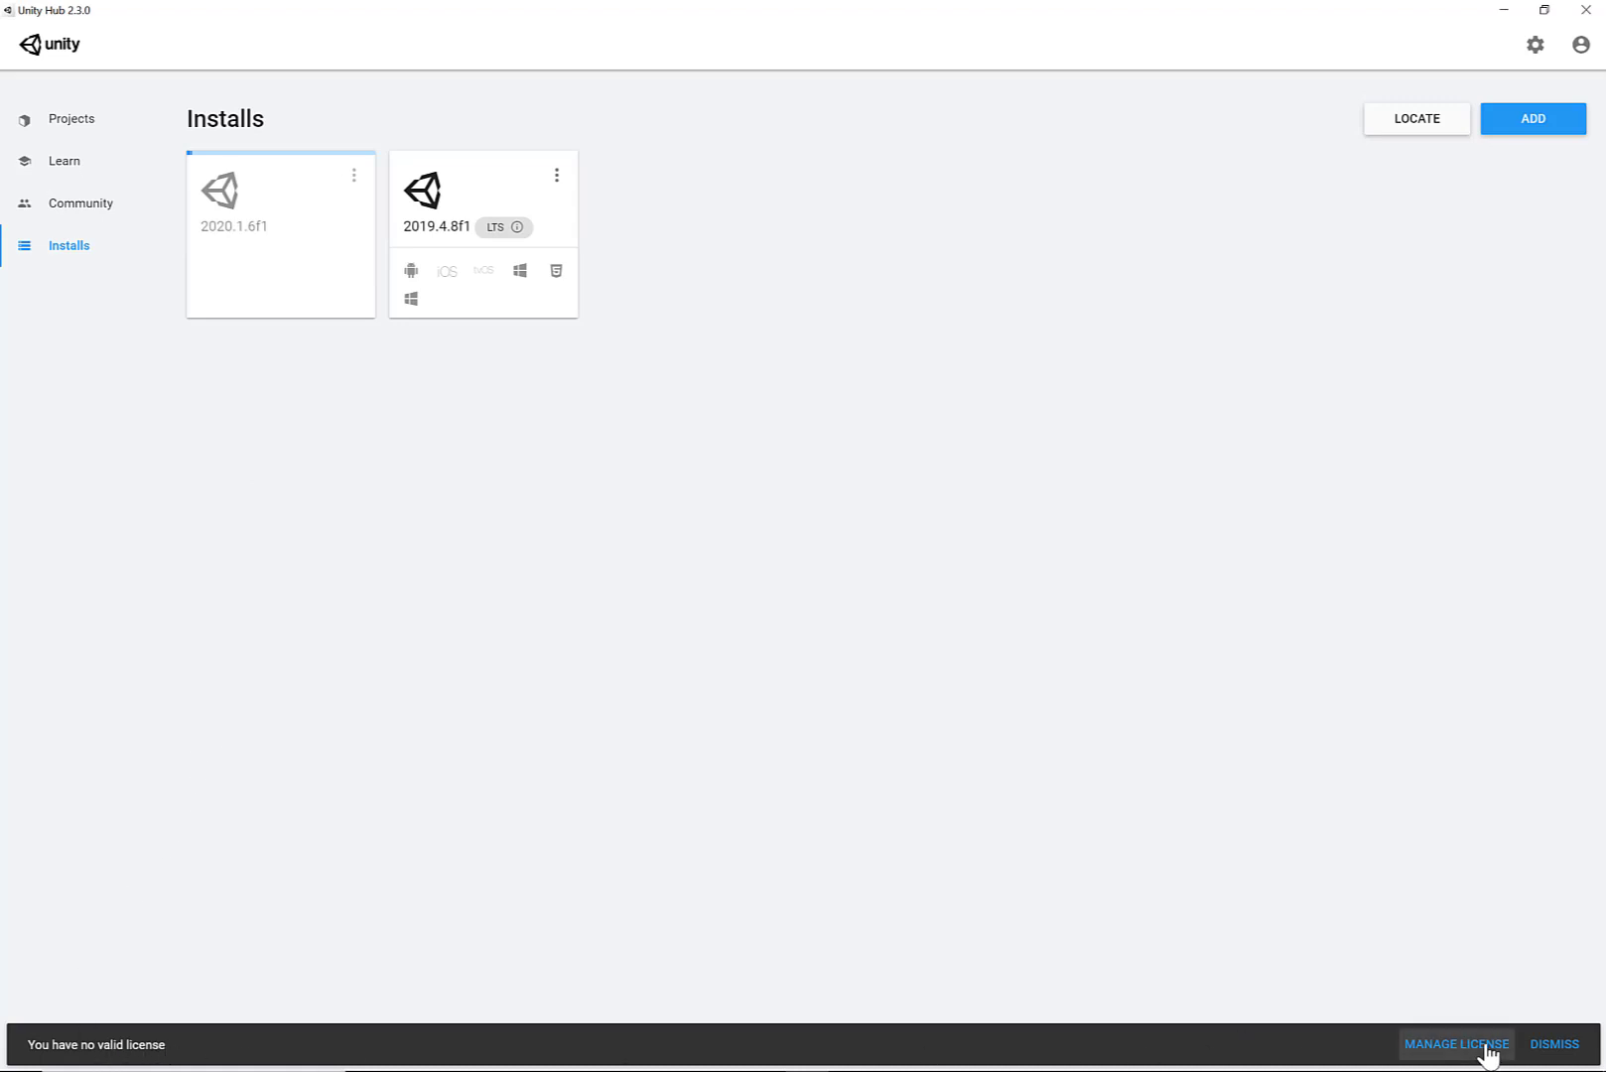
{"action": "mouse_move", "coordinate": [276, 403]}
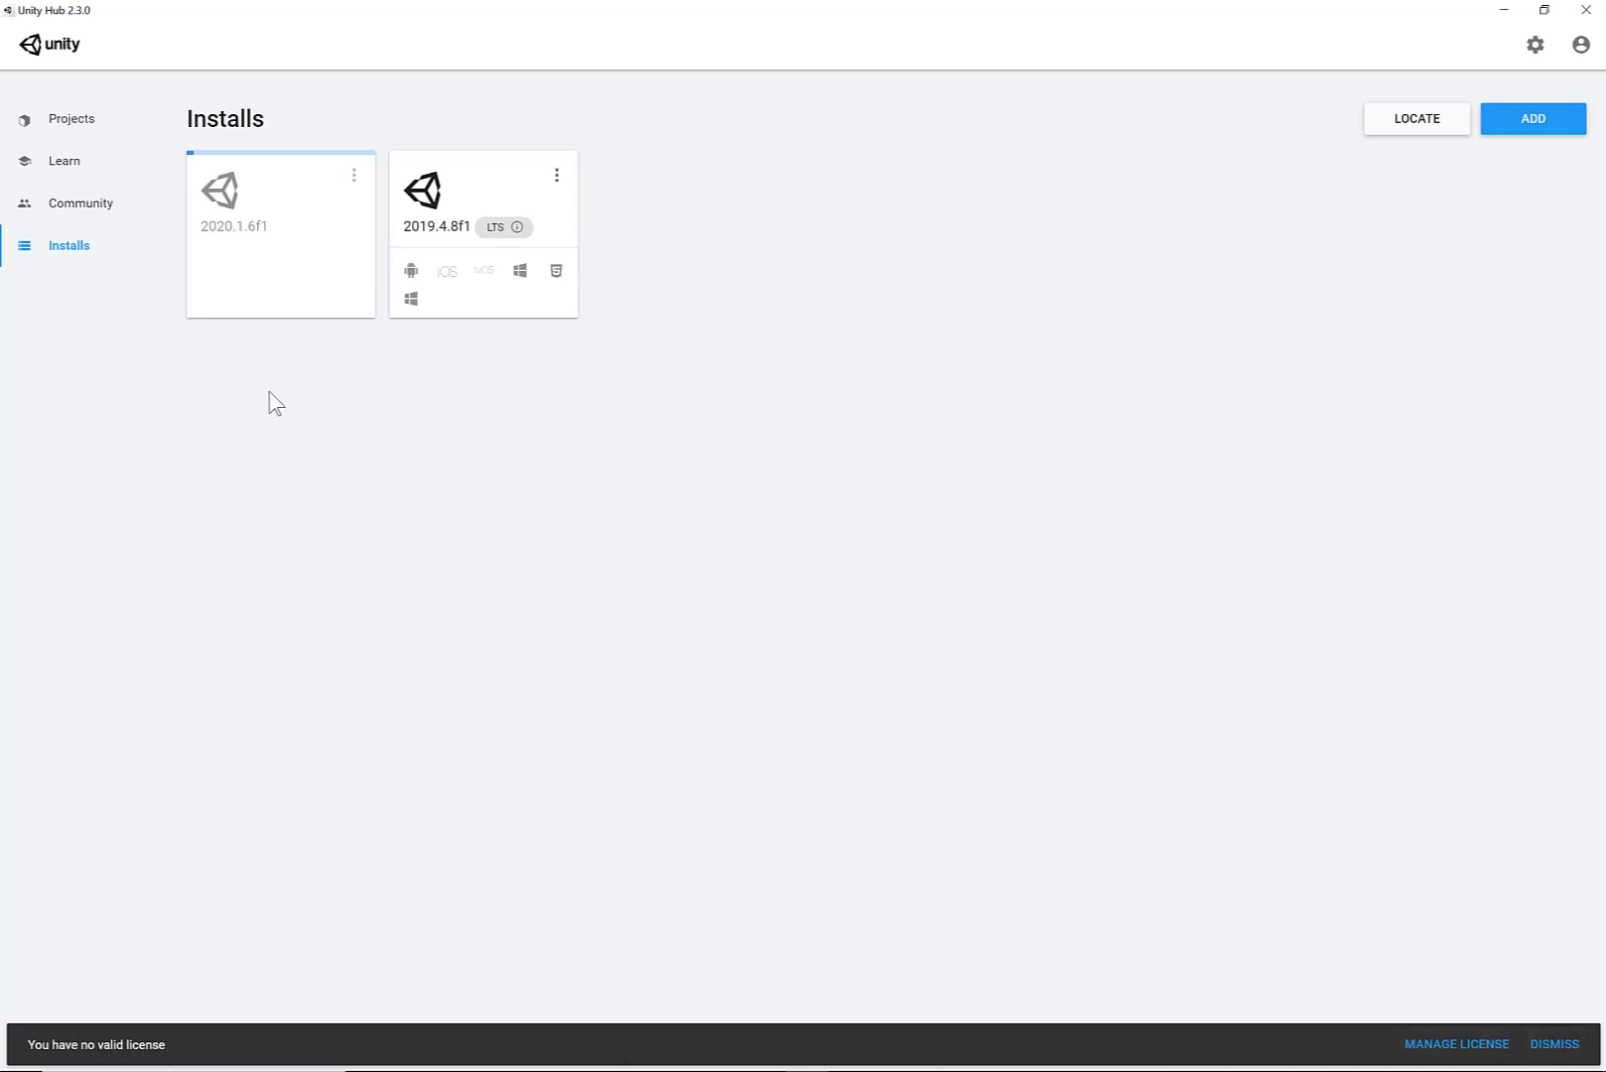
{"action": "mouse_move", "coordinate": [1456, 1045]}
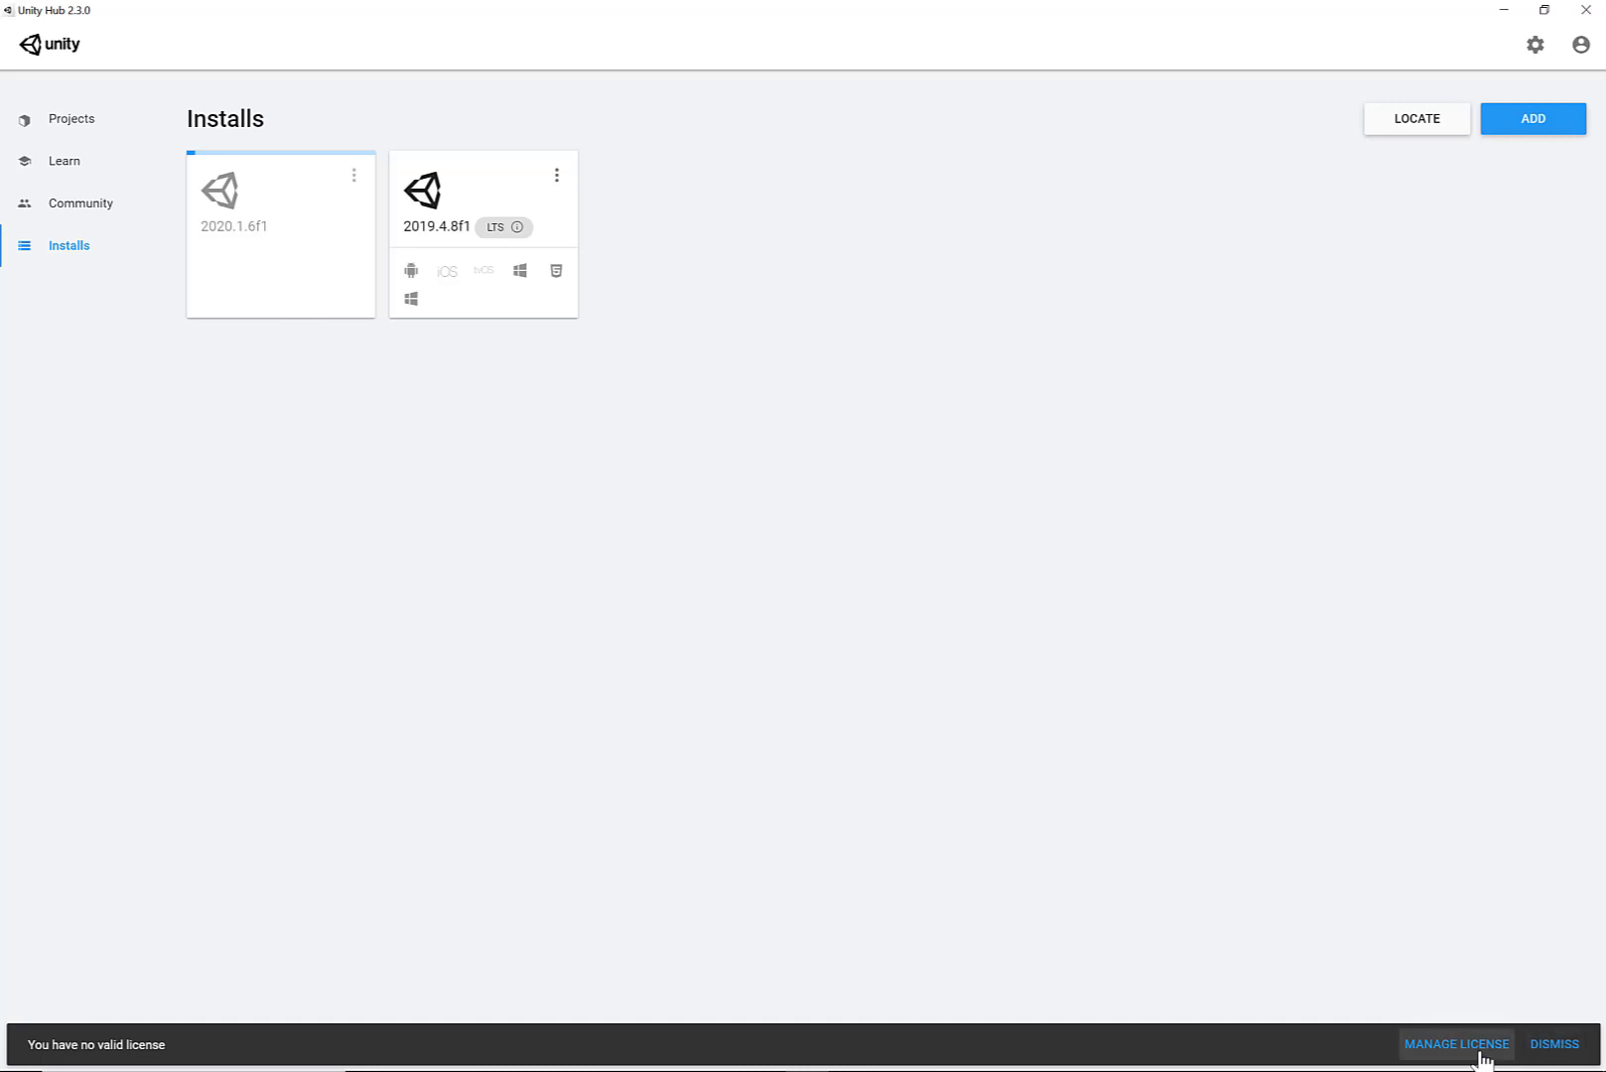
{"action": "left_click", "coordinate": [1455, 1044]}
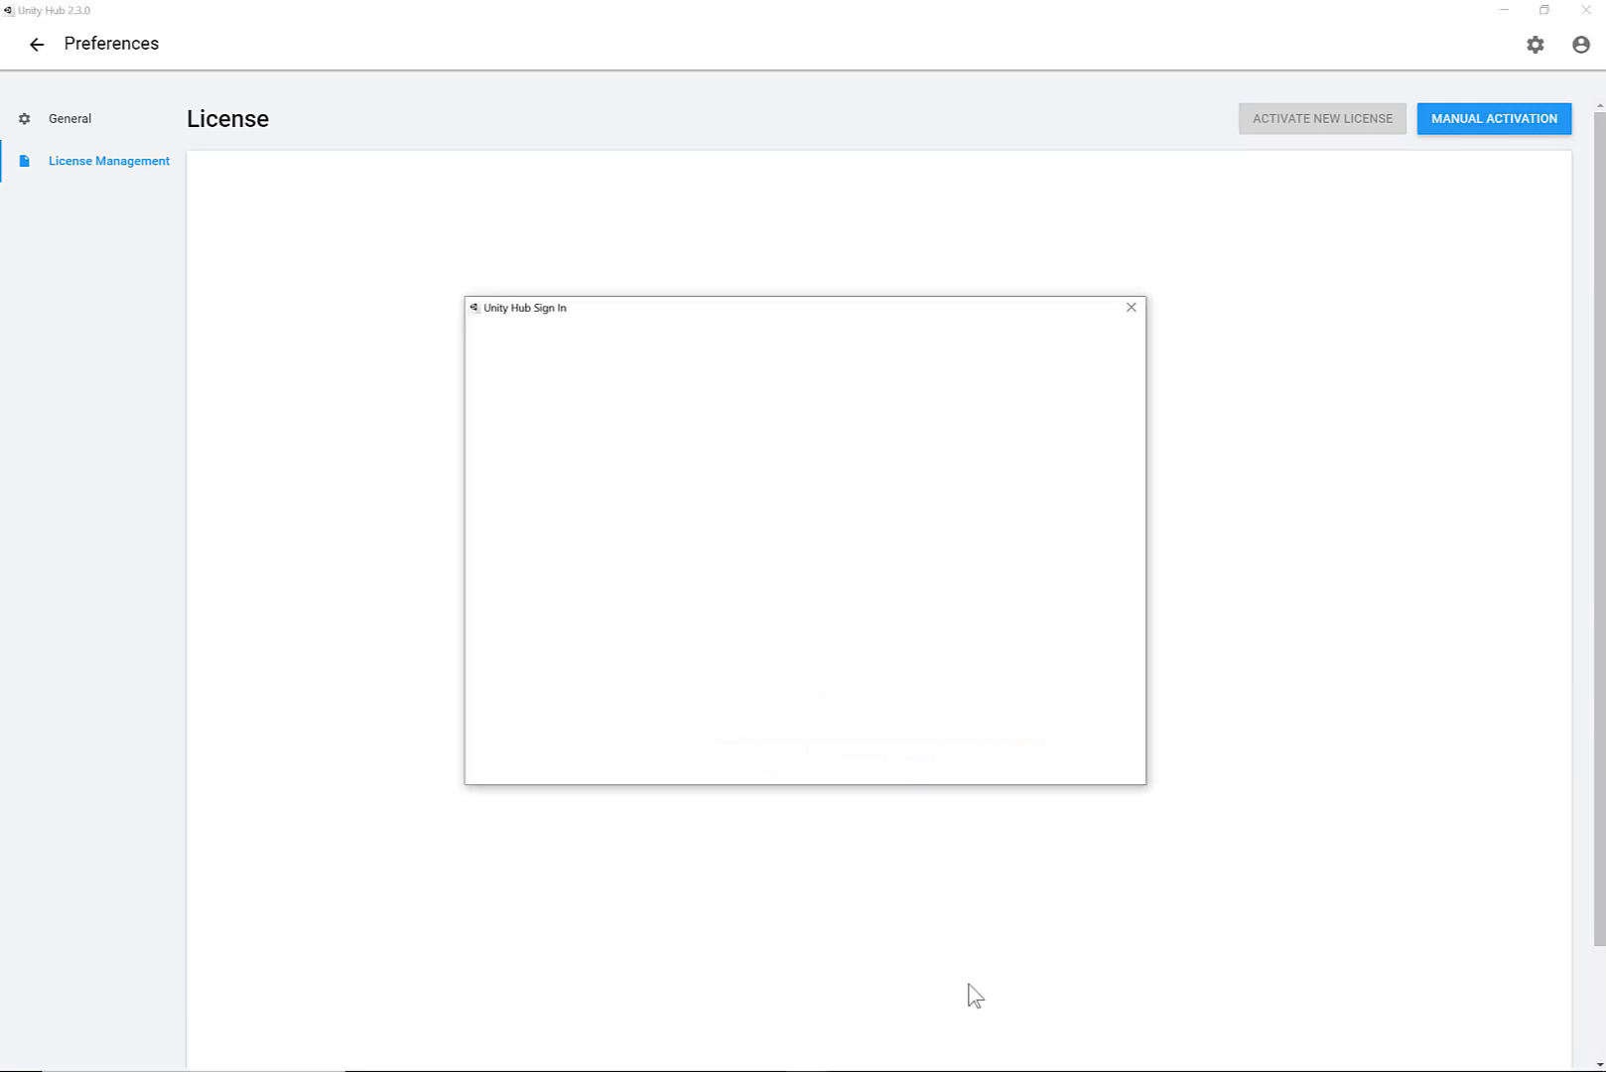
Step: Dismiss sign-in and save a manual-activation license request Unity_lic.alf to the Desktop
{"action": "left_click", "coordinate": [1131, 307]}
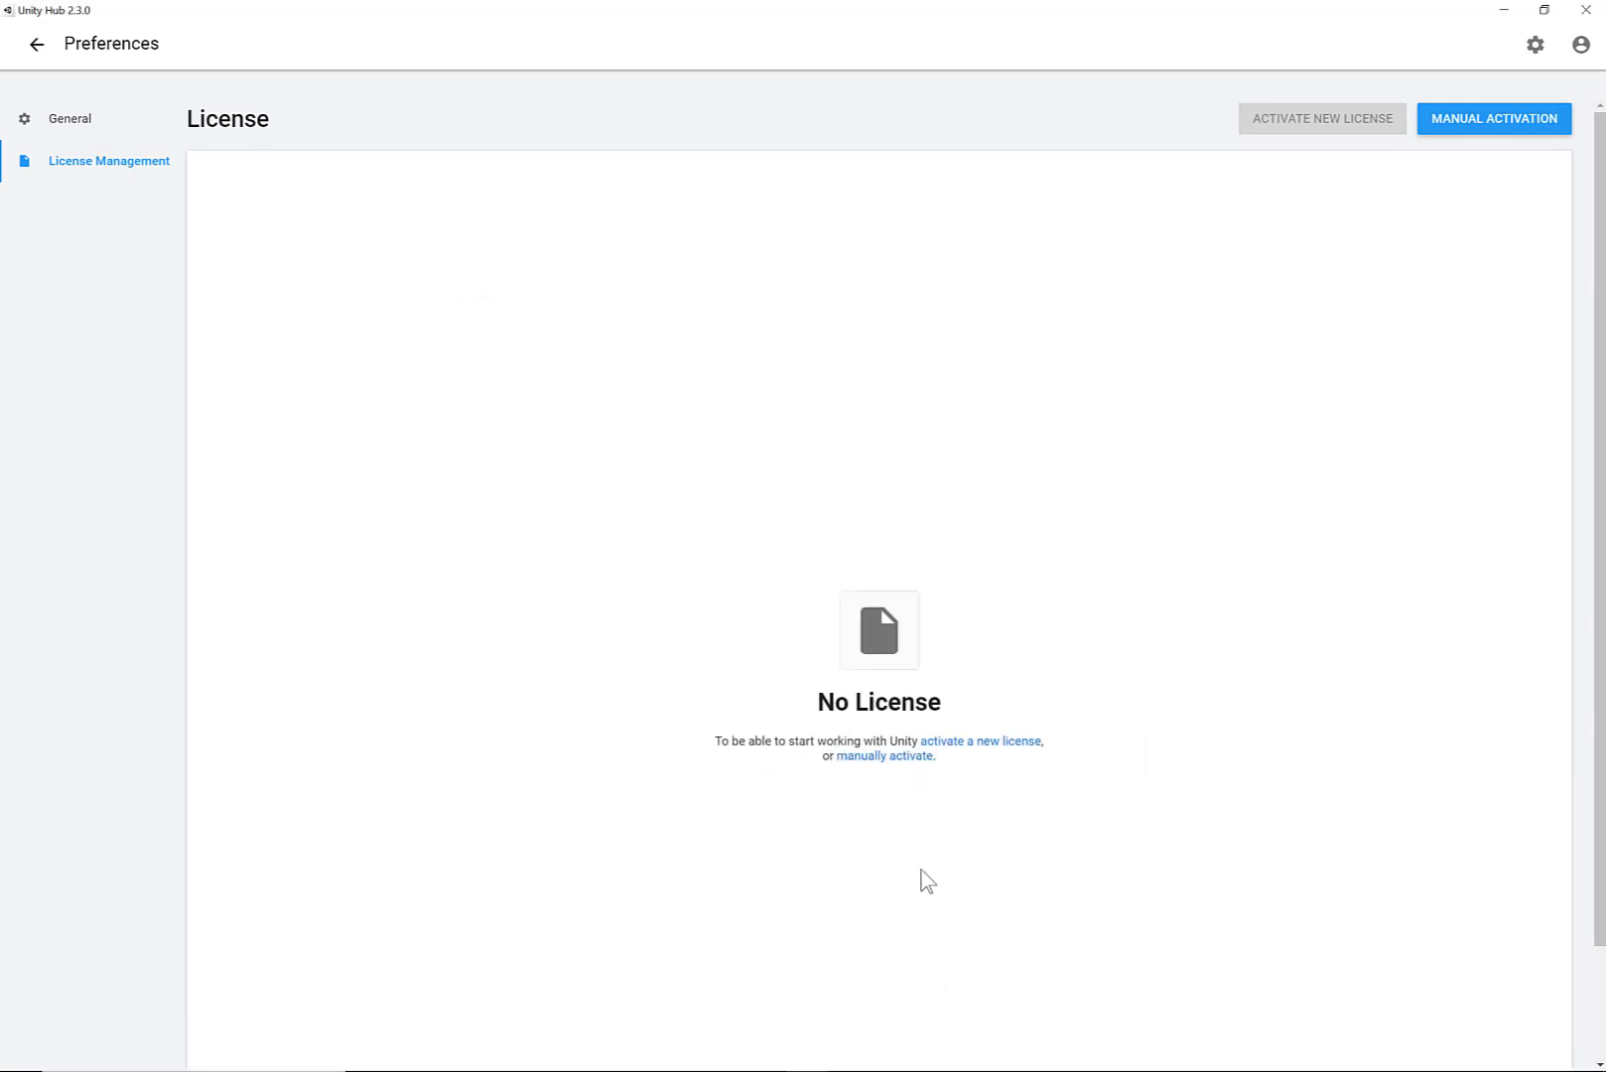
{"action": "mouse_move", "coordinate": [1299, 423]}
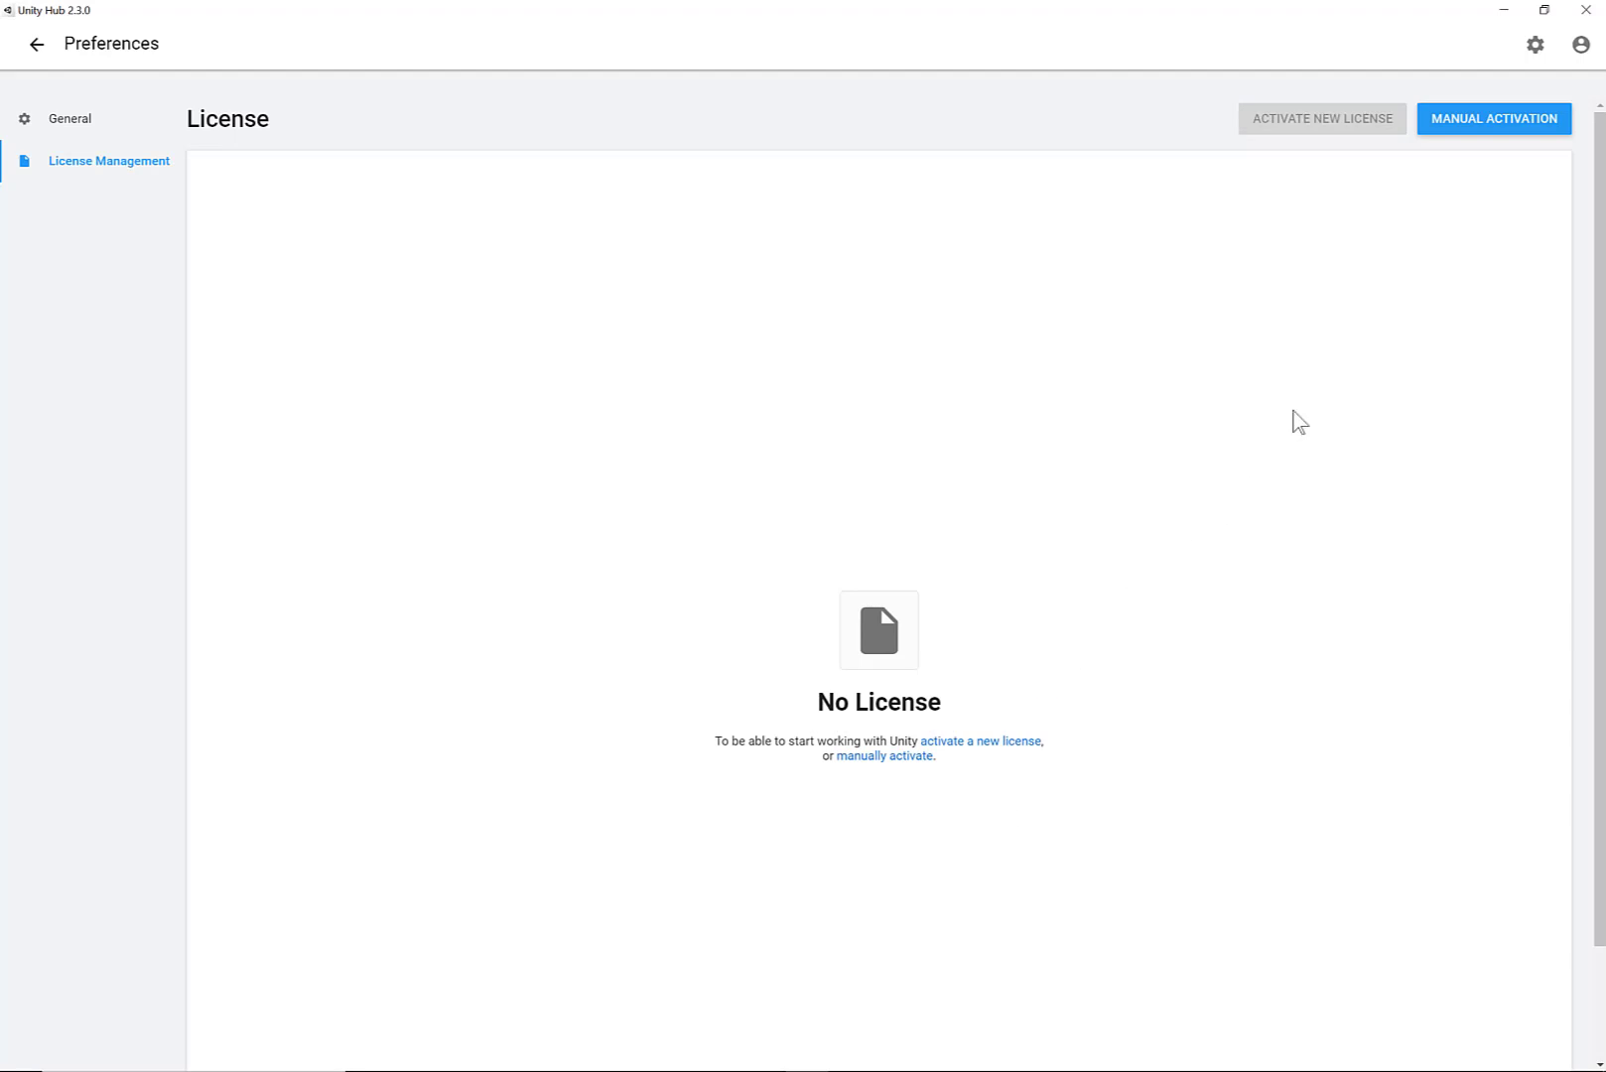
{"action": "left_click", "coordinate": [1493, 119]}
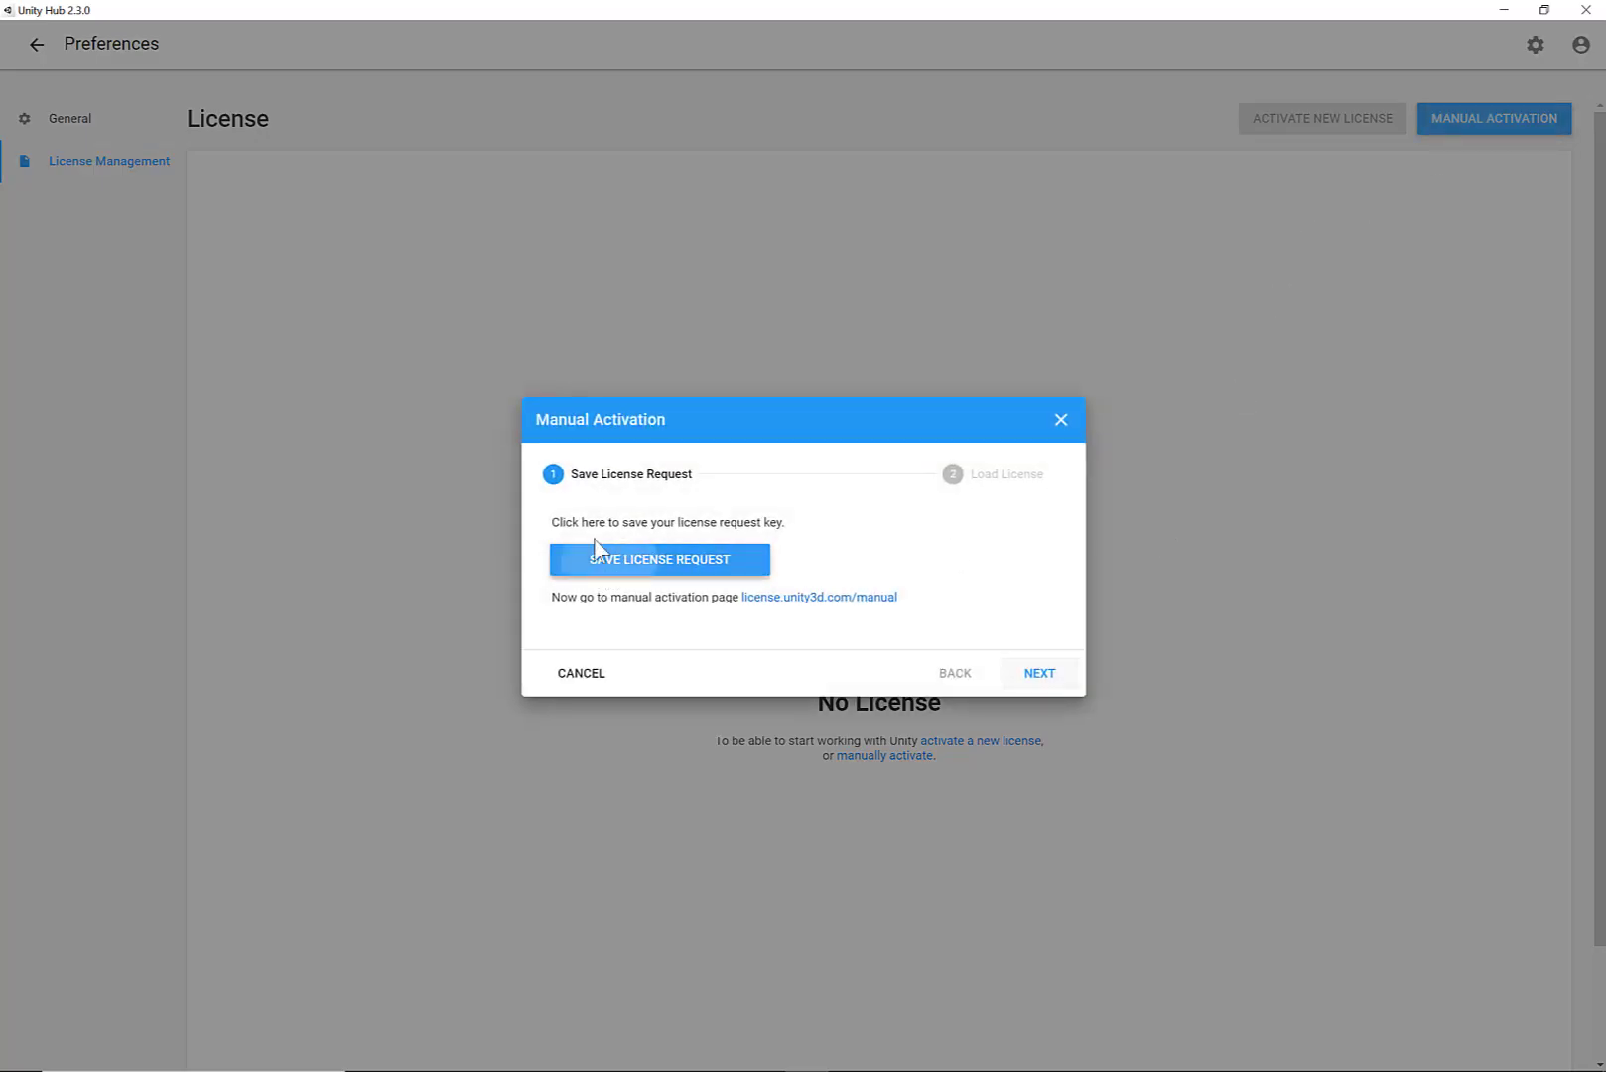
{"action": "left_click", "coordinate": [659, 560]}
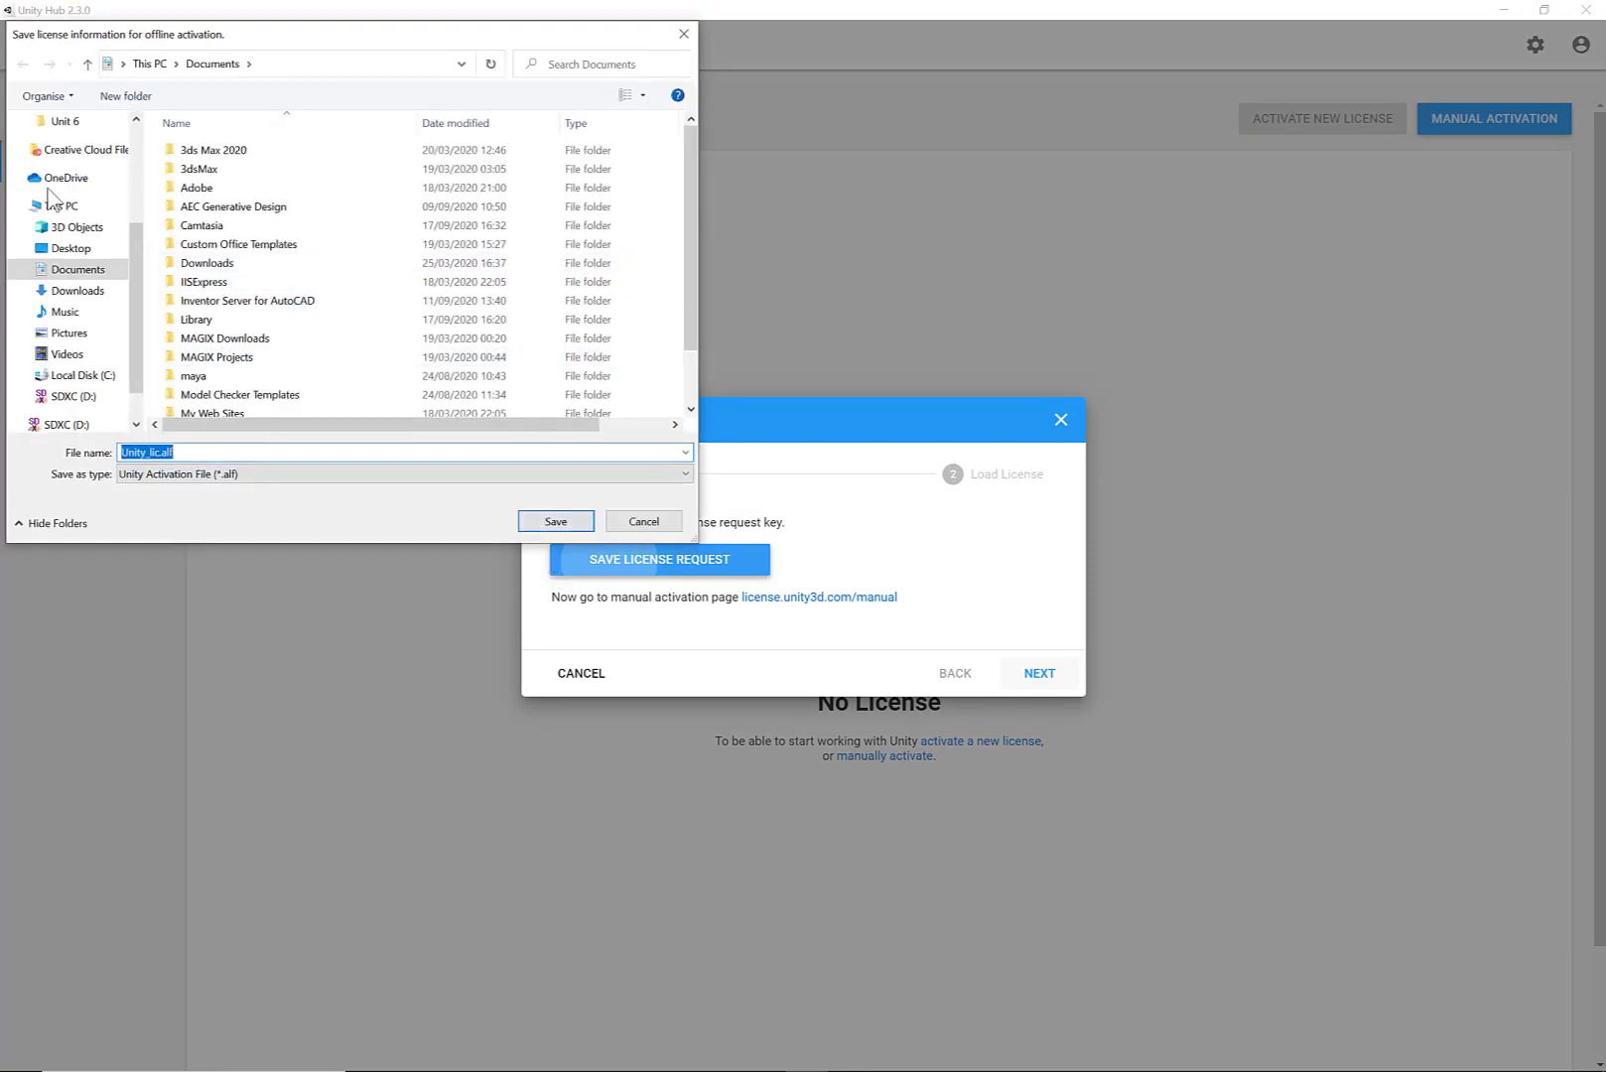
{"action": "left_click", "coordinate": [70, 248]}
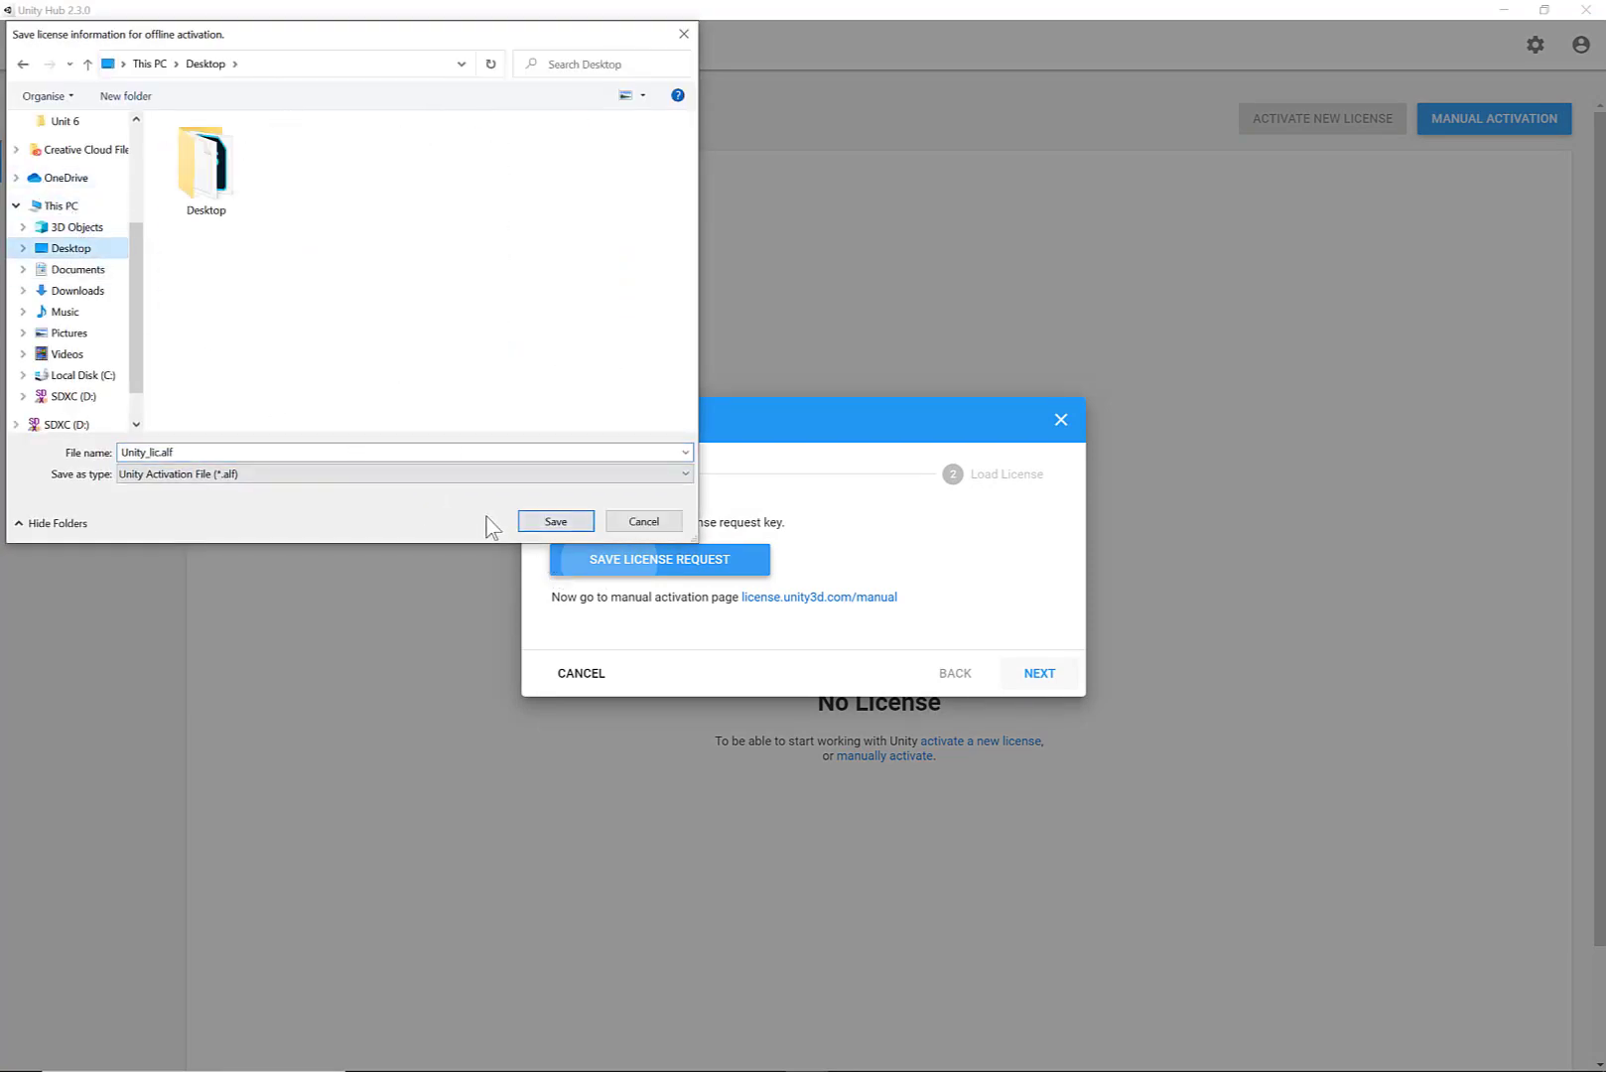
{"action": "left_click", "coordinate": [554, 522]}
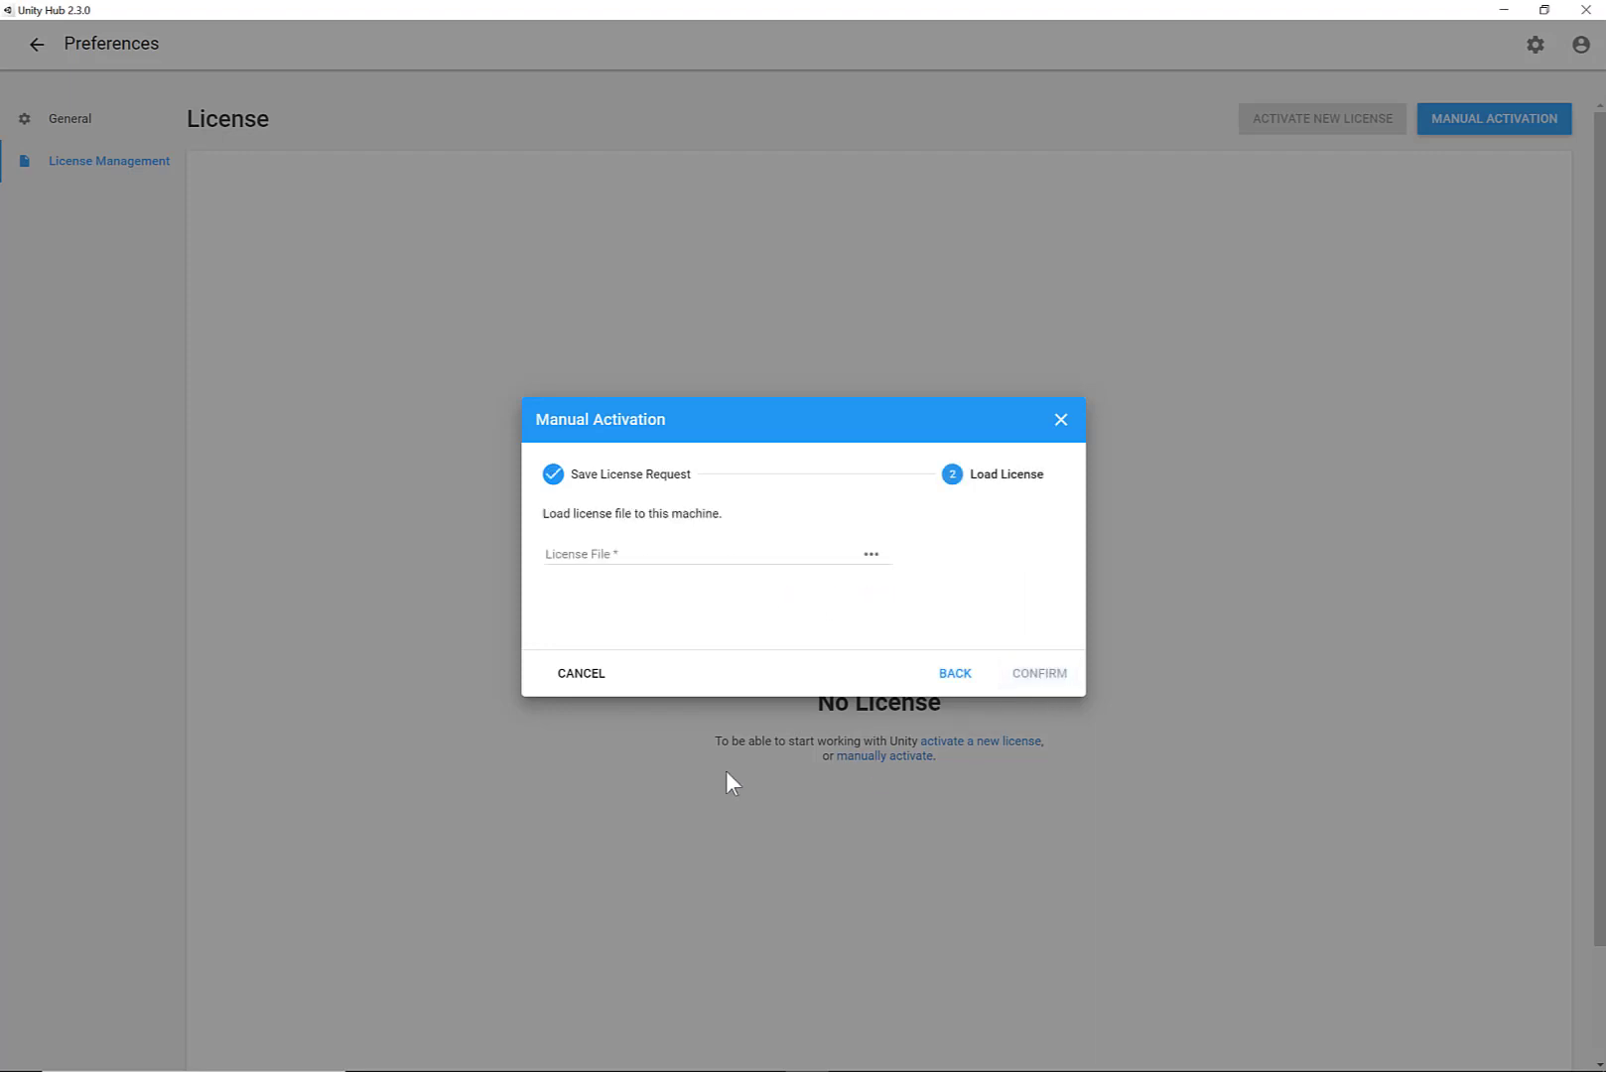
{"action": "mouse_move", "coordinate": [872, 554]}
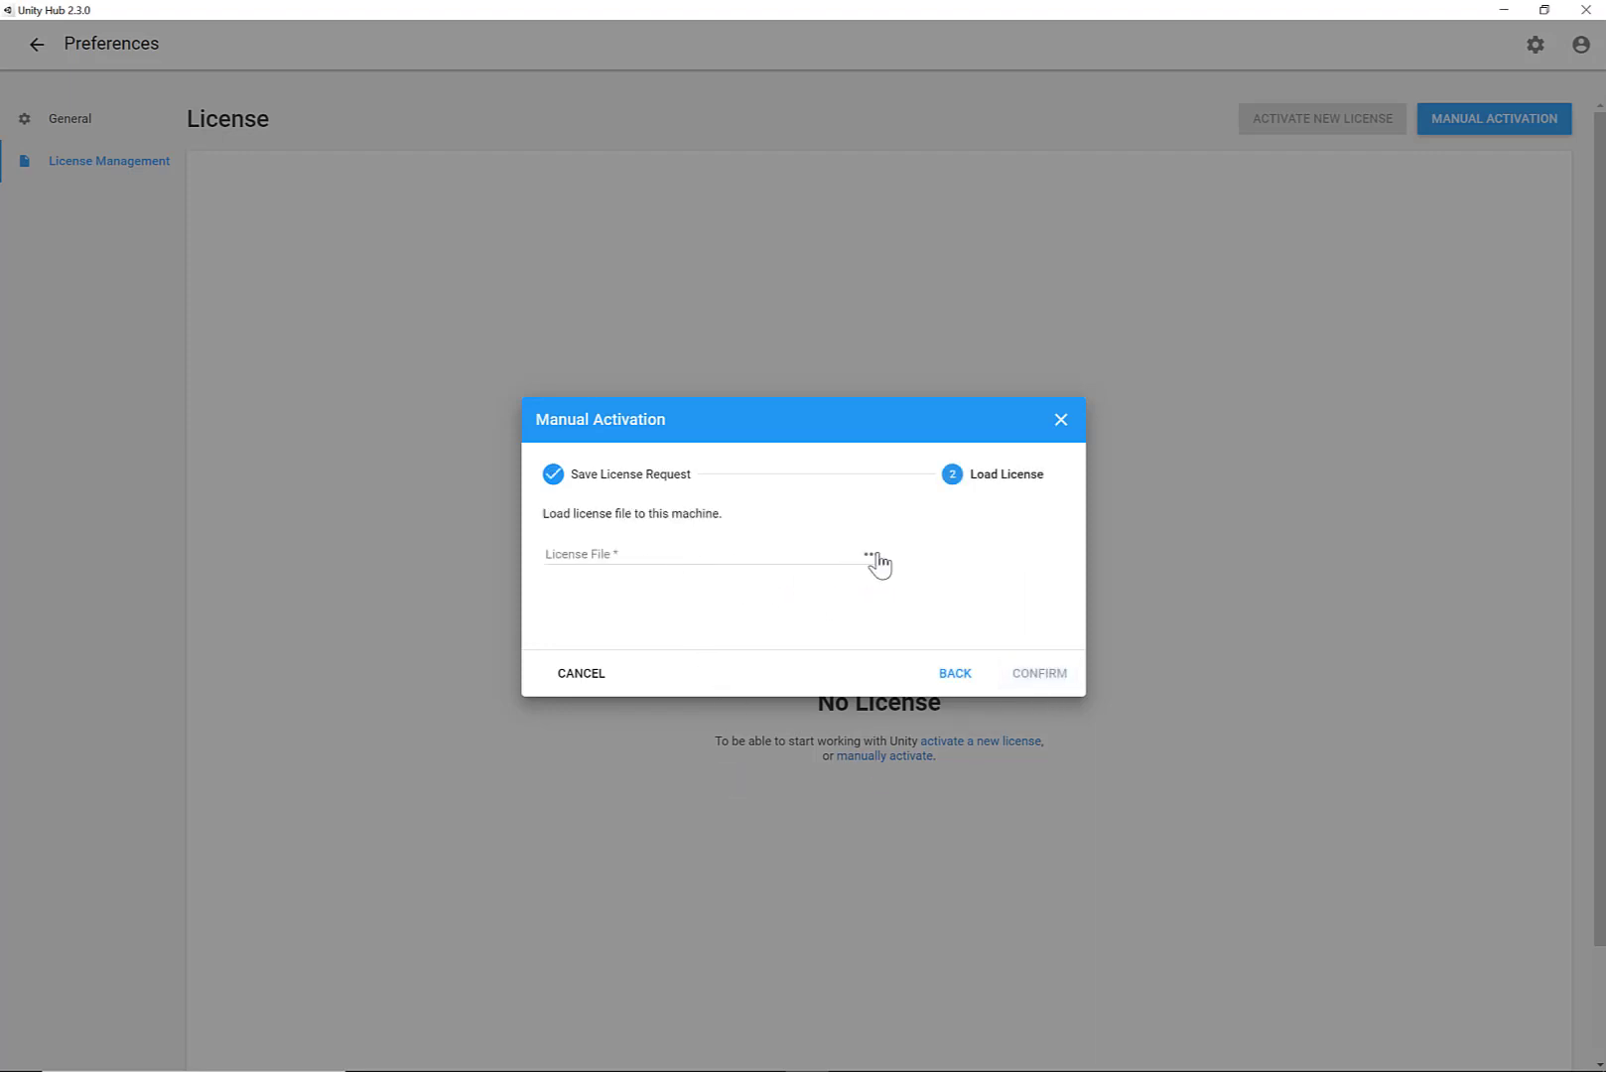
Step: Load the saved file as a license, which is rejected as invalid
{"action": "left_click", "coordinate": [870, 554]}
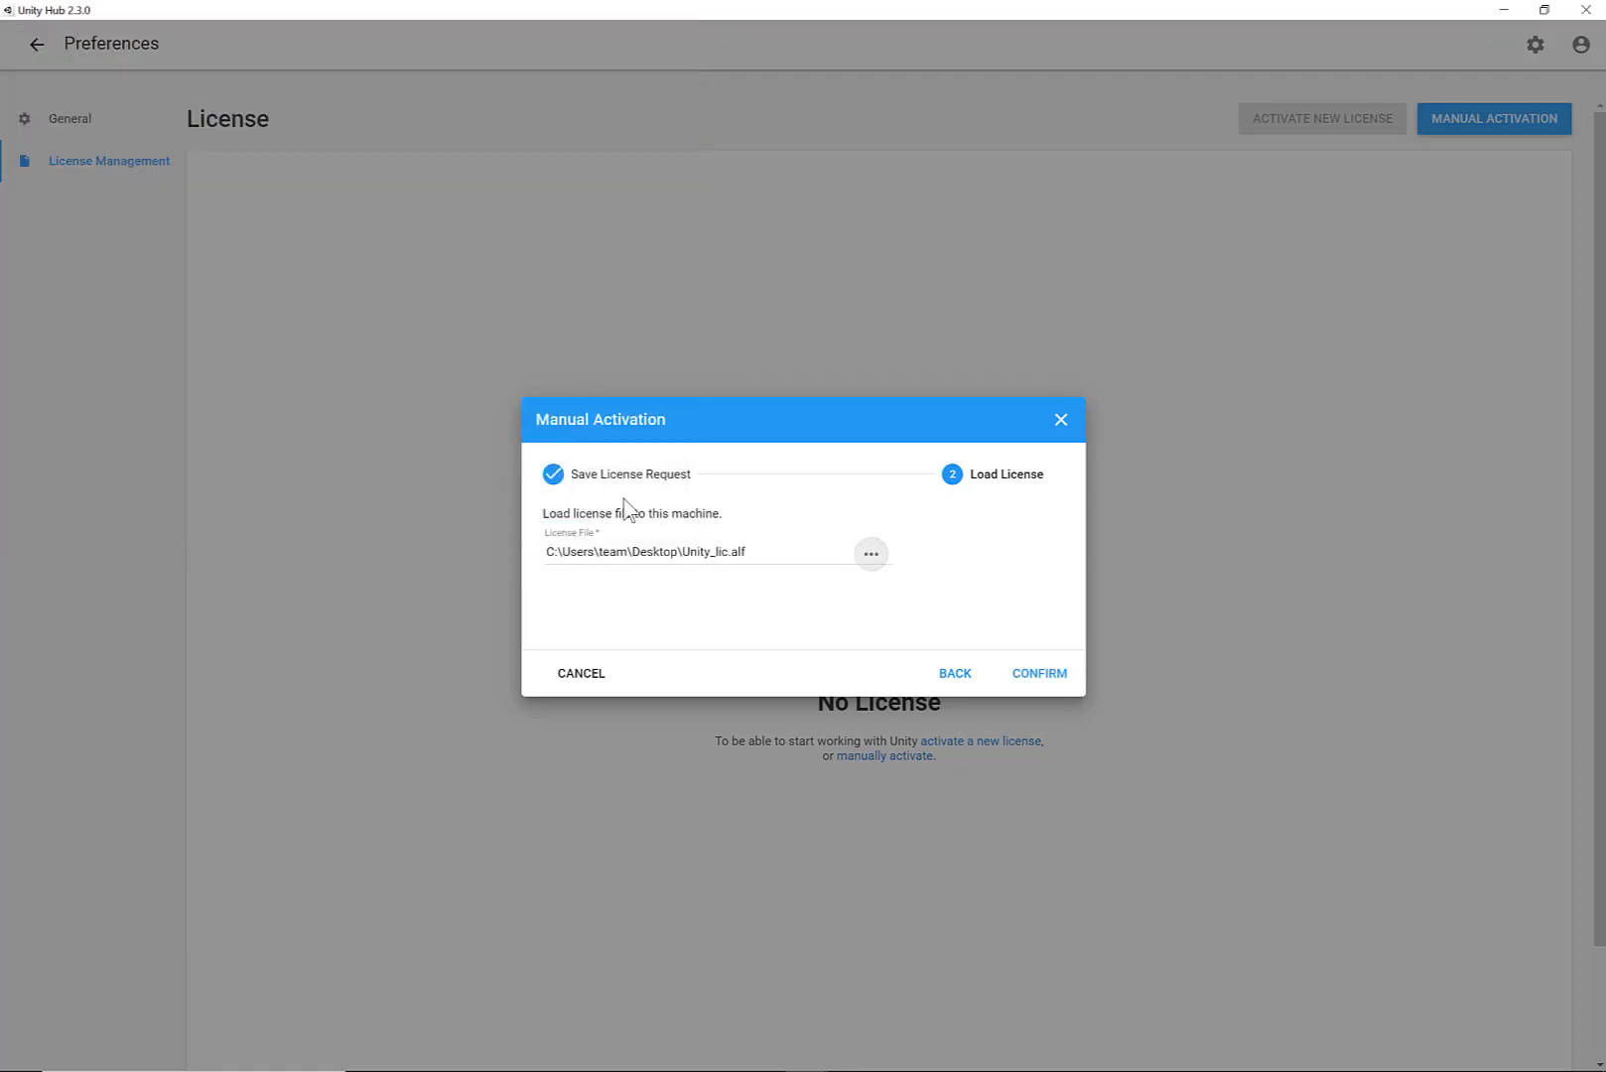
{"action": "left_click", "coordinate": [1038, 673]}
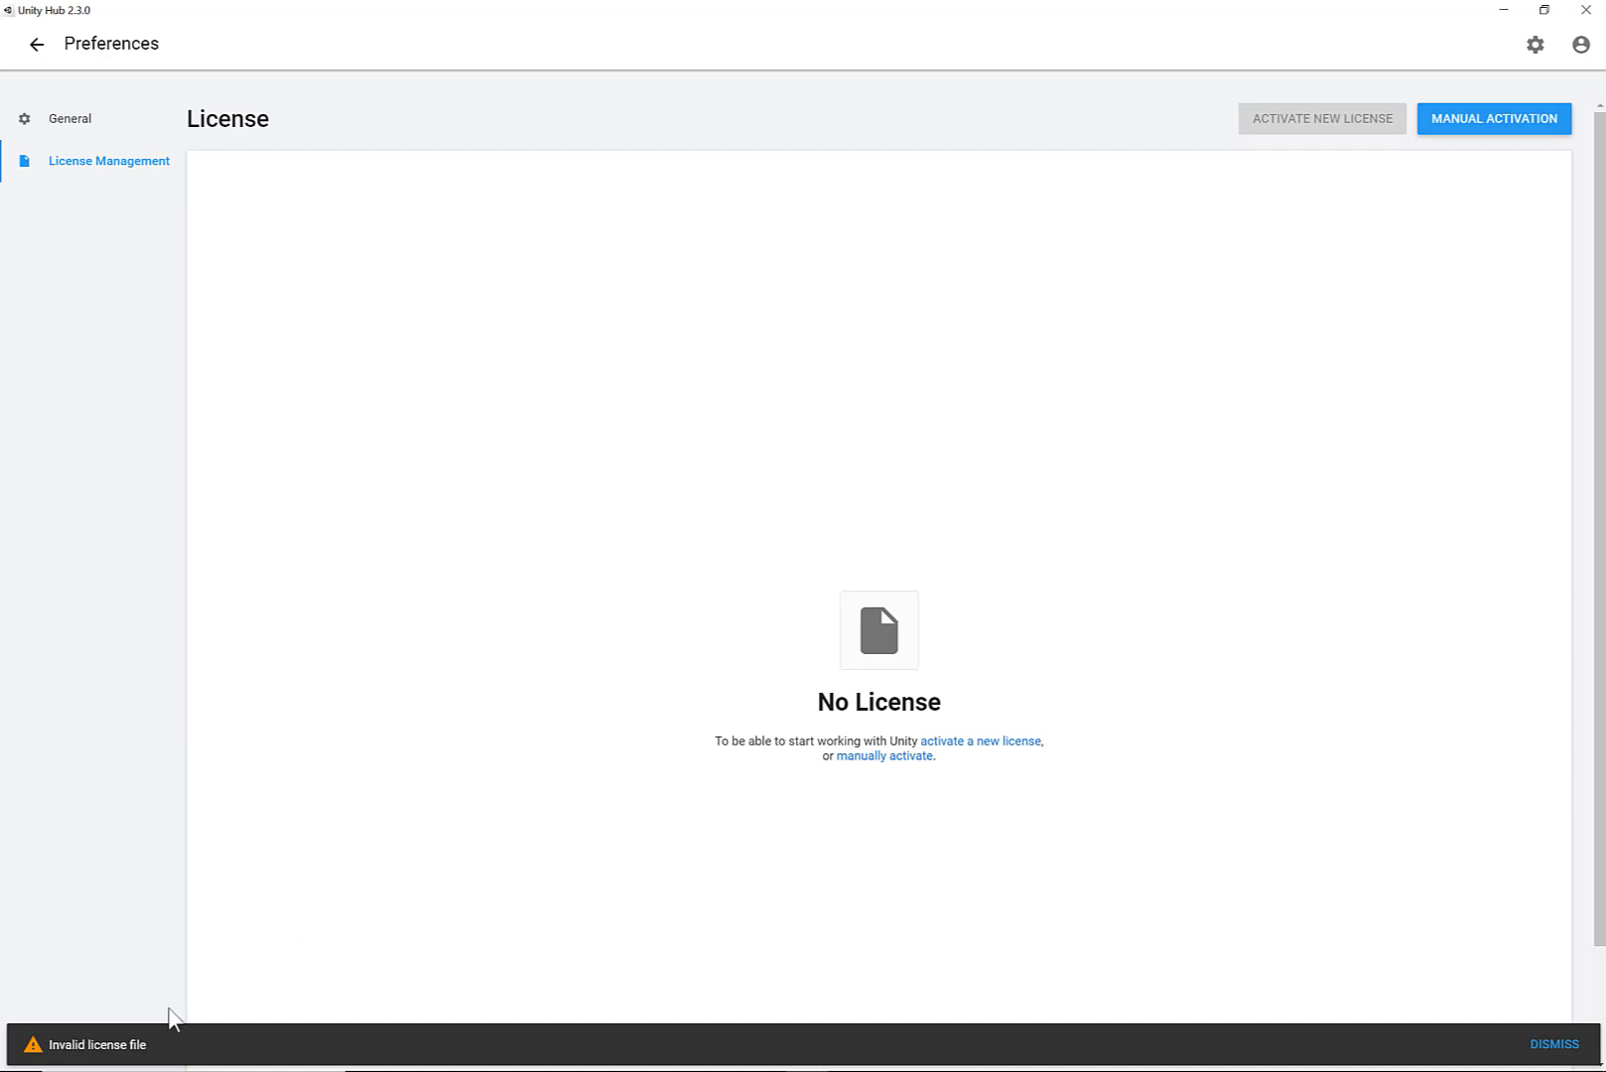
{"action": "mouse_move", "coordinate": [1429, 1004]}
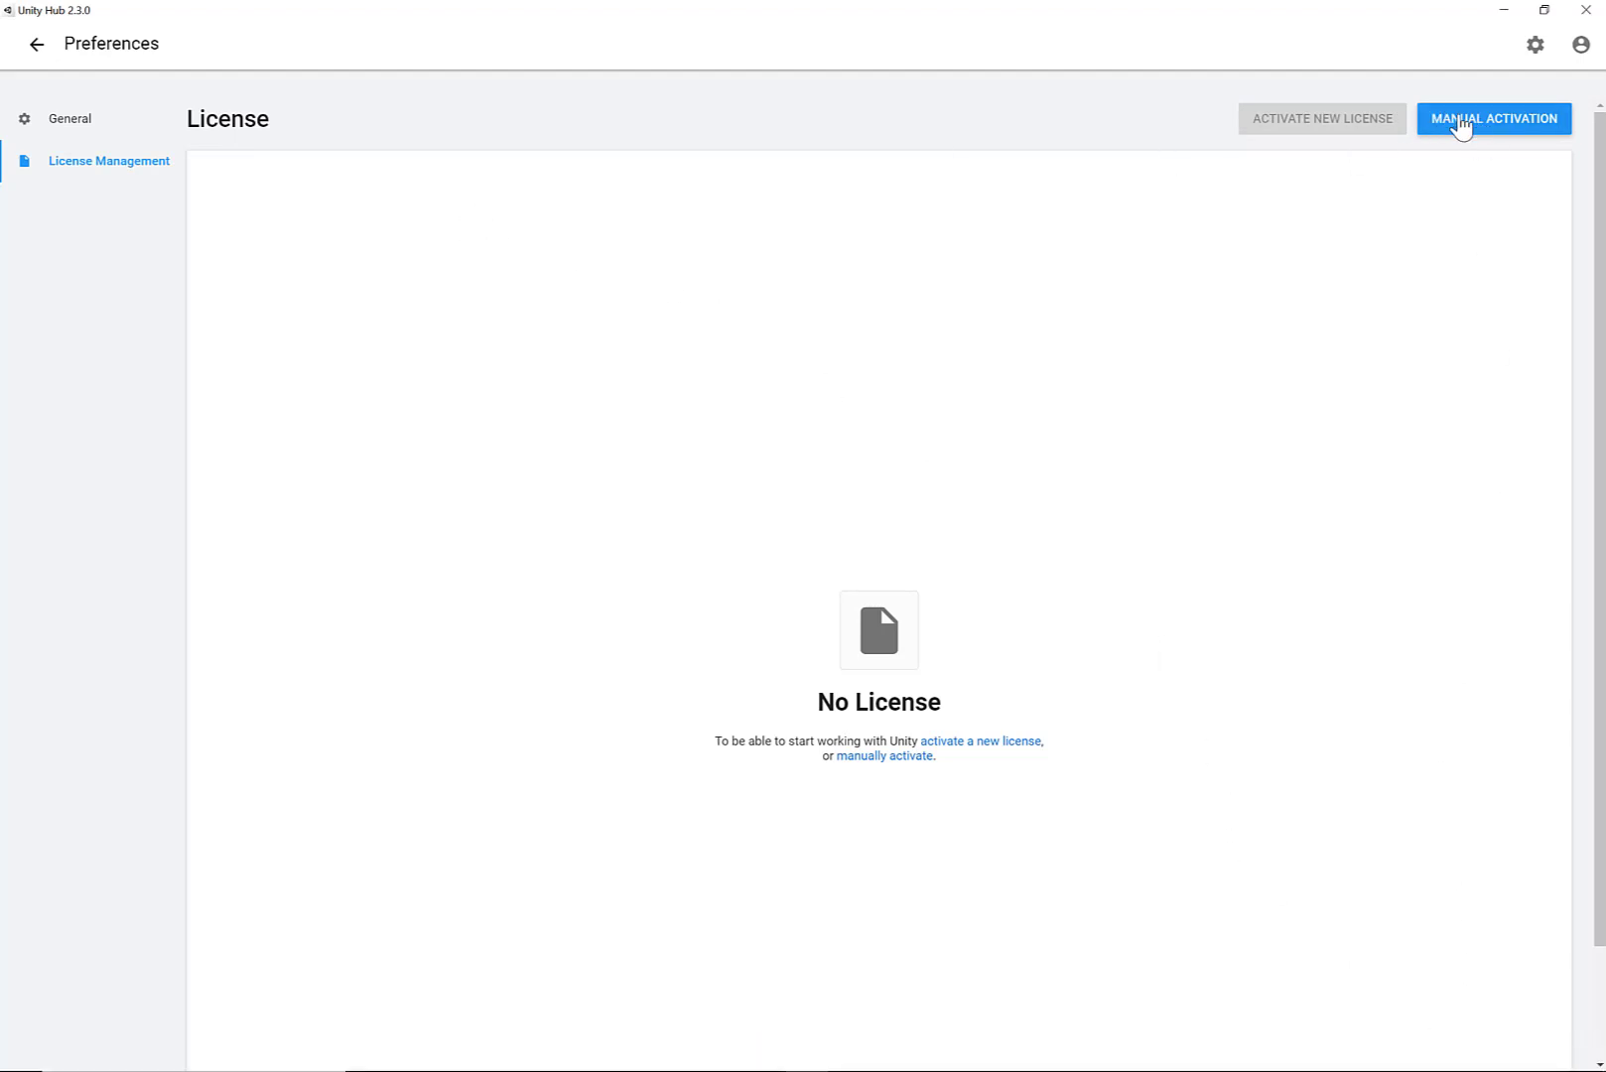
Step: Close manual activation and sign in to a Unity account, retrying after the first error
{"action": "left_click", "coordinate": [1493, 119]}
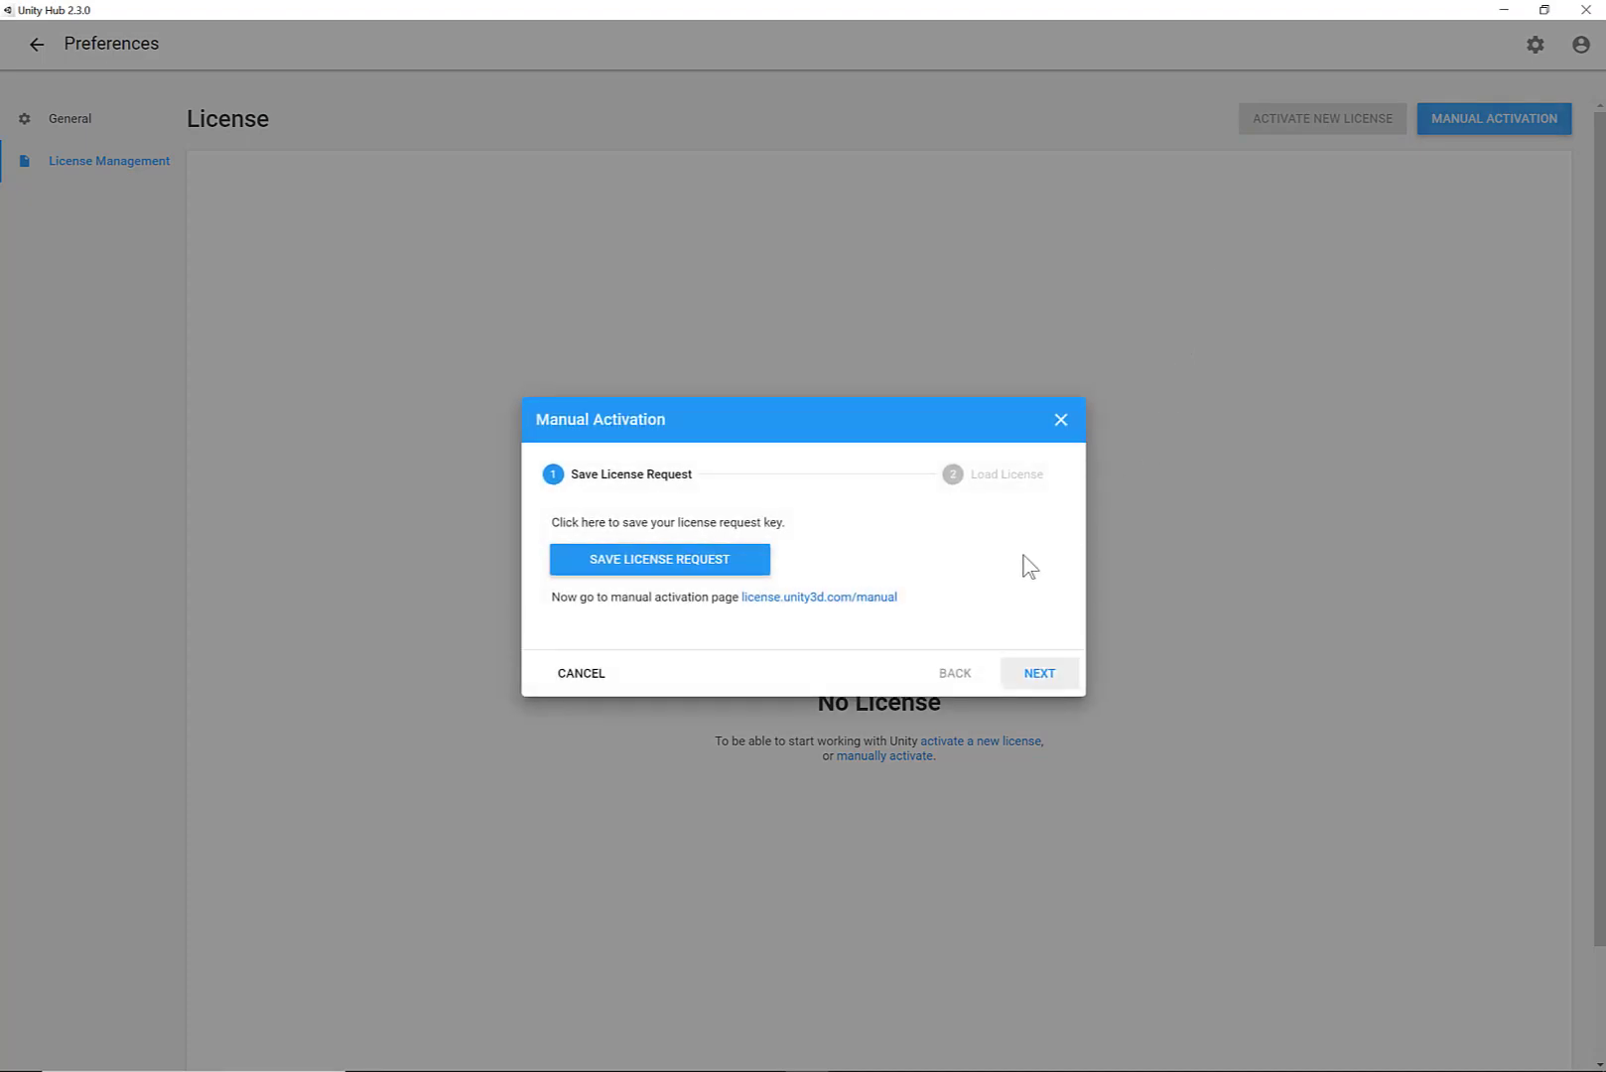
{"action": "mouse_move", "coordinate": [1062, 419]}
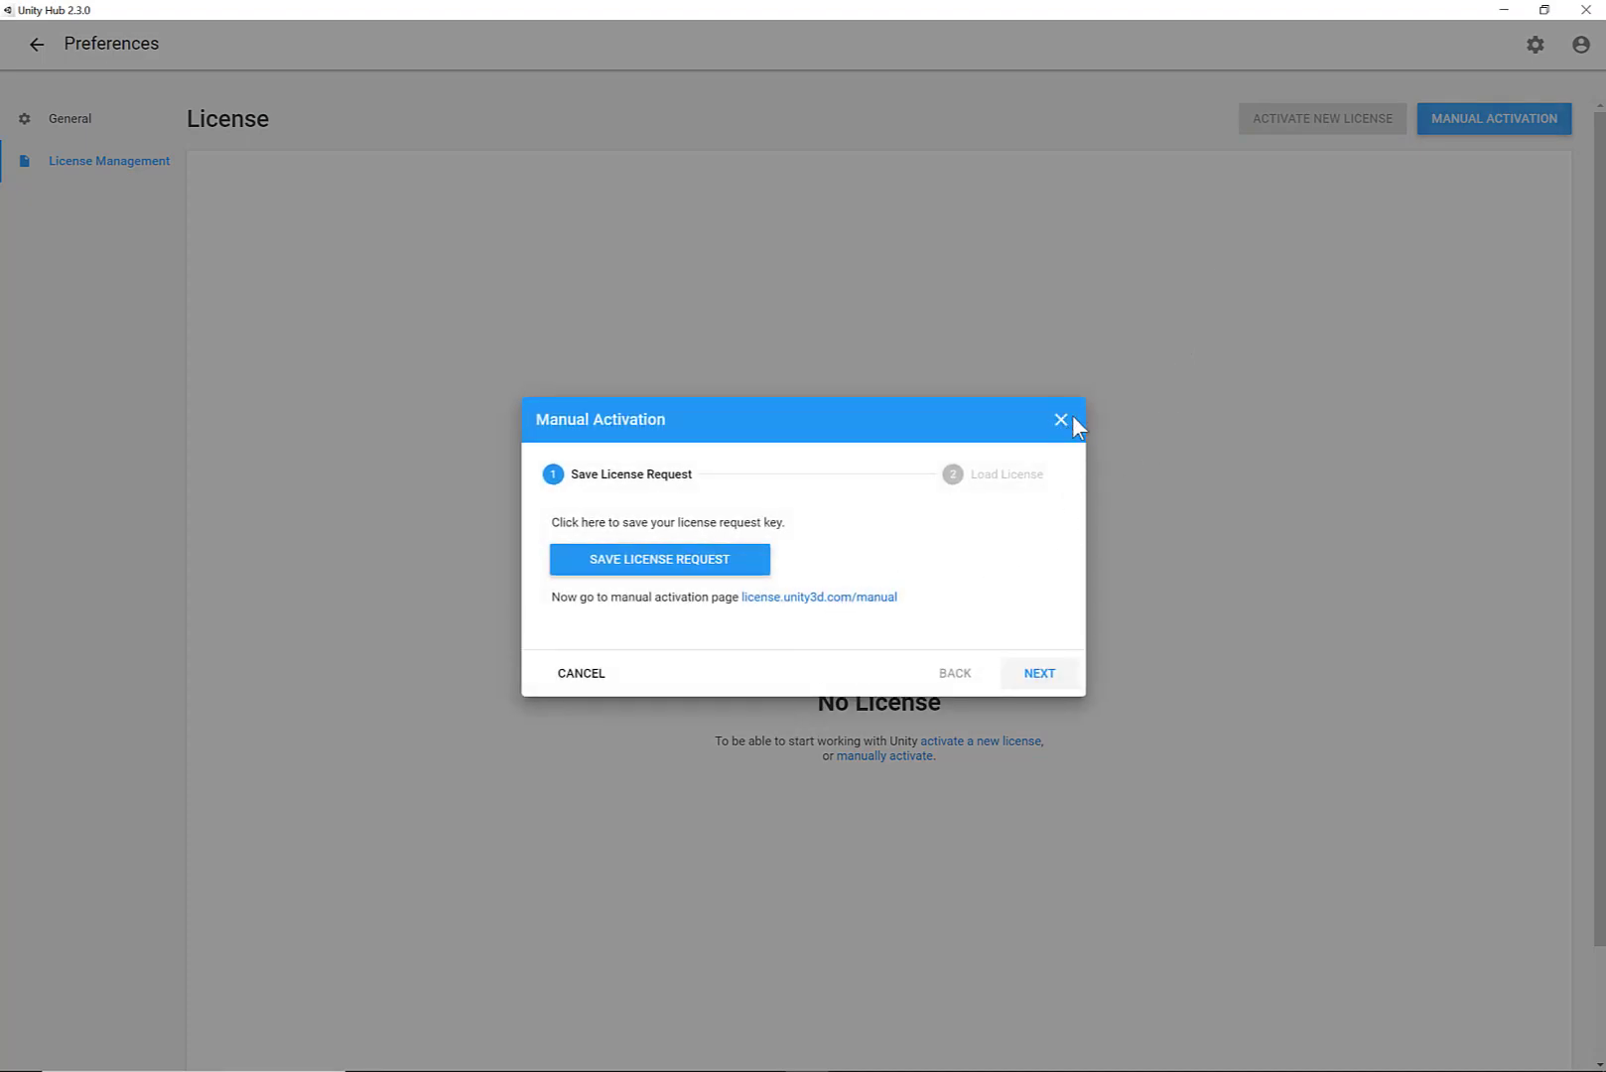
{"action": "left_click", "coordinate": [1581, 43]}
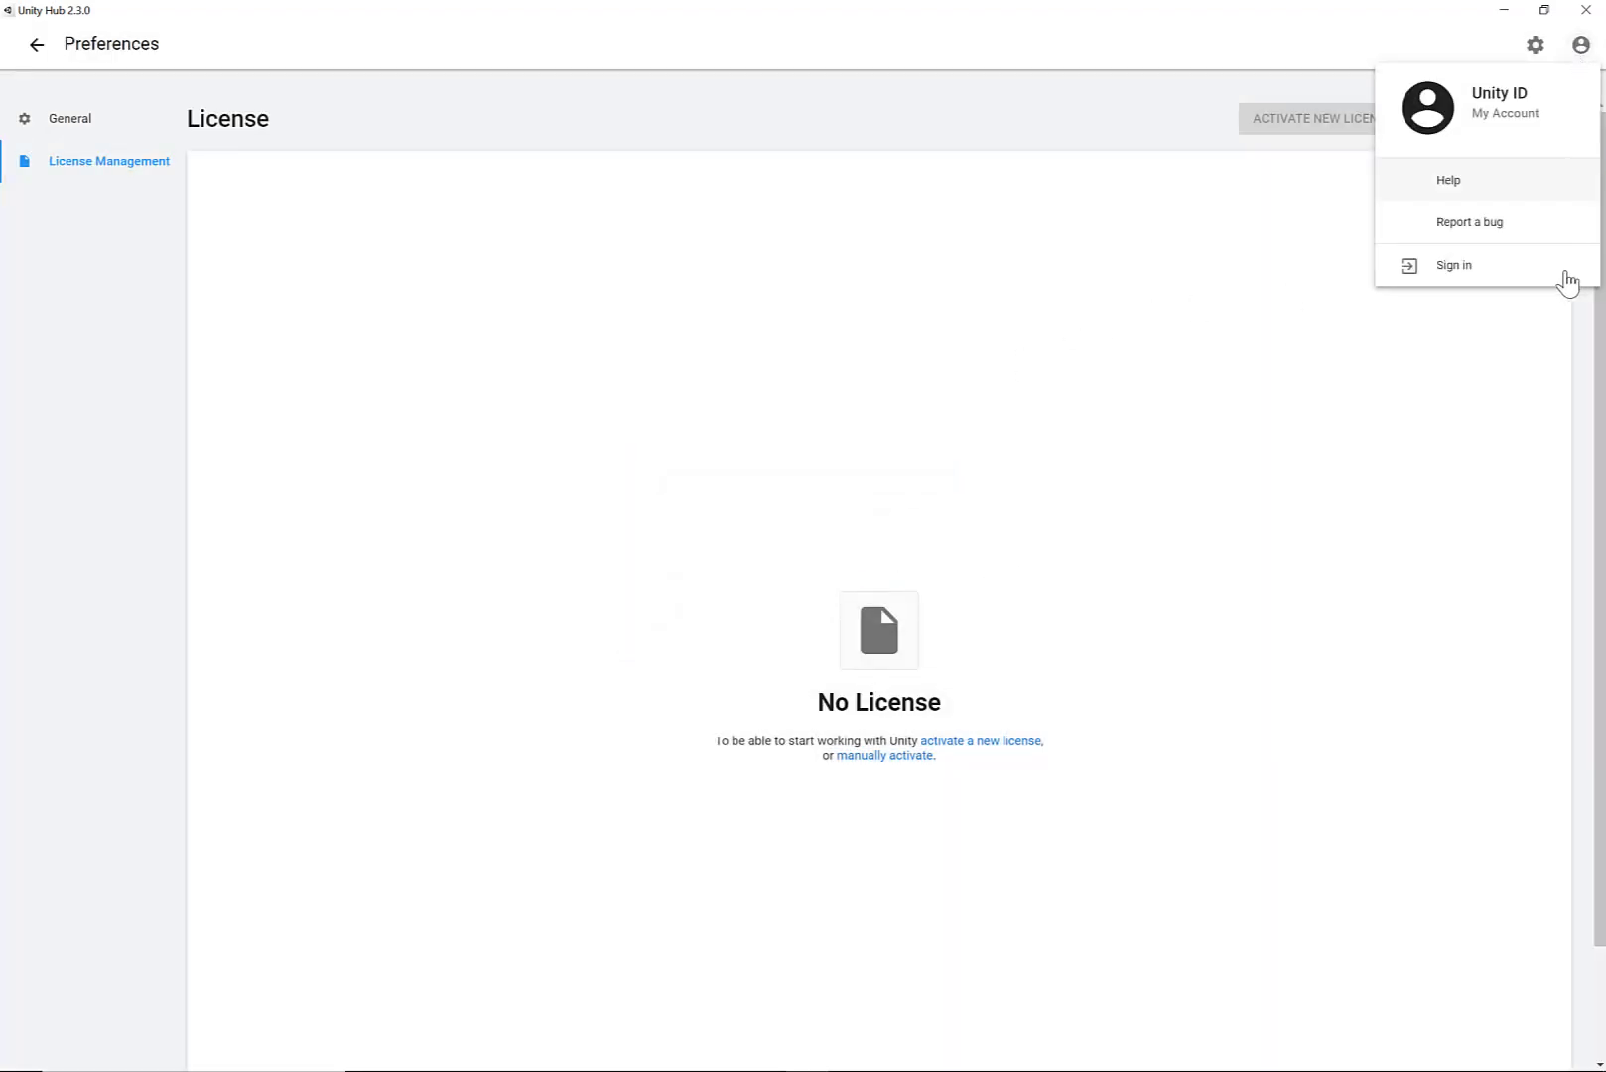
{"action": "left_click", "coordinate": [1453, 264]}
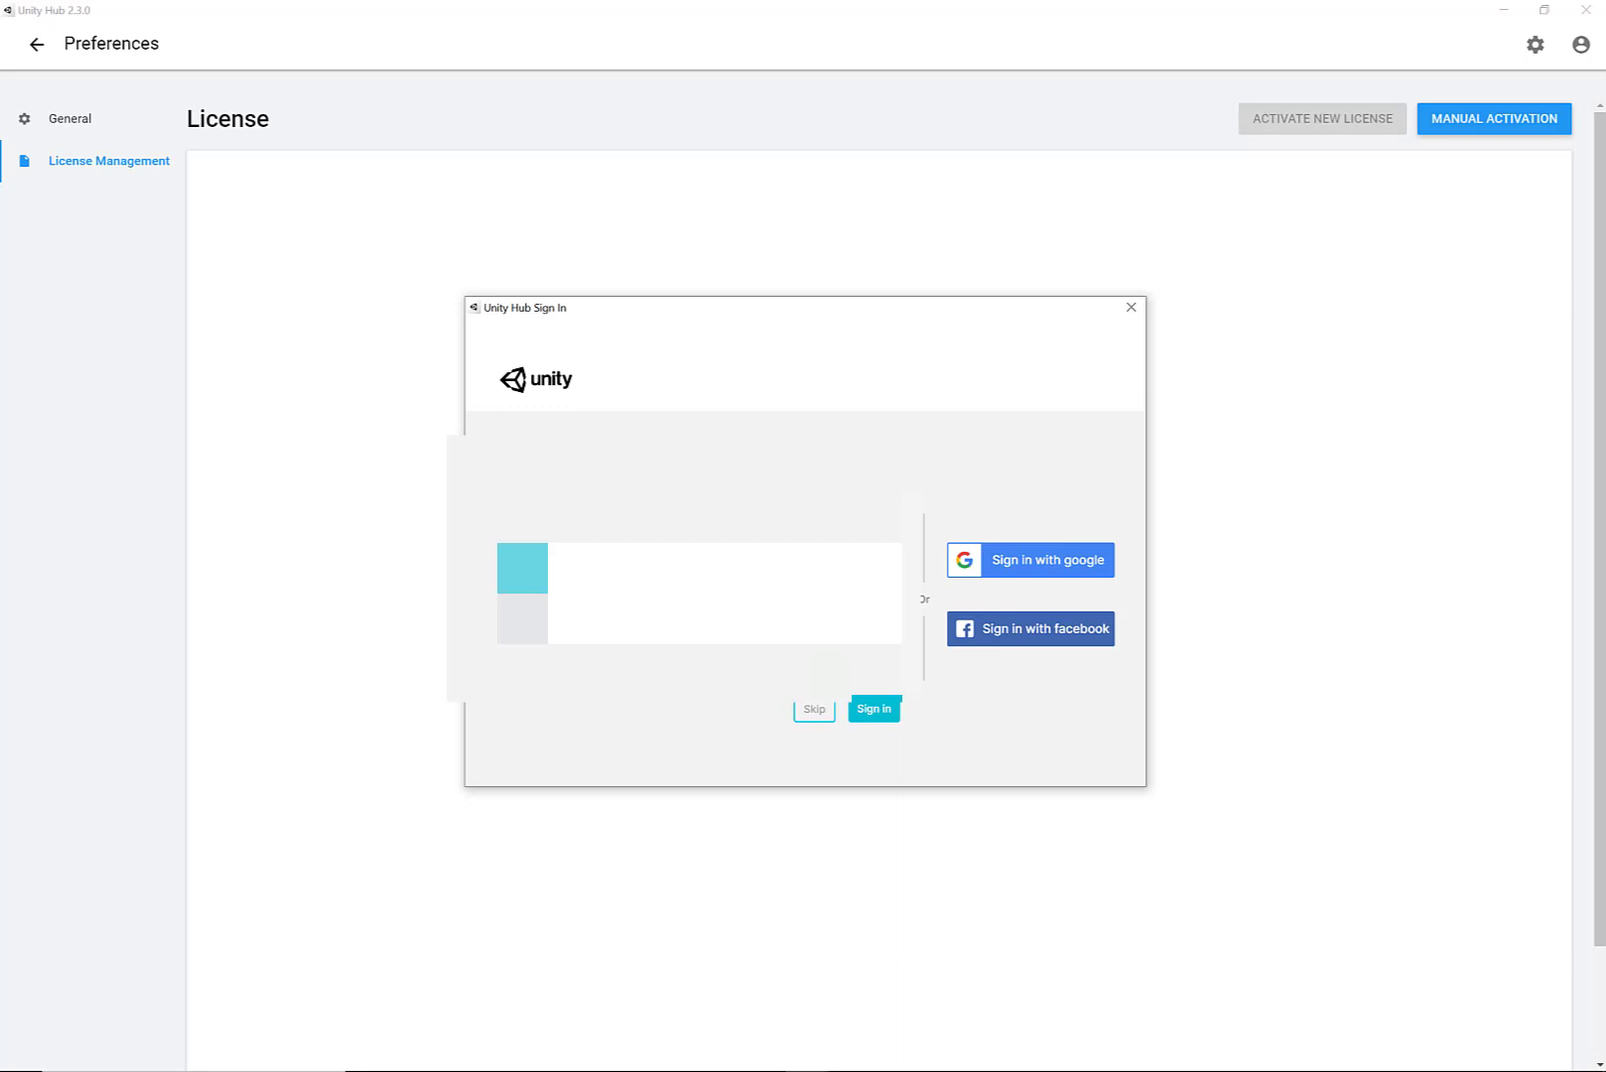
{"action": "left_click", "coordinate": [874, 709]}
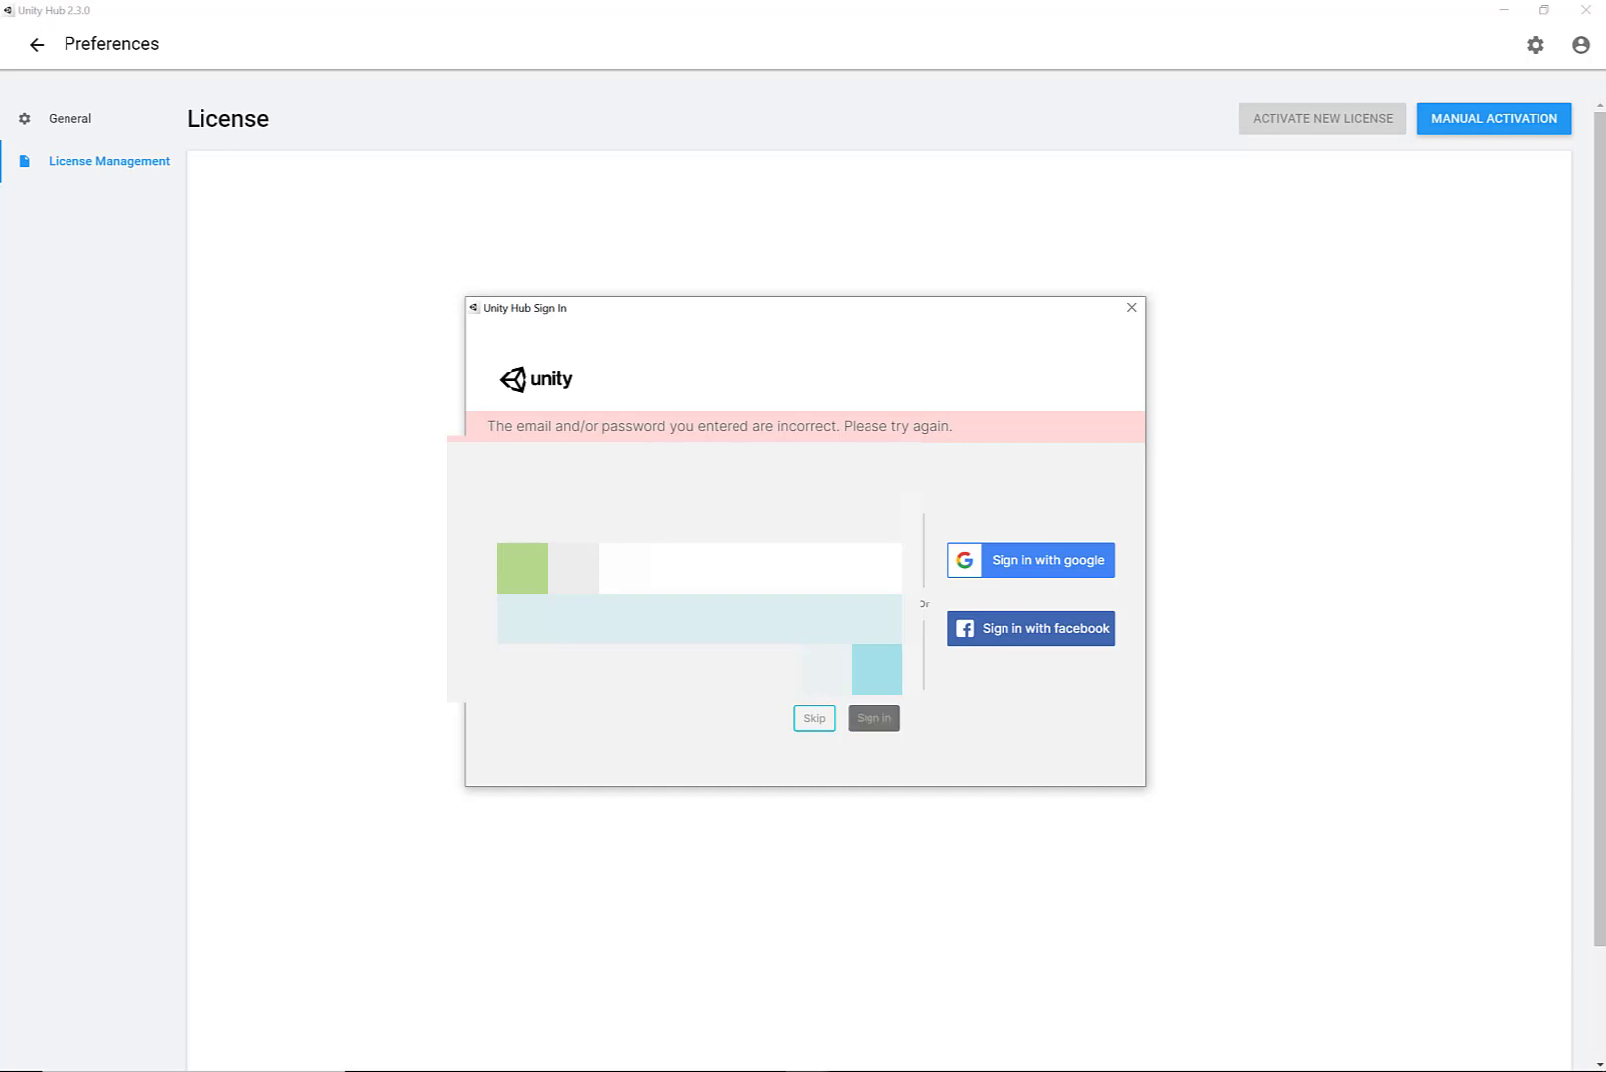
{"action": "left_click", "coordinate": [814, 717]}
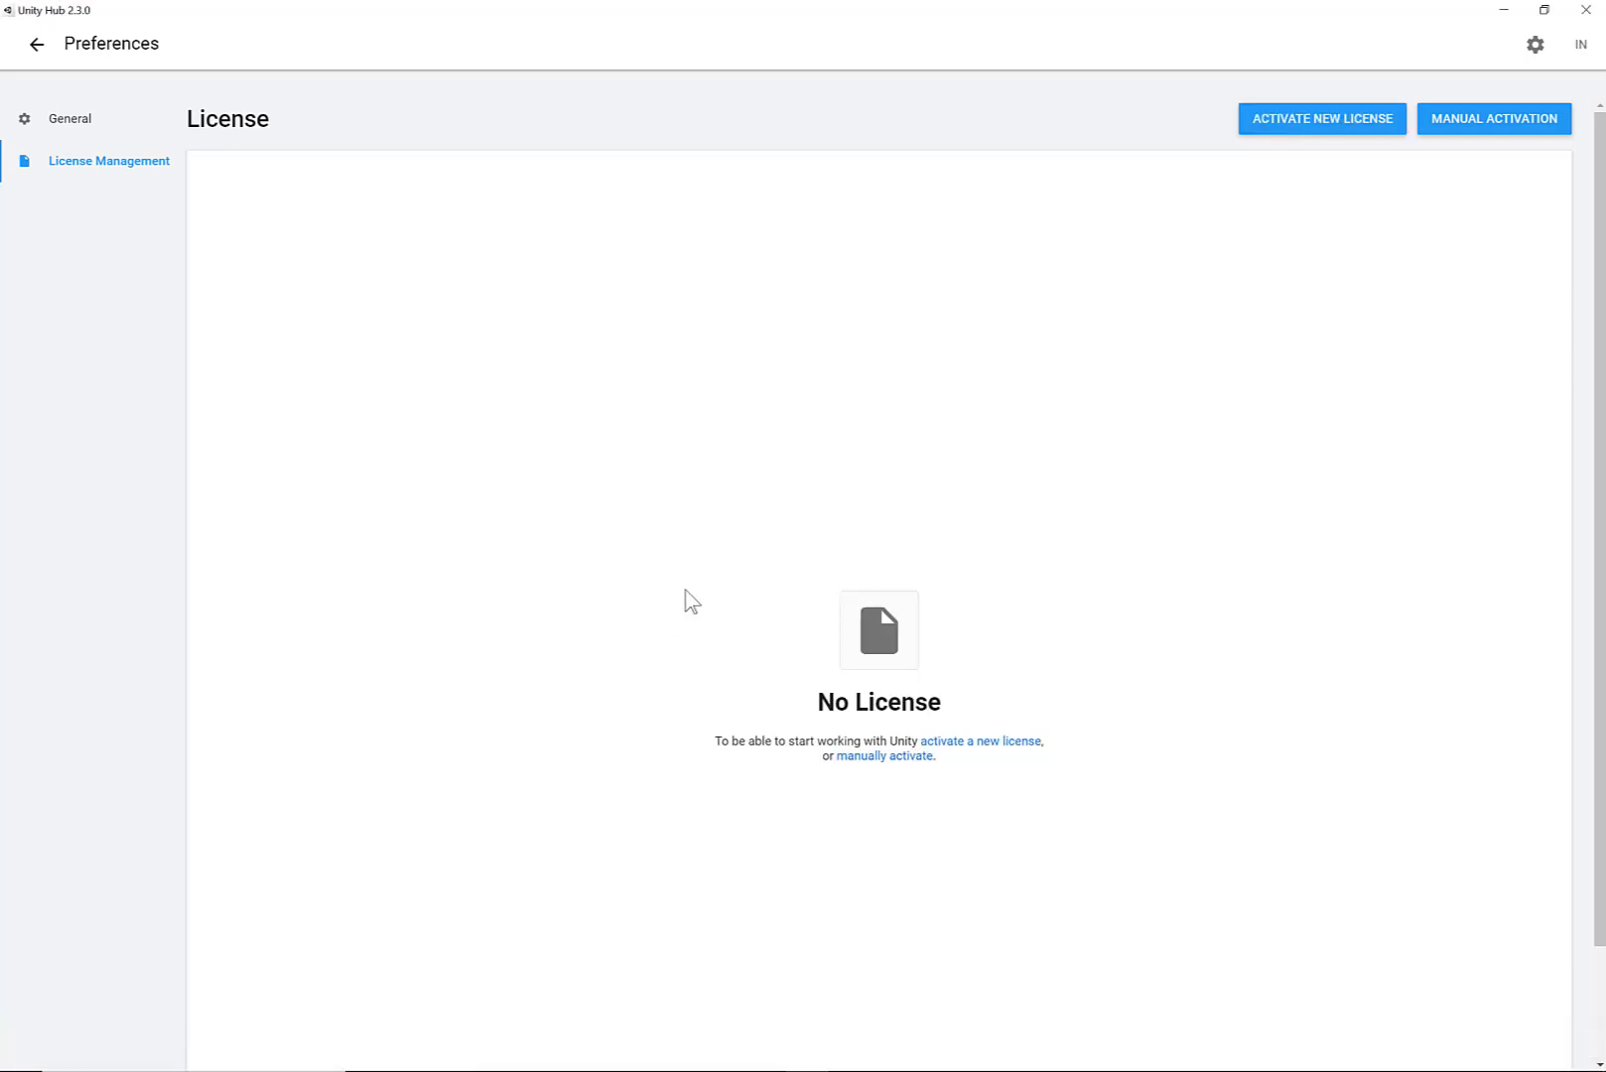
Step: Retry manual activation, overwriting Unity_lic.alf on the Desktop with a new license request
{"action": "left_click", "coordinate": [1323, 117]}
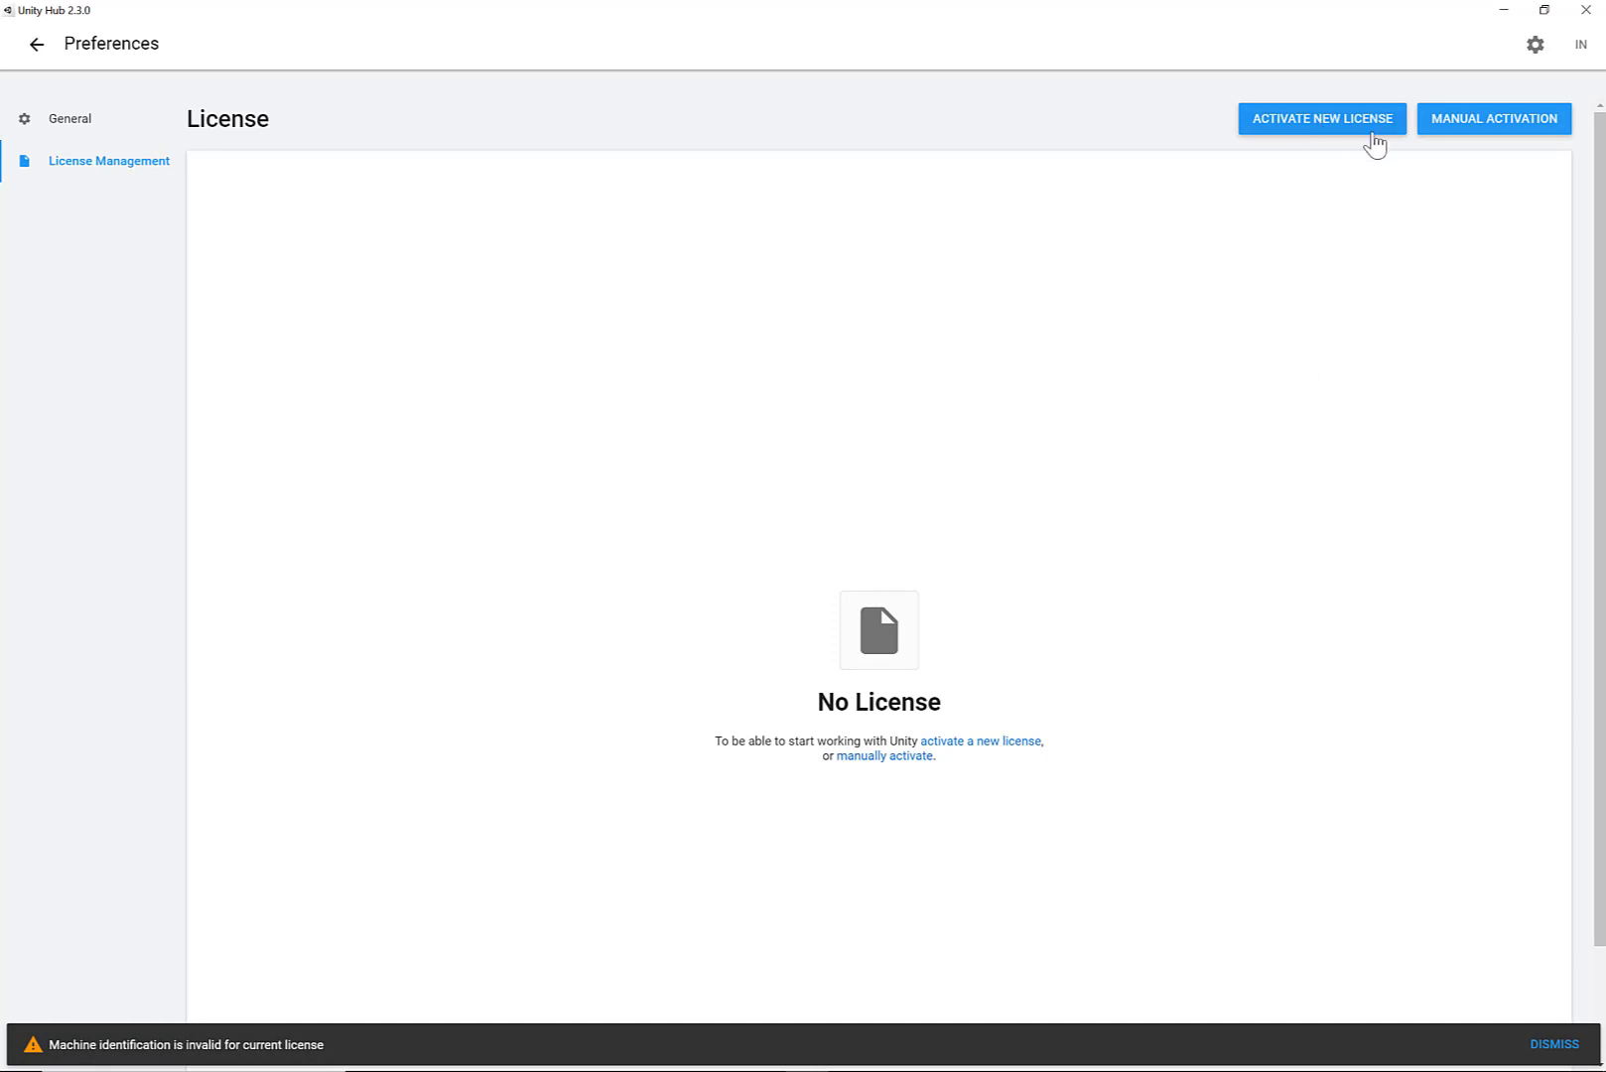
{"action": "mouse_move", "coordinate": [1048, 449]}
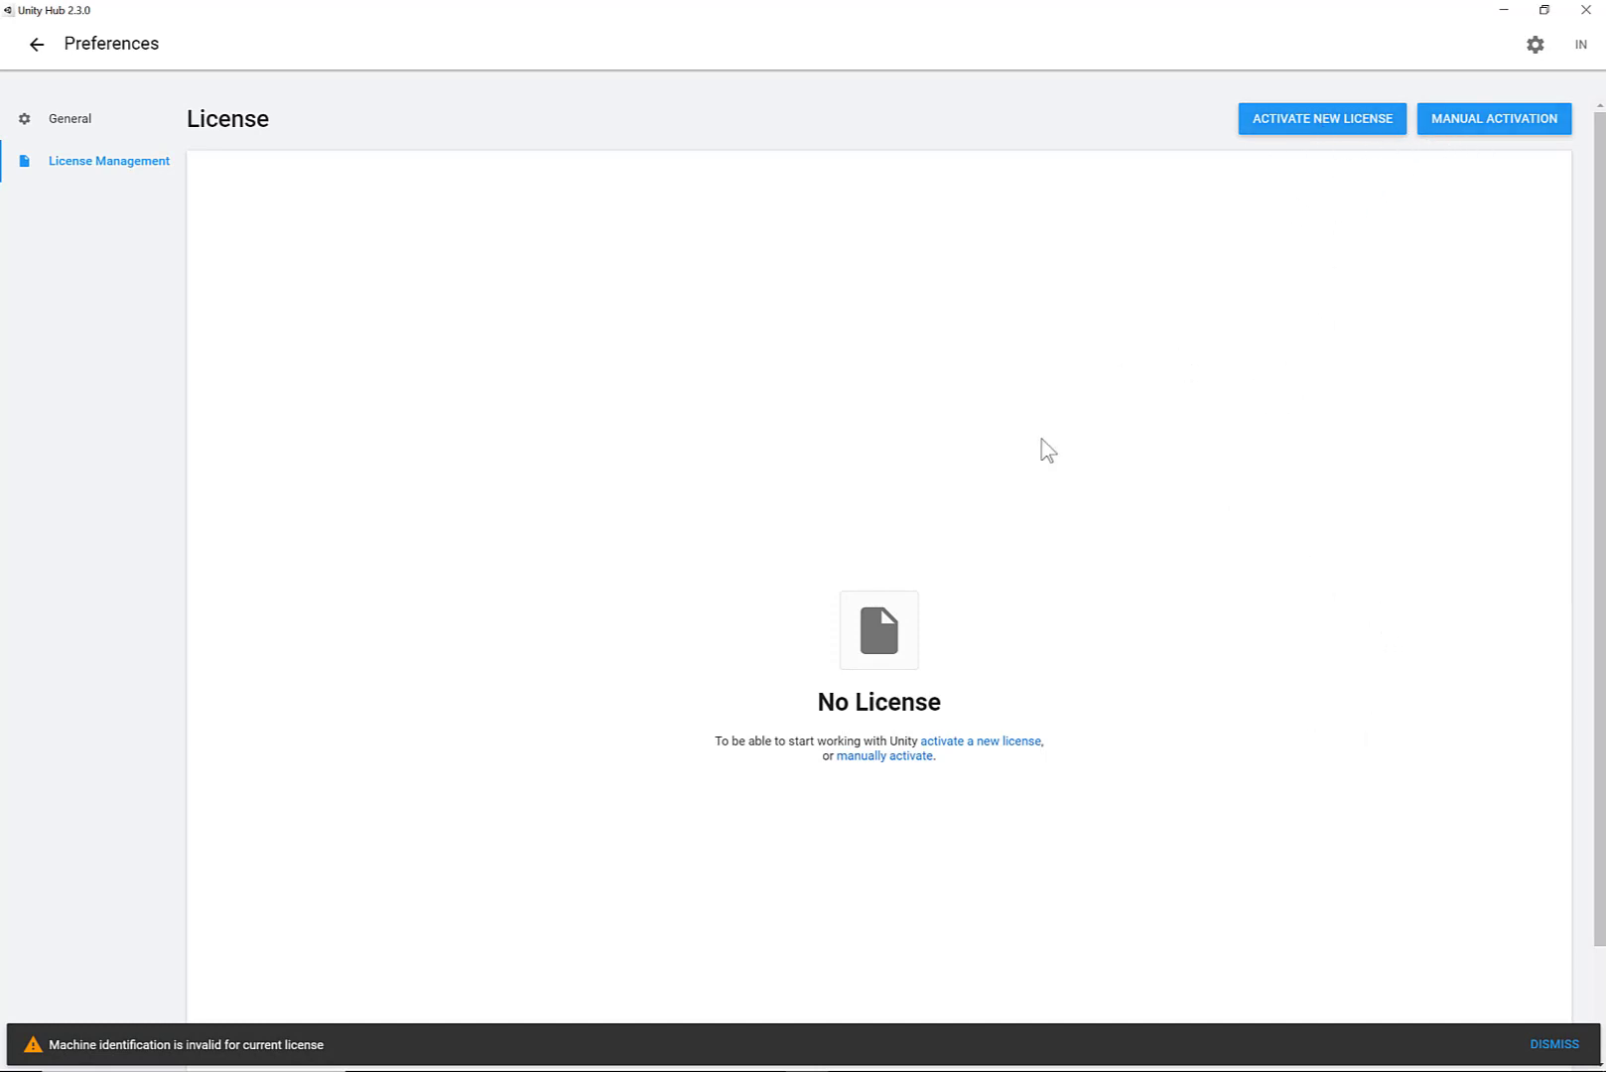
{"action": "left_click", "coordinate": [1553, 1044]}
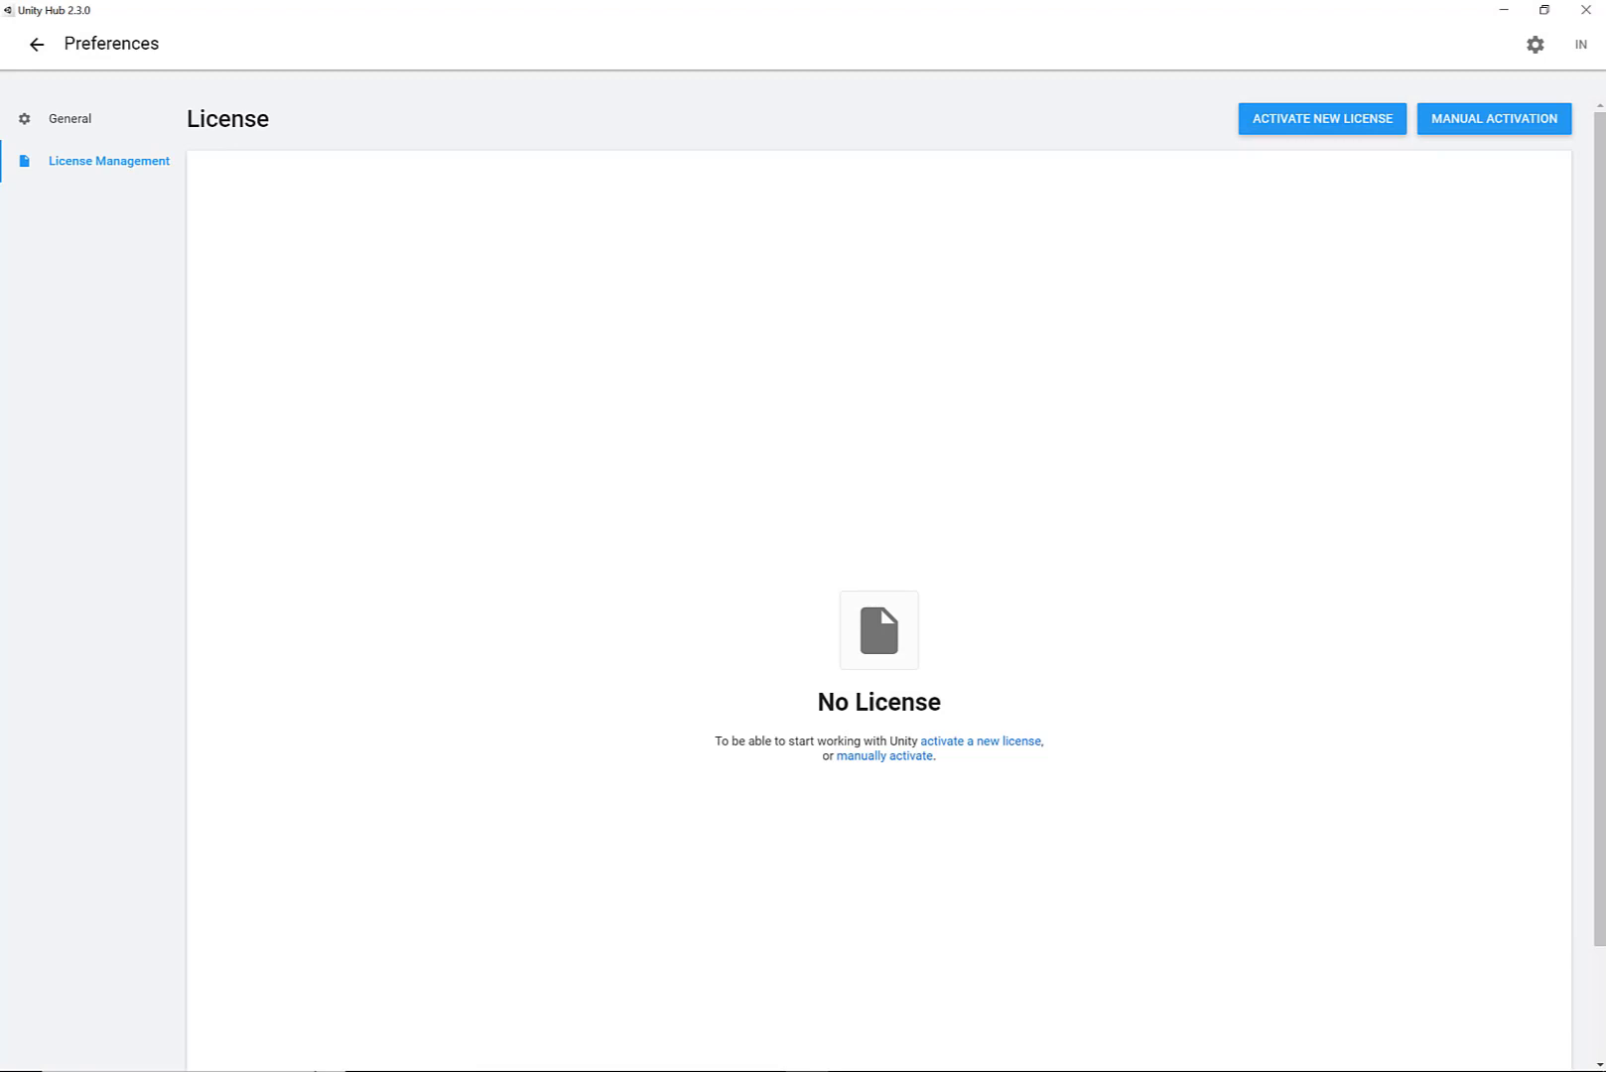
{"action": "left_click", "coordinate": [1493, 117]}
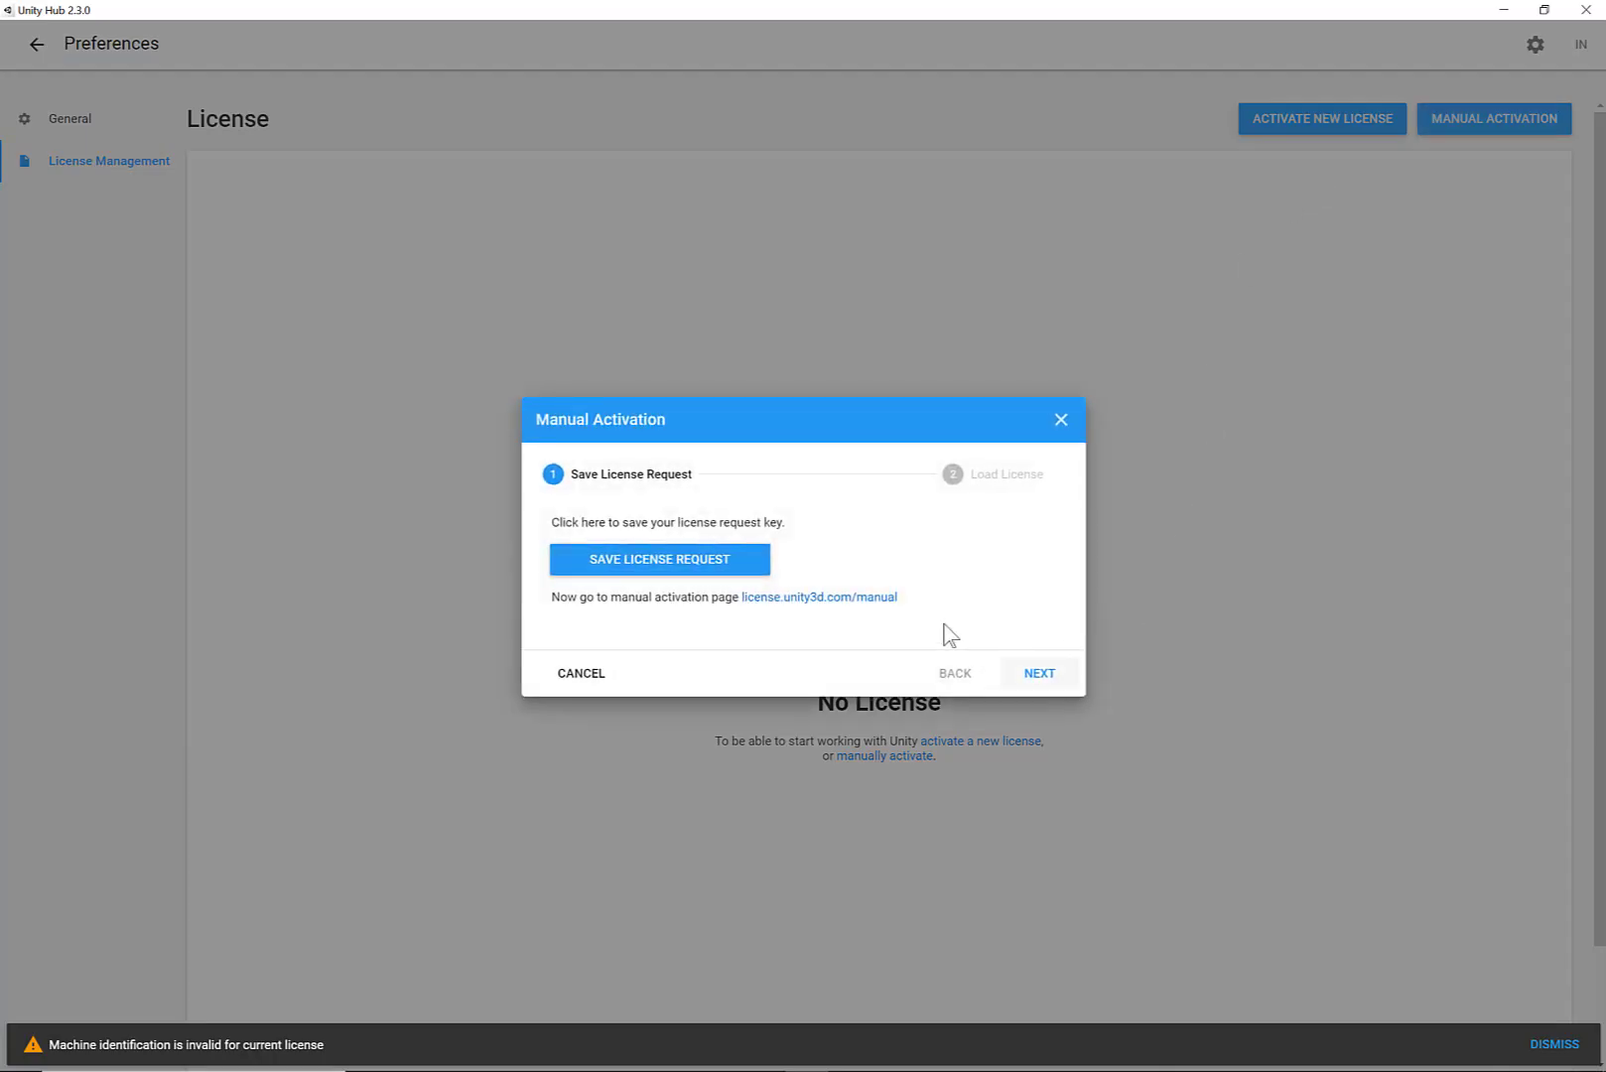
{"action": "left_click", "coordinate": [660, 560]}
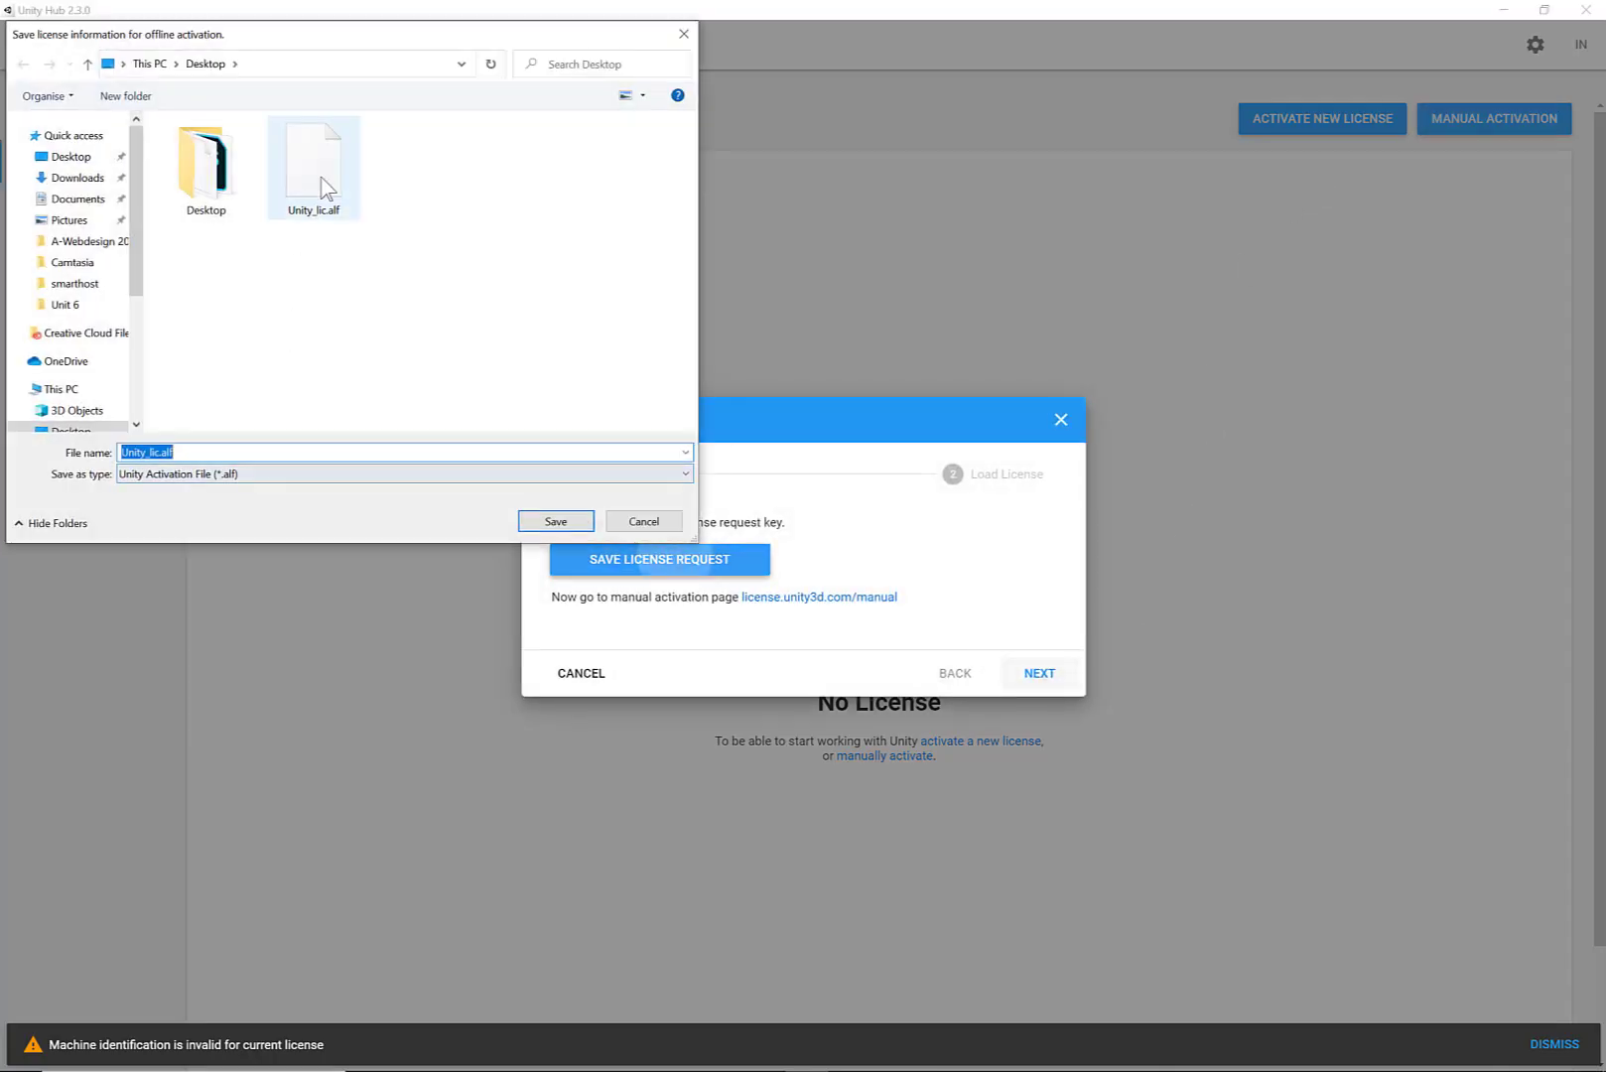
{"action": "left_click", "coordinate": [556, 522]}
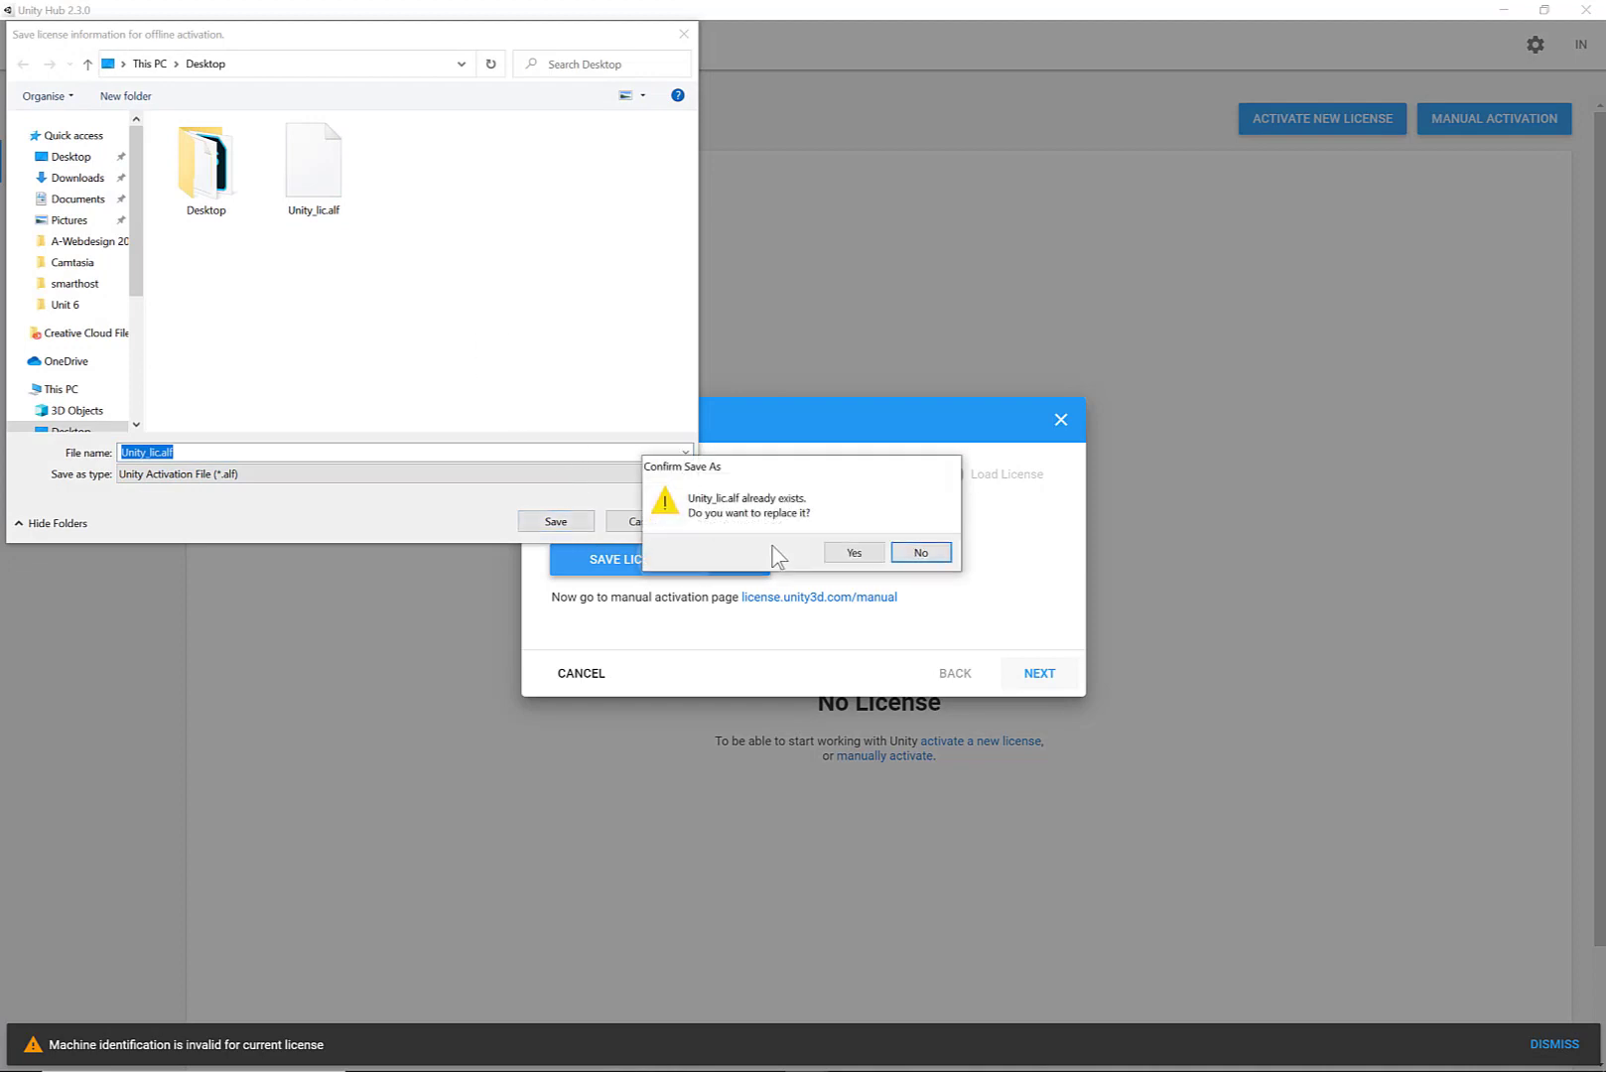
{"action": "left_click", "coordinate": [854, 552]}
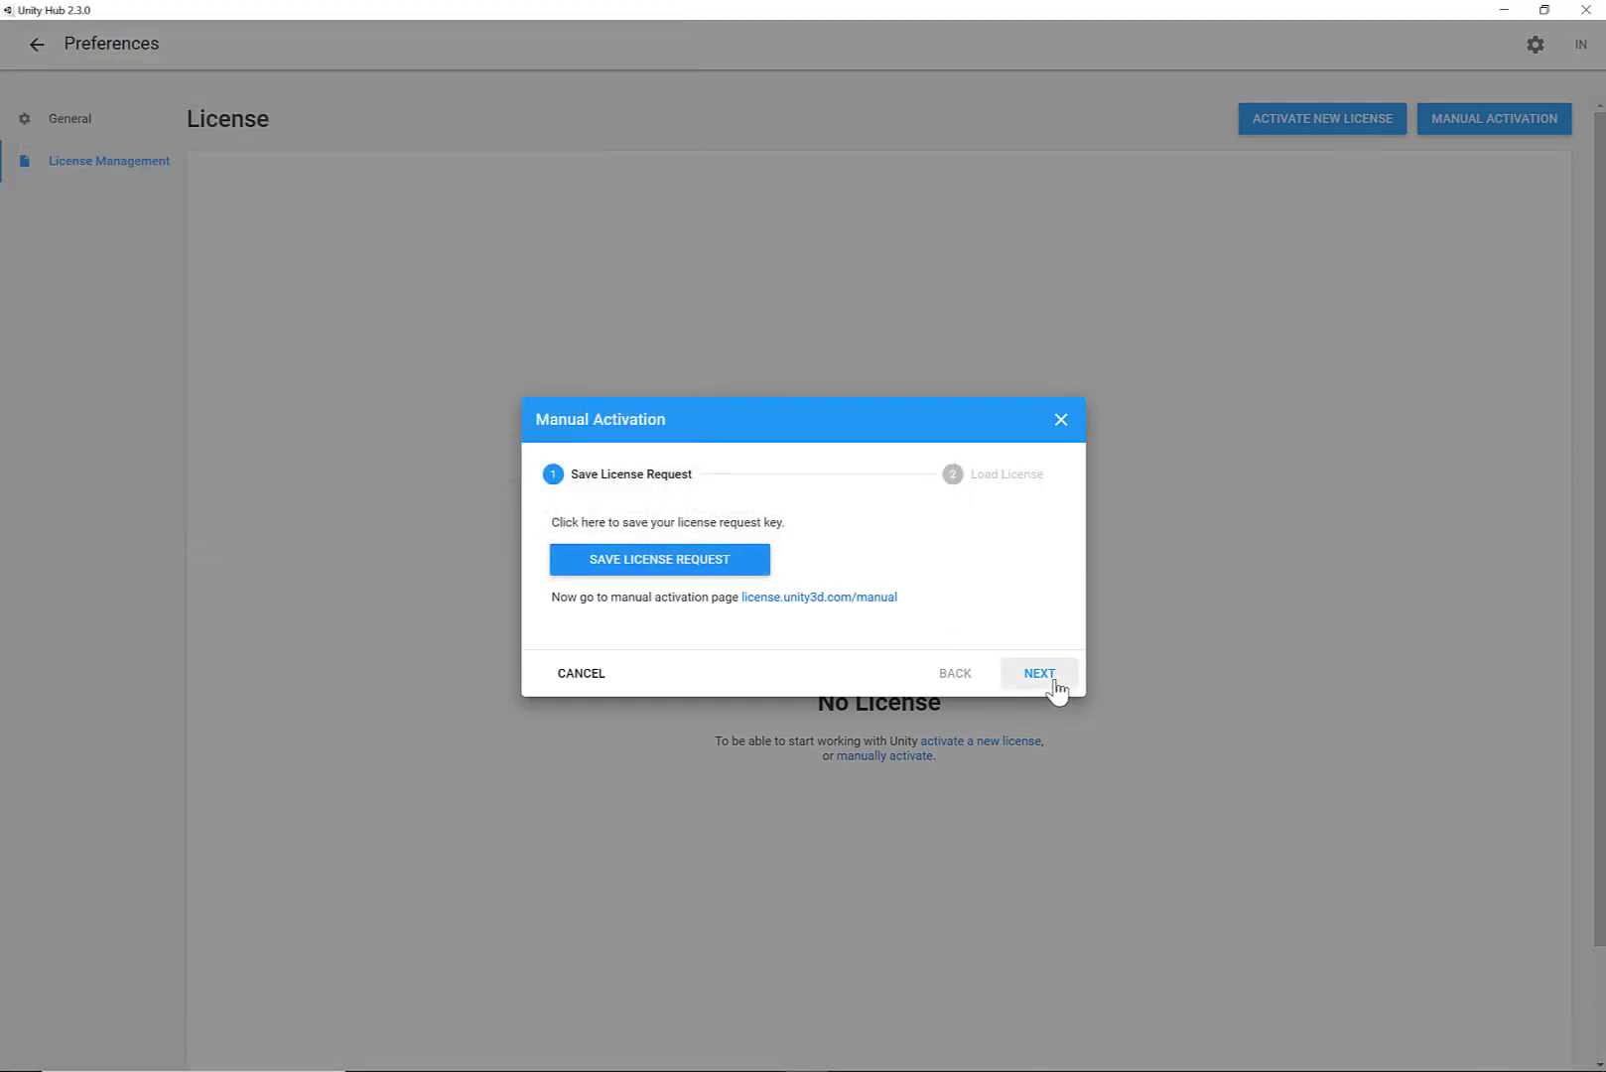
Step: Load the overwritten file as a license, again rejected as invalid
{"action": "left_click", "coordinate": [1039, 673]}
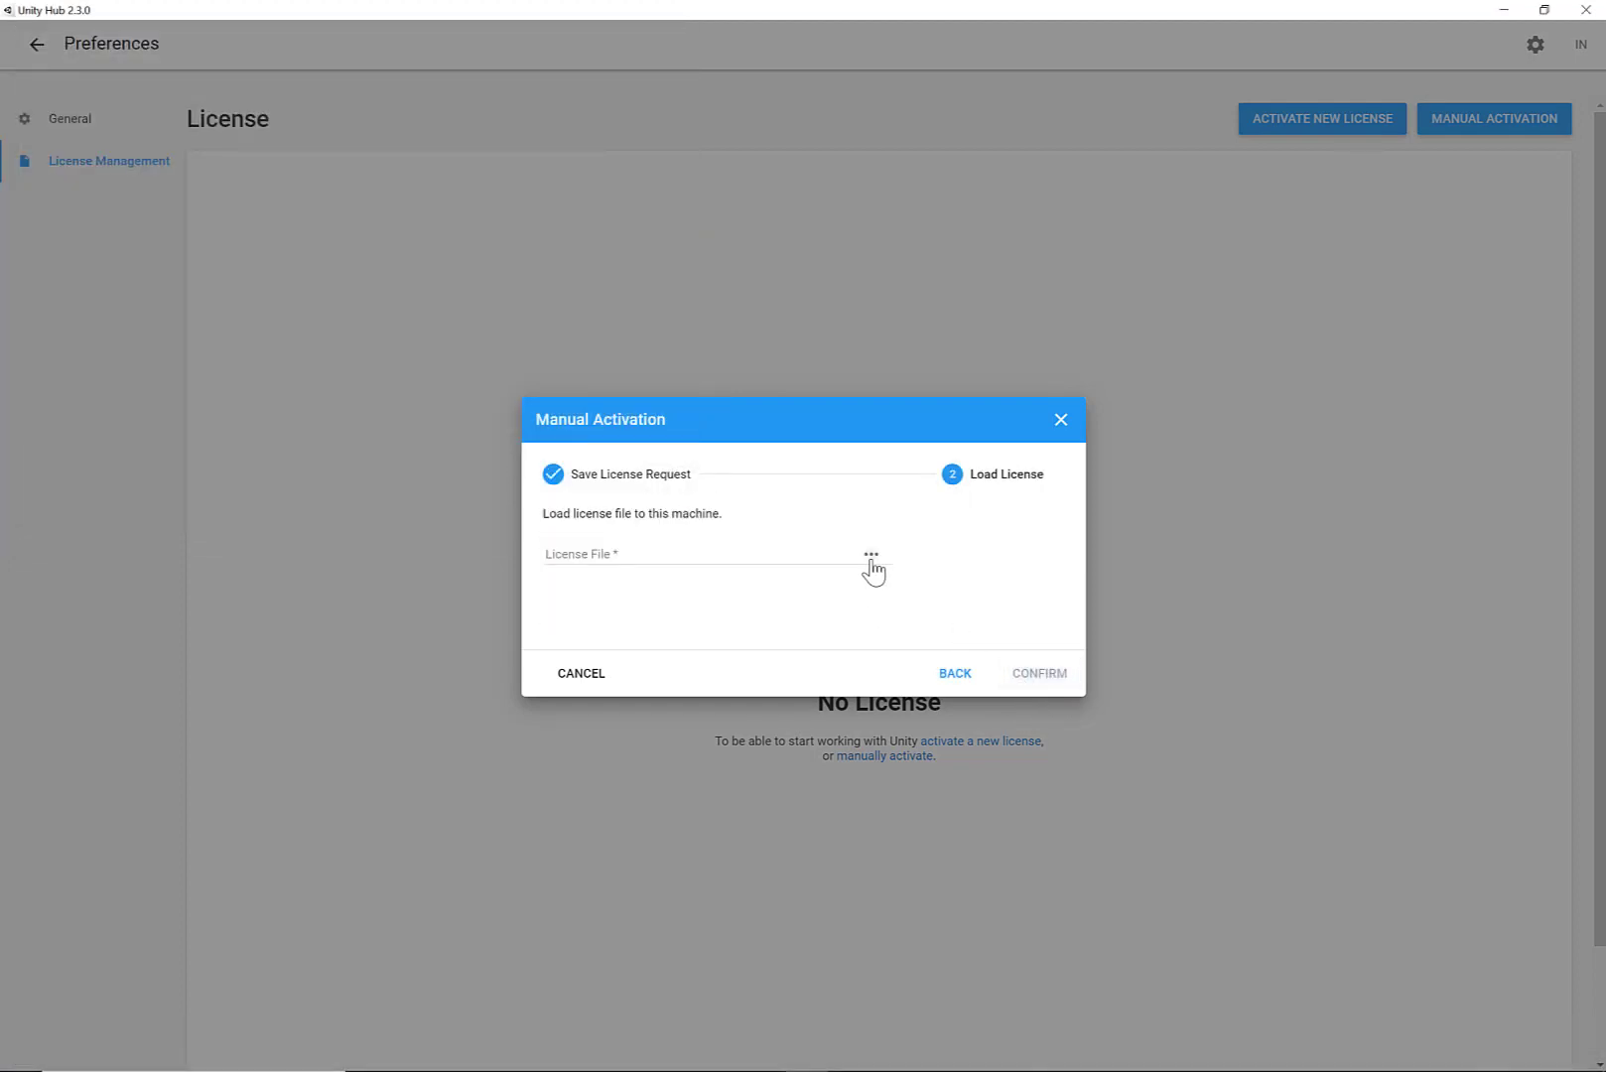
{"action": "left_click", "coordinate": [870, 554]}
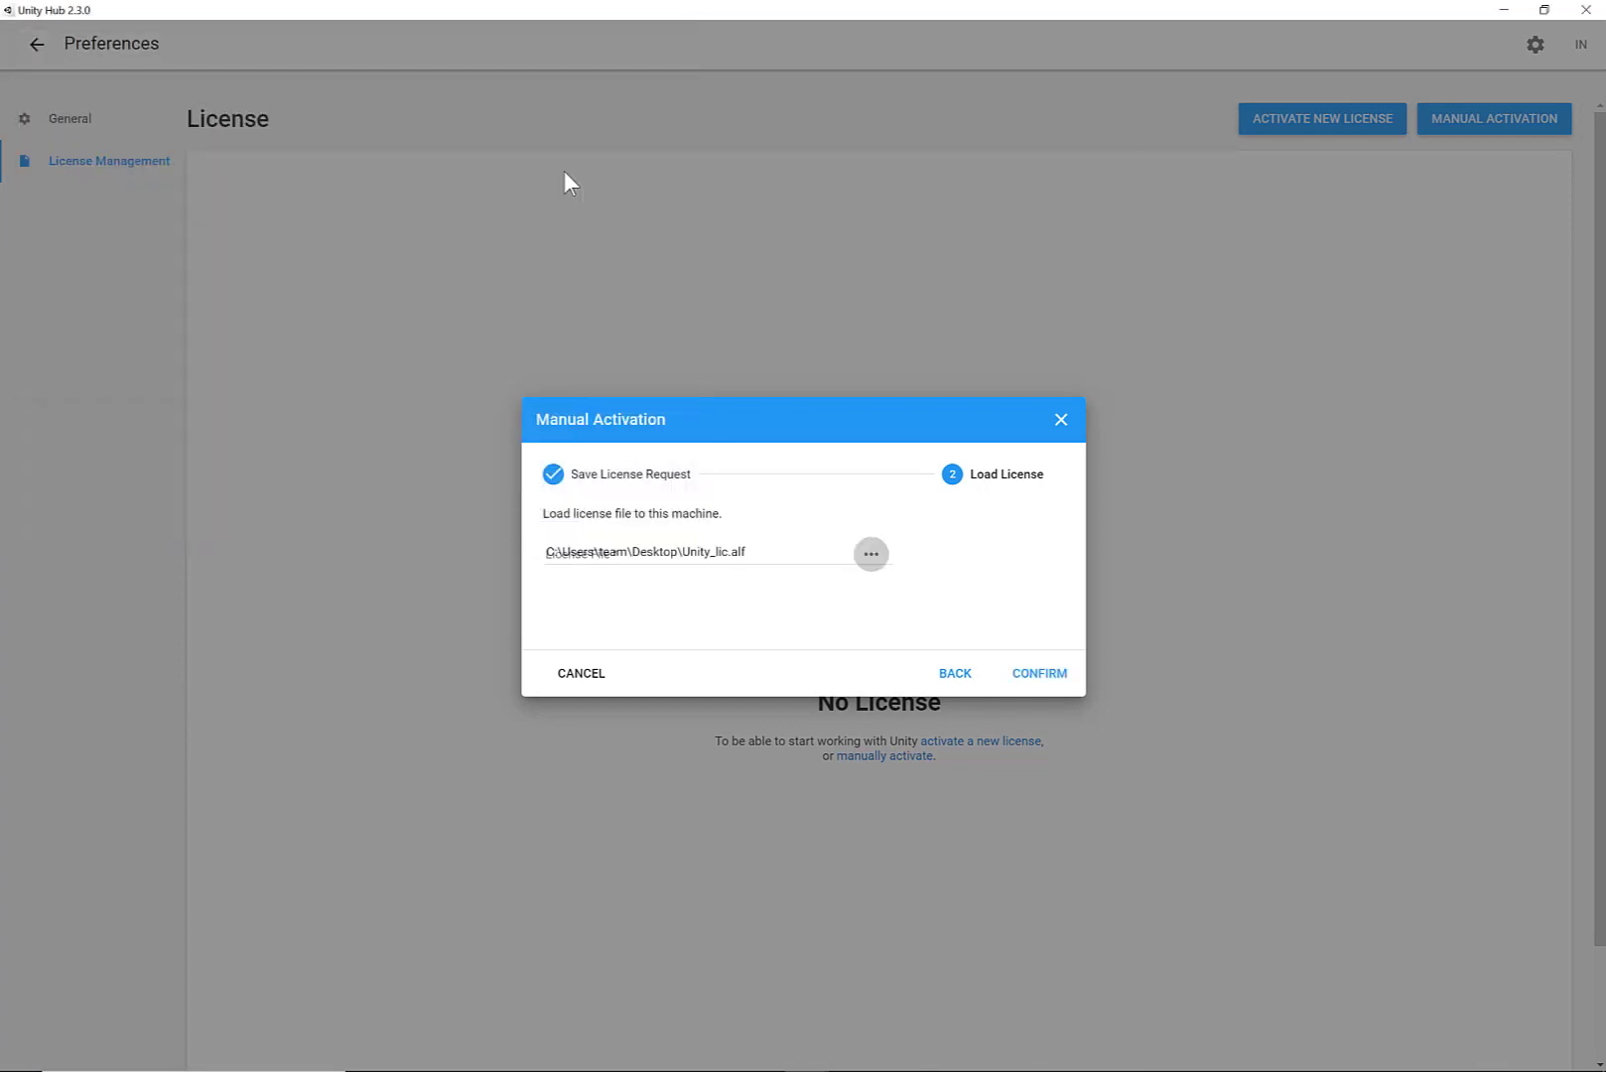
{"action": "left_click", "coordinate": [1039, 673]}
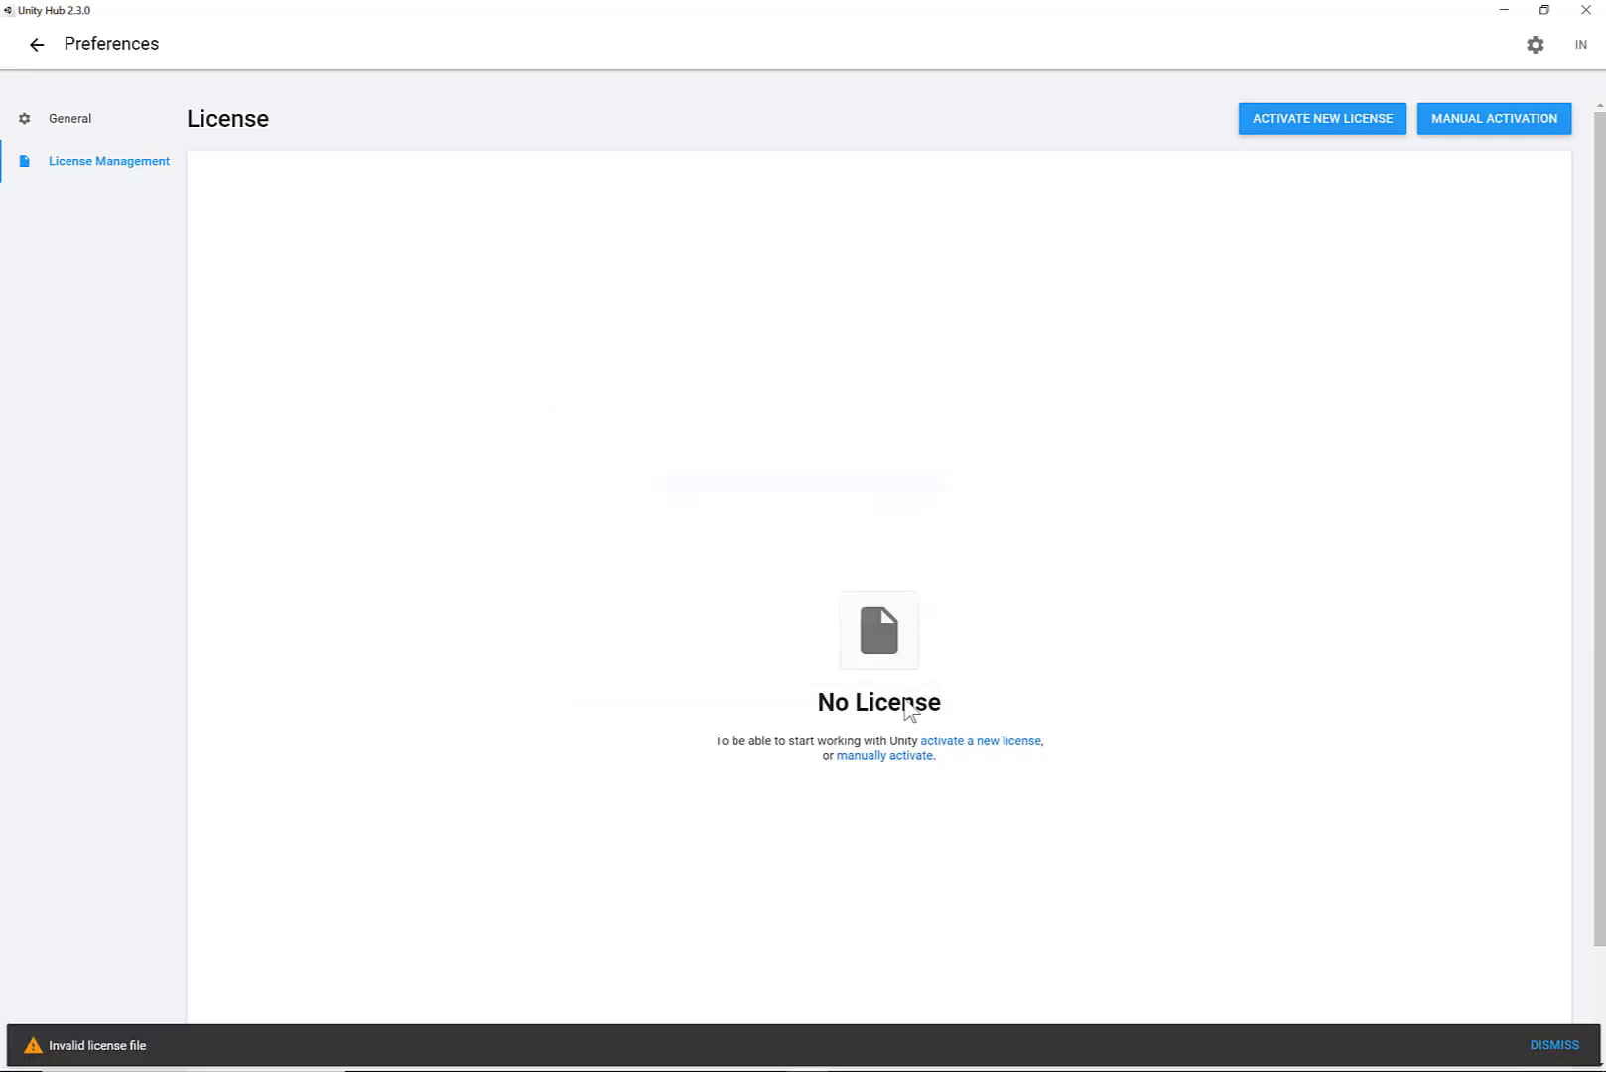
{"action": "mouse_move", "coordinate": [626, 836]}
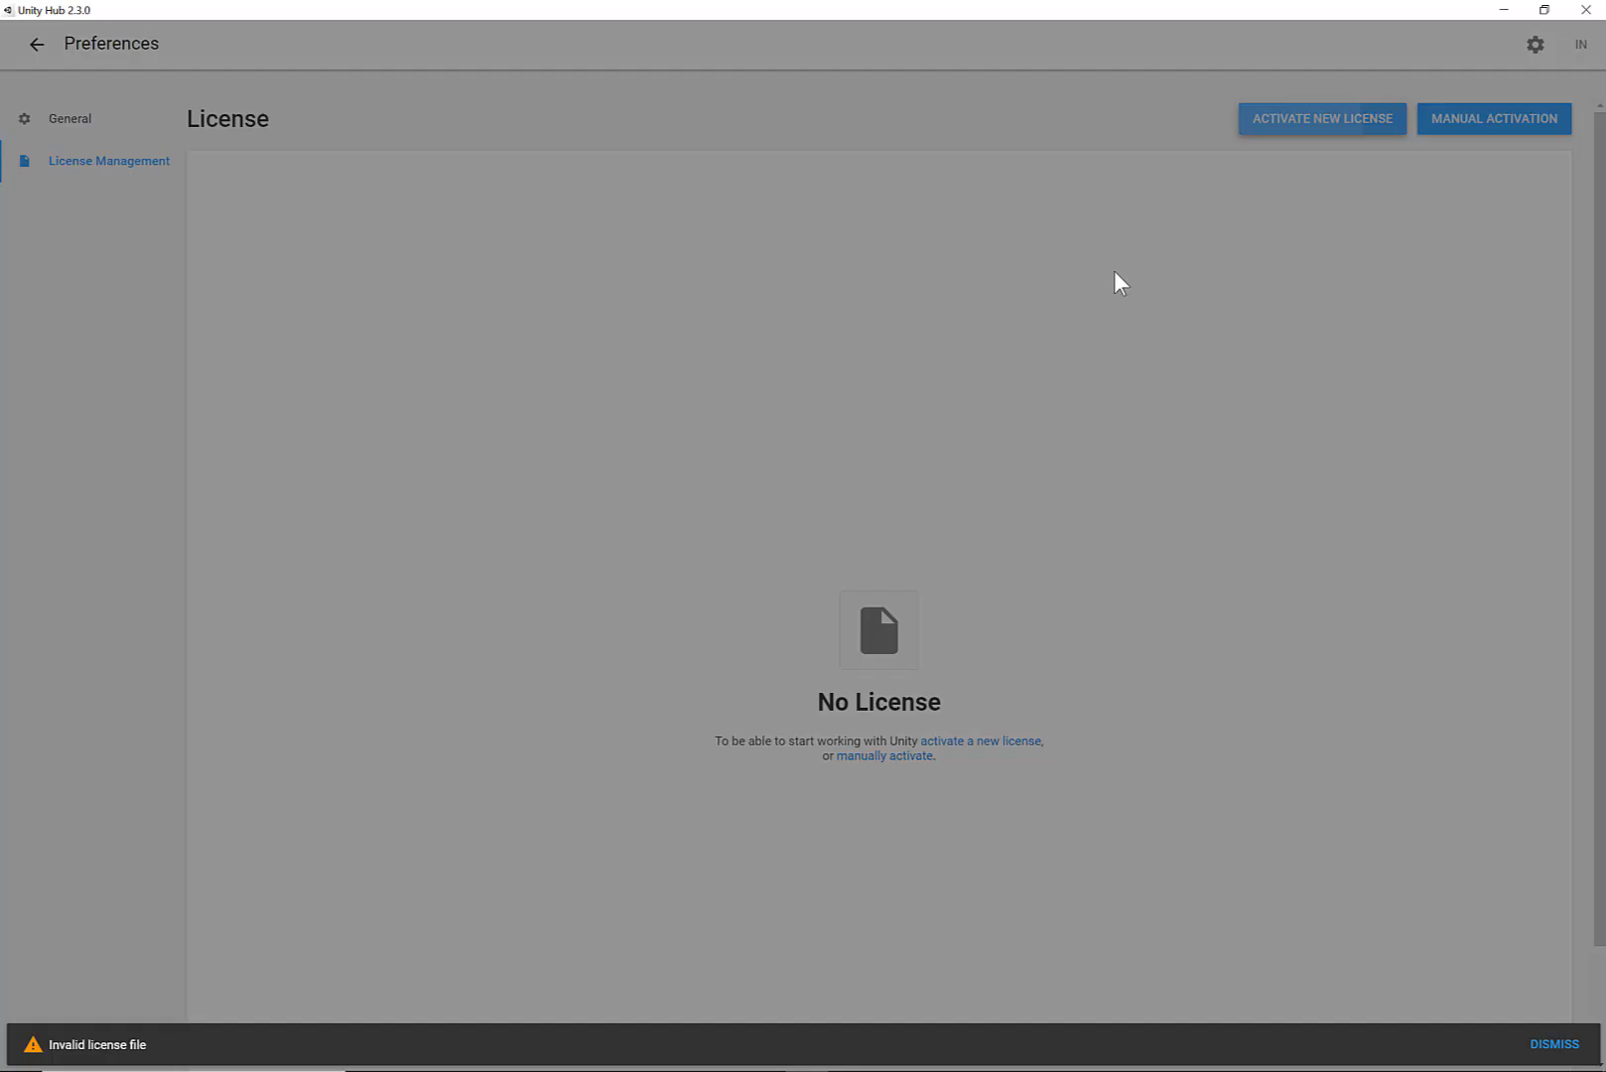
Step: Activate a Unity Personal license with revenue under $100,000 and confirm it is up to date
{"action": "left_click", "coordinate": [1320, 119]}
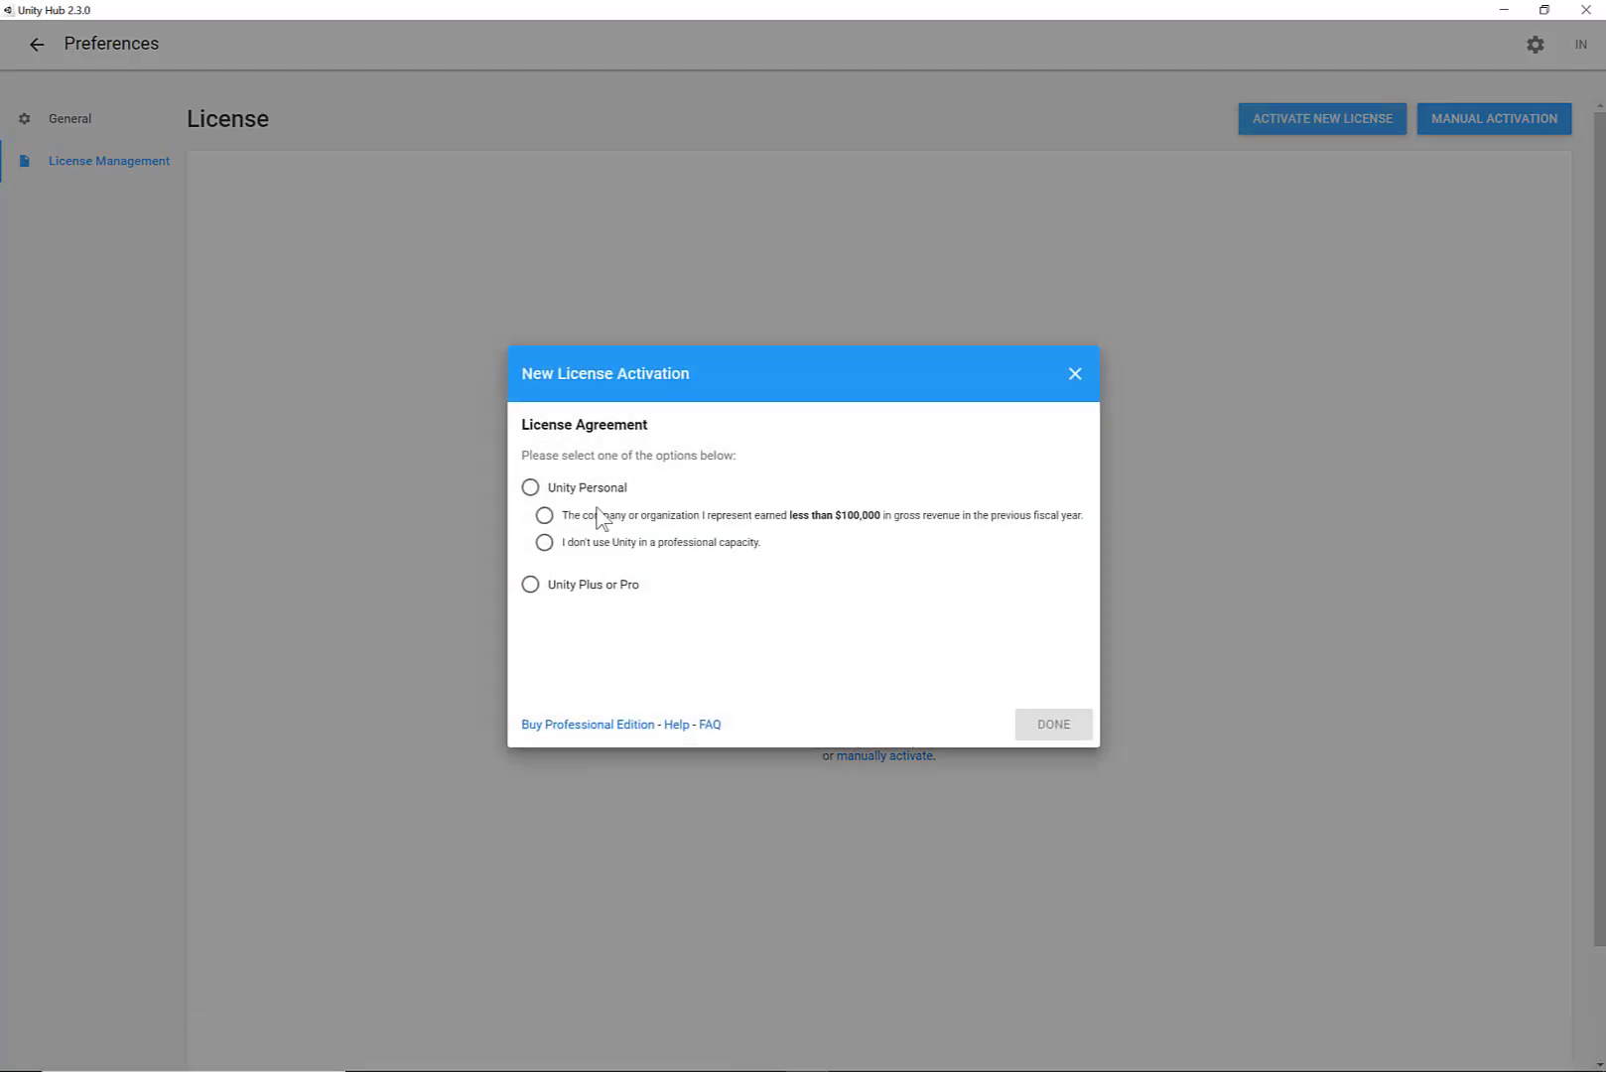
{"action": "left_click", "coordinate": [530, 489]}
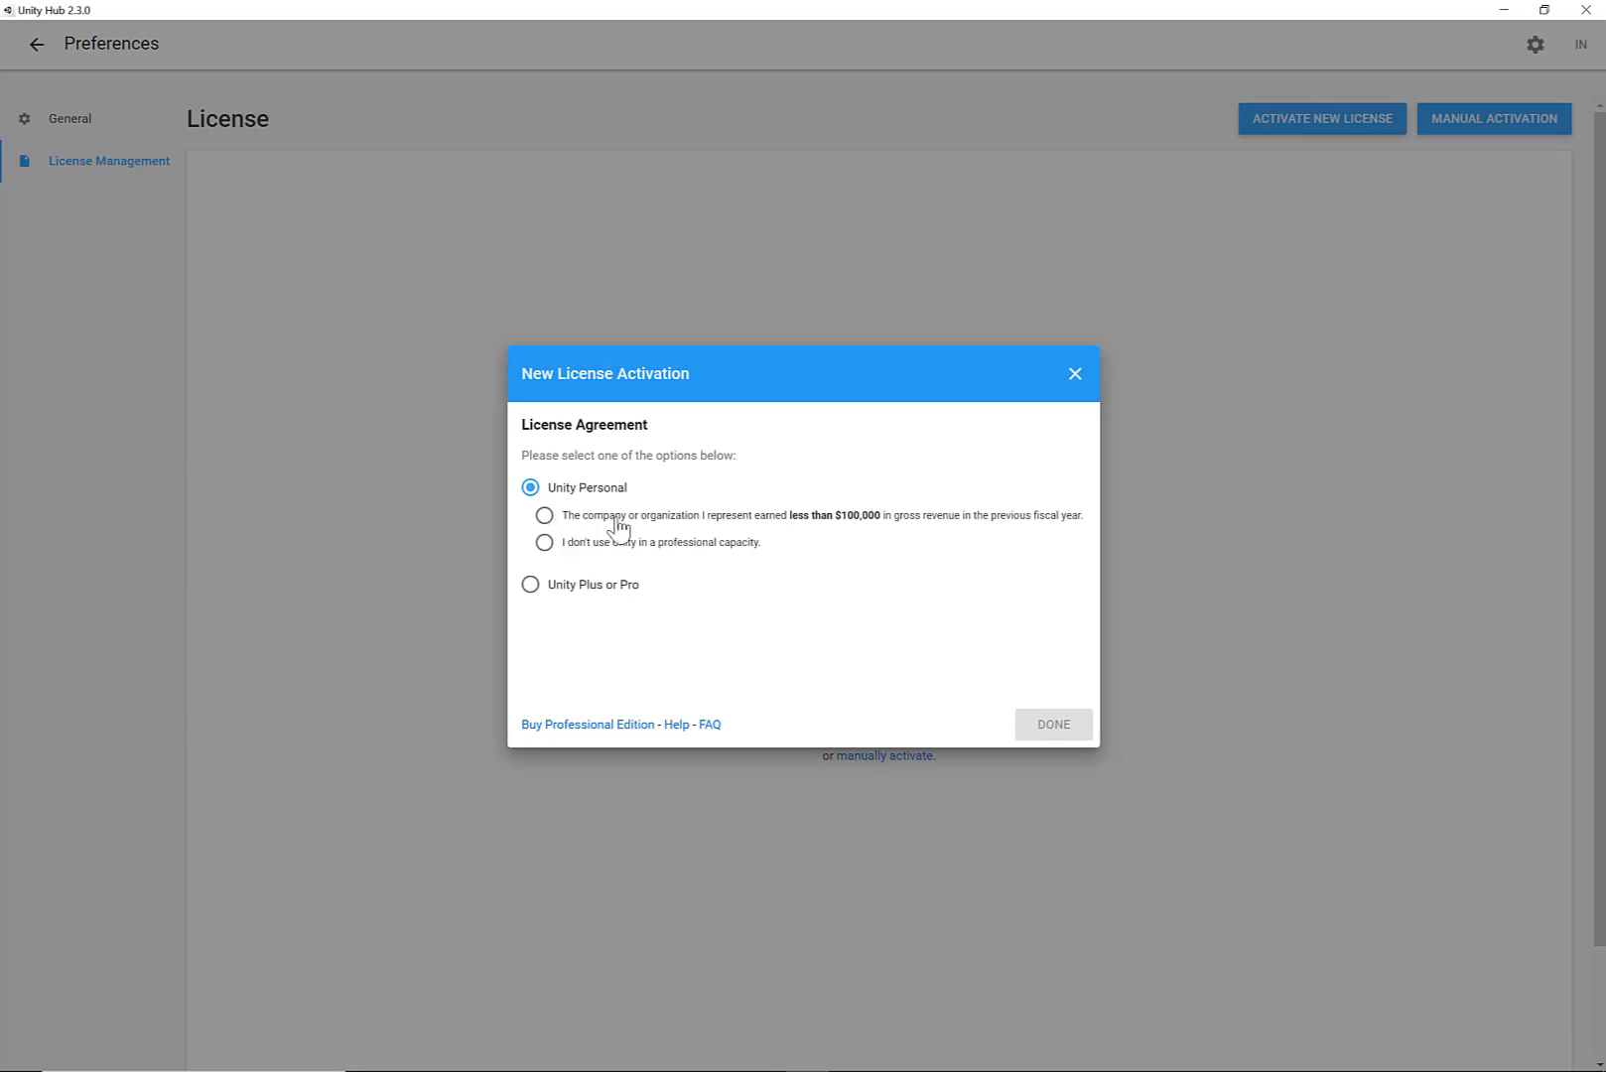
{"action": "left_click", "coordinate": [544, 514]}
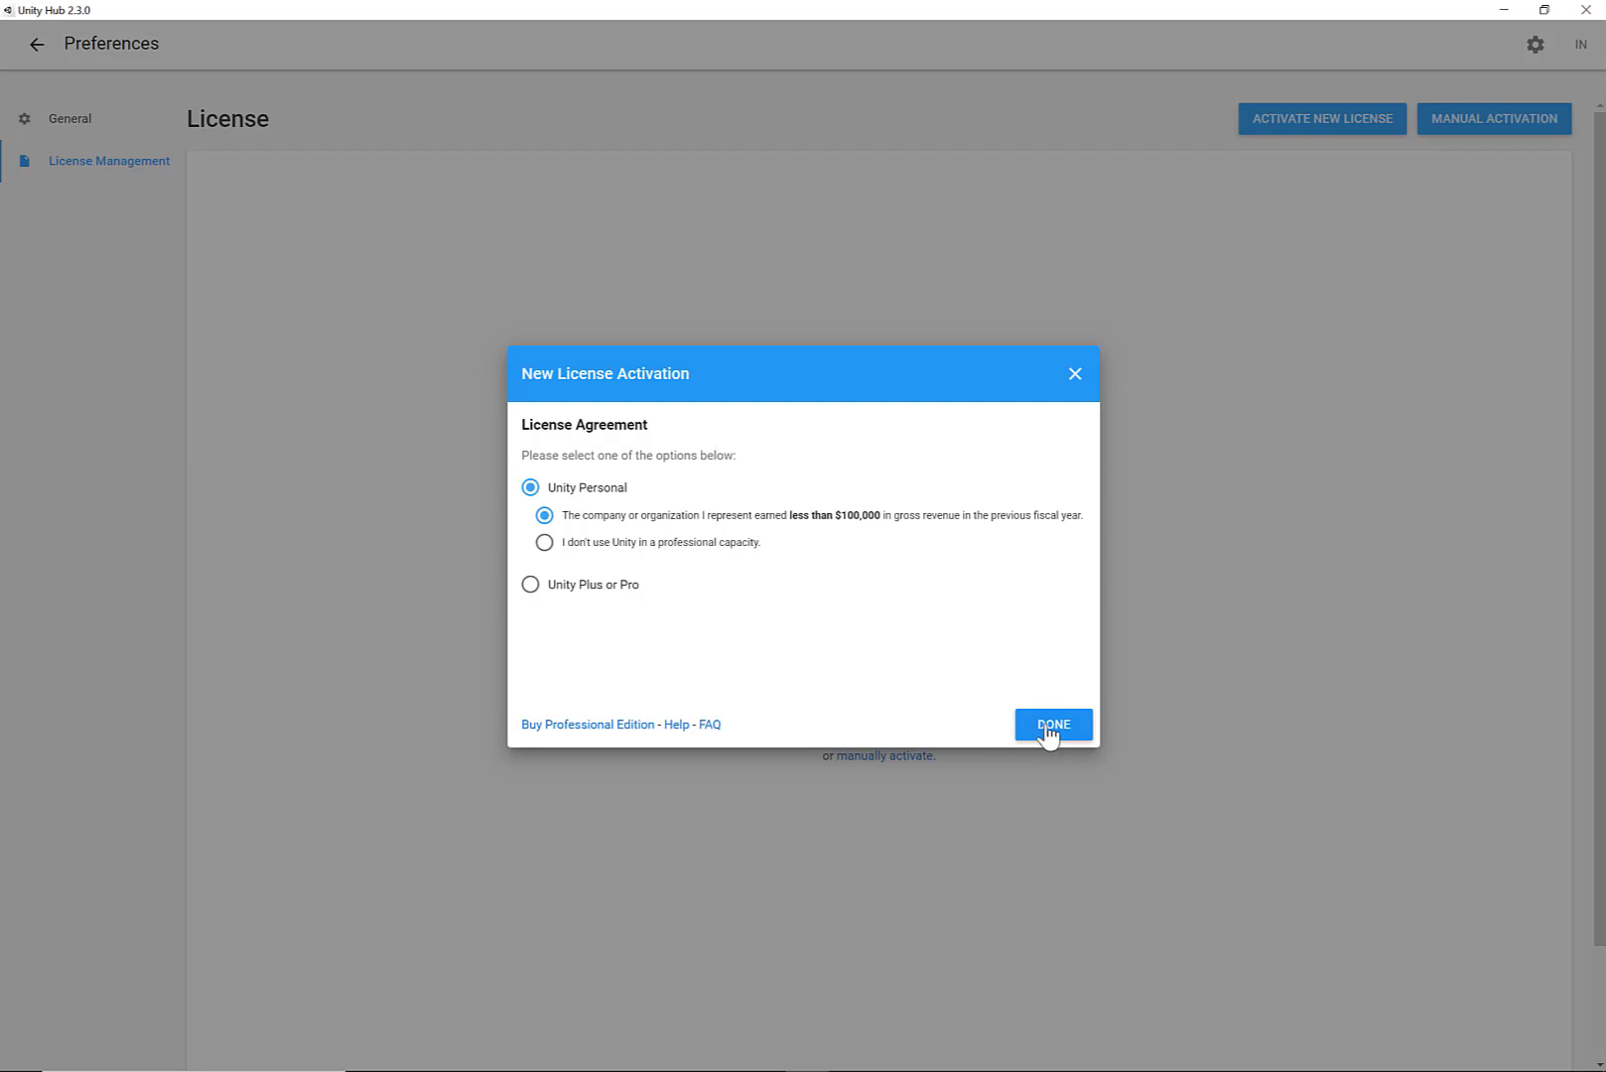
{"action": "left_click", "coordinate": [1053, 725]}
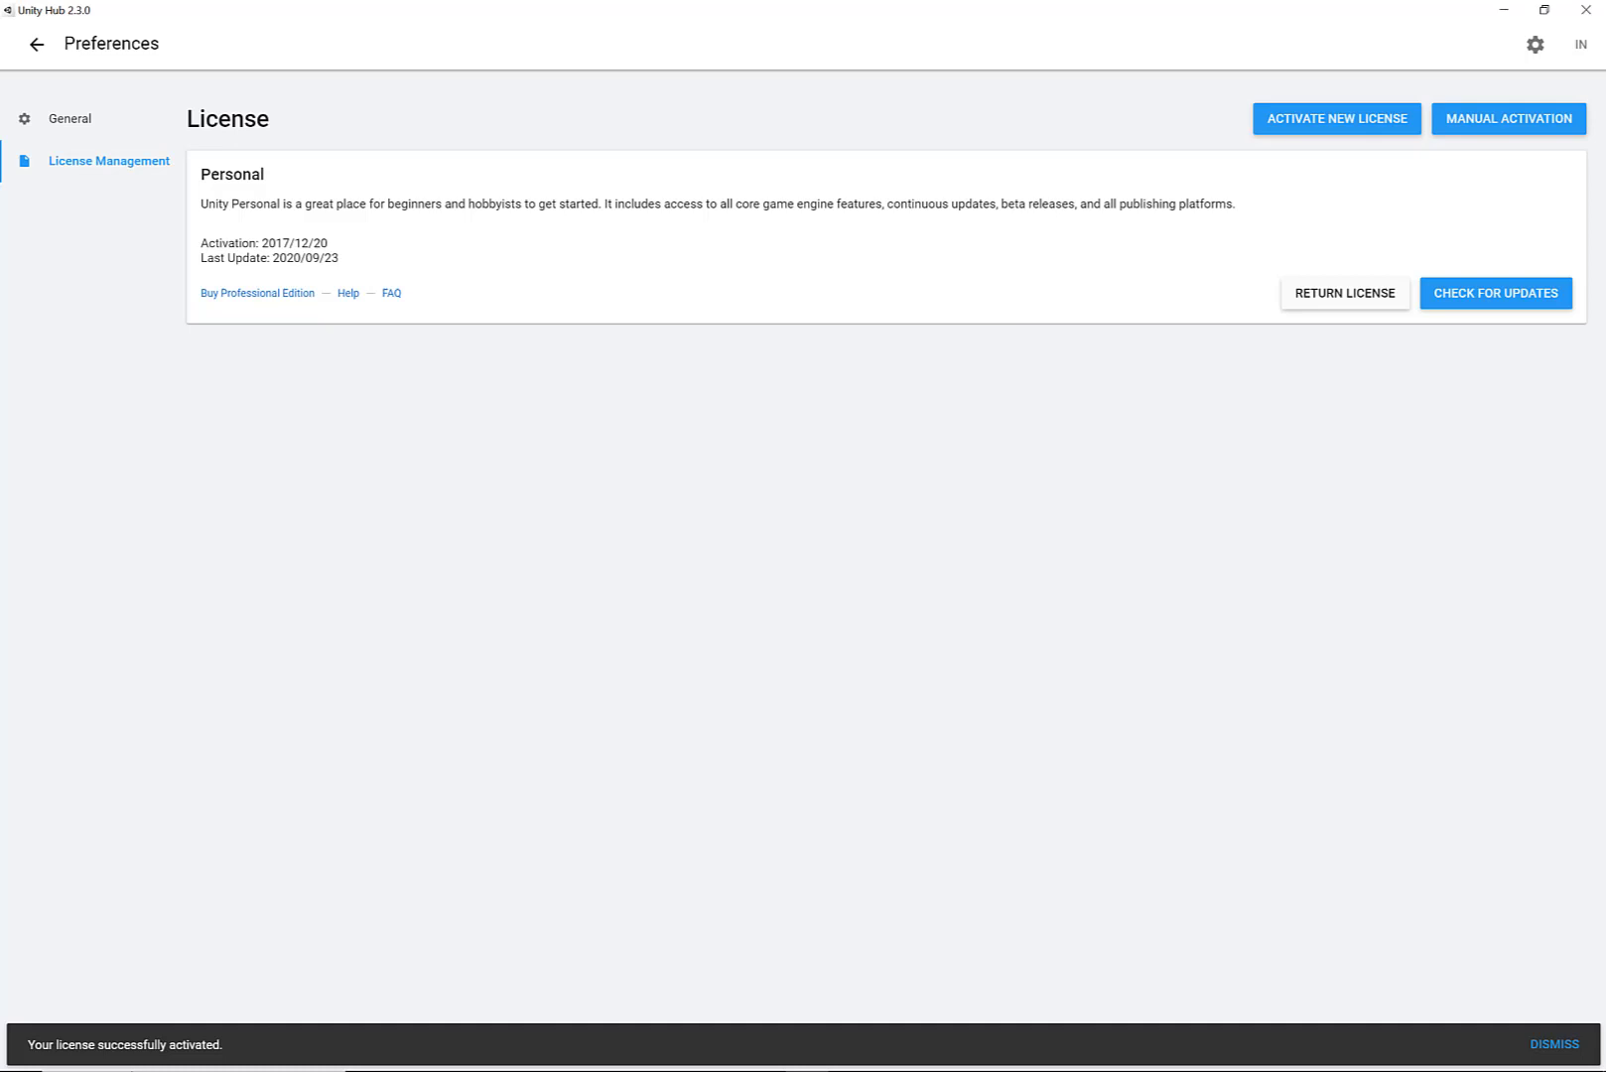
{"action": "mouse_move", "coordinate": [1126, 536]}
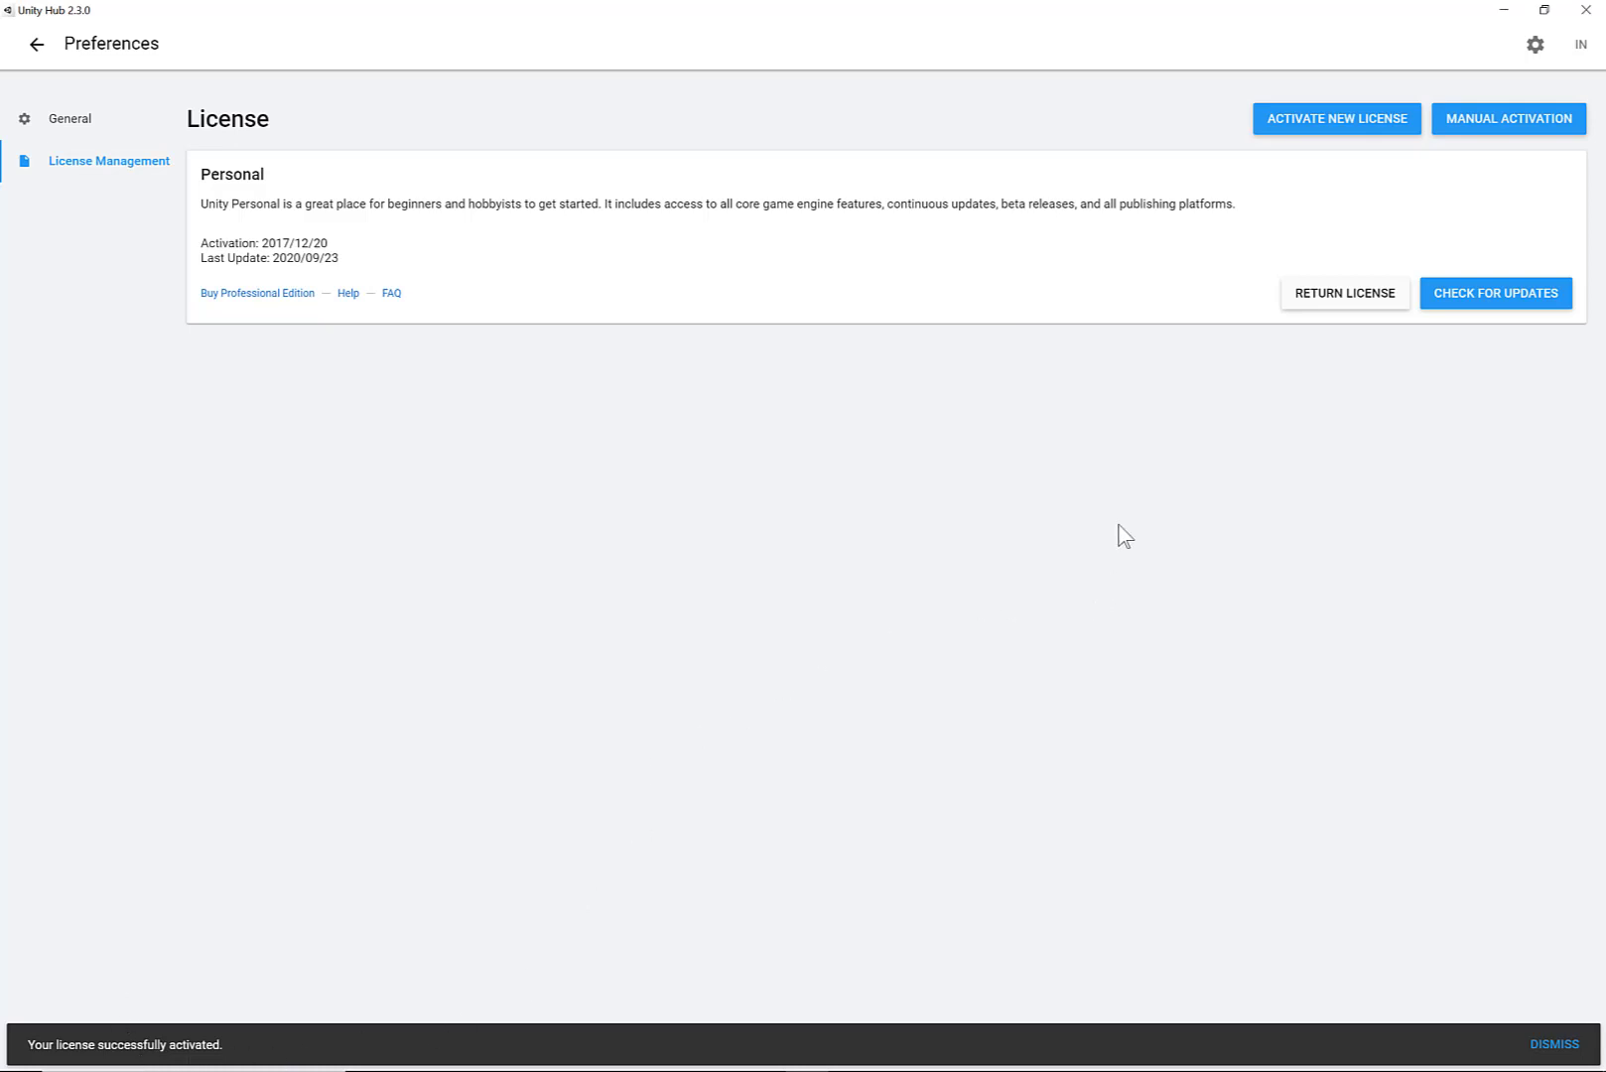
{"action": "left_click", "coordinate": [1495, 293]}
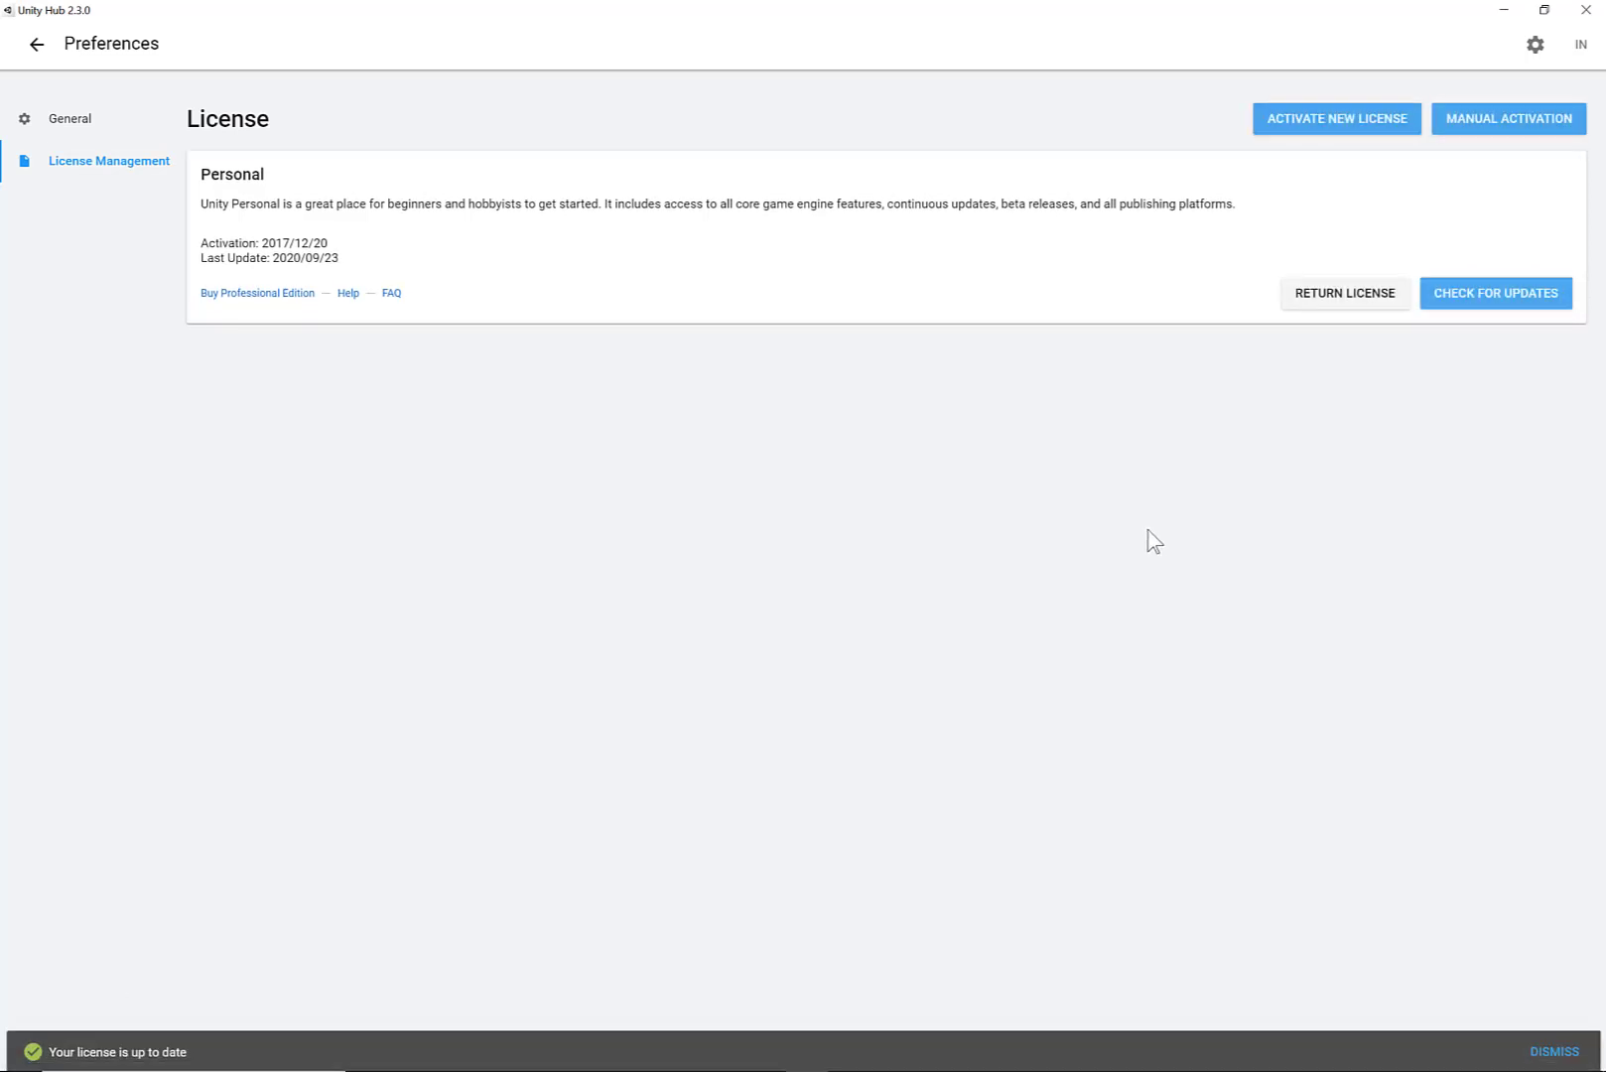
{"action": "mouse_move", "coordinate": [69, 120]}
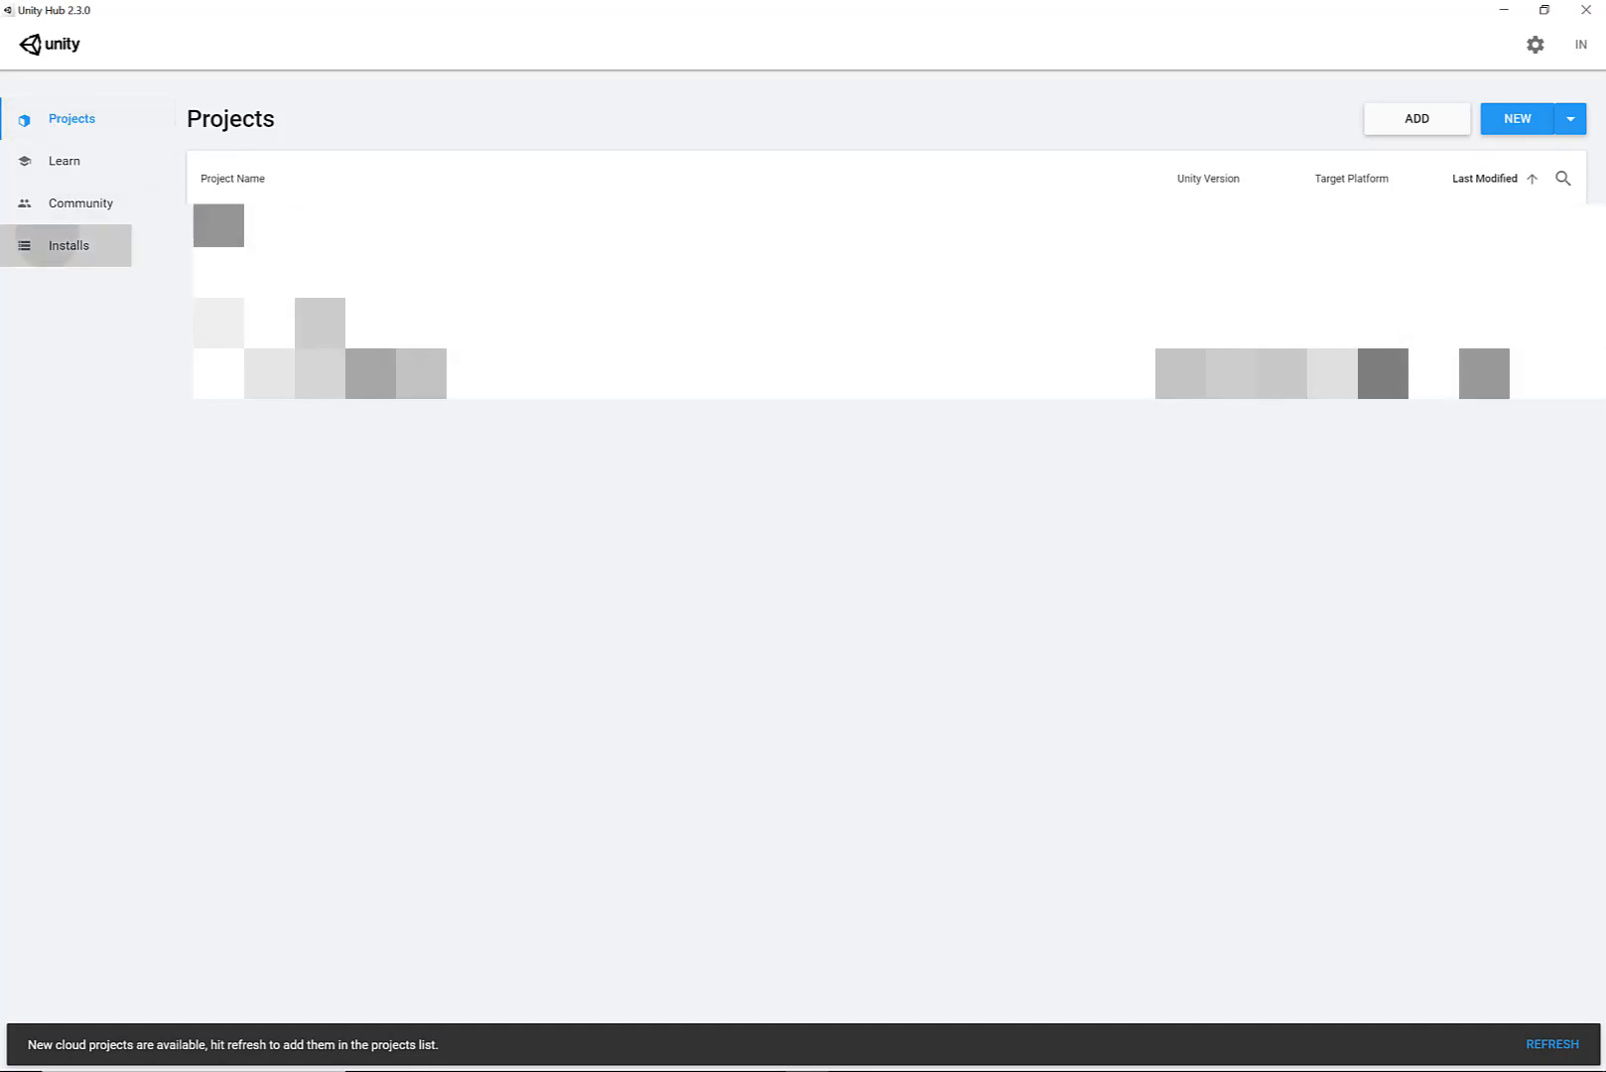
Step: From Installs, pick Unity 2018.4.27f1 (LTS) as the version to add
{"action": "left_click", "coordinate": [69, 244]}
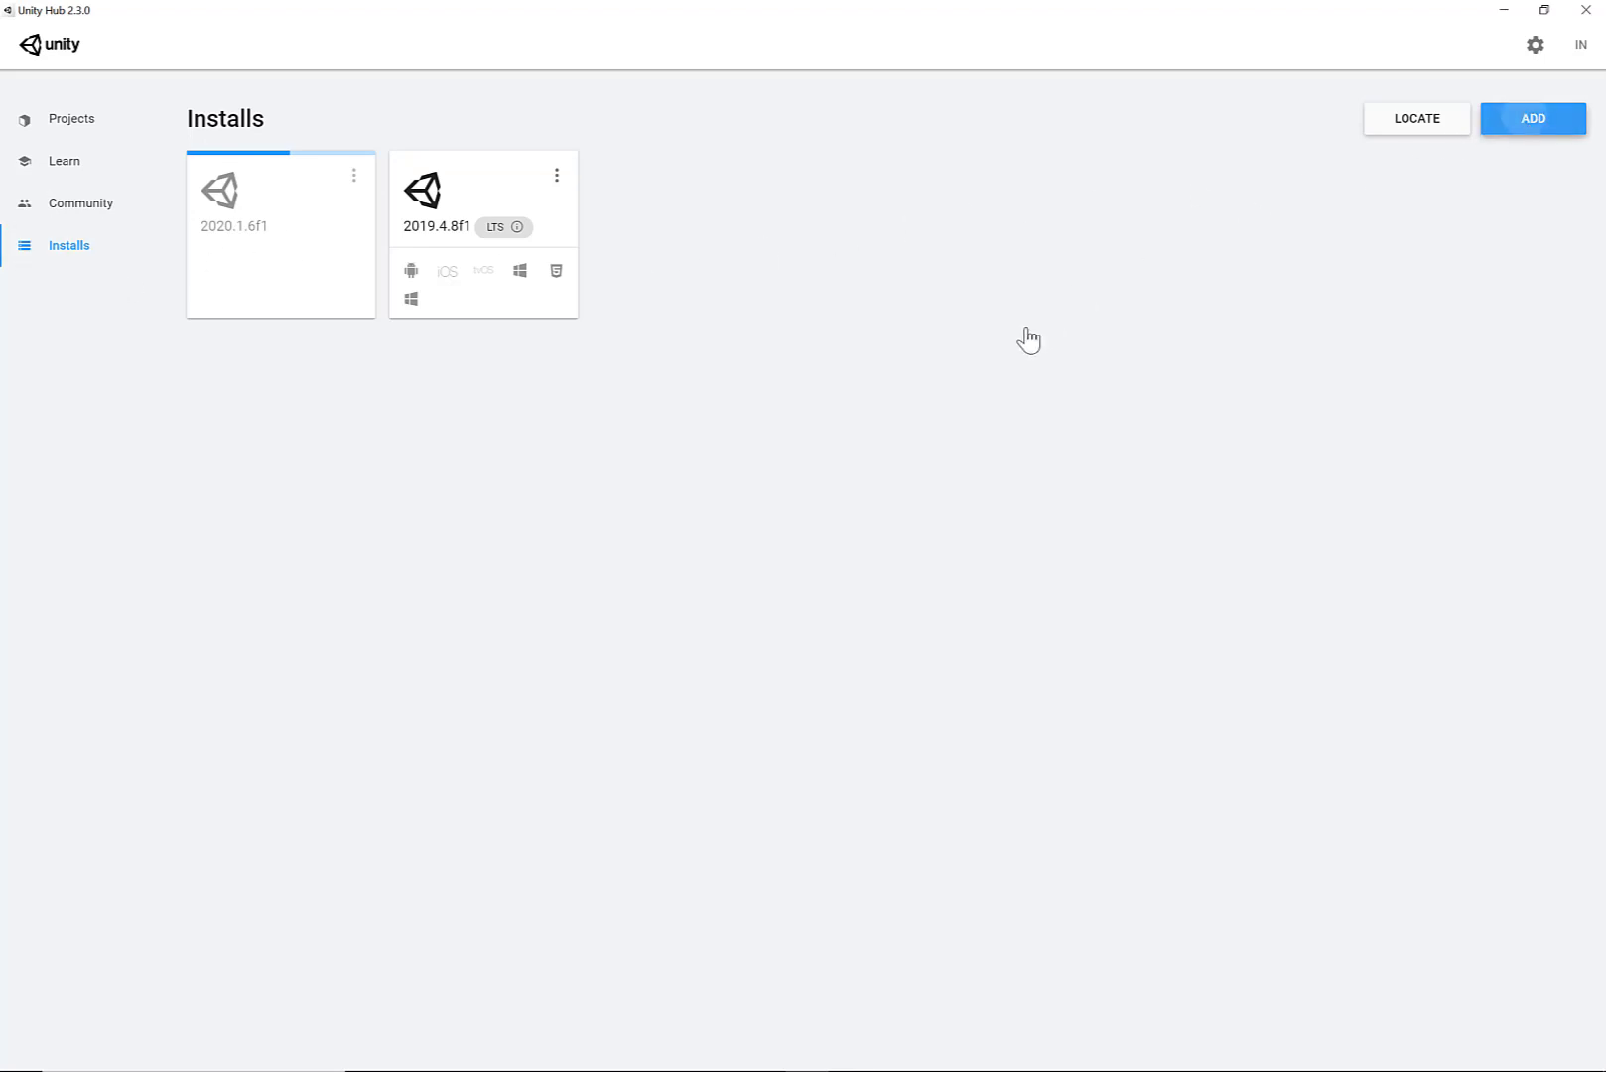
{"action": "left_click", "coordinate": [1531, 119]}
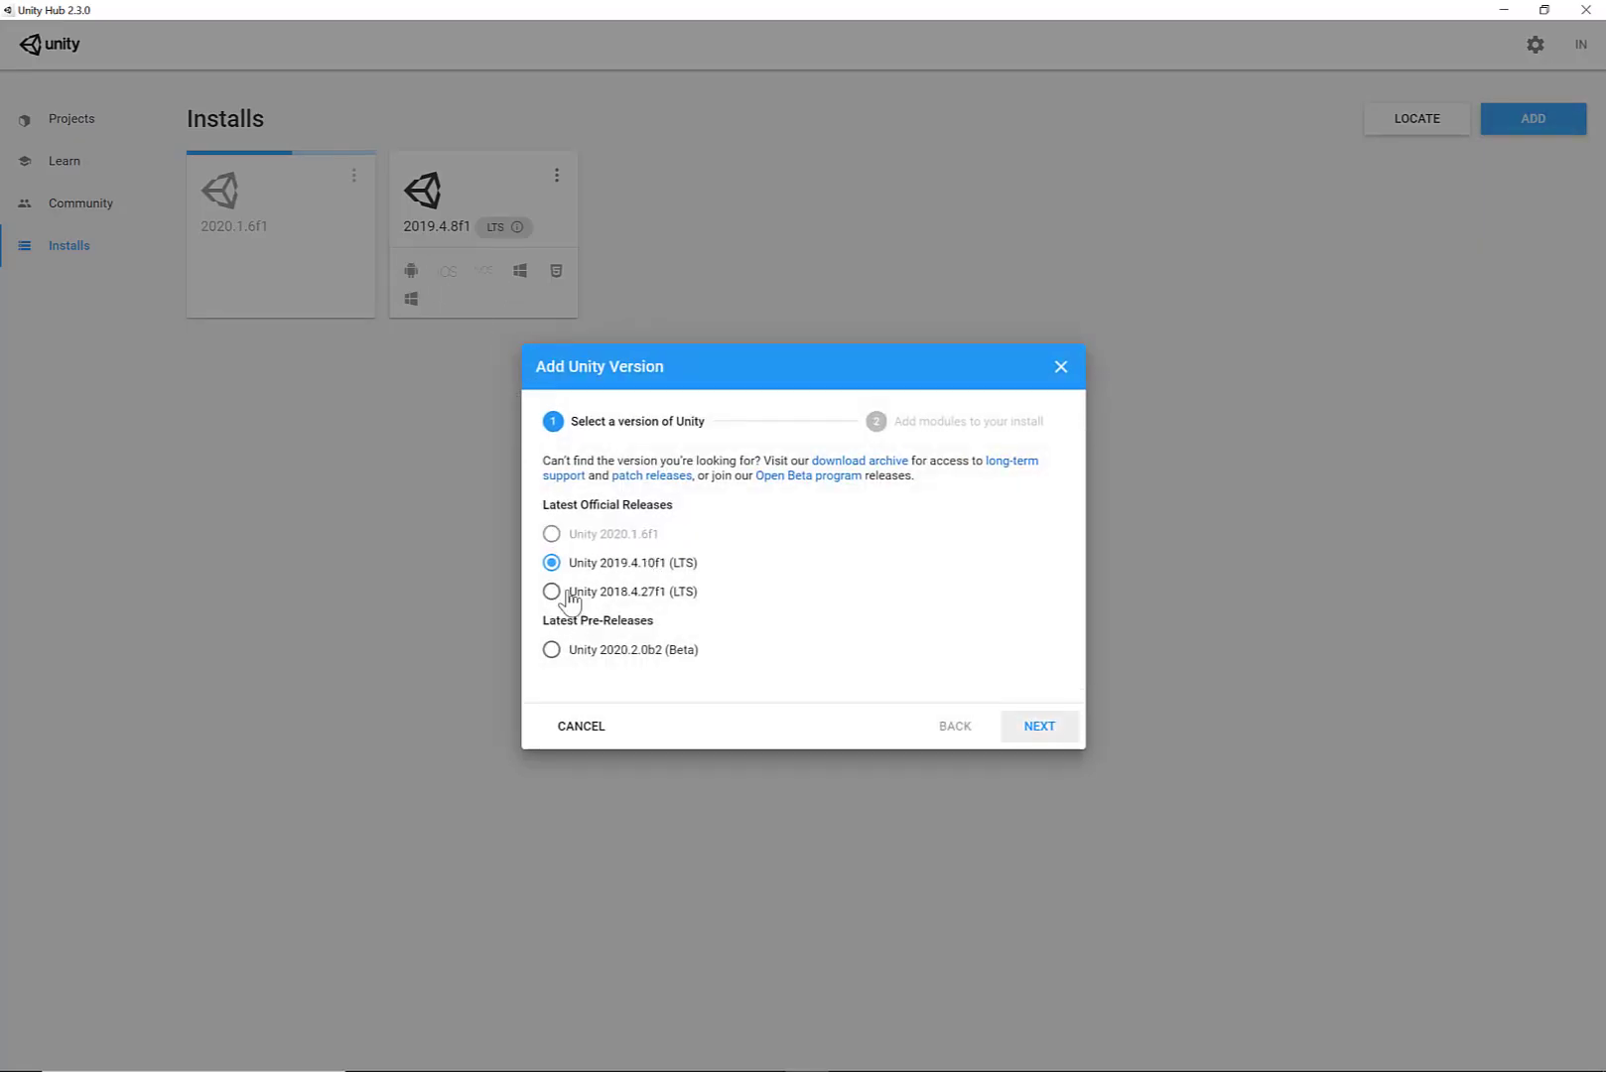
{"action": "left_click", "coordinate": [552, 591]}
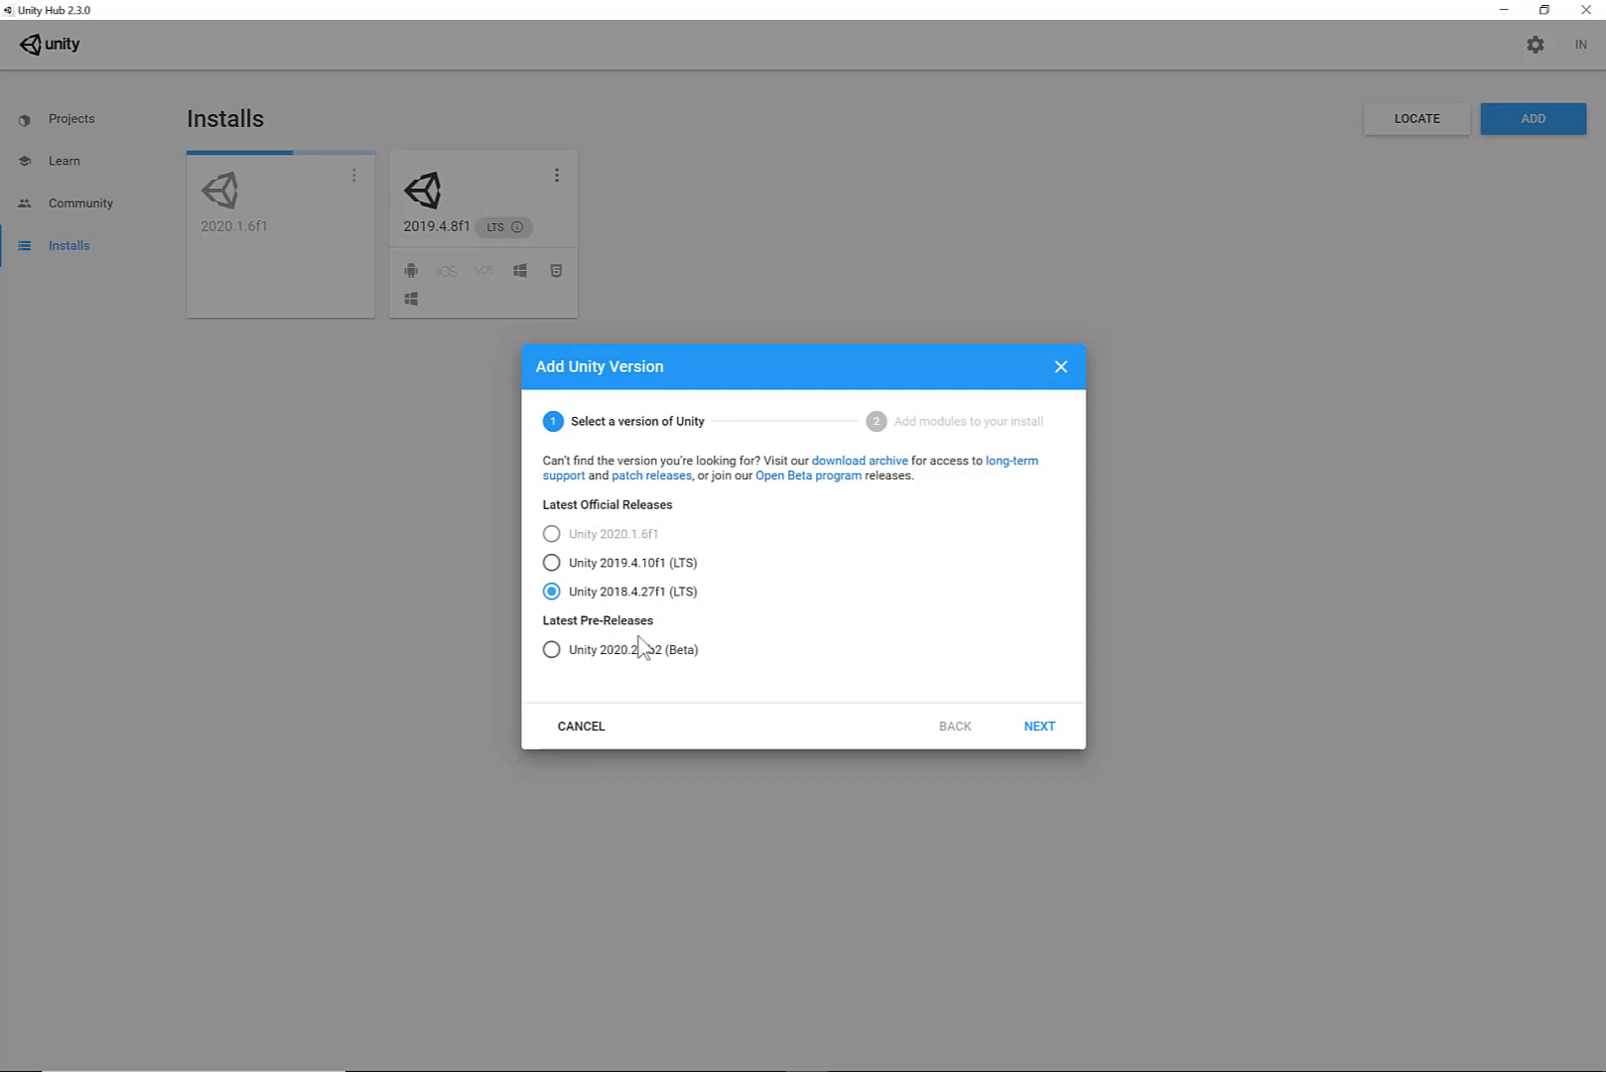
{"action": "left_click", "coordinate": [1039, 727]}
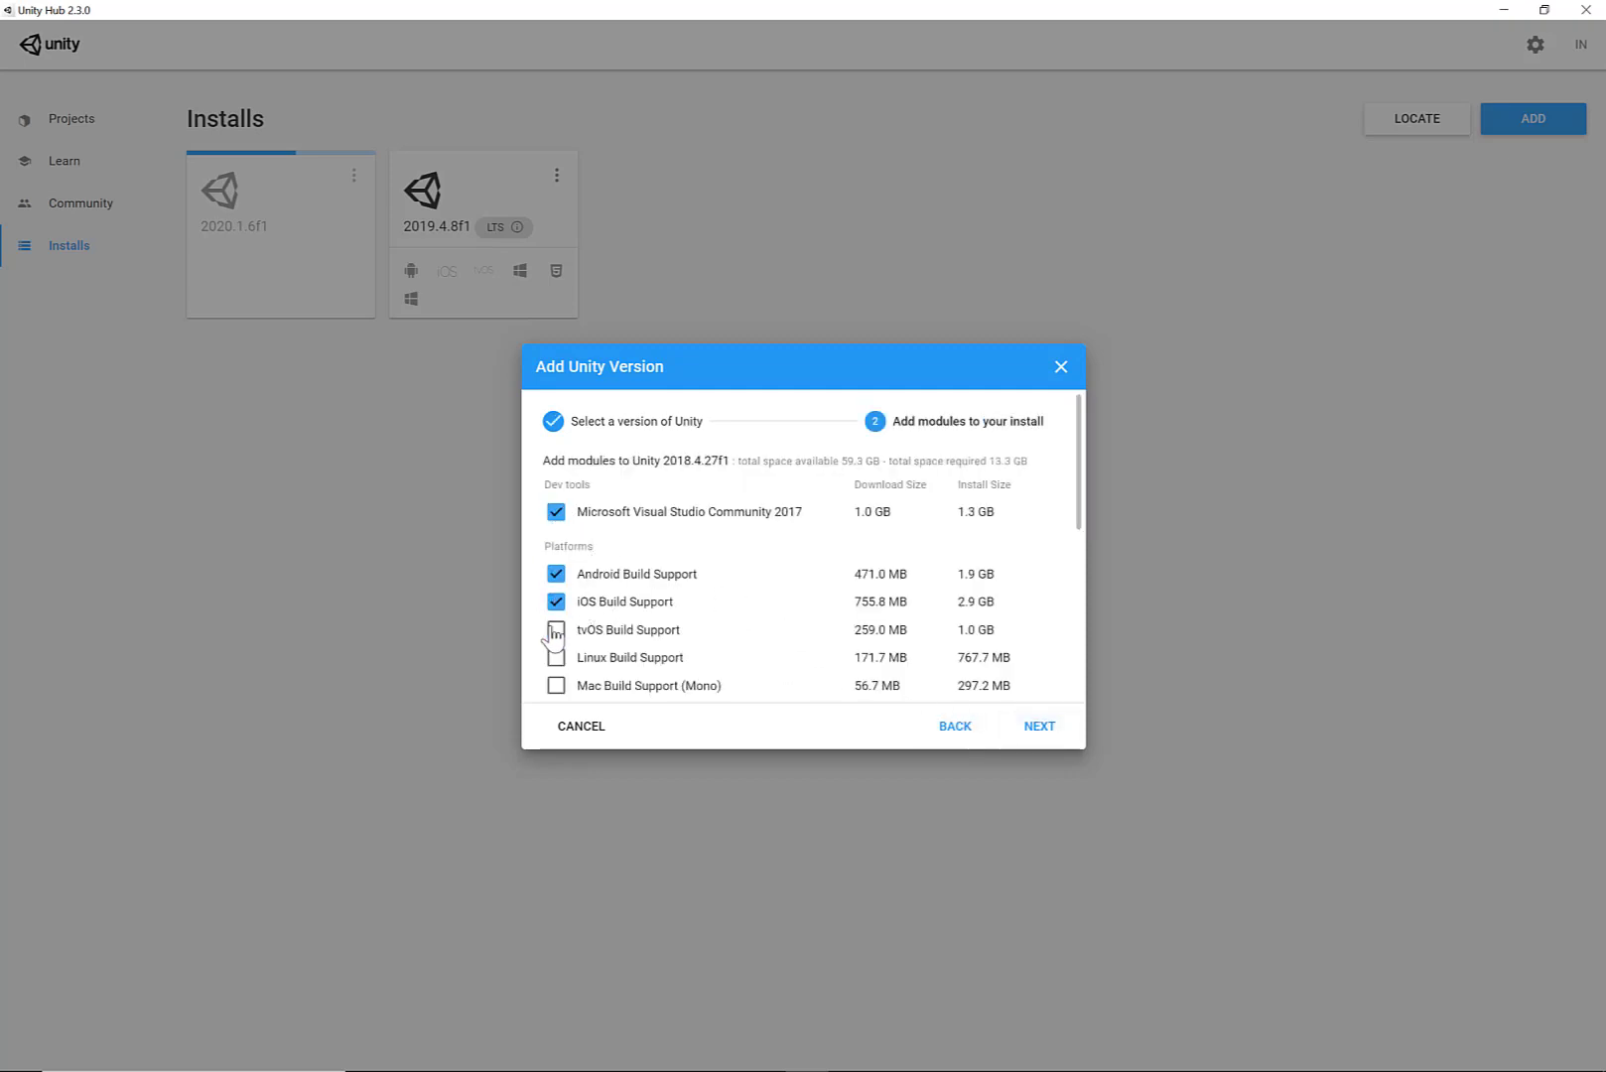
Step: Include WebGL, Windows (IL2CPP) build support and Documentation modules and start the install
{"action": "scroll", "scroll_direction": "down", "scroll_amount": 3}
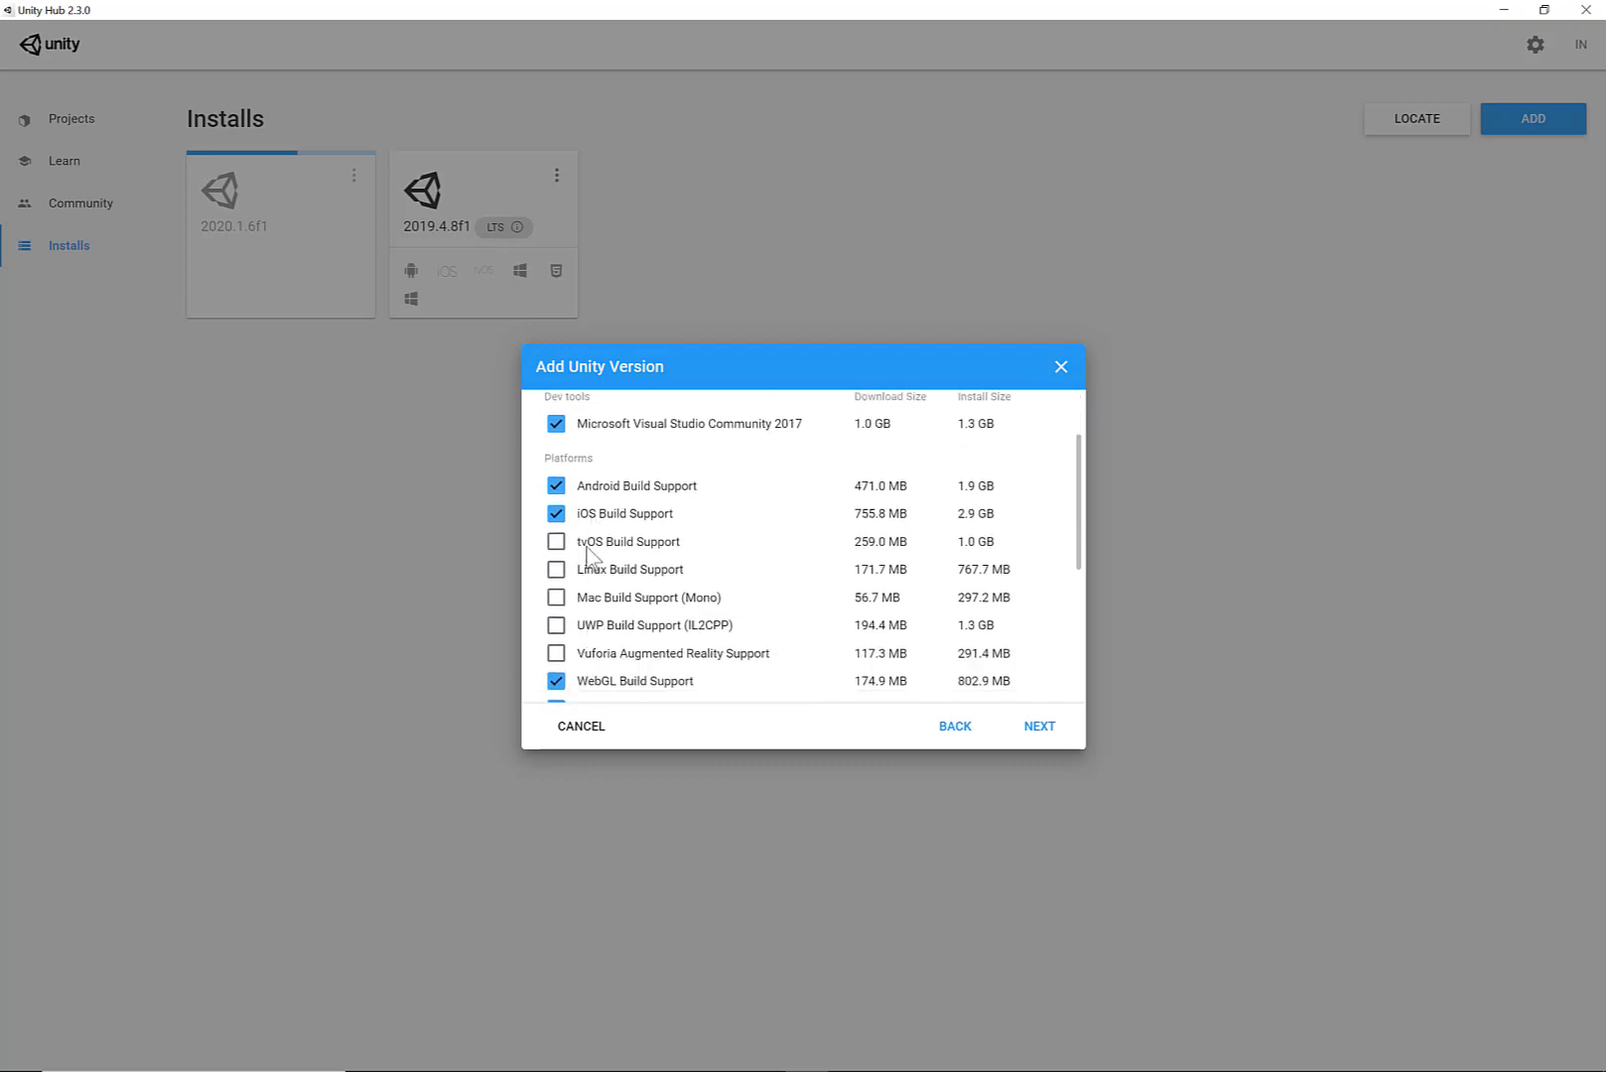
{"action": "scroll", "scroll_direction": "down", "scroll_amount": 3}
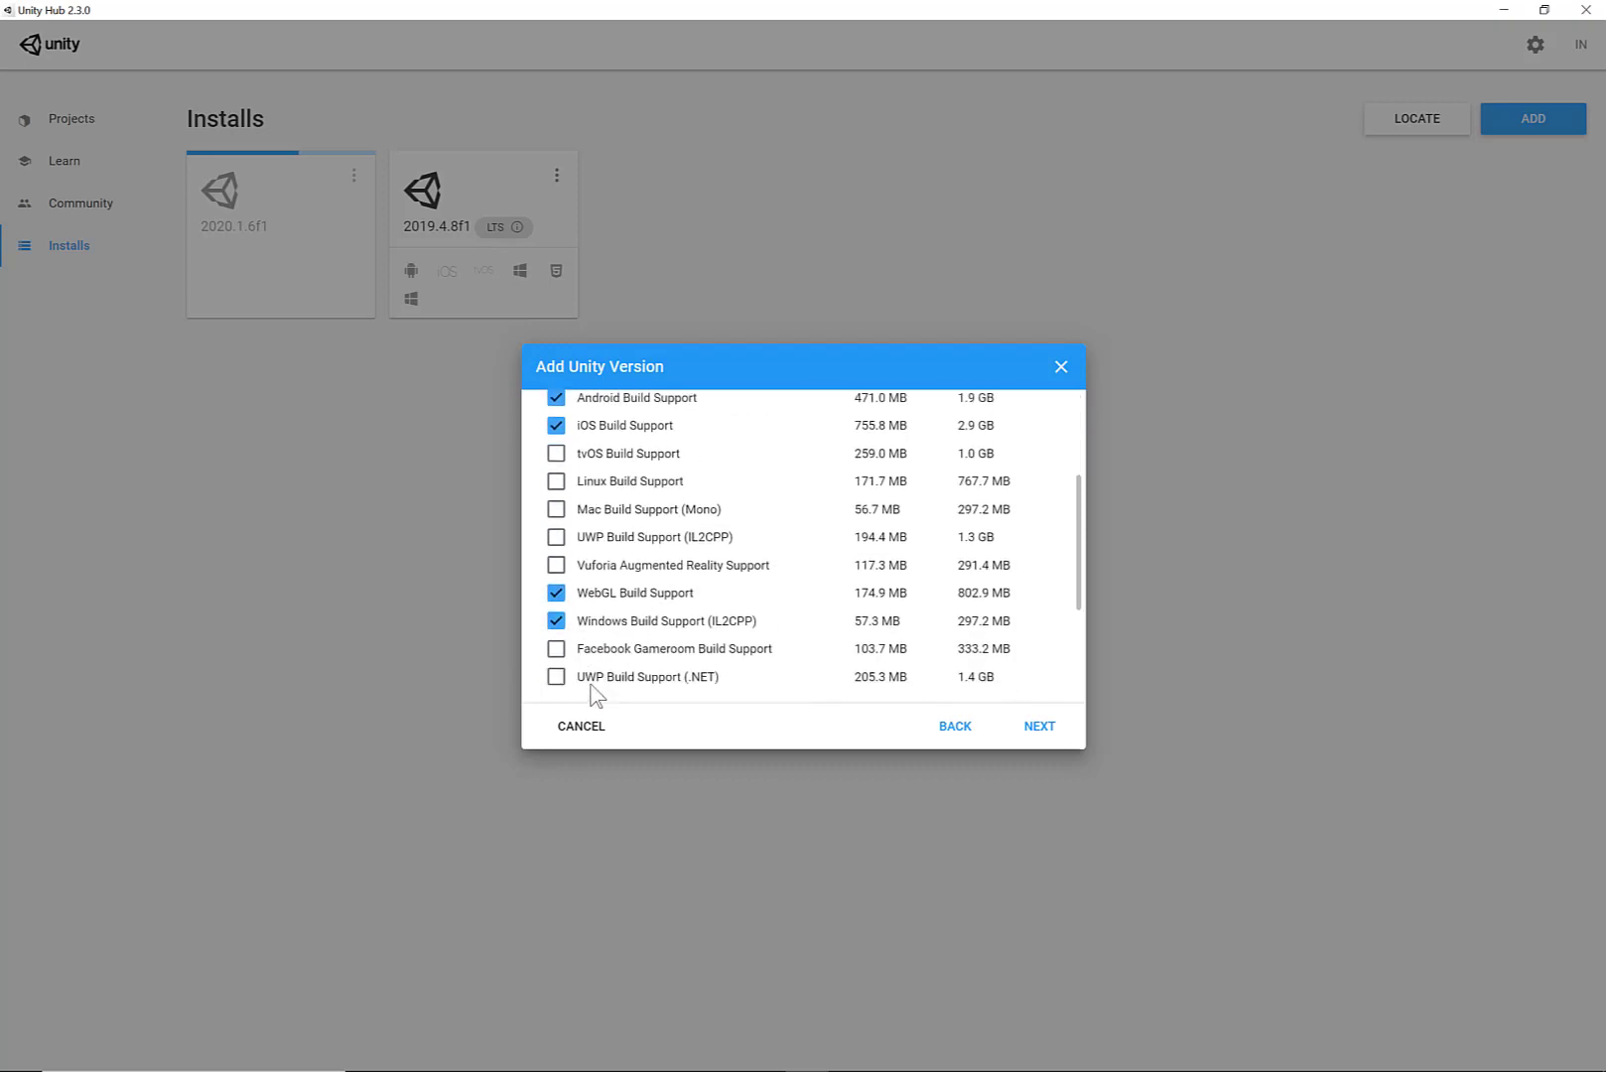
{"action": "scroll", "scroll_direction": "down", "scroll_amount": 3}
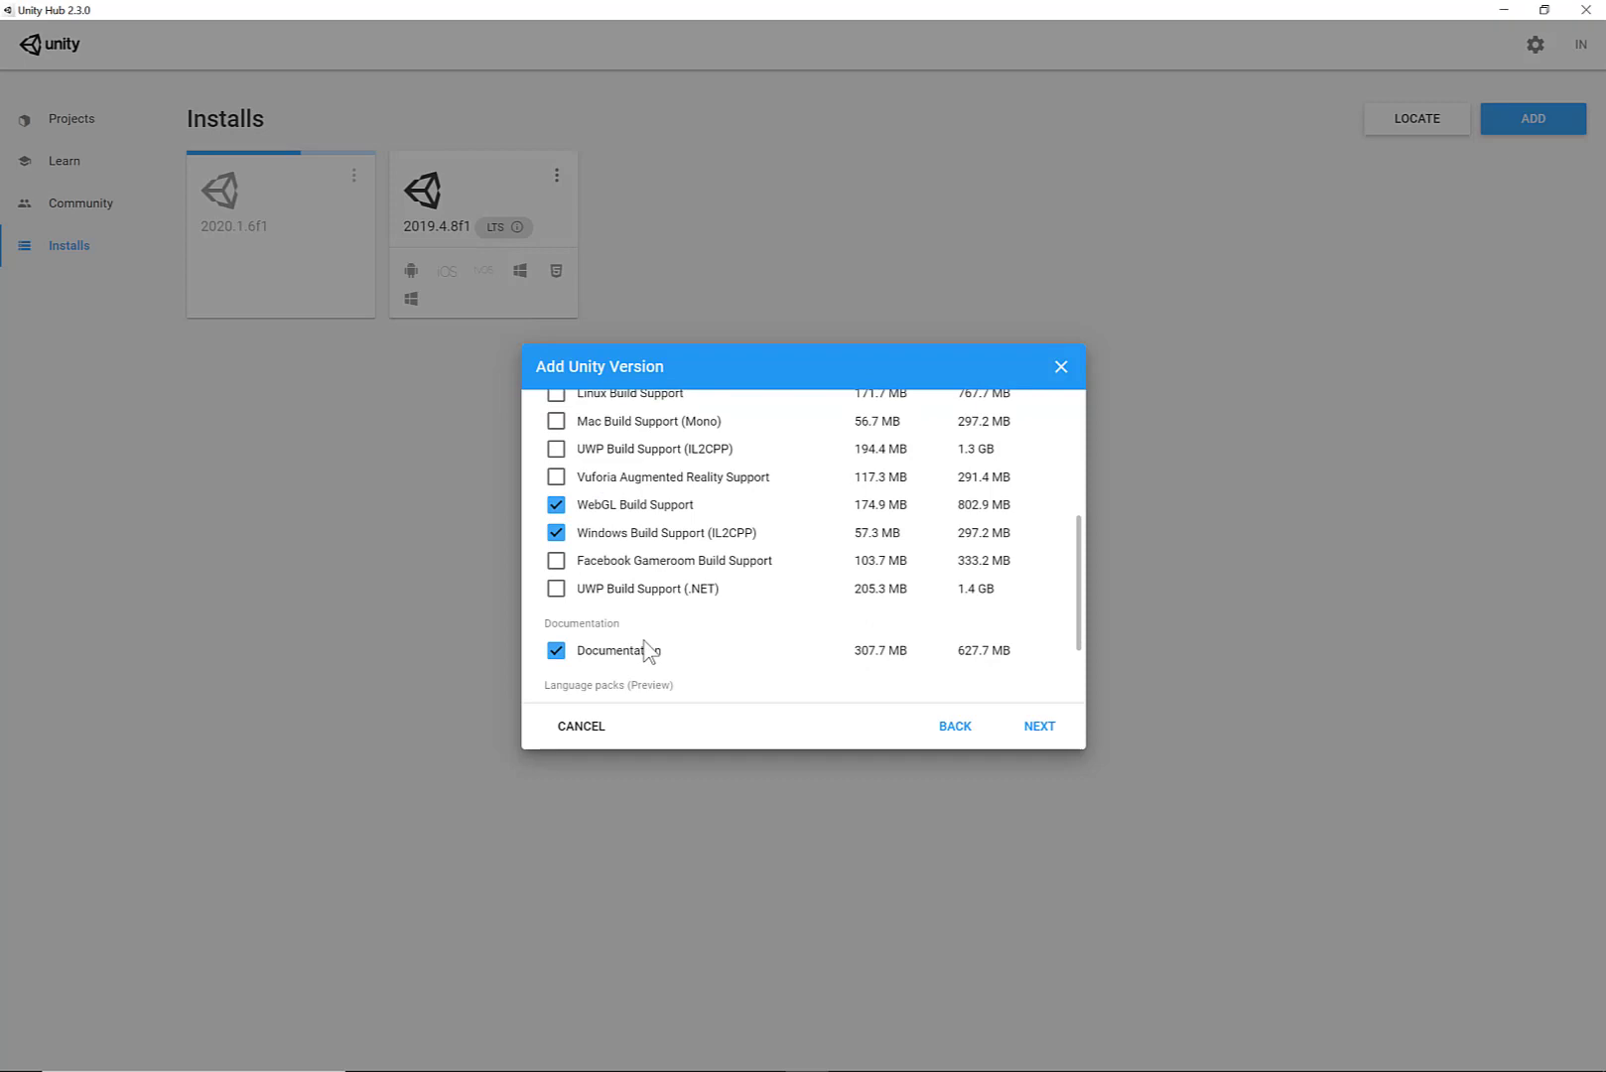
{"action": "mouse_move", "coordinate": [1038, 727]}
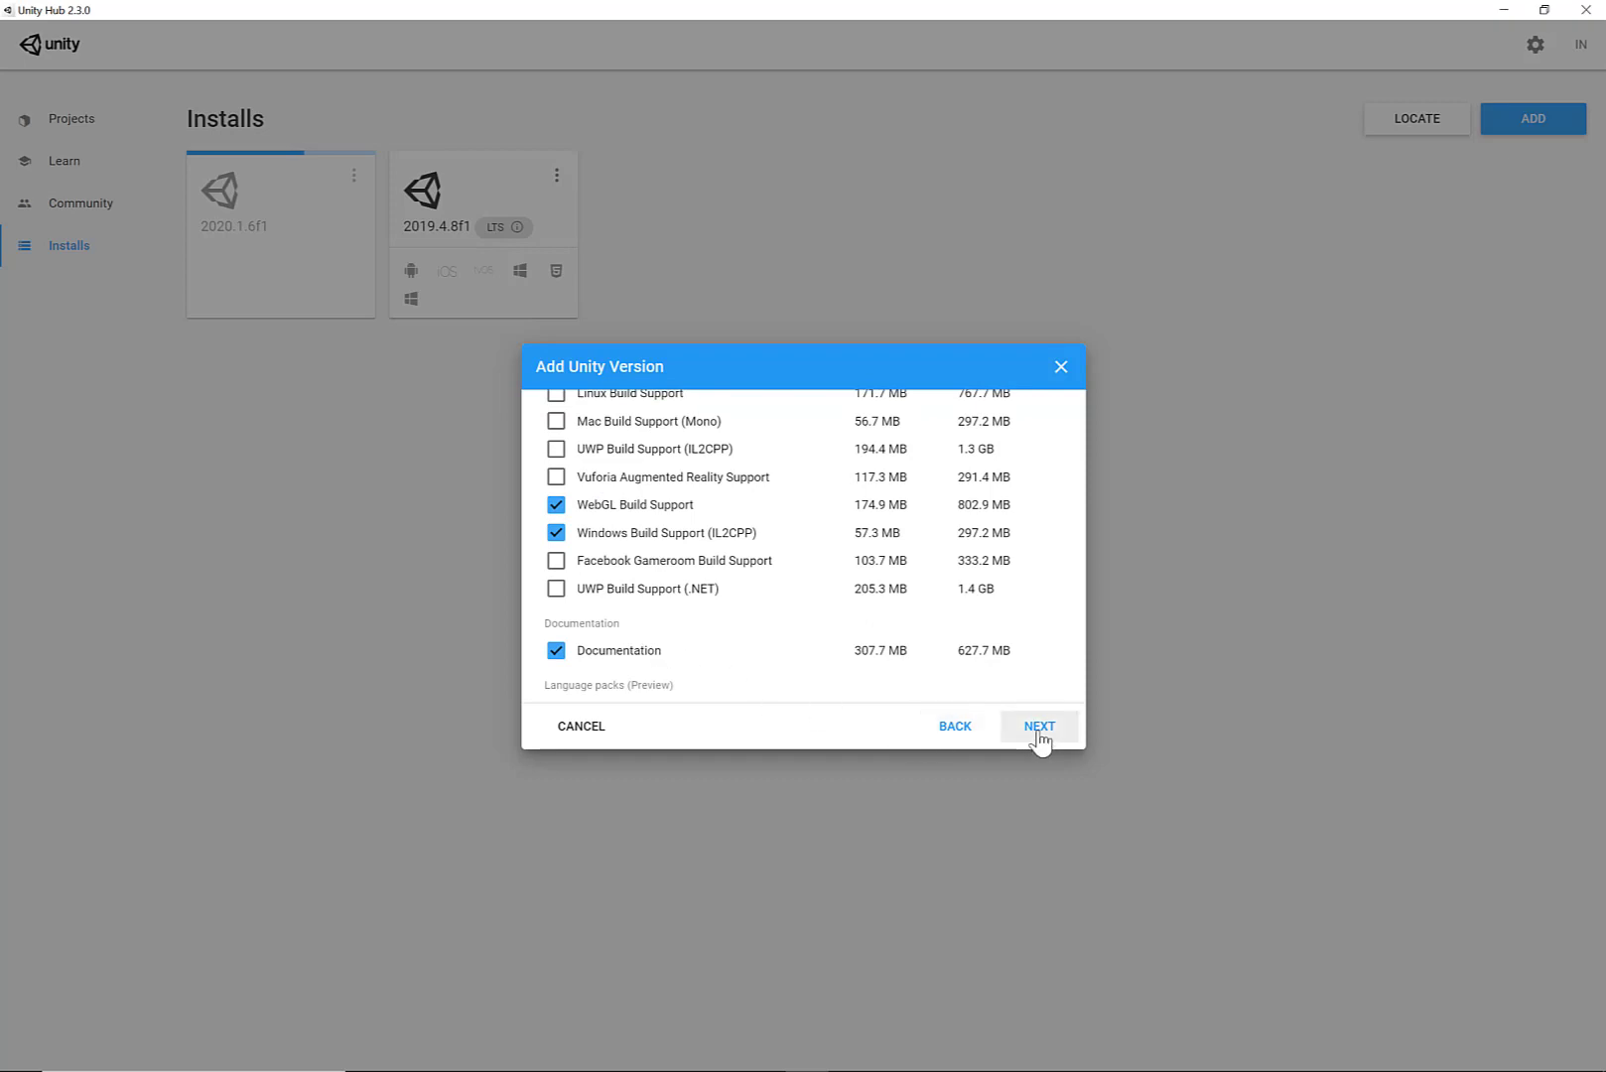
{"action": "left_click", "coordinate": [1038, 727]}
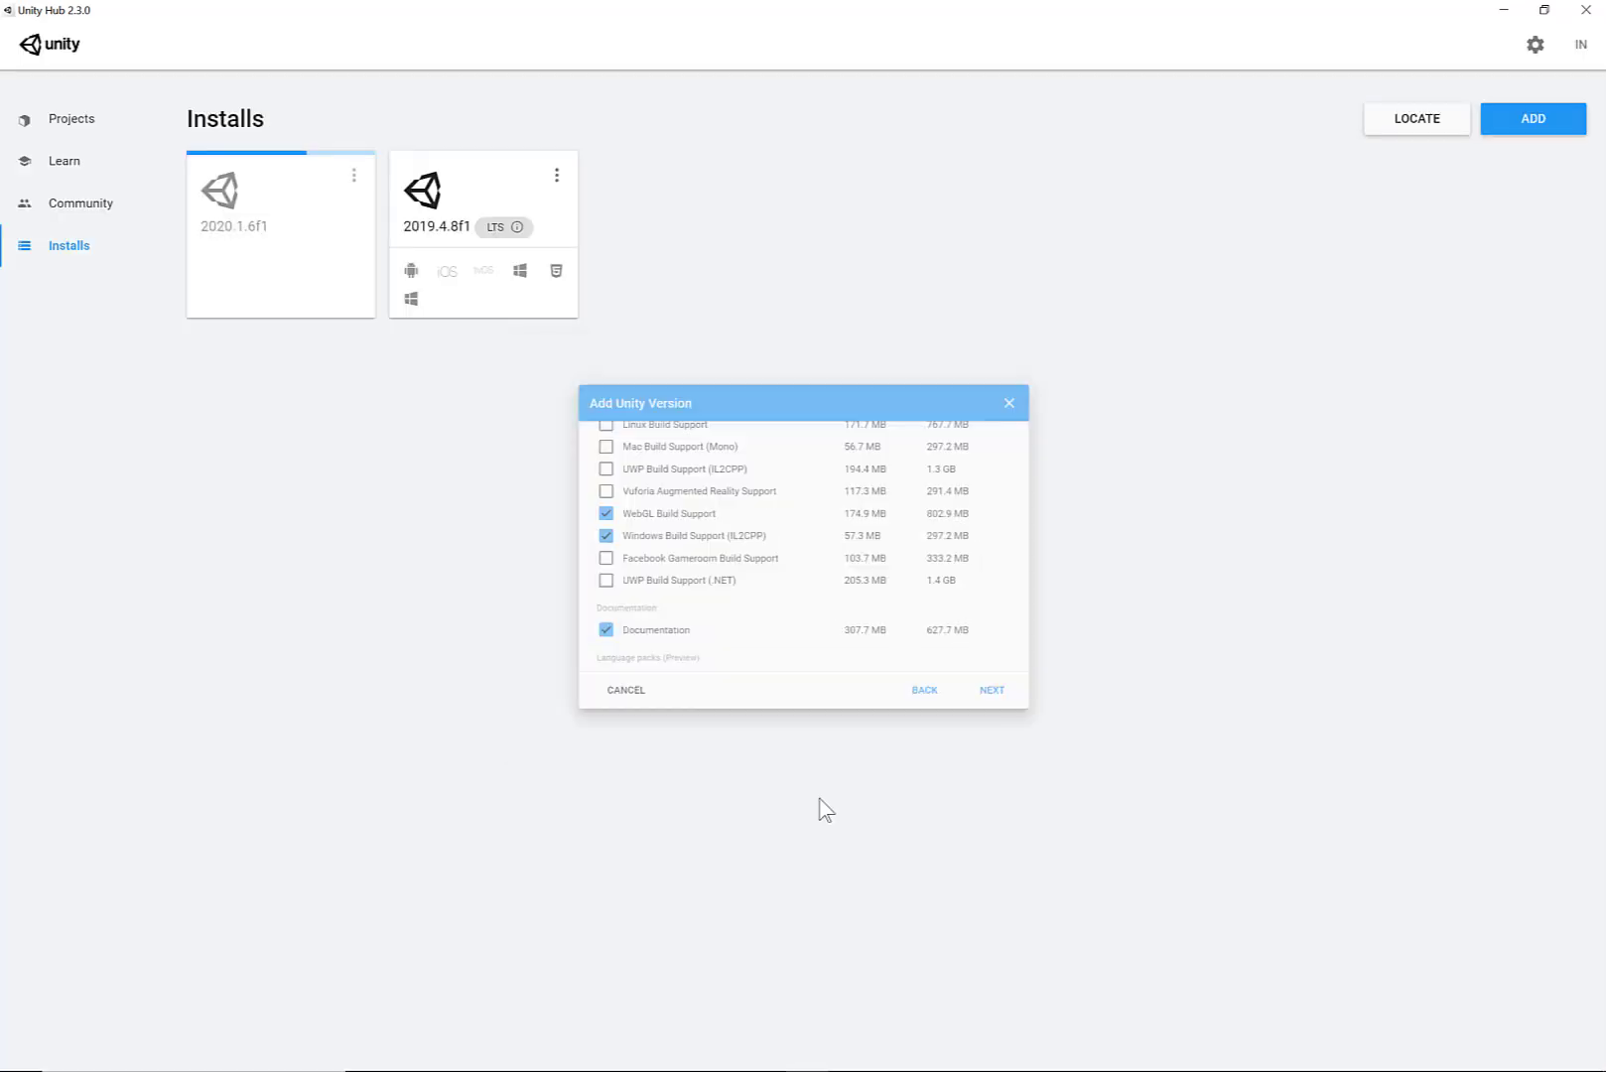
Step: Check the new 2018.4.27f1 install, glance at Projects and the New version list, return to Installs
{"action": "left_click", "coordinate": [989, 689]}
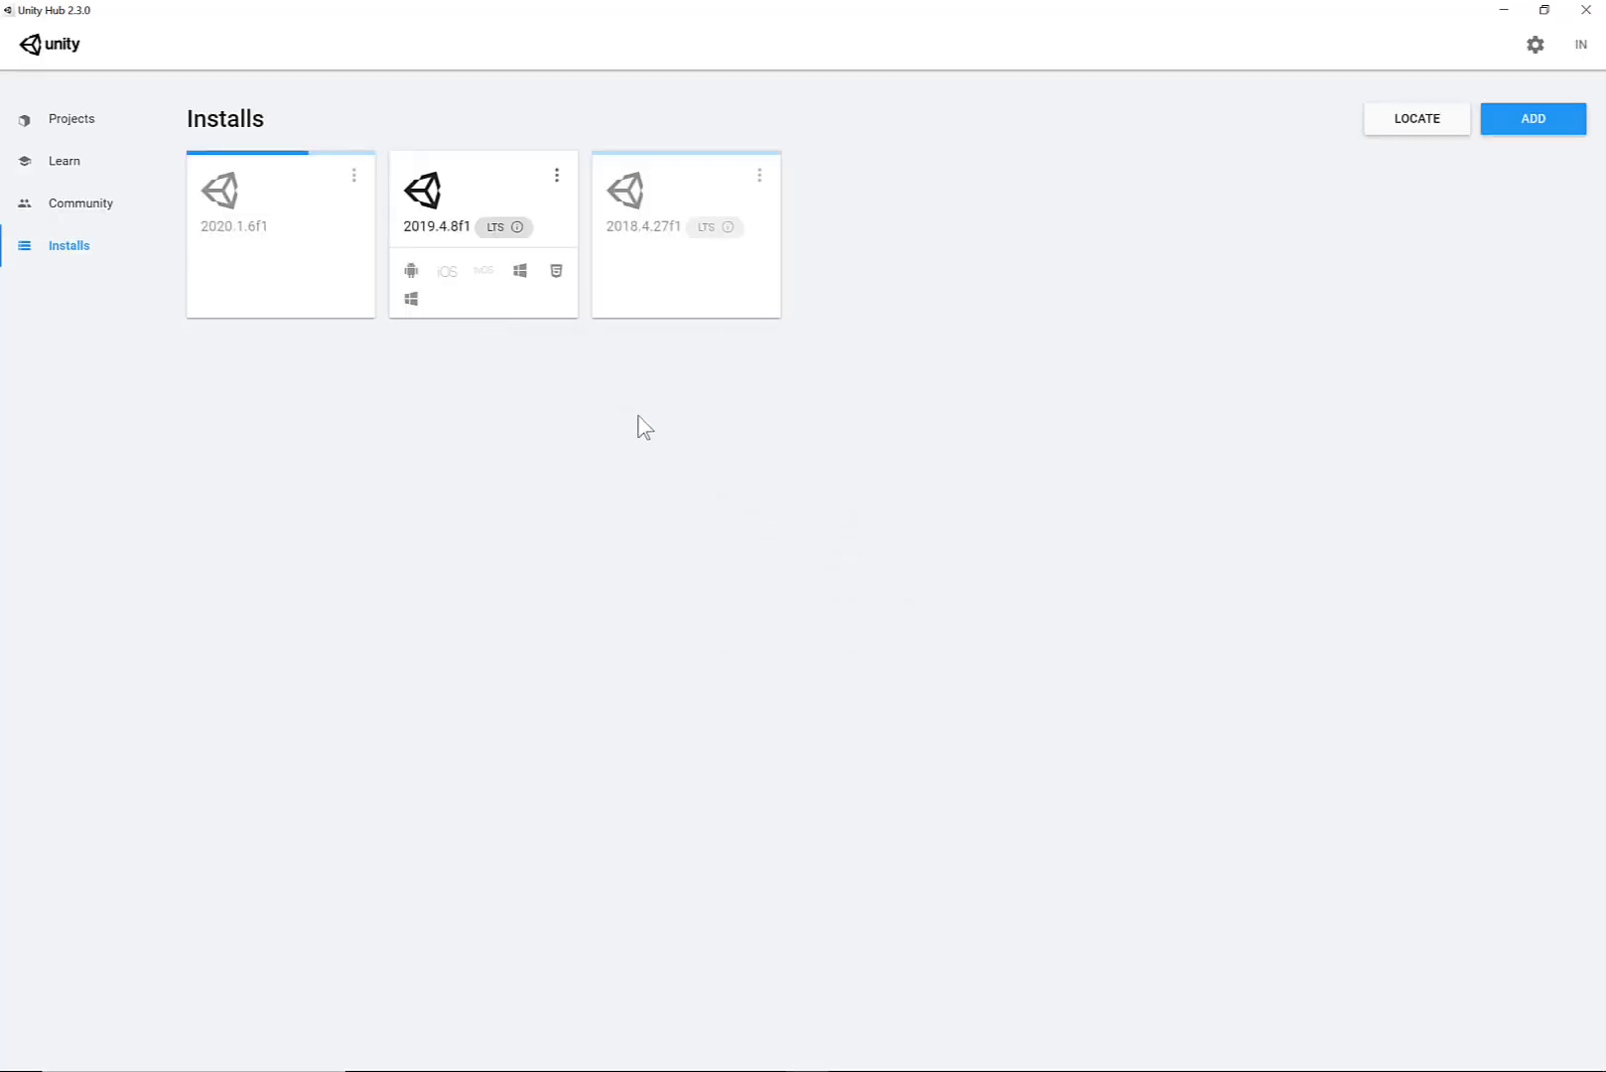
{"action": "mouse_move", "coordinate": [594, 365]}
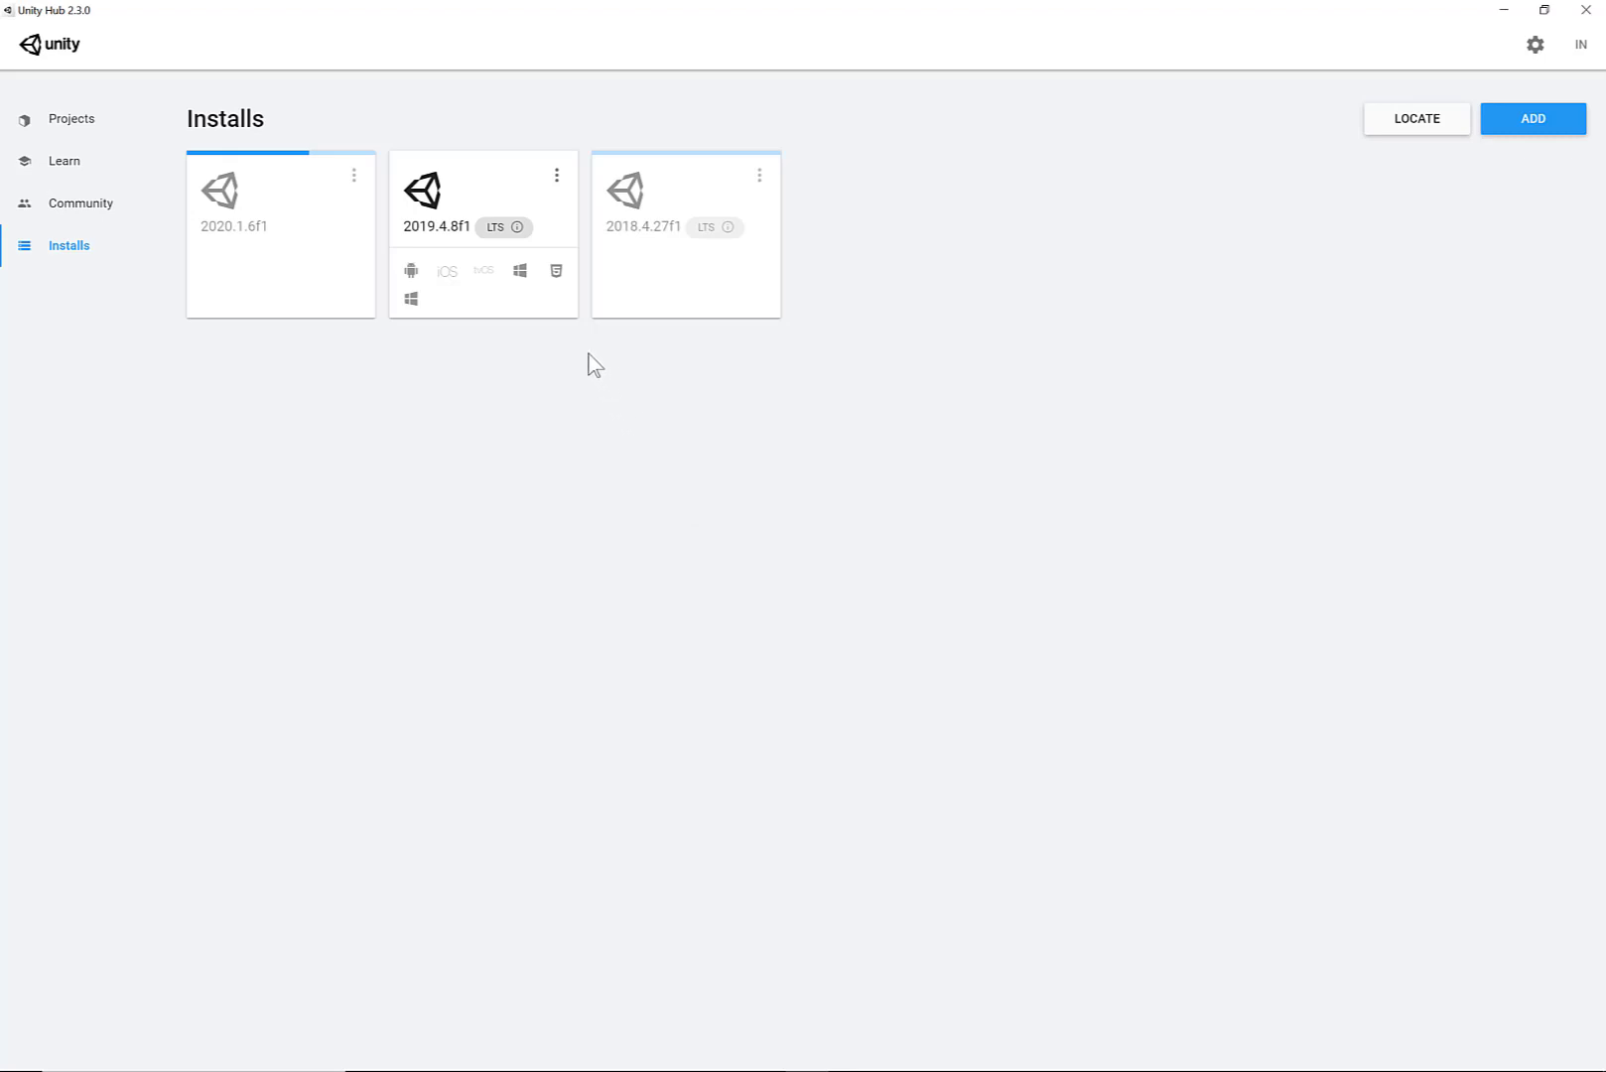
{"action": "mouse_move", "coordinate": [445, 270]}
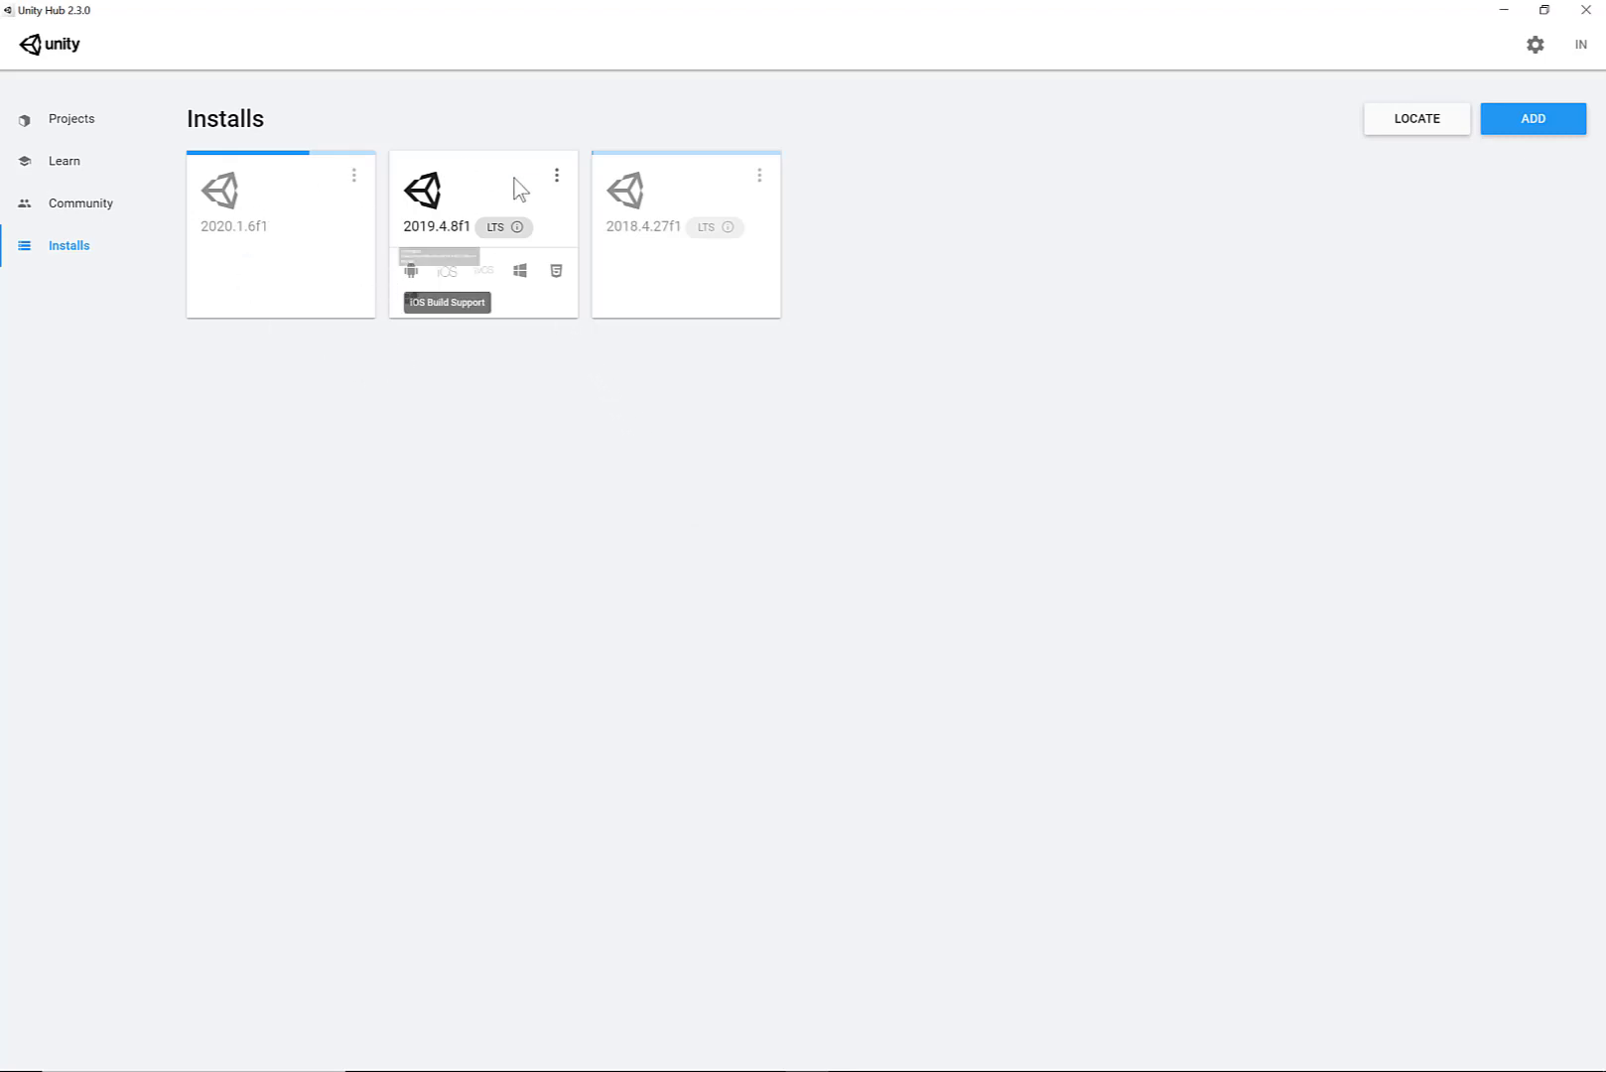
{"action": "mouse_move", "coordinate": [671, 300]}
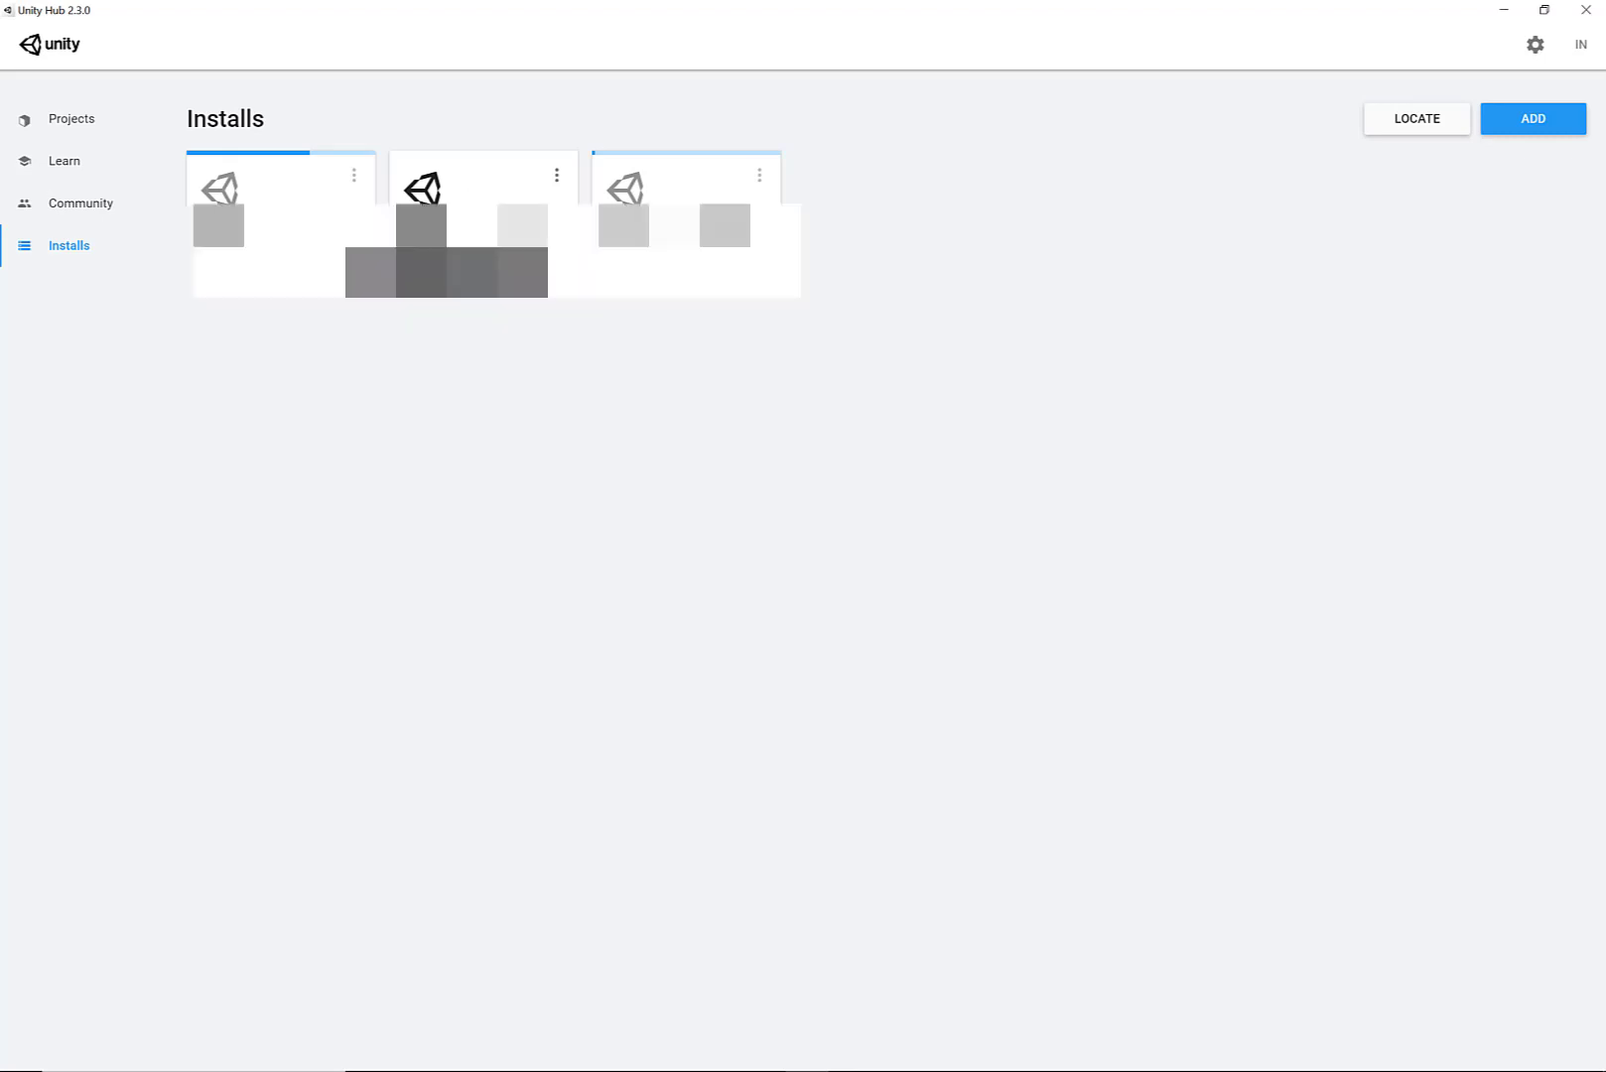
{"action": "left_click", "coordinate": [72, 117]}
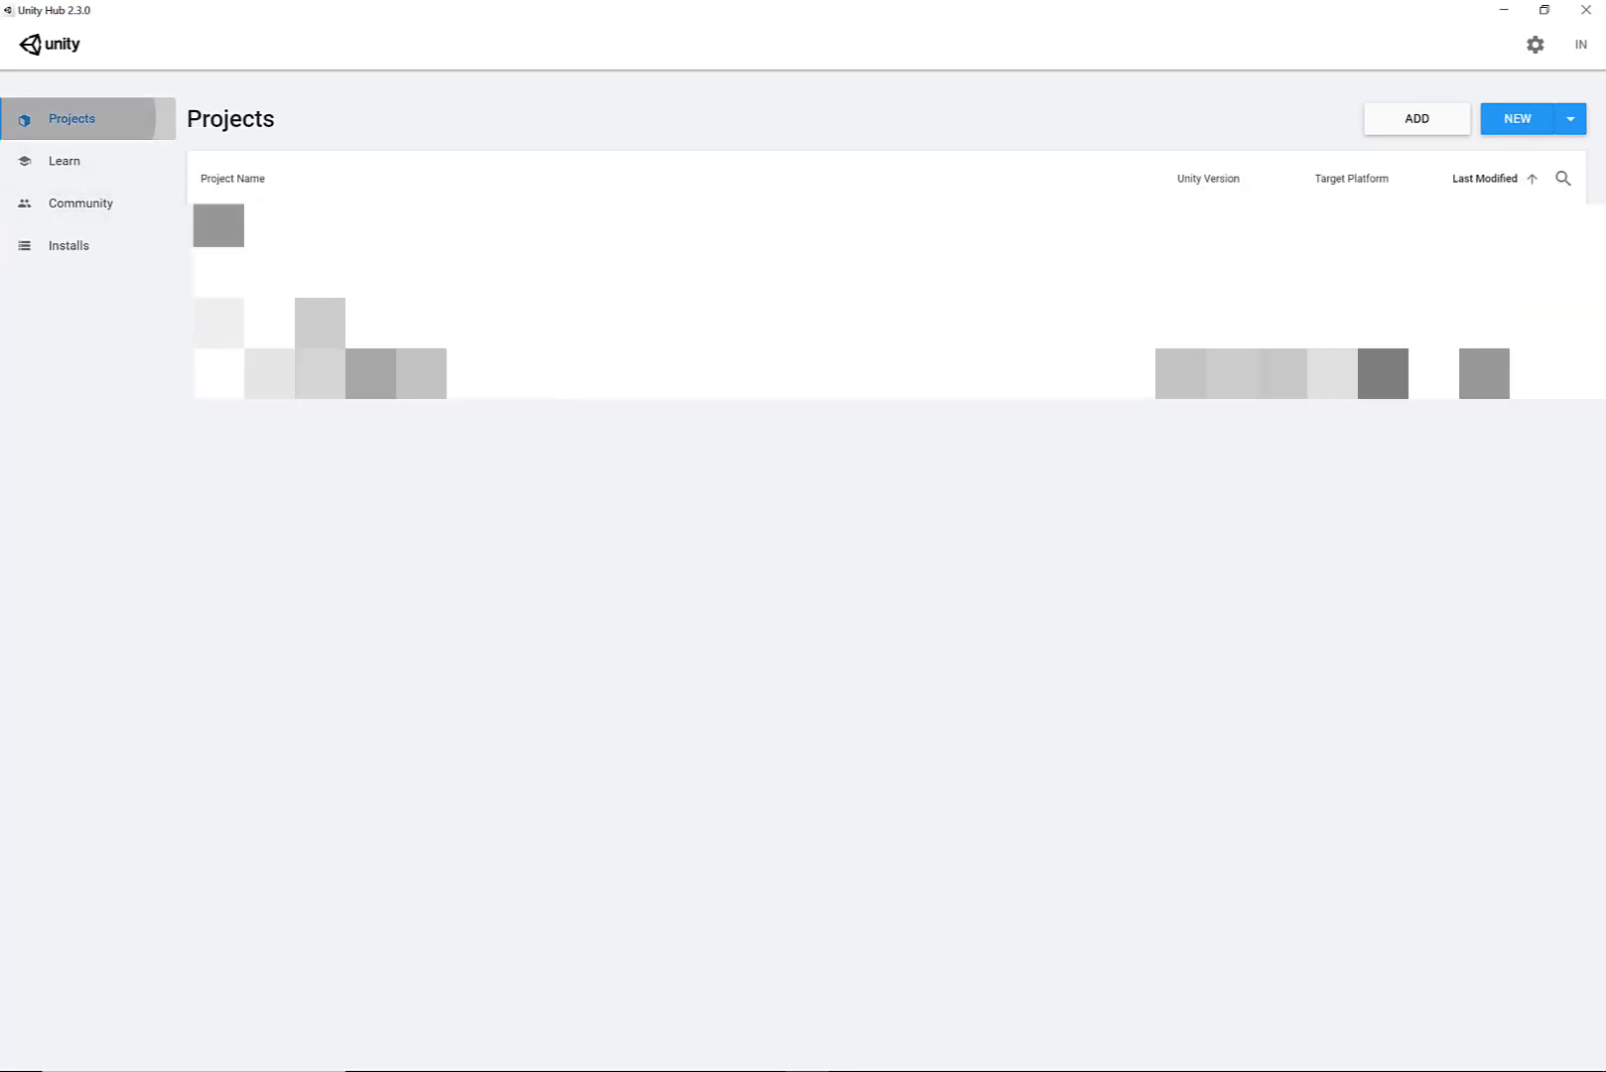
{"action": "left_click", "coordinate": [1569, 119]}
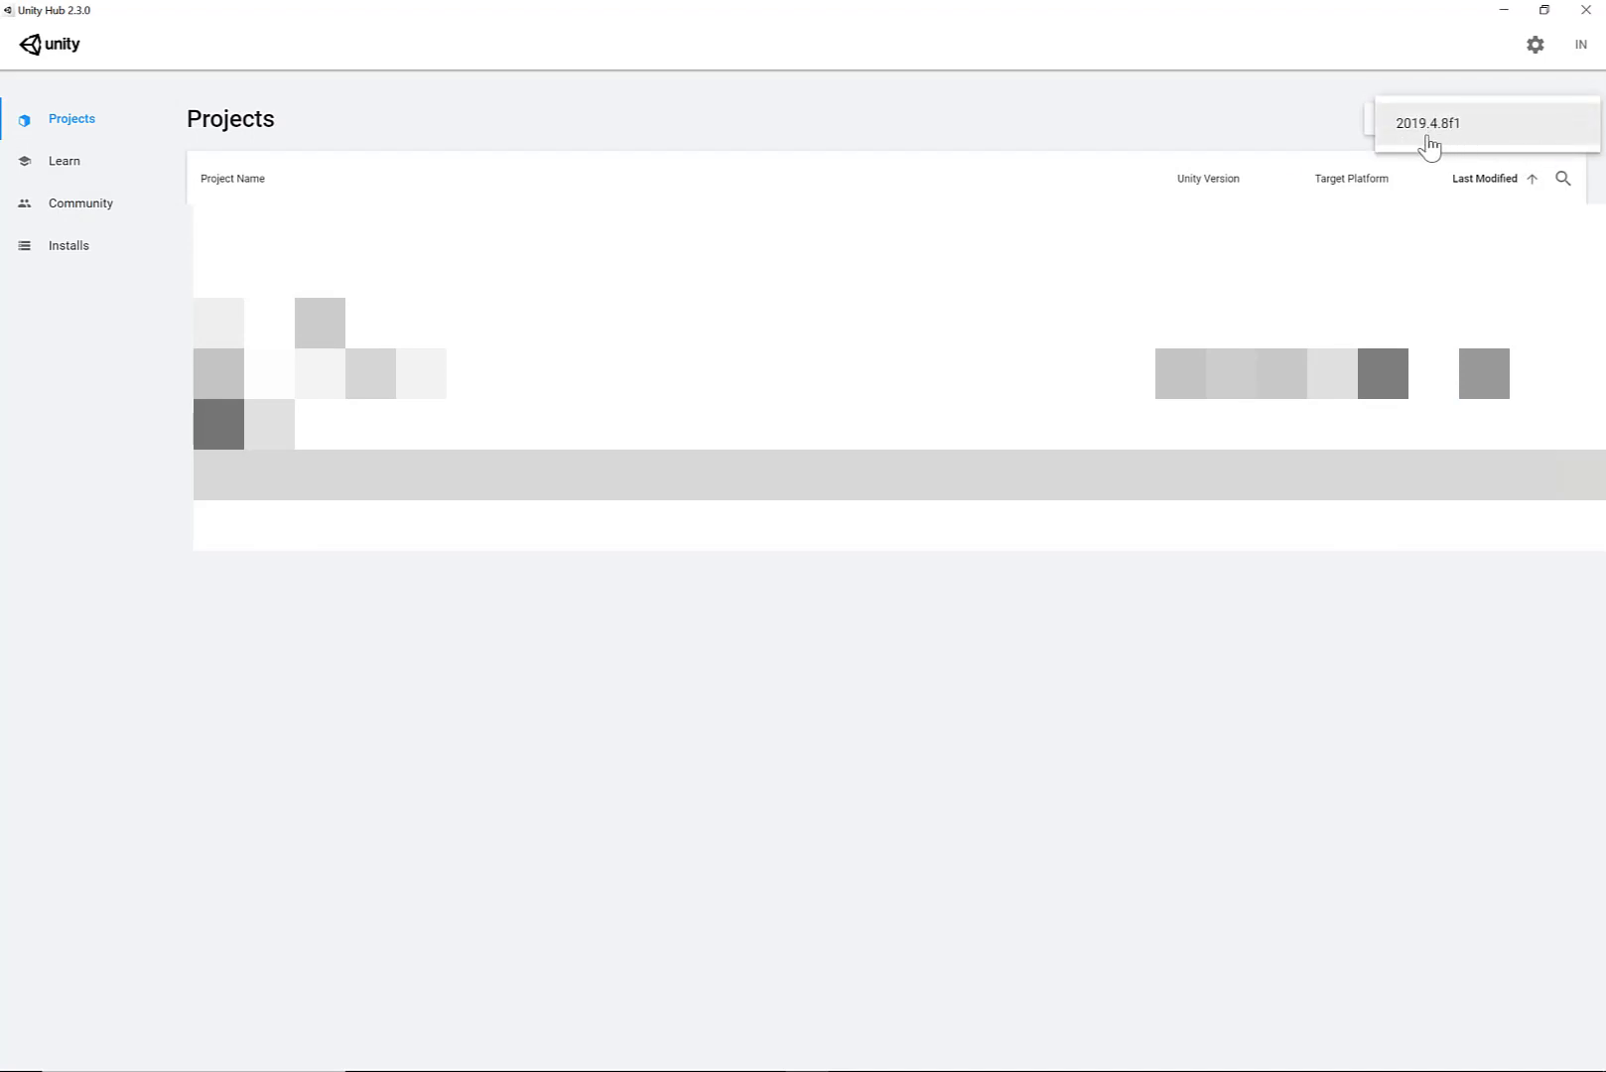
{"action": "mouse_move", "coordinate": [34, 254]}
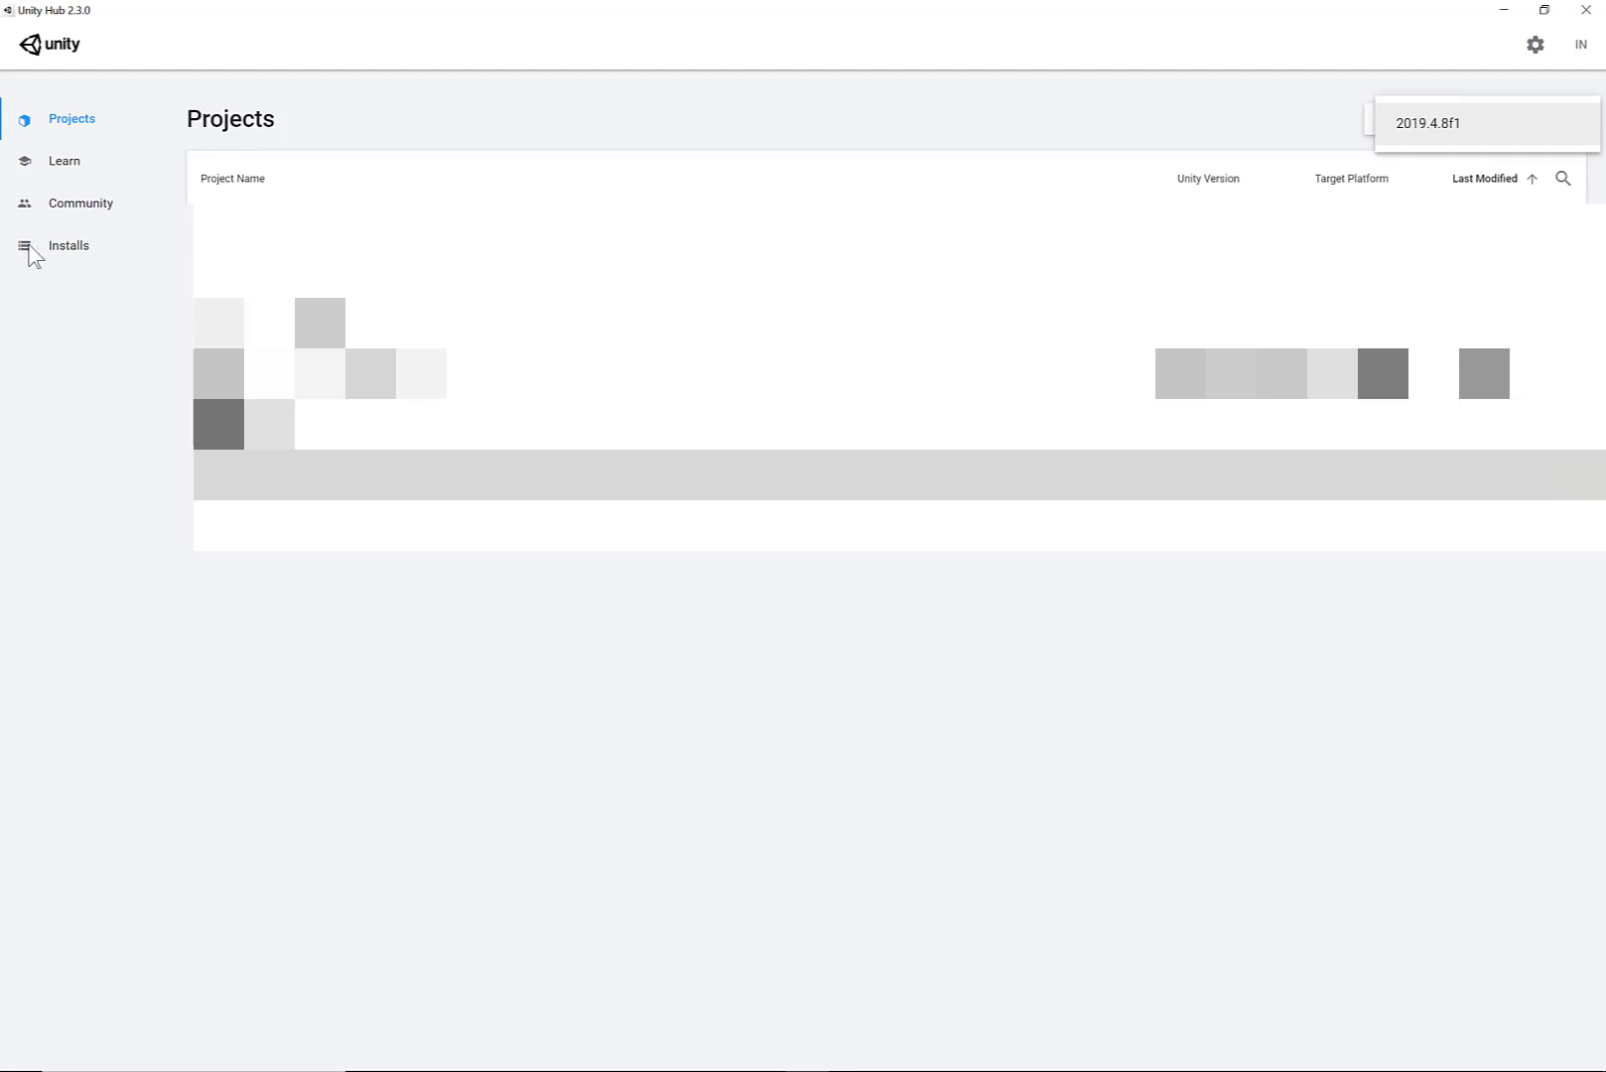
{"action": "left_click", "coordinate": [69, 244]}
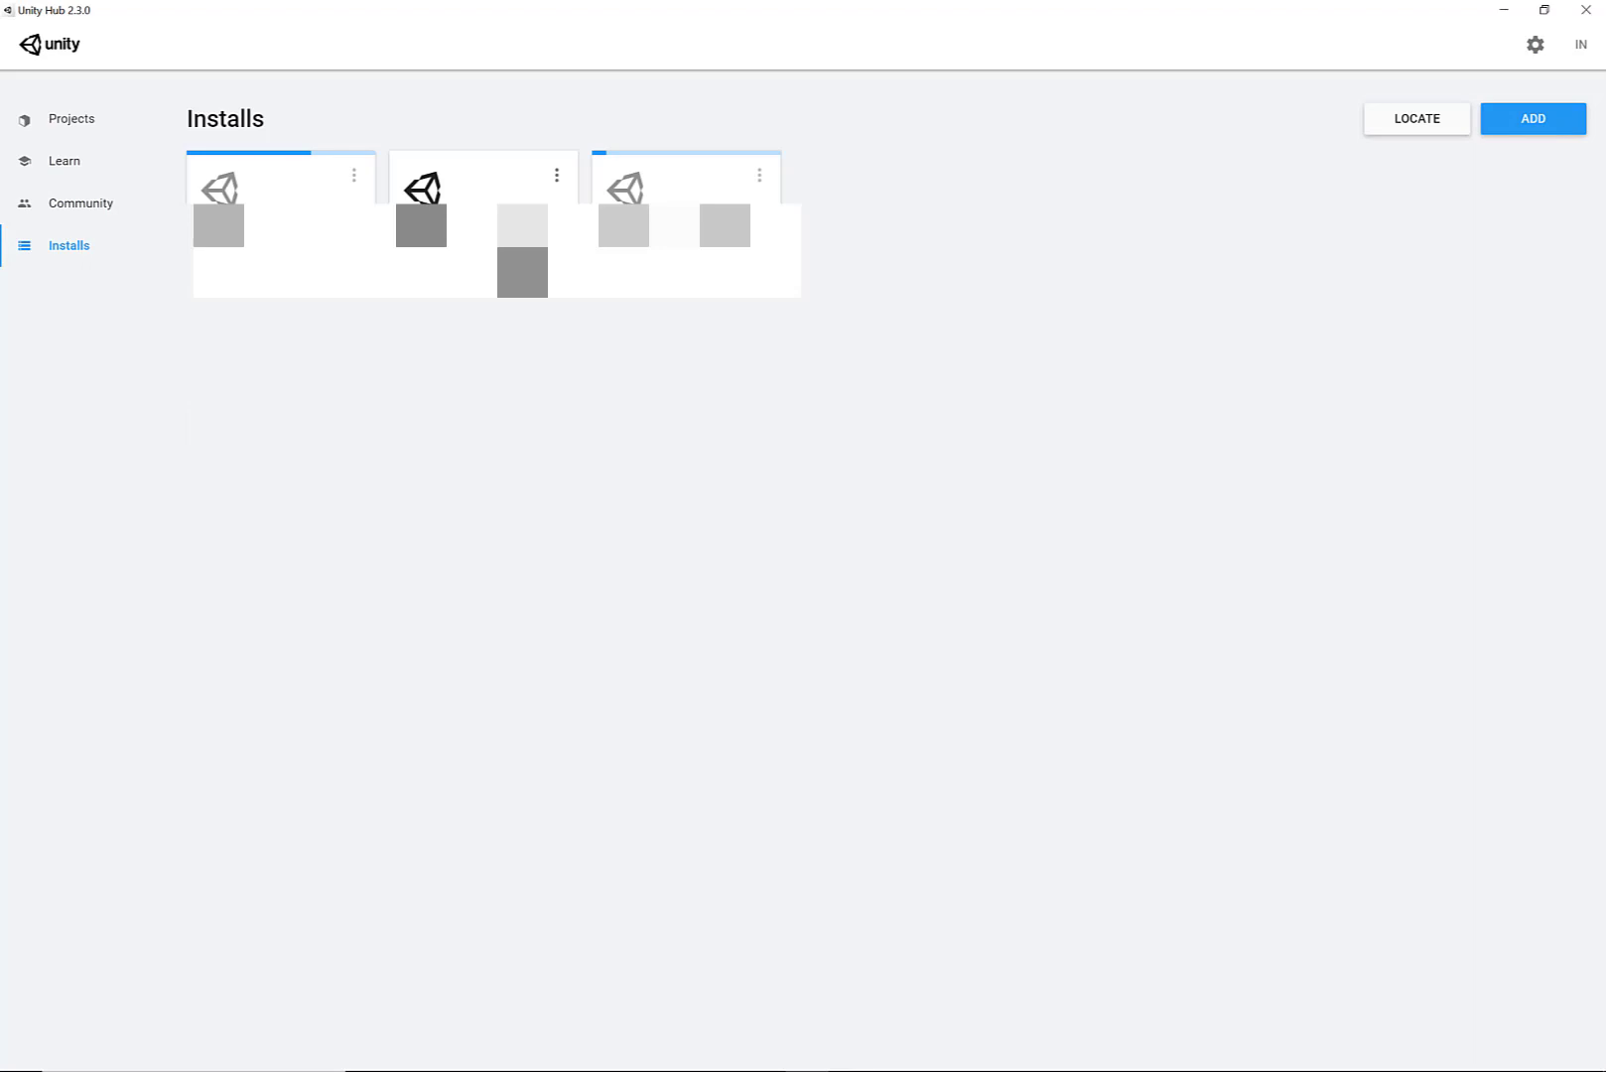
{"action": "mouse_move", "coordinate": [52, 201]}
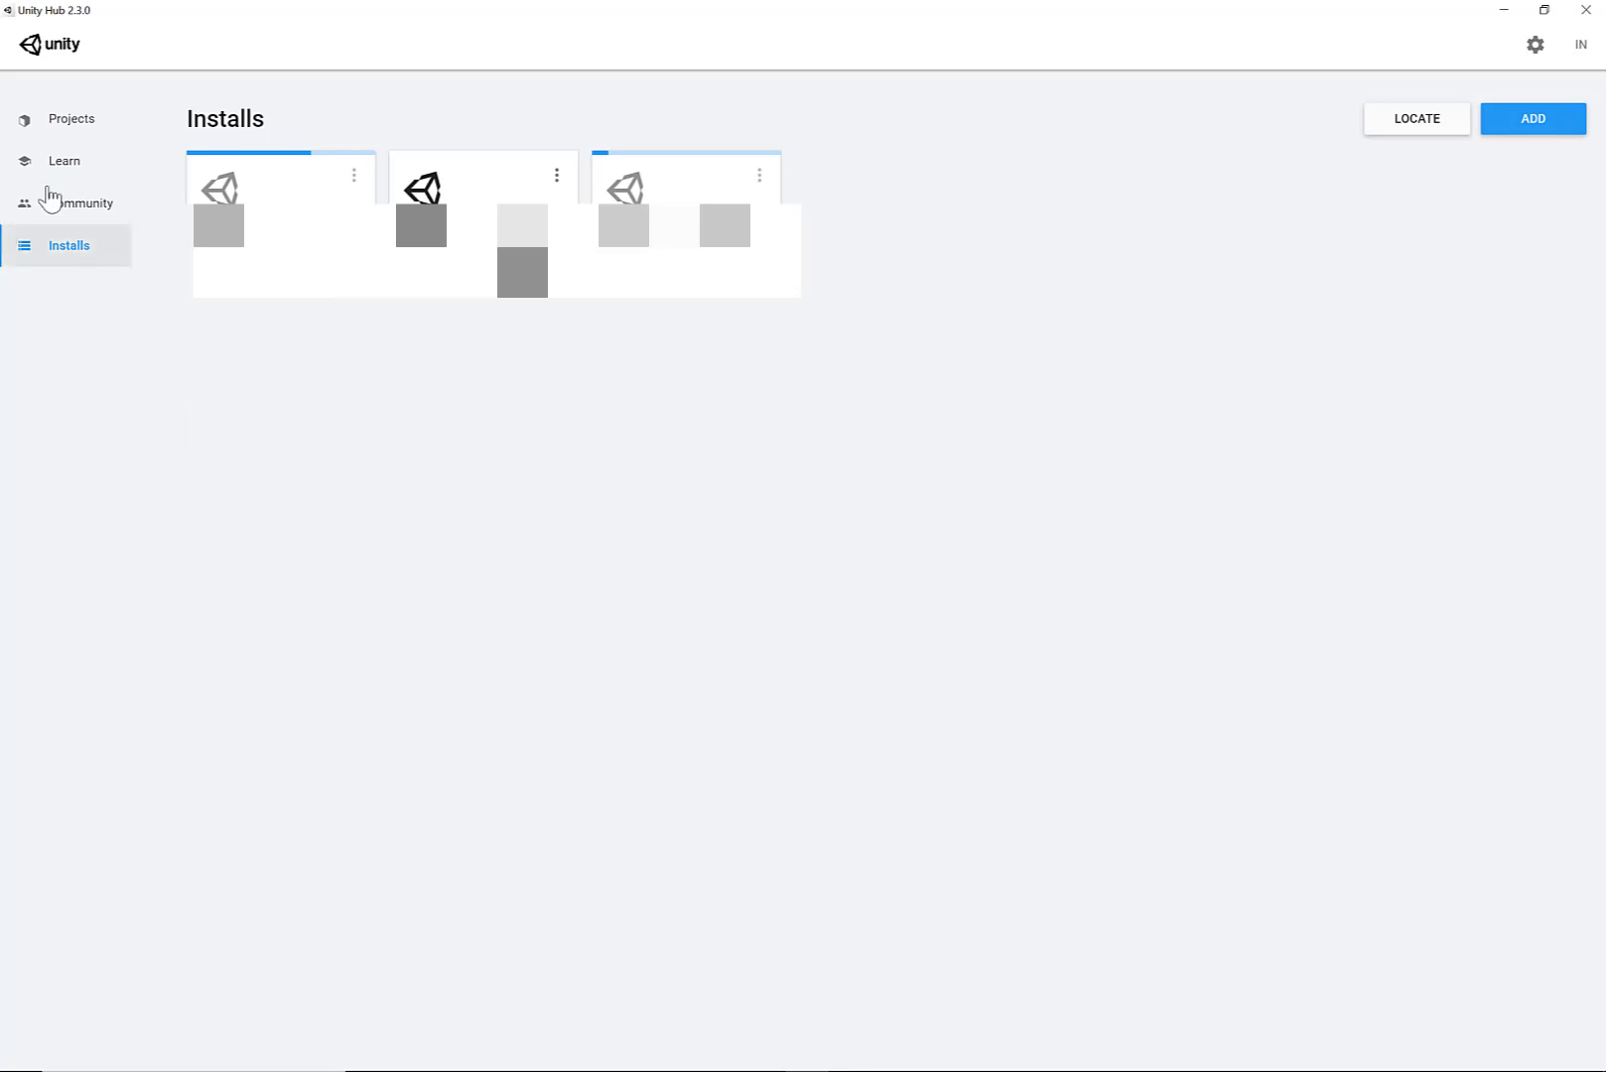
Step: Start a new 2019.4.8f1 3D project named 123 saved to the Desktop folder
{"action": "left_click", "coordinate": [70, 119]}
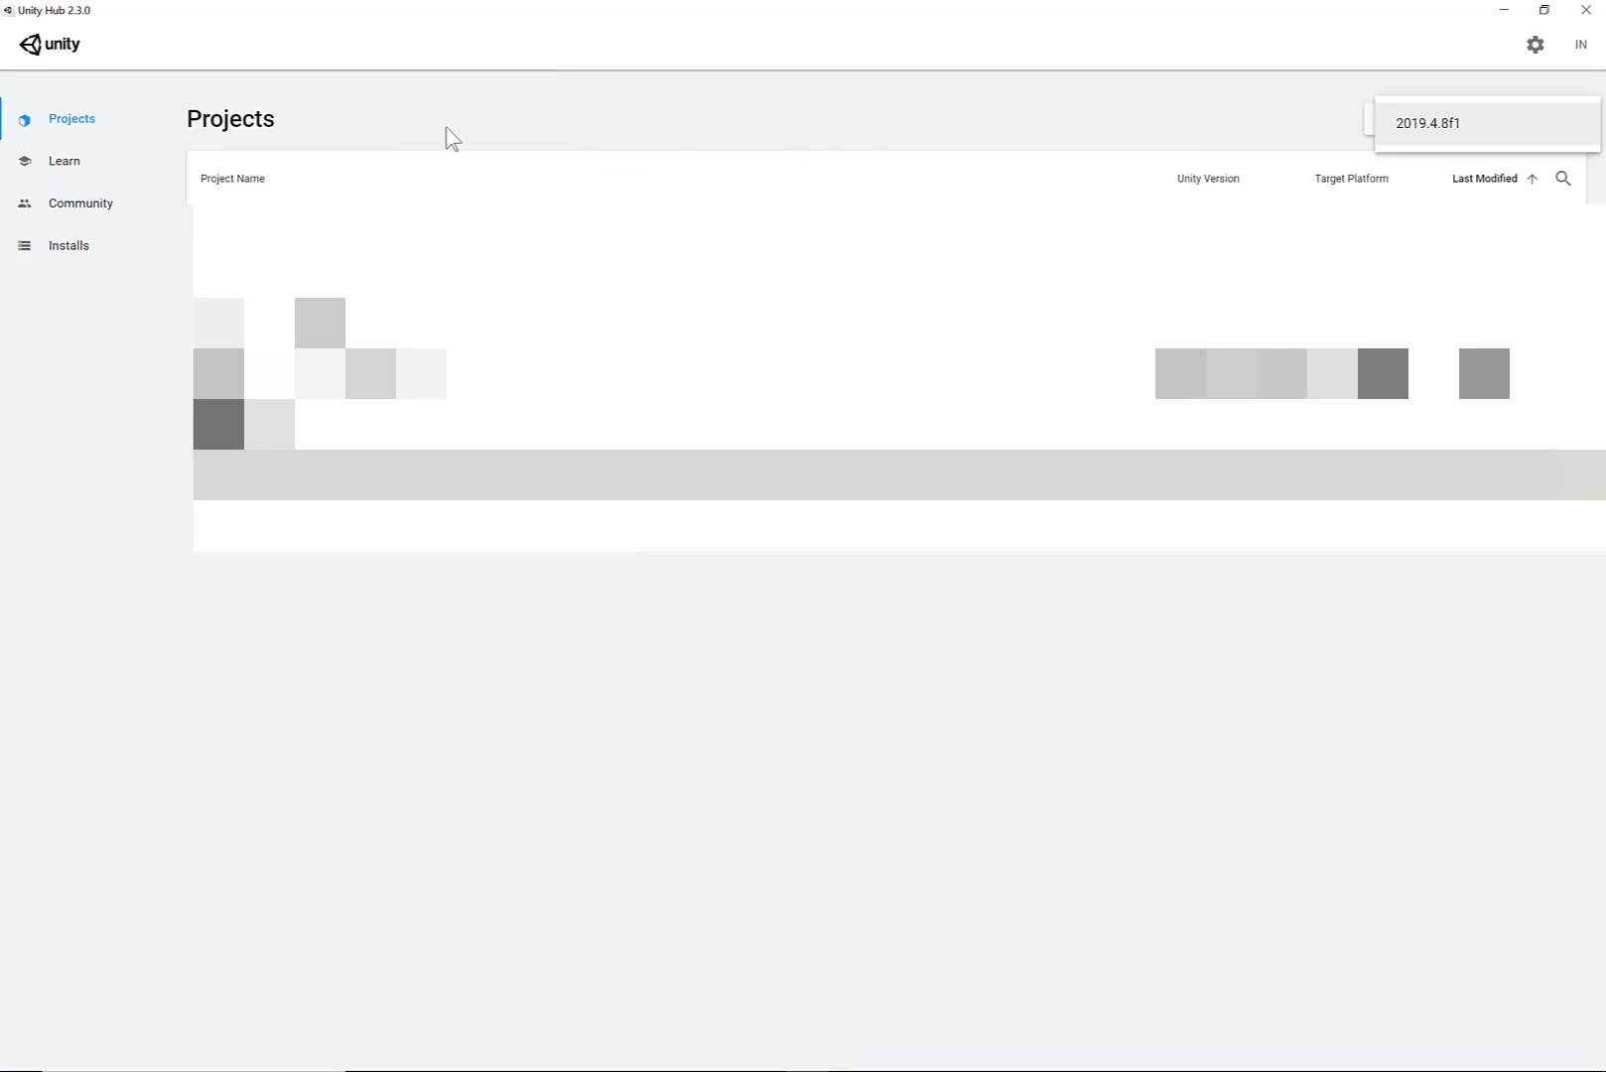
{"action": "mouse_move", "coordinate": [1565, 141]}
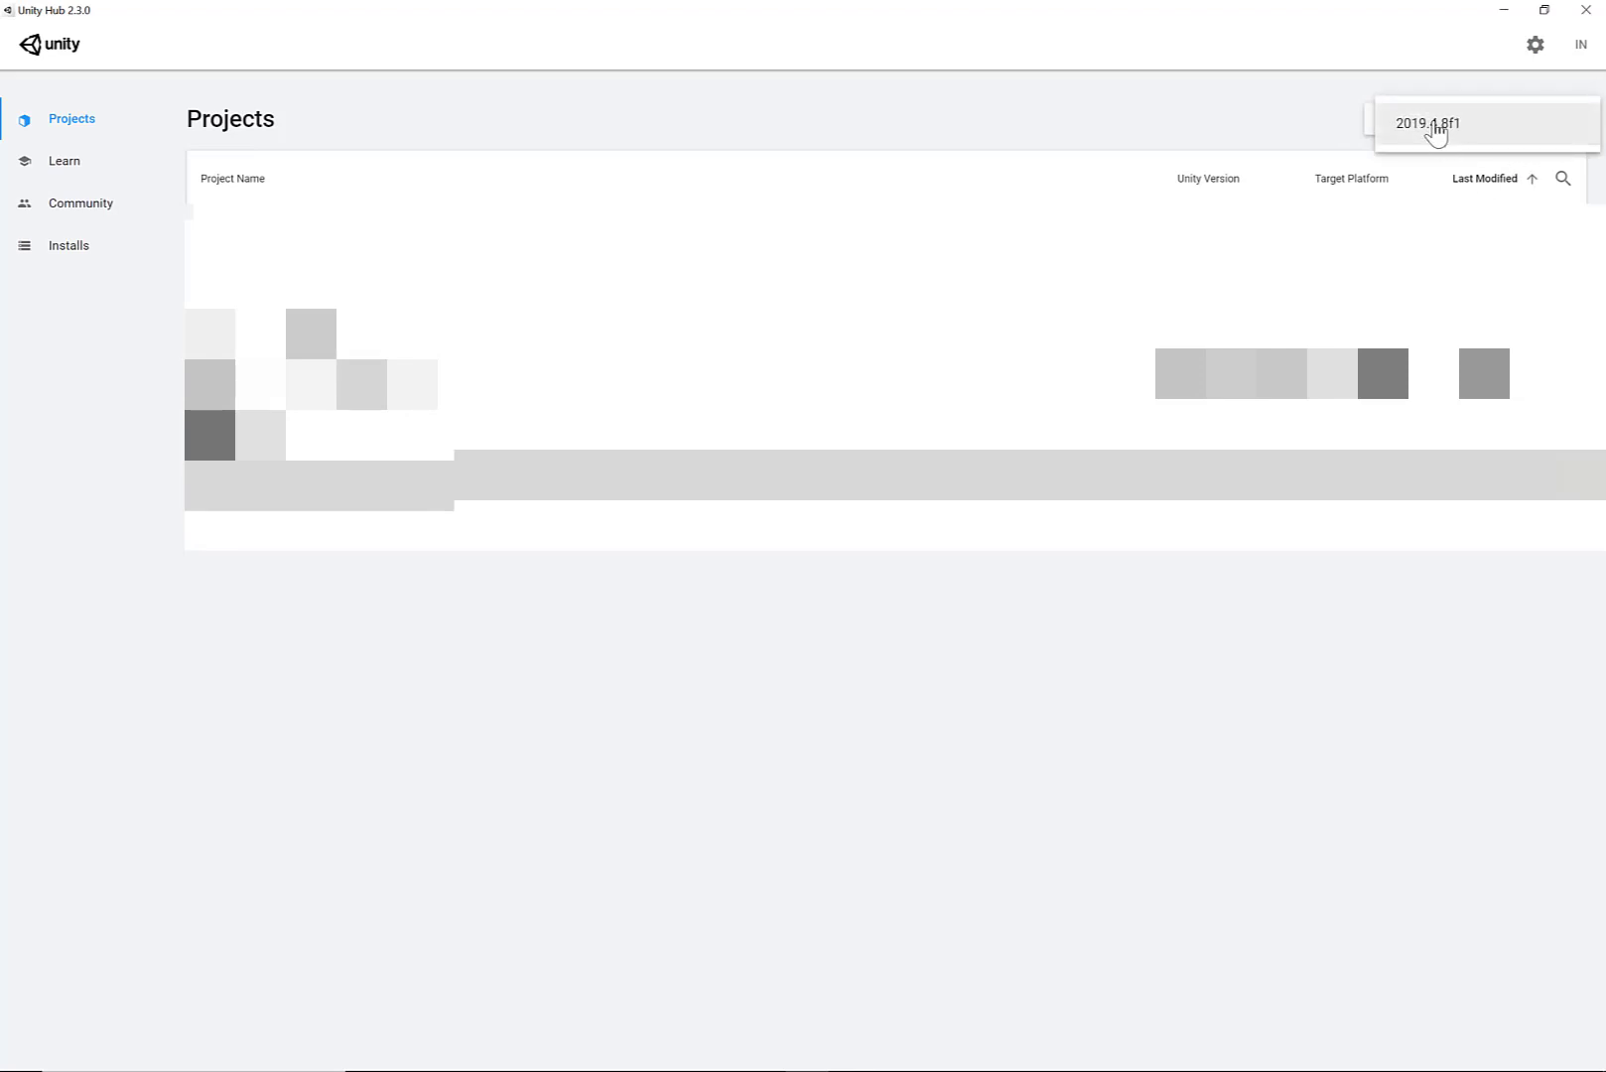
{"action": "left_click", "coordinate": [1427, 123]}
{"action": "type", "text": "1"}
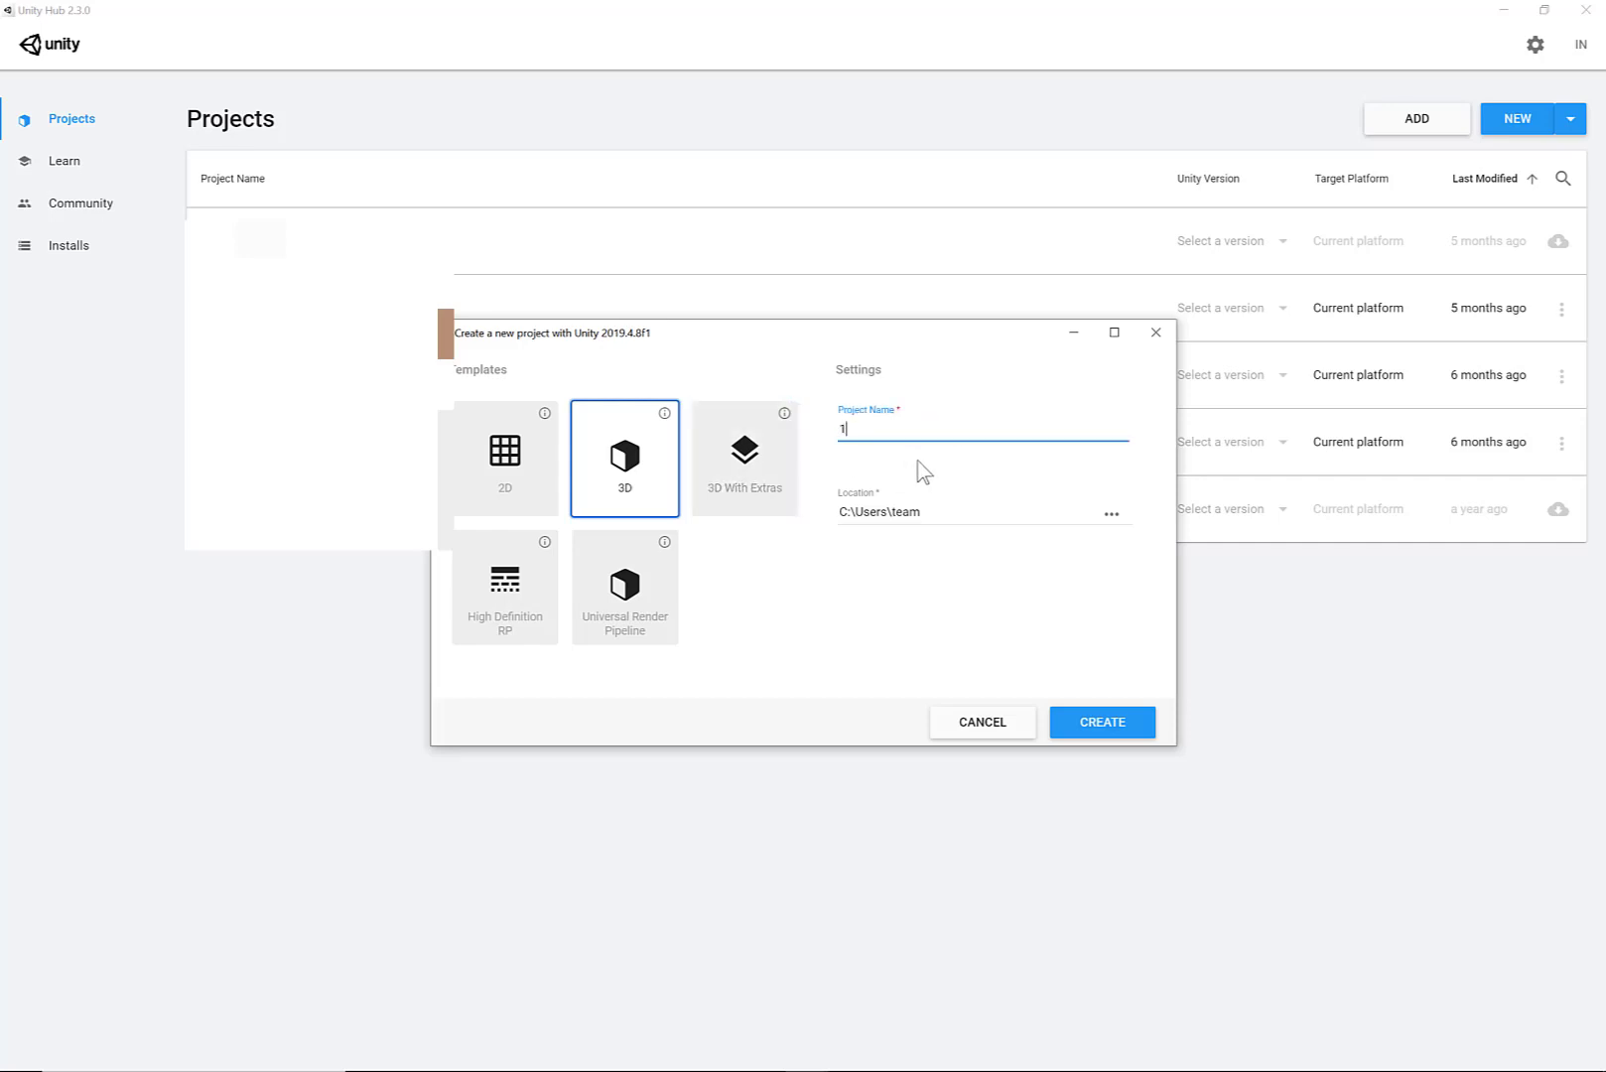
{"action": "type", "text": "23"}
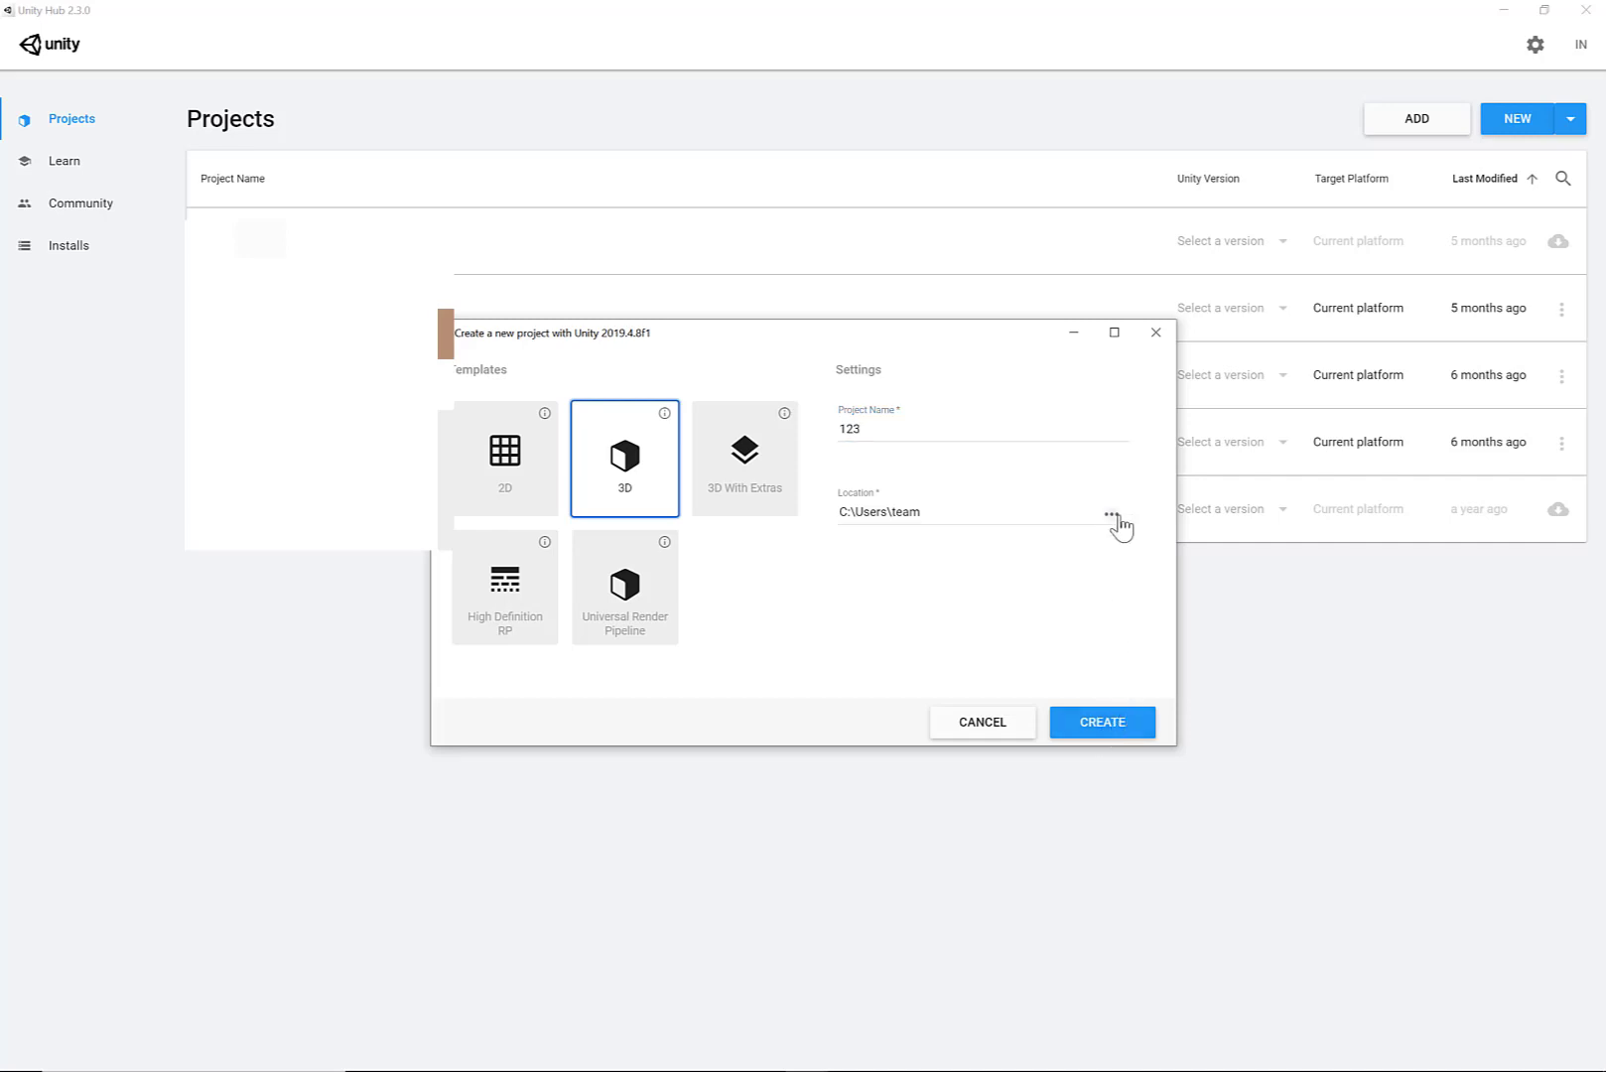
{"action": "left_click", "coordinate": [1110, 512]}
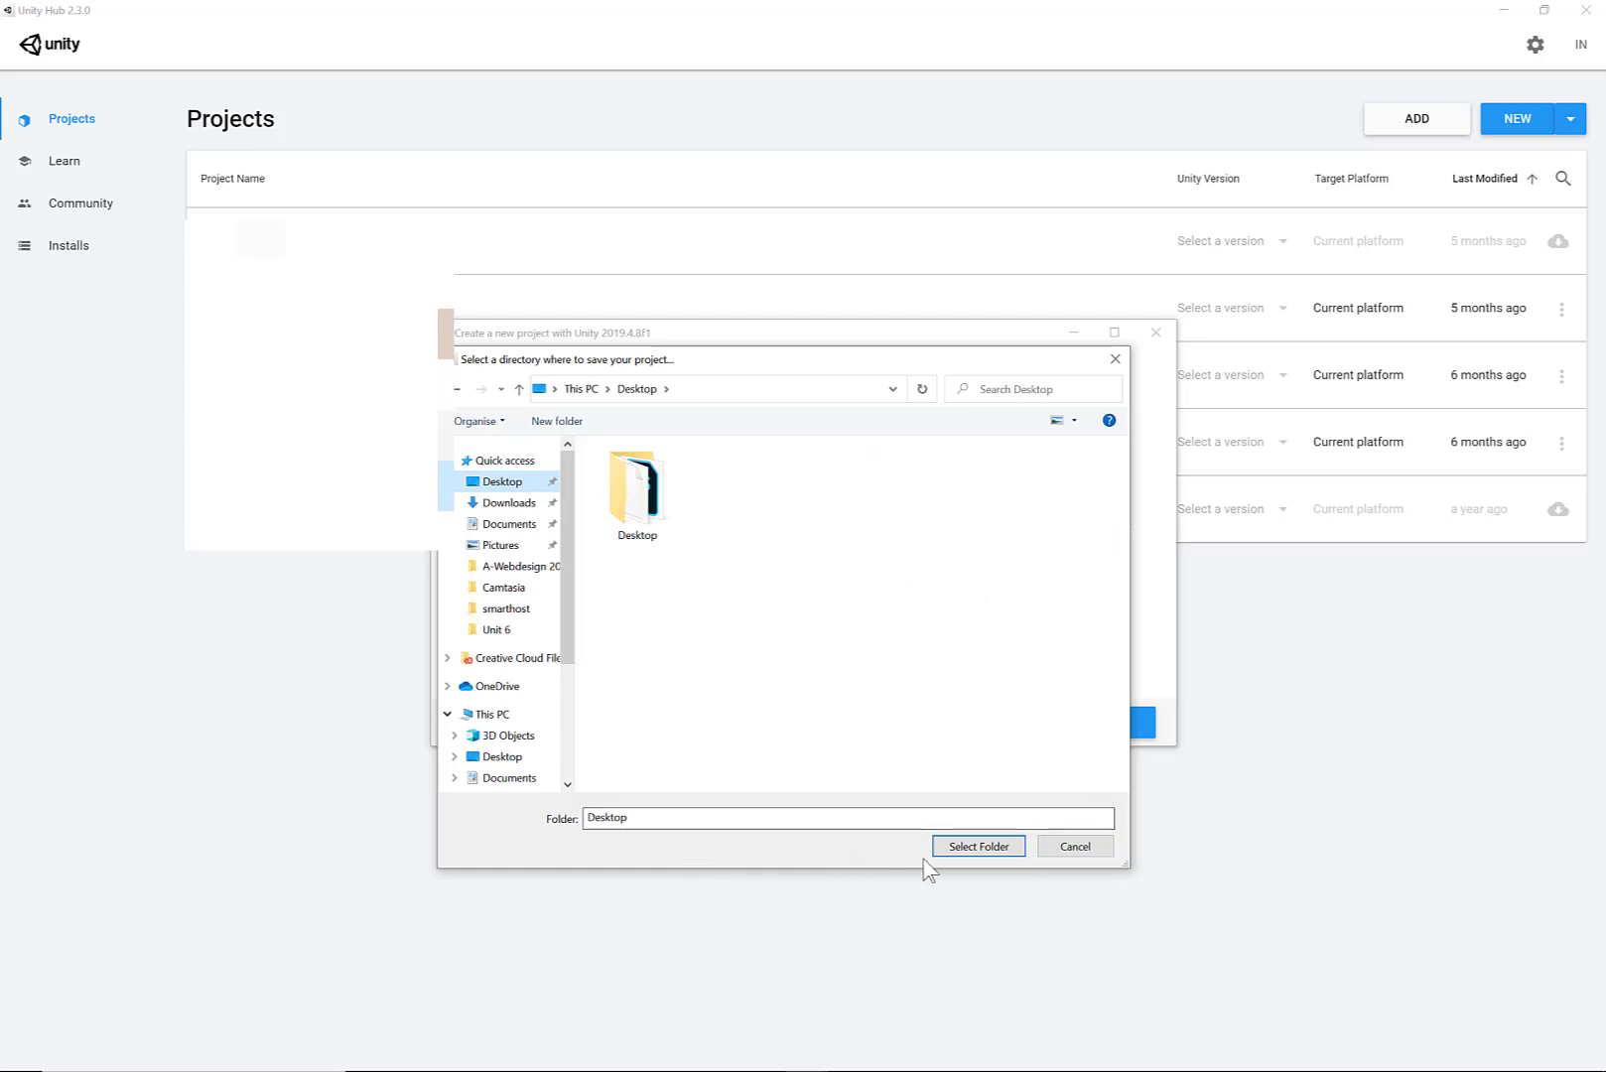
{"action": "left_click", "coordinate": [977, 846]}
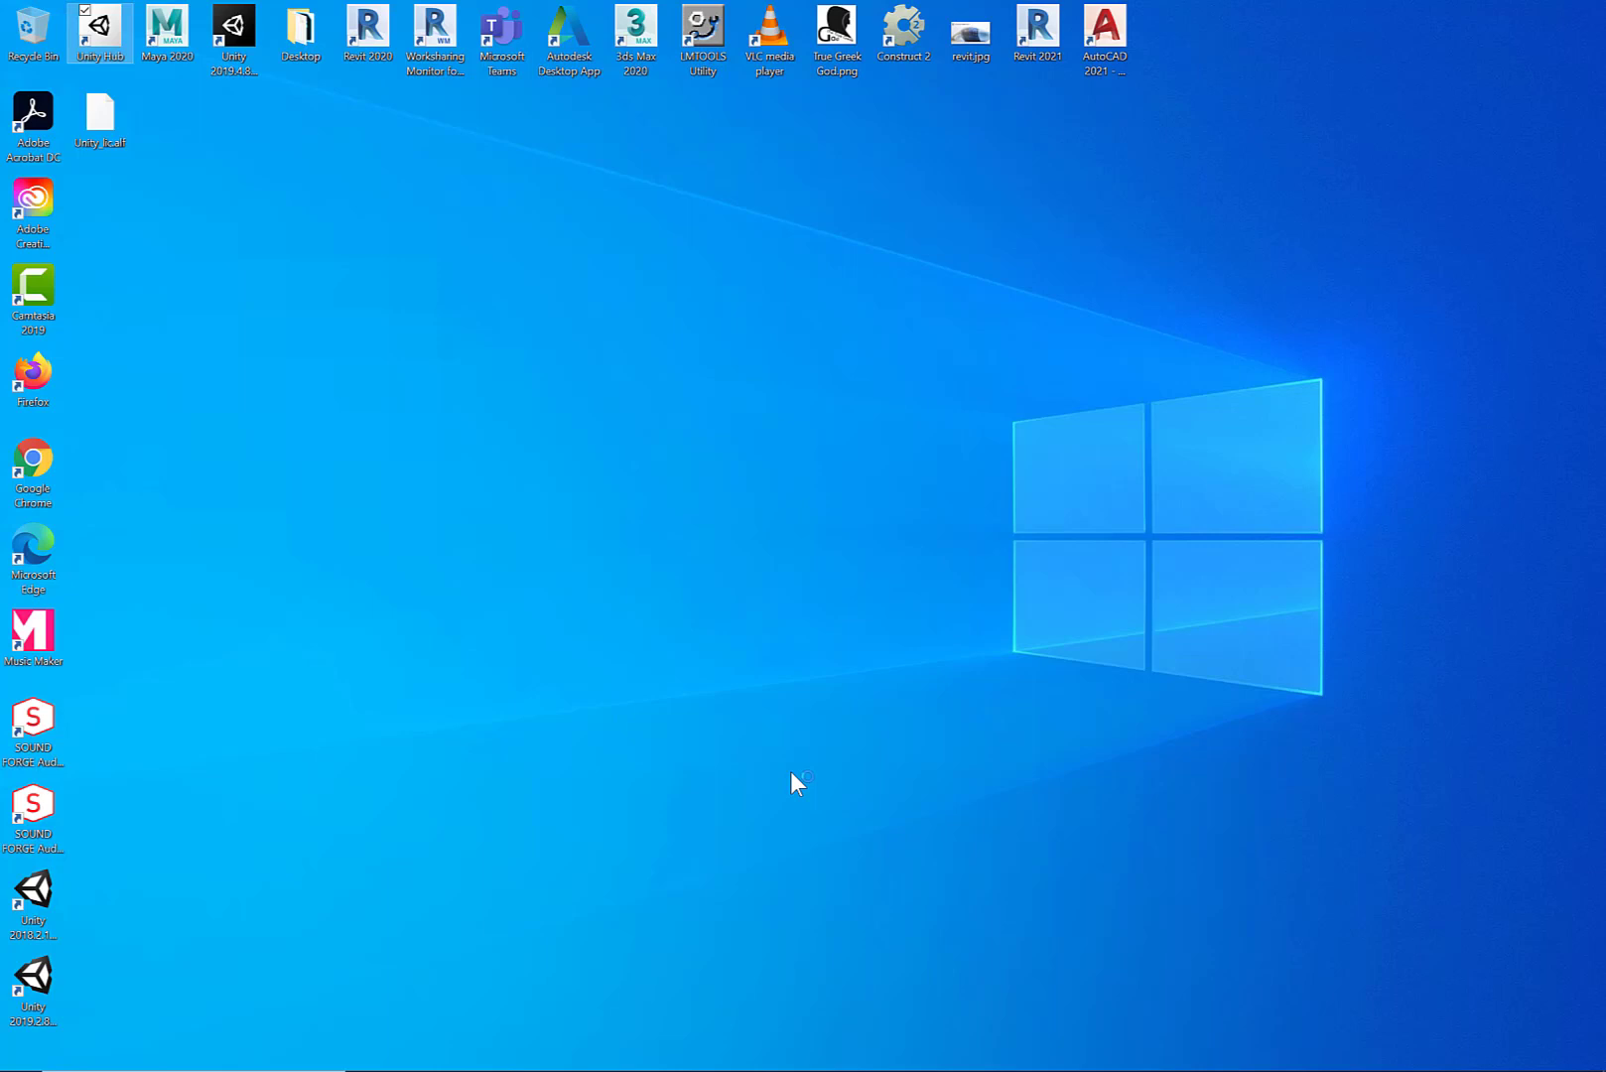
{"action": "mouse_move", "coordinate": [689, 780]}
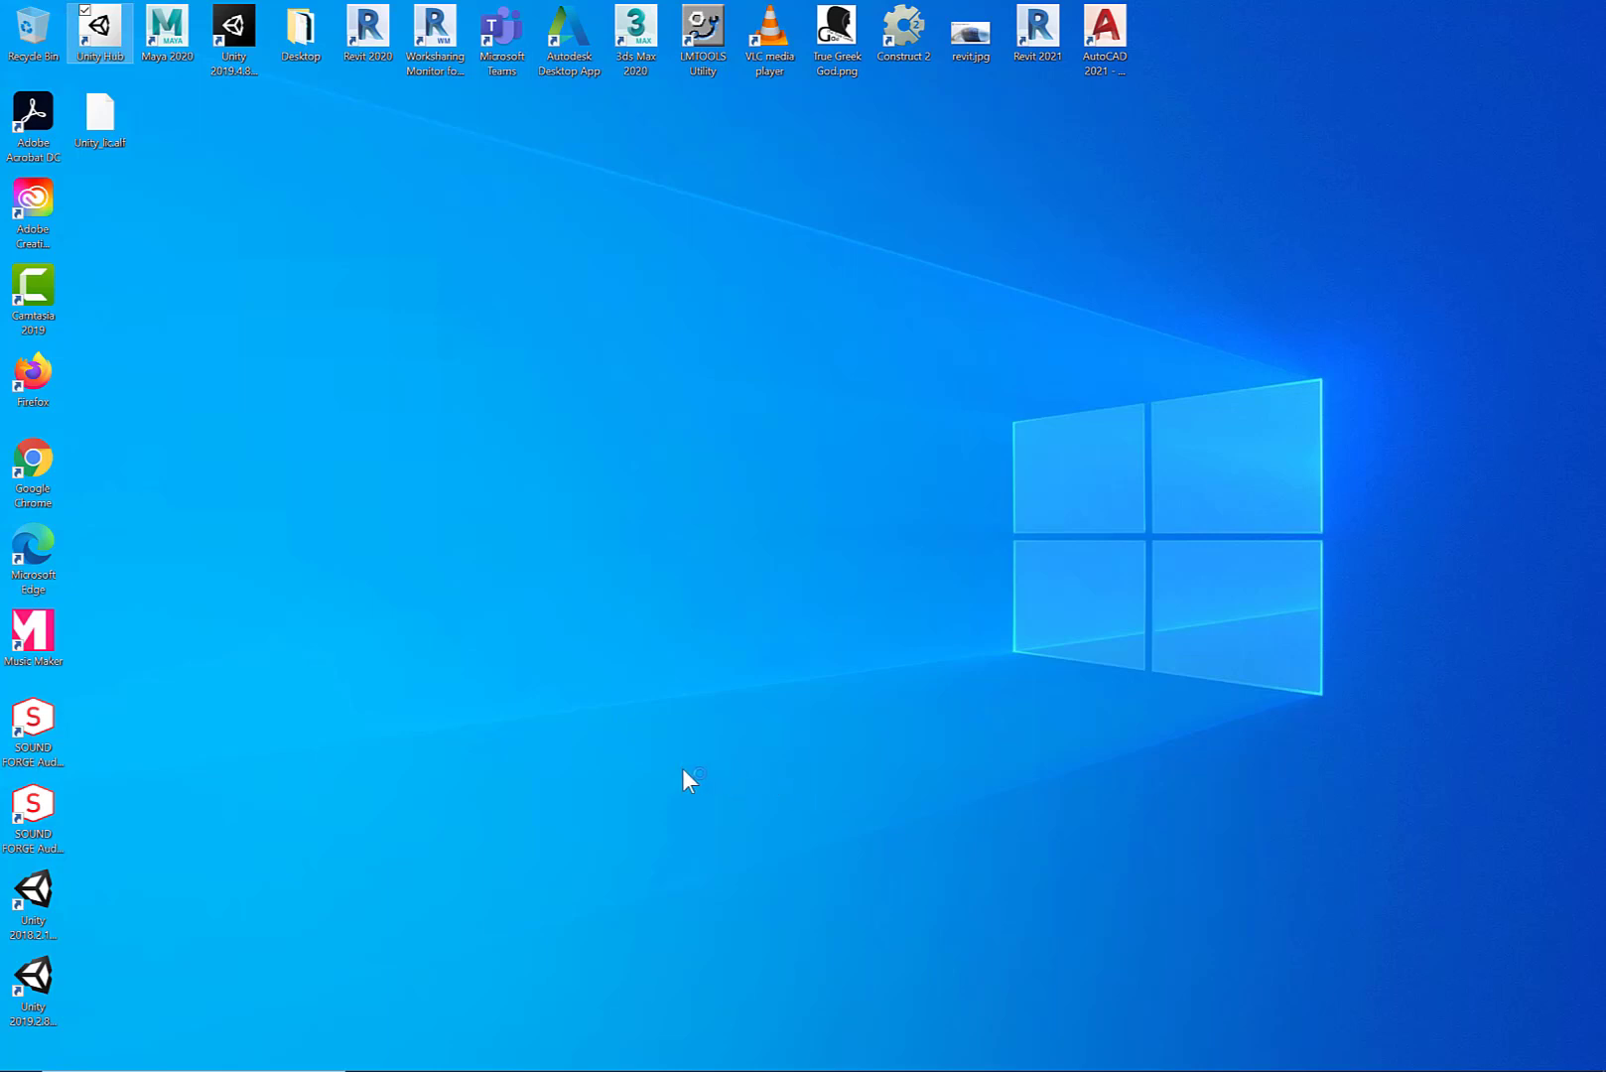
{"action": "mouse_move", "coordinate": [681, 820]}
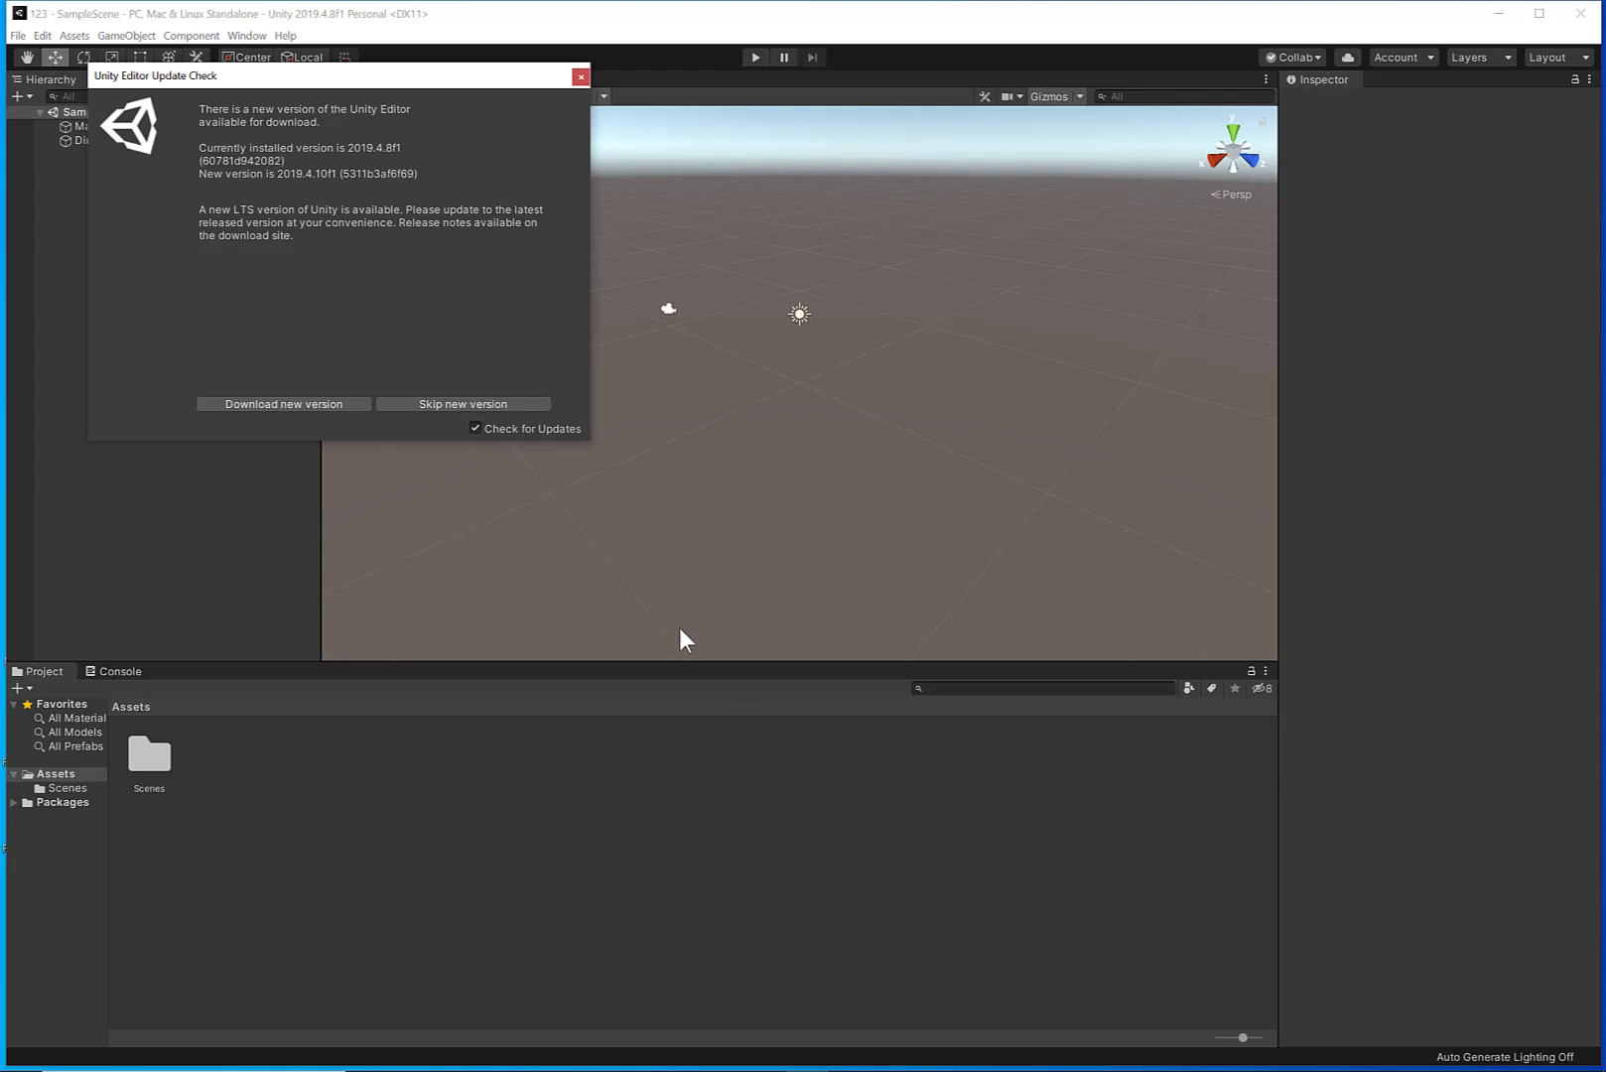
{"action": "mouse_move", "coordinate": [284, 403]}
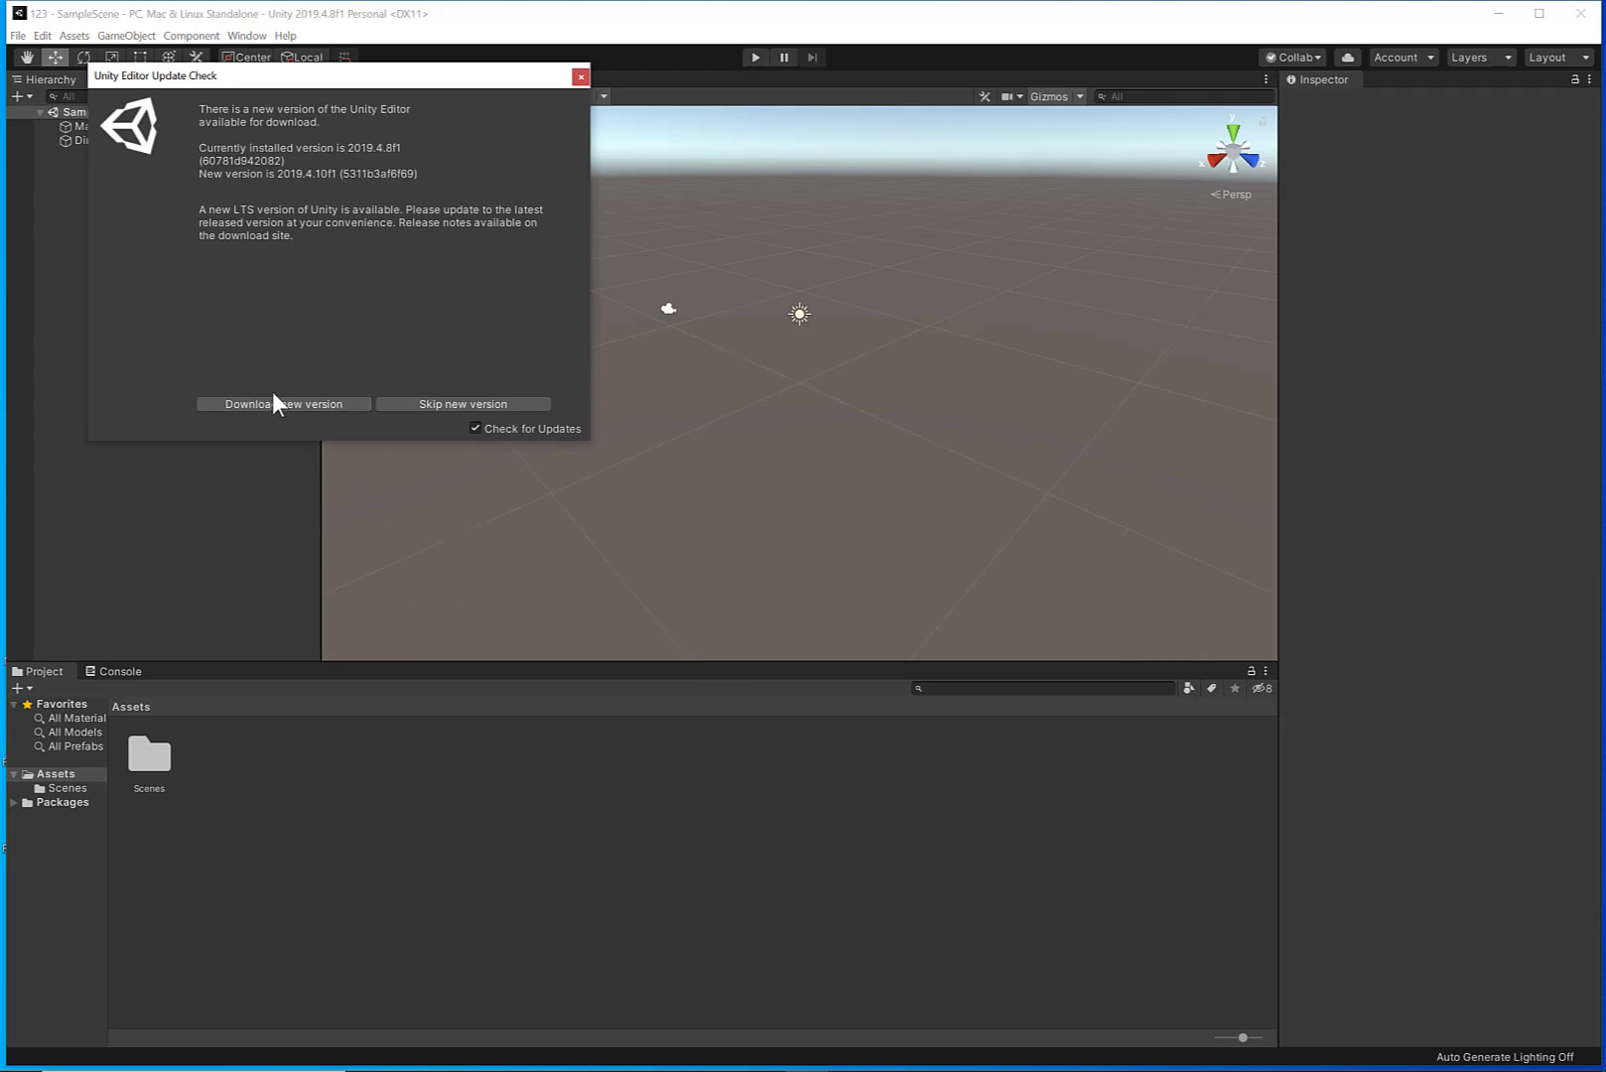
{"action": "mouse_move", "coordinate": [235, 226]}
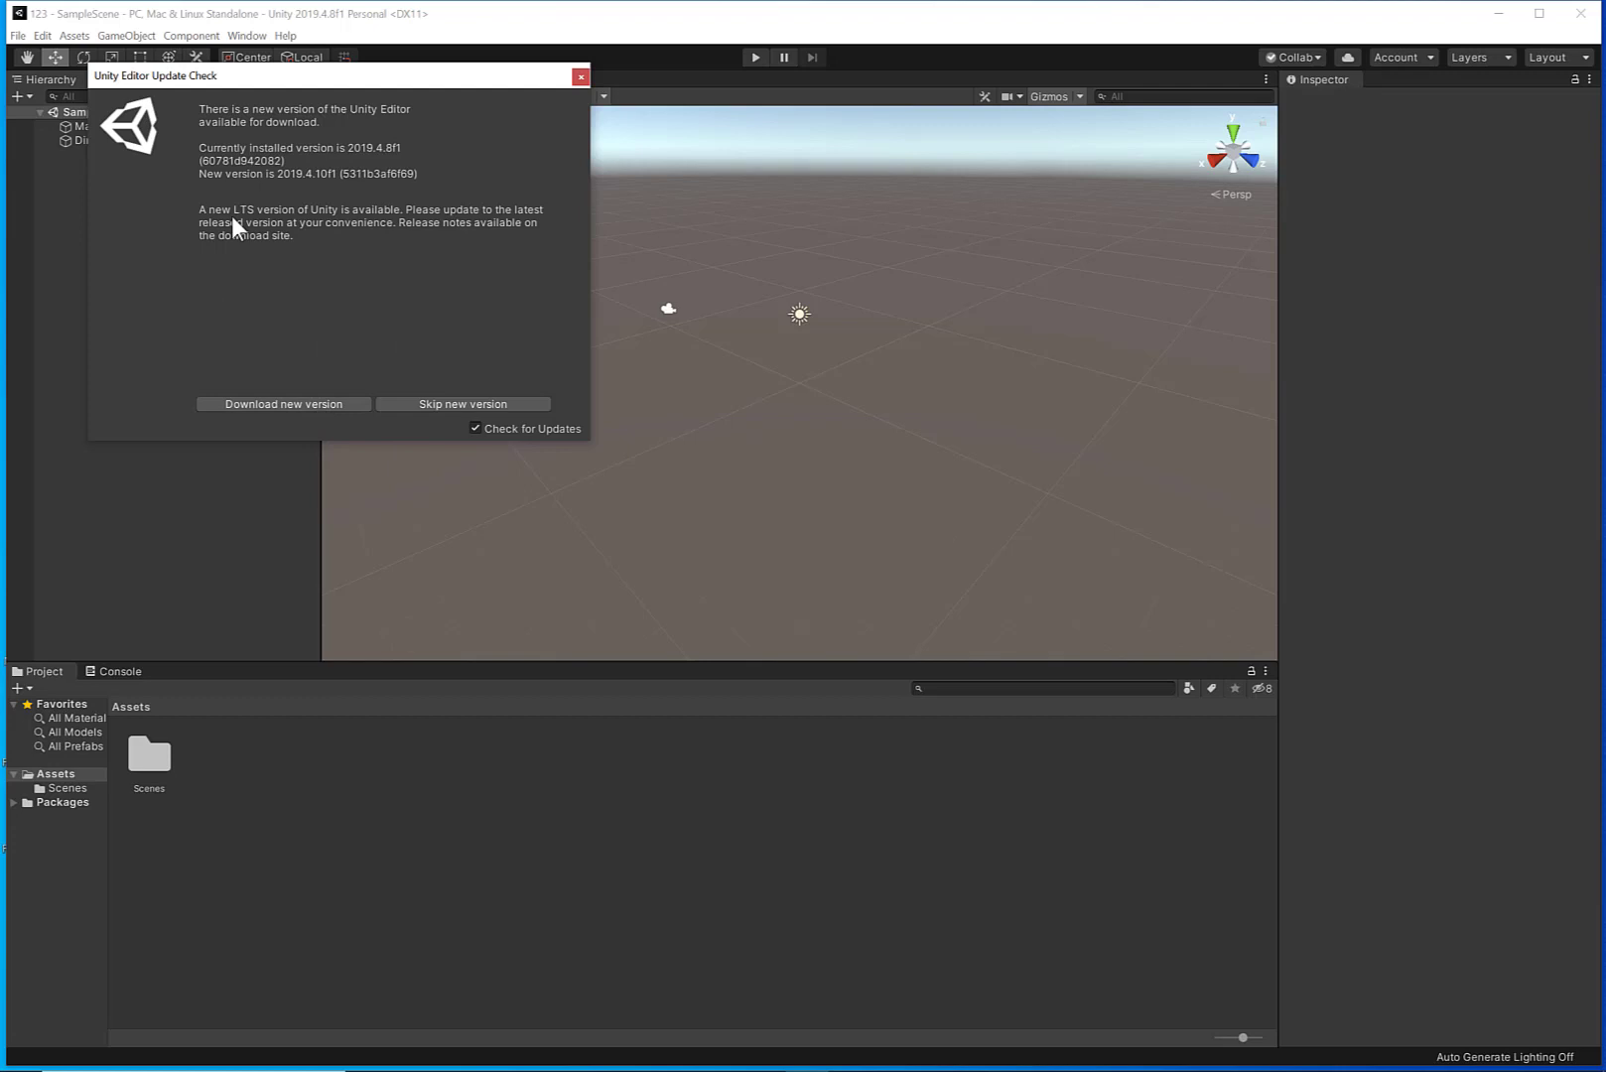
{"action": "mouse_move", "coordinate": [485, 448]}
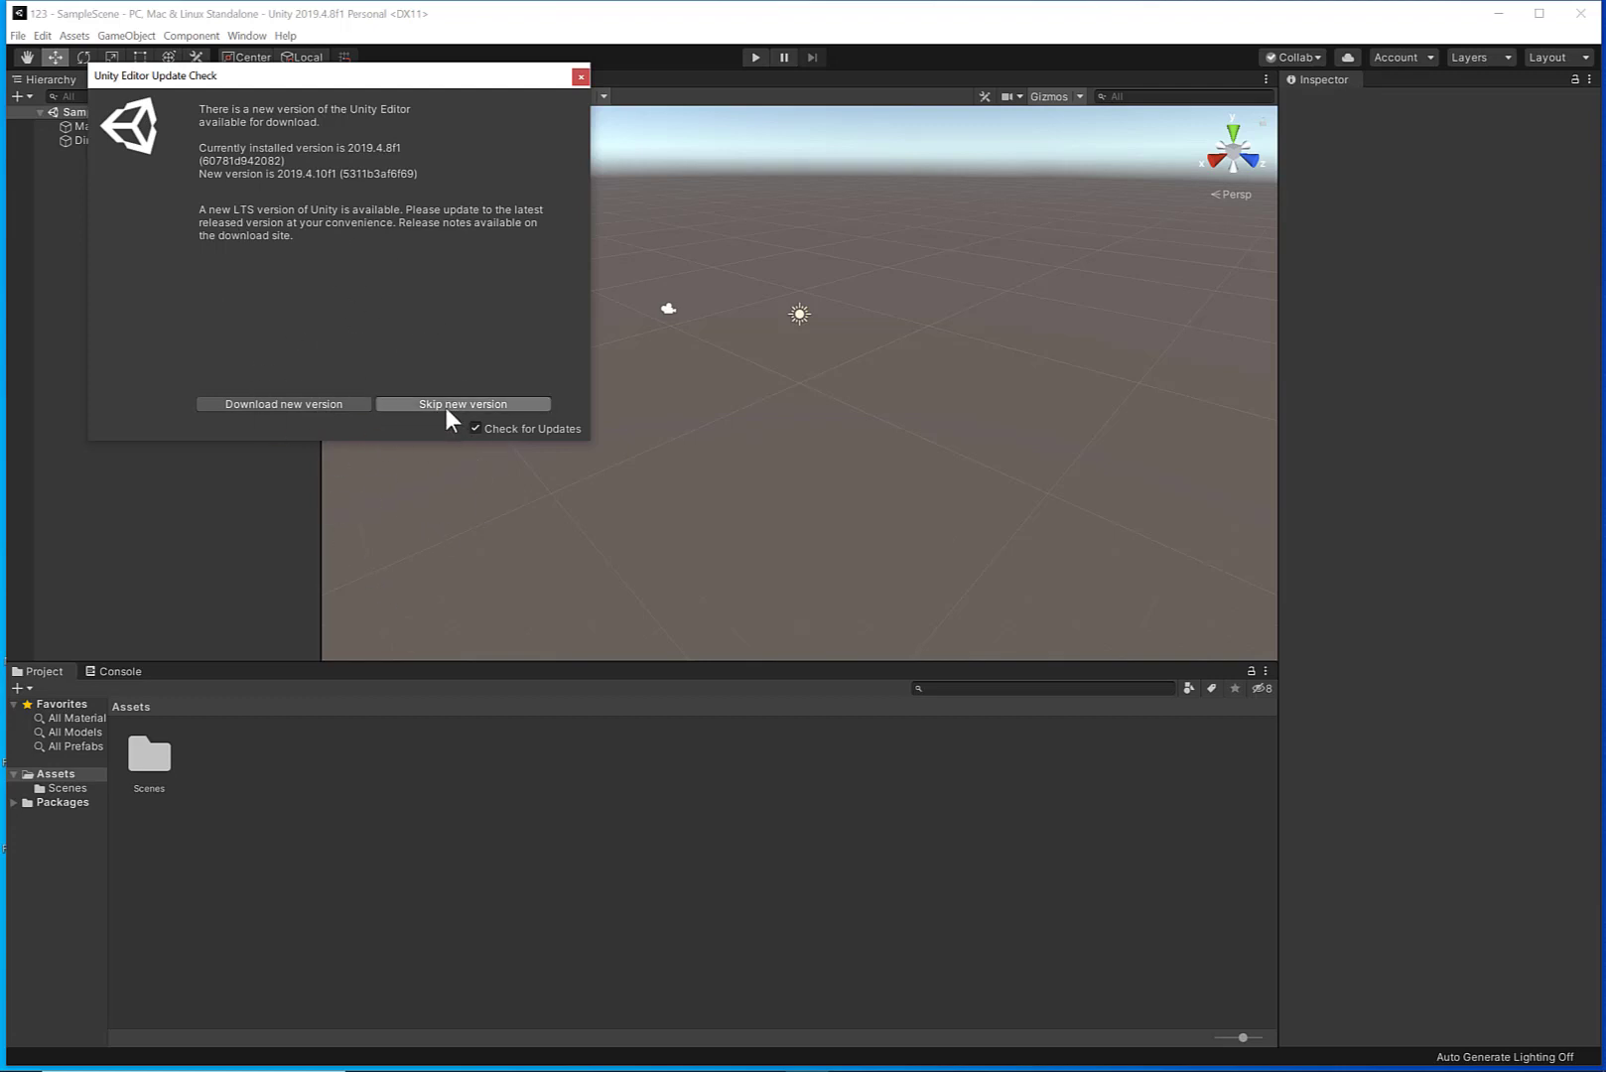
Step: Skip the new-version update notice so project 123's SampleScene is ready
{"action": "left_click", "coordinate": [462, 403]}
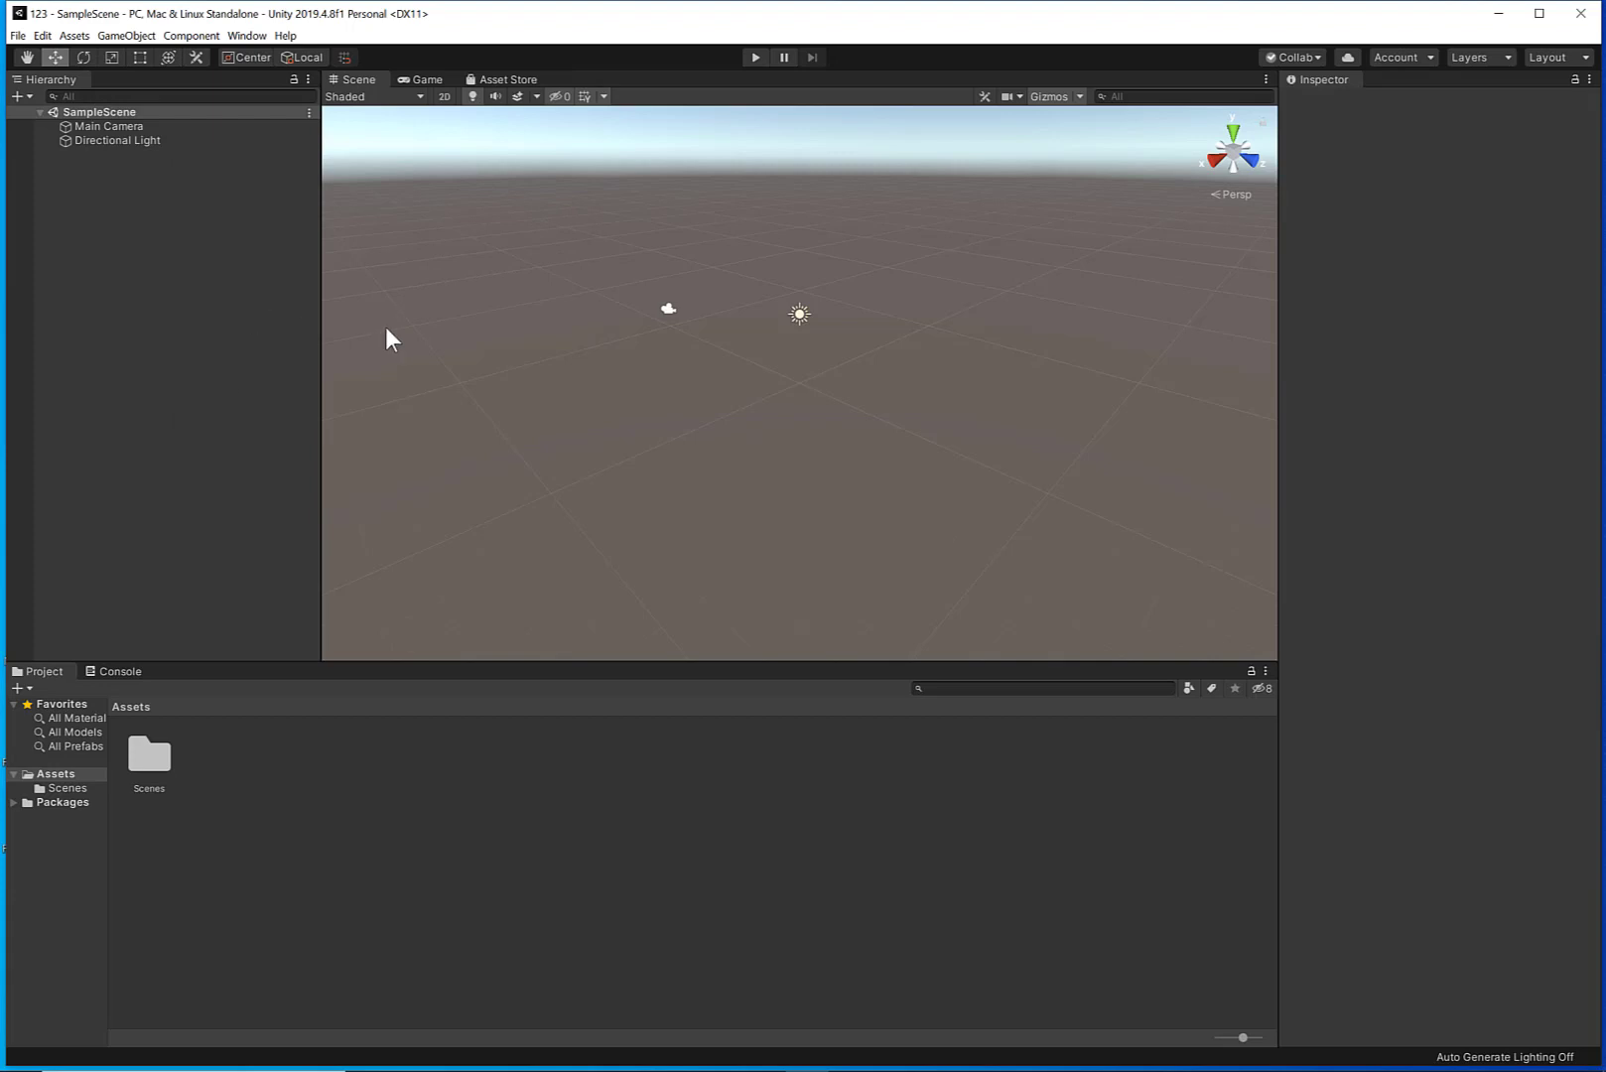
{"action": "mouse_move", "coordinate": [770, 511]}
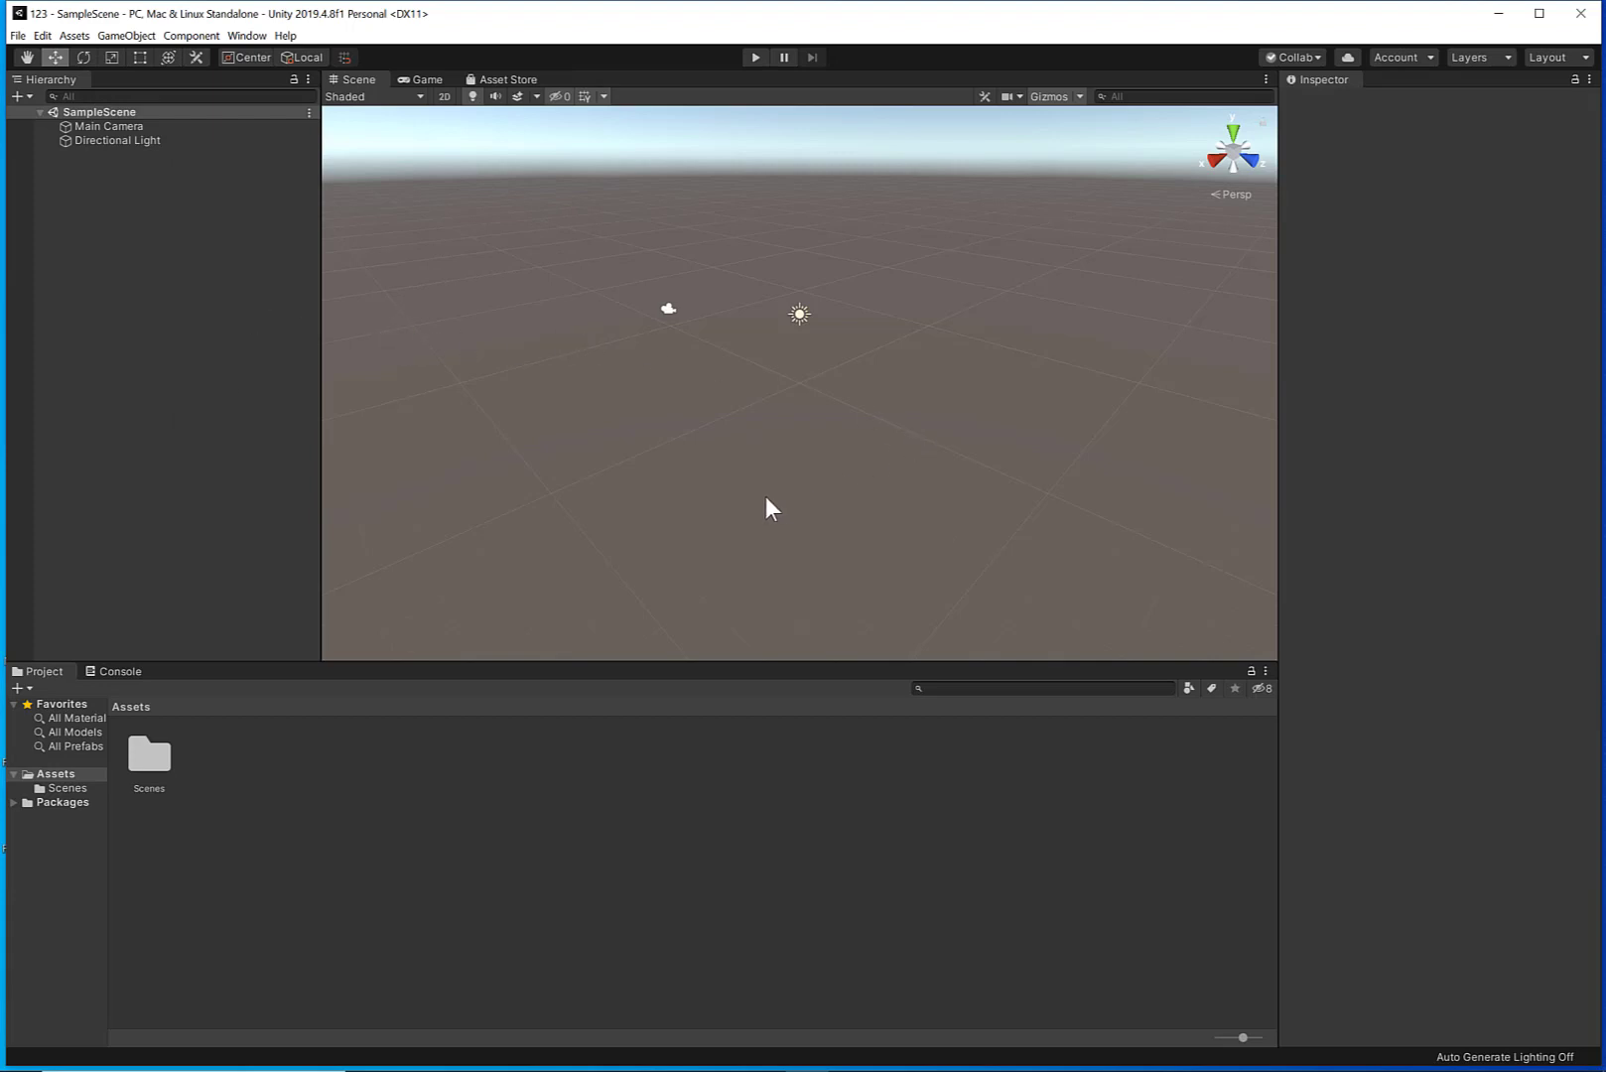
{"action": "mouse_move", "coordinate": [723, 488]}
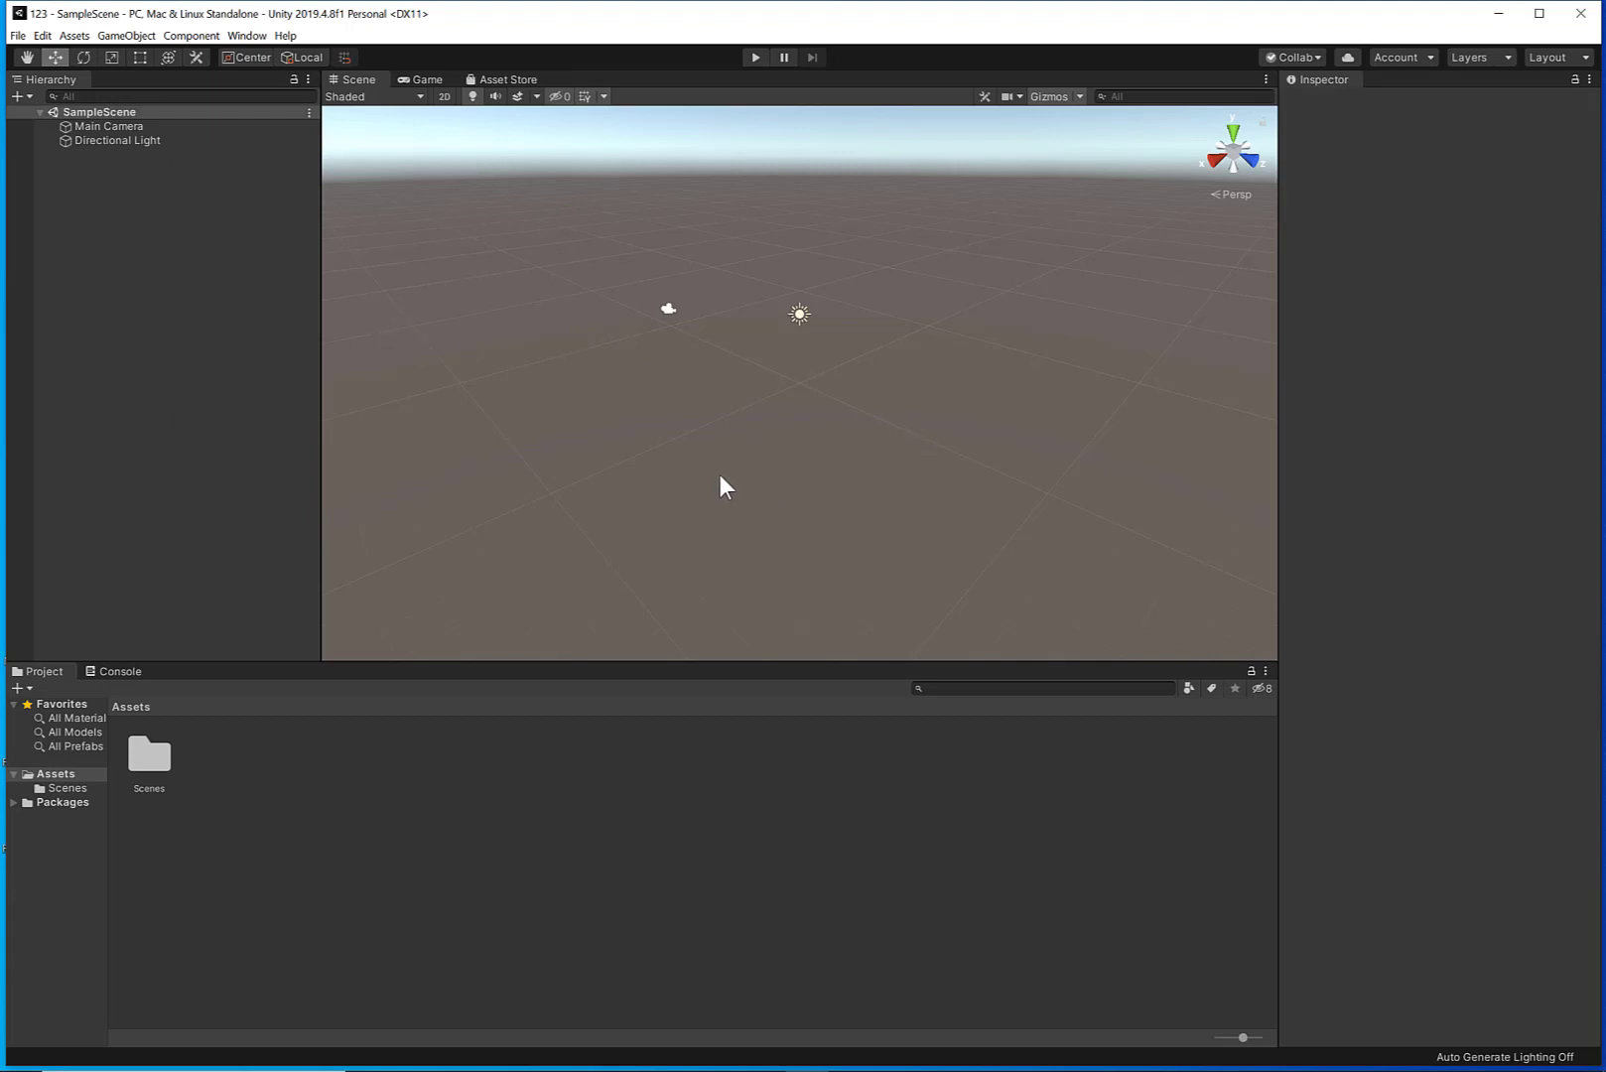
{"action": "mouse_move", "coordinate": [717, 476]}
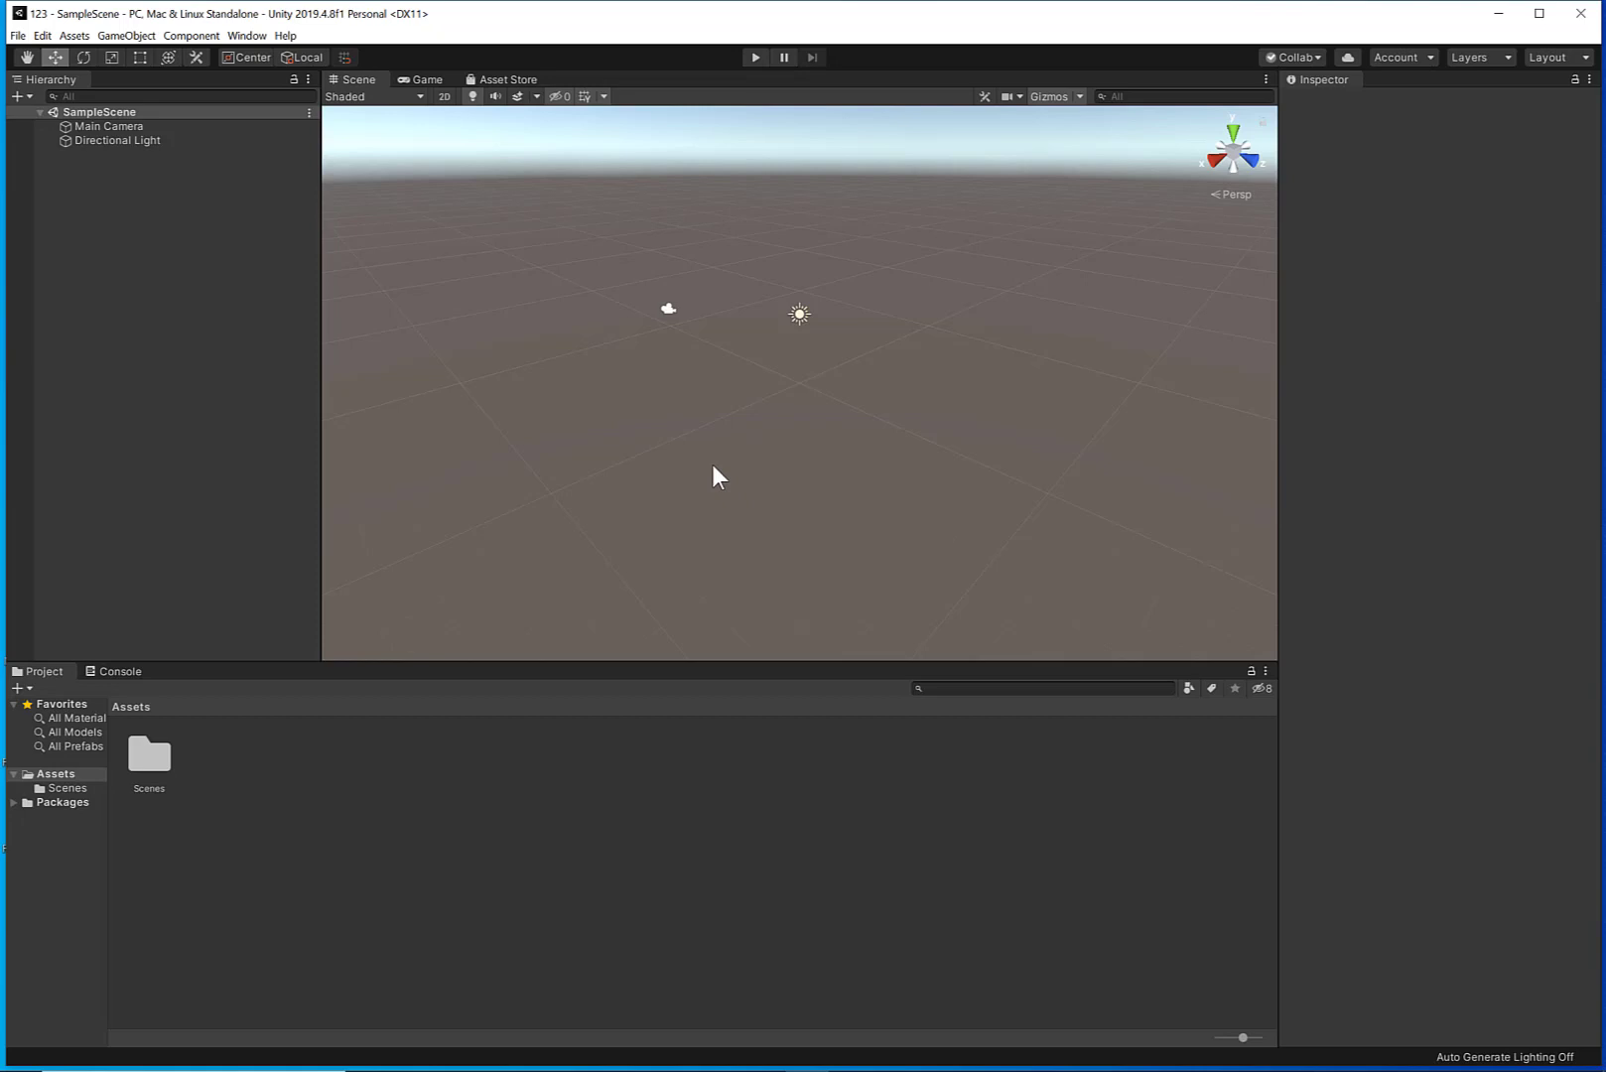
{"action": "mouse_move", "coordinate": [741, 521]}
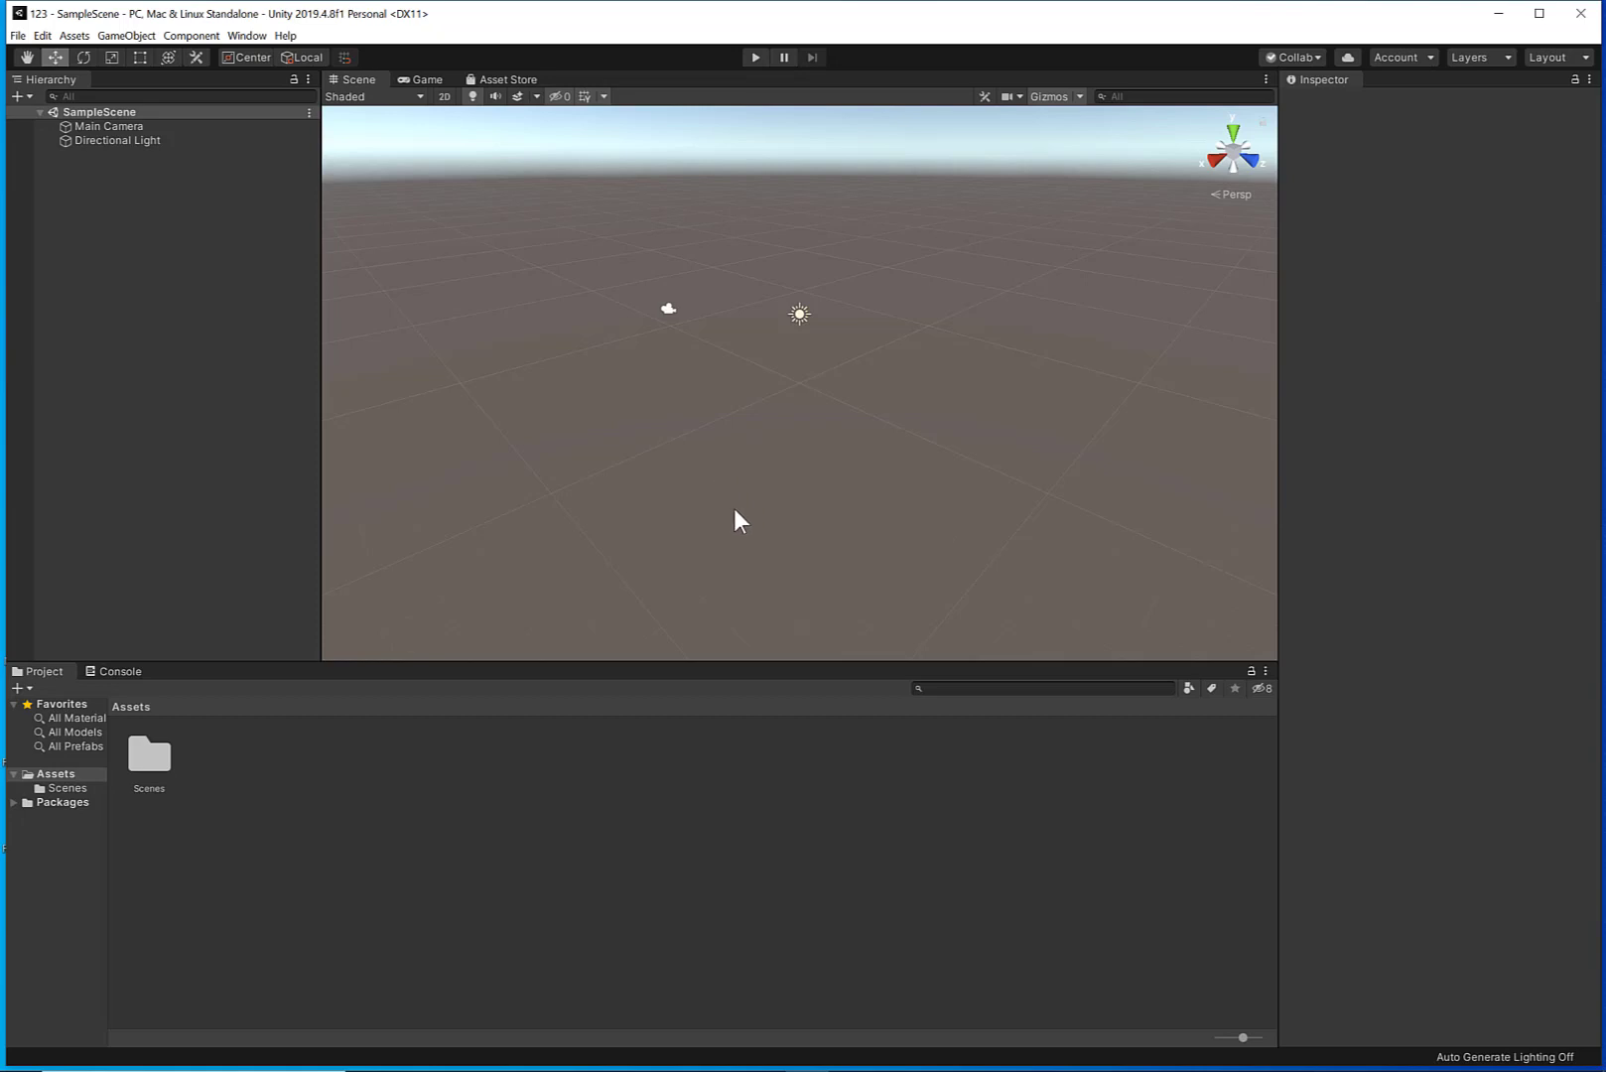
{"action": "mouse_move", "coordinate": [951, 550]}
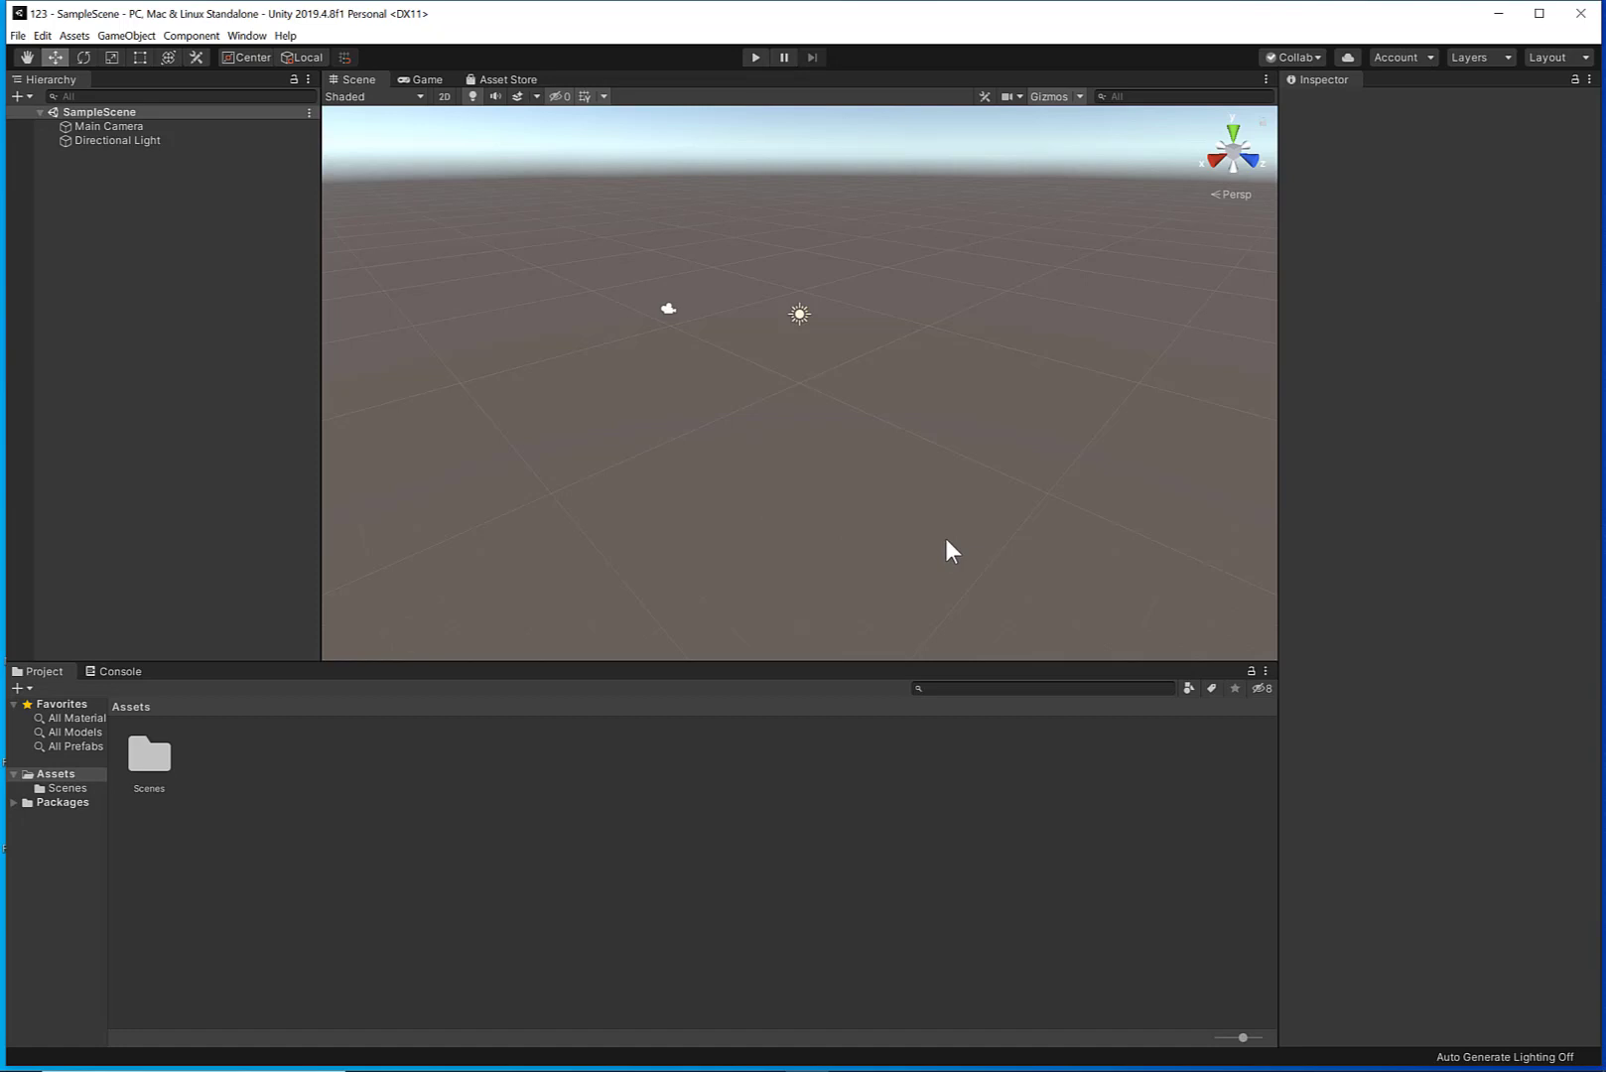